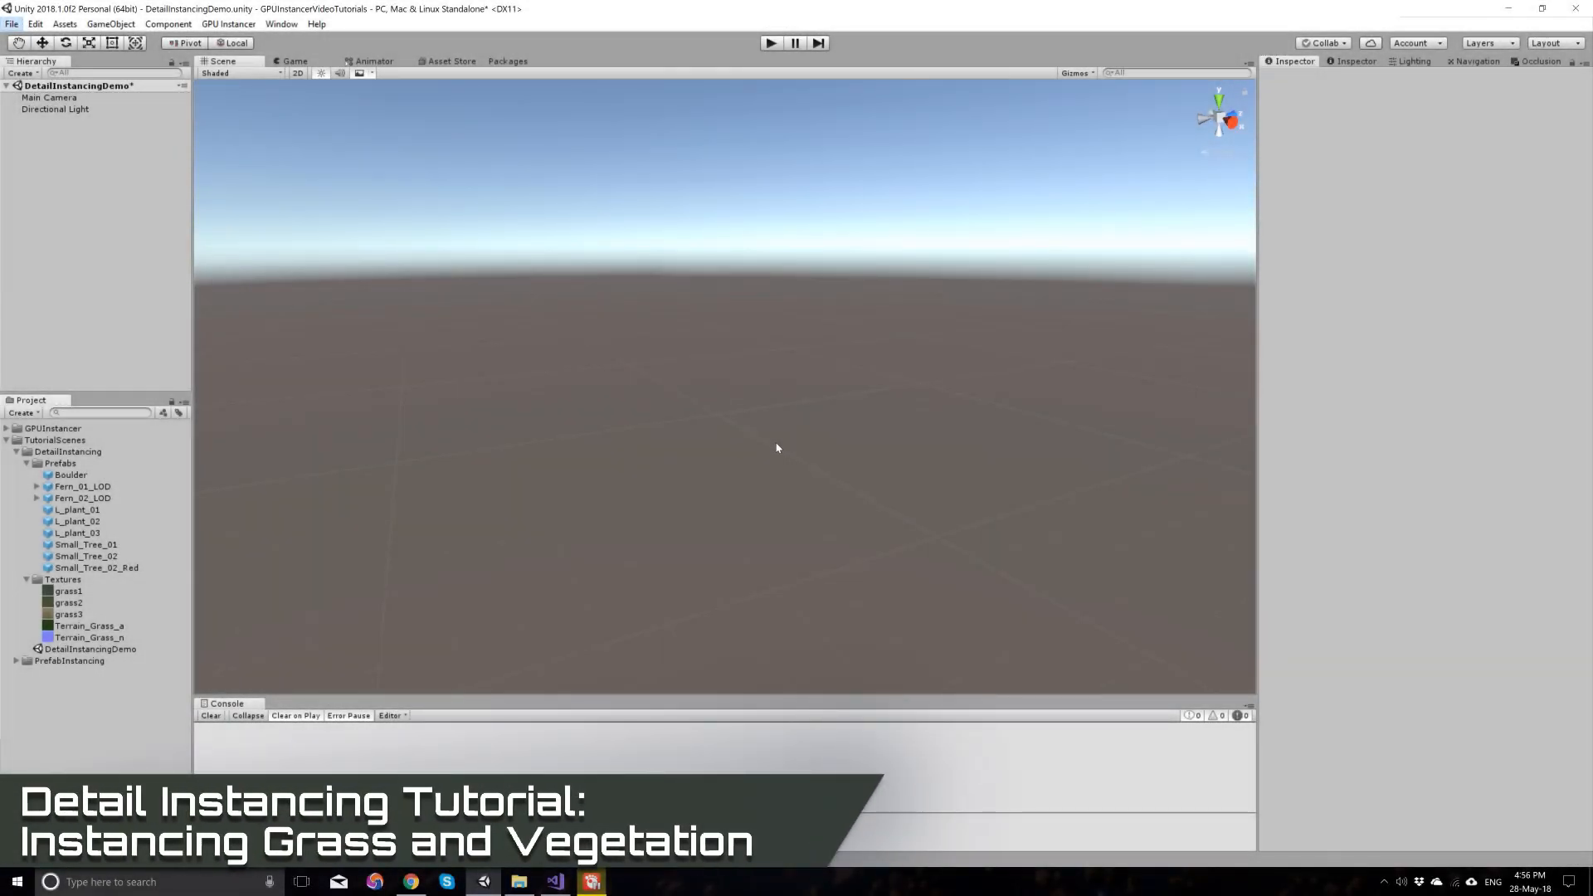
pyautogui.moveTo(744, 456)
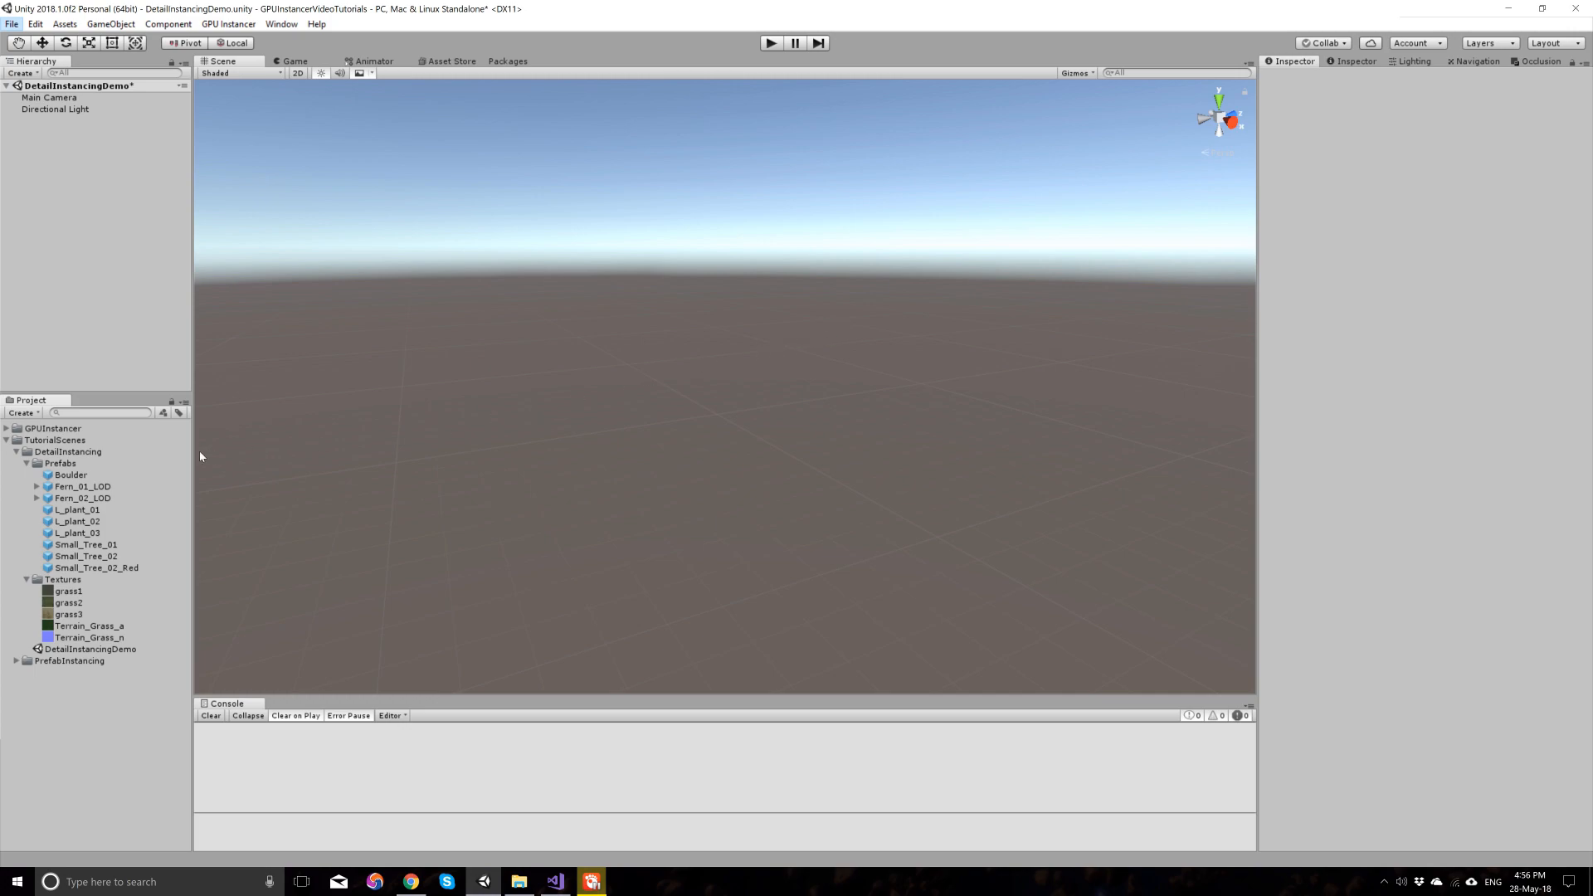
# Step: Create a new Terrain object and add the grass ground texture with its albedo and normal
pyautogui.click(51, 428)
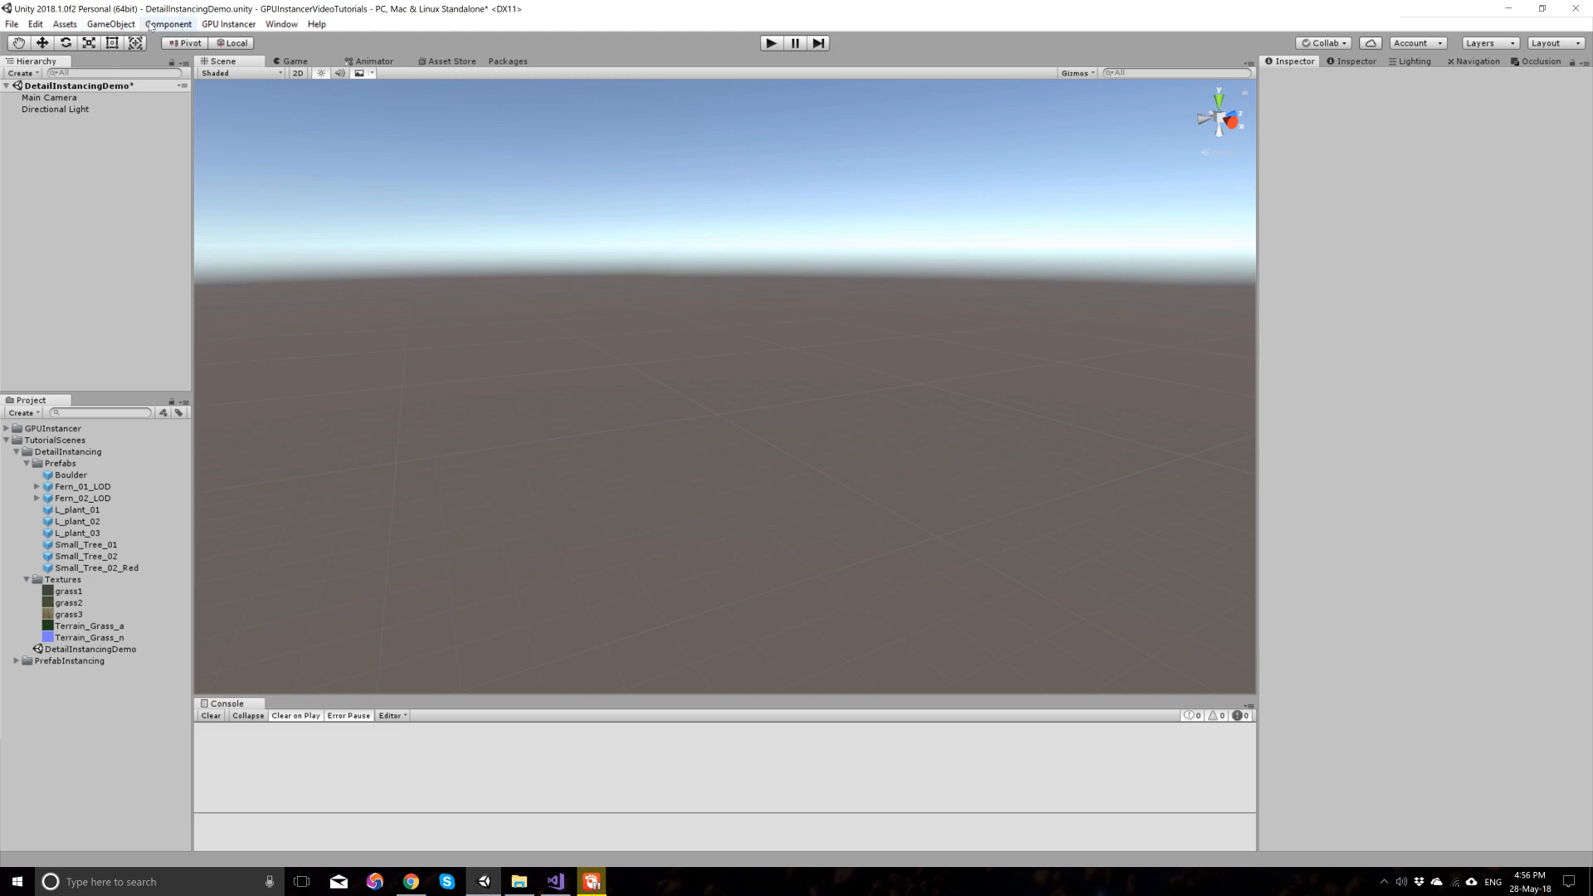
pyautogui.click(109, 23)
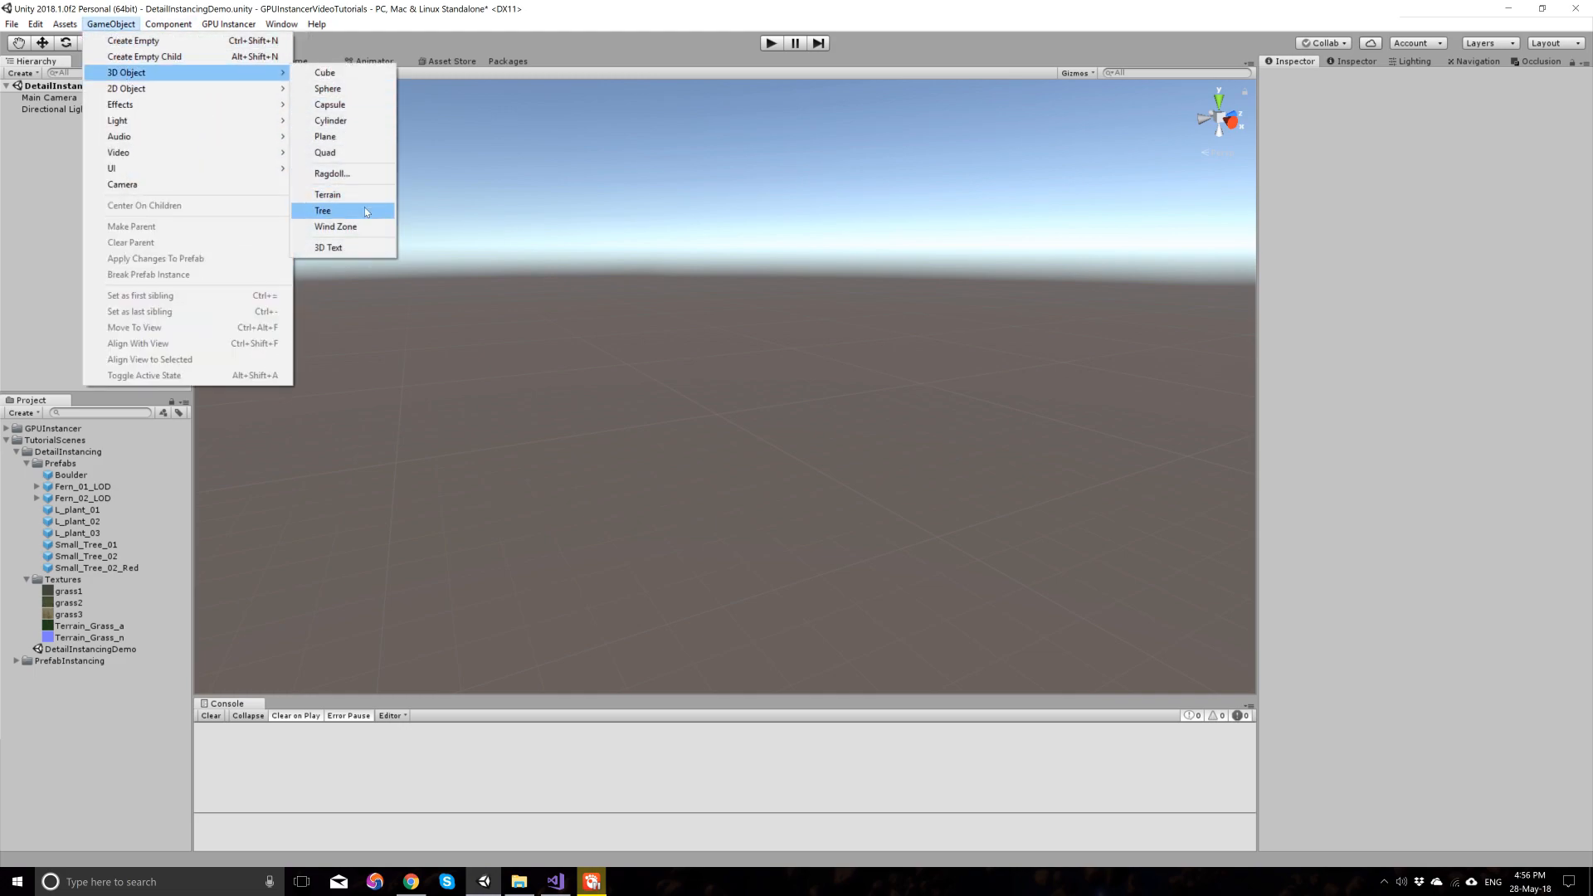
pyautogui.click(327, 195)
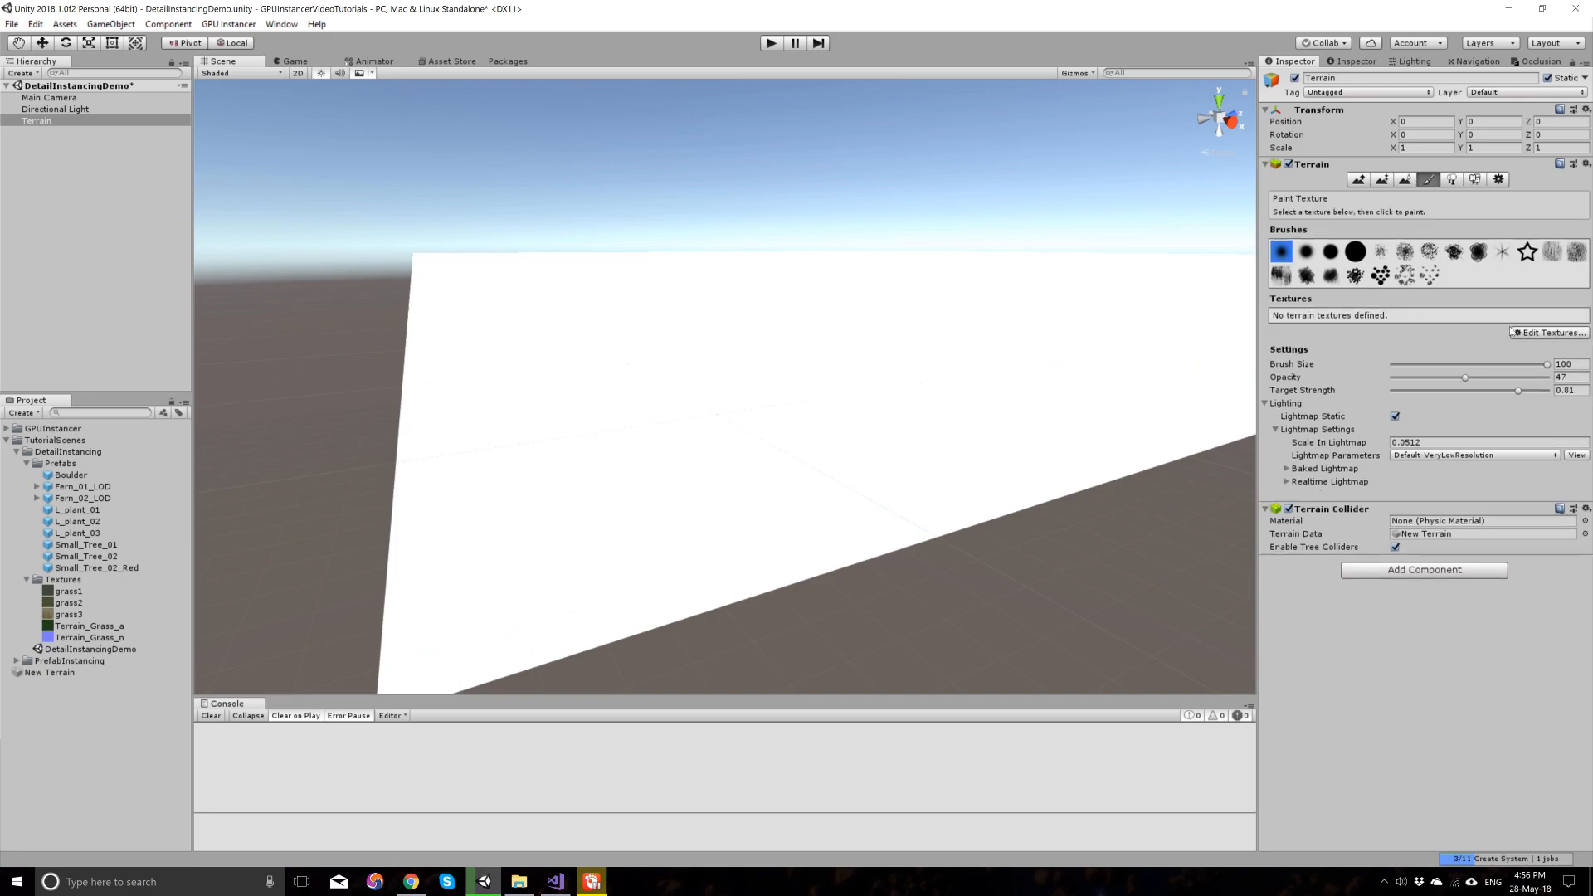
pyautogui.click(1548, 332)
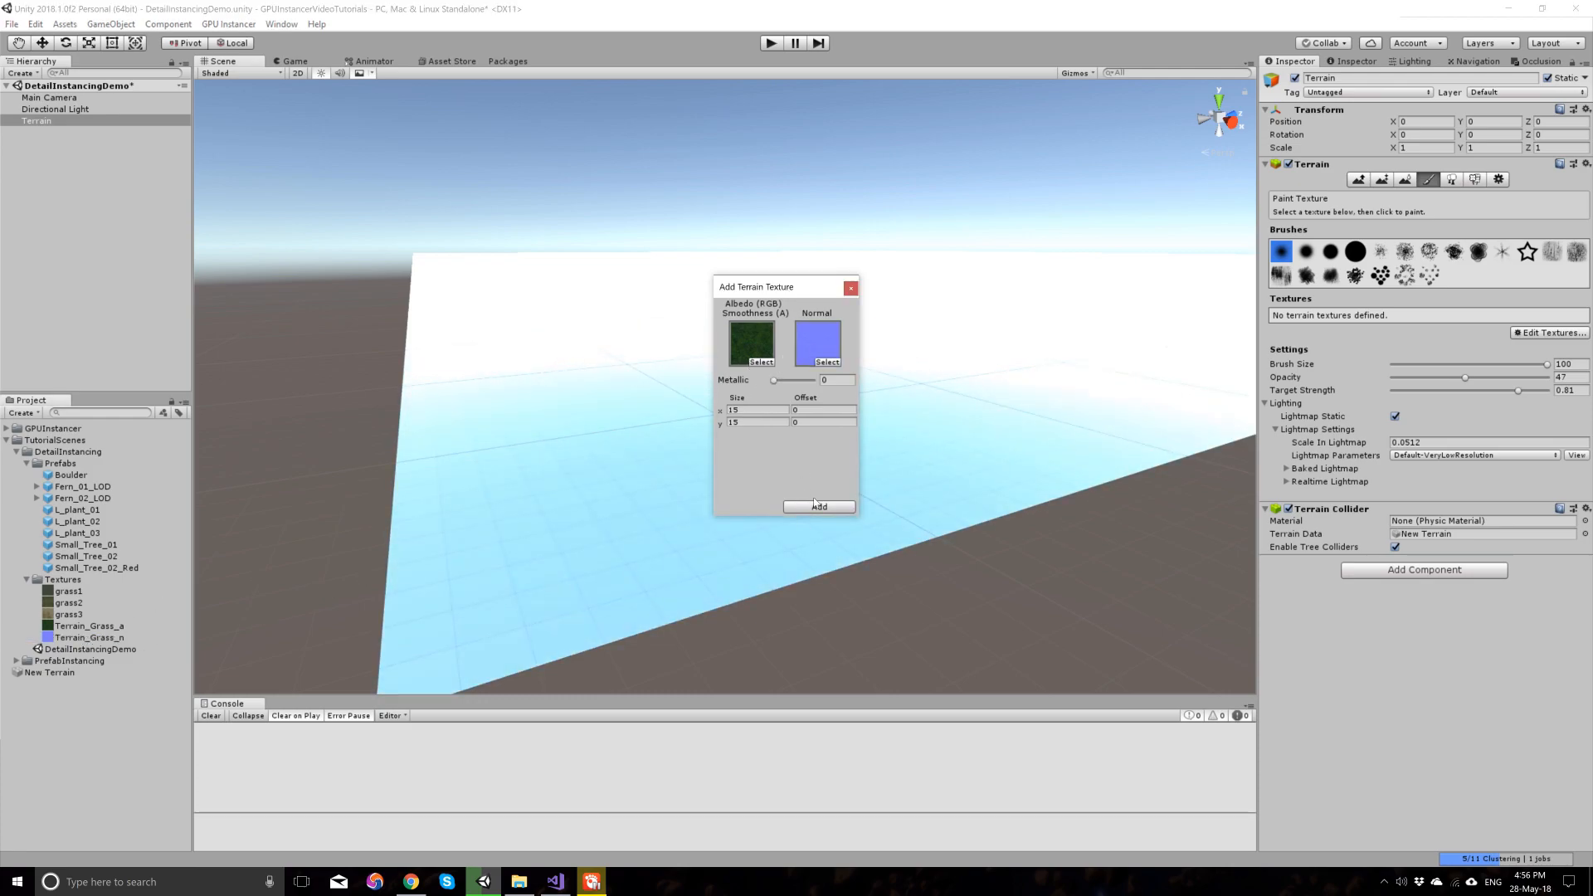
pyautogui.click(818, 506)
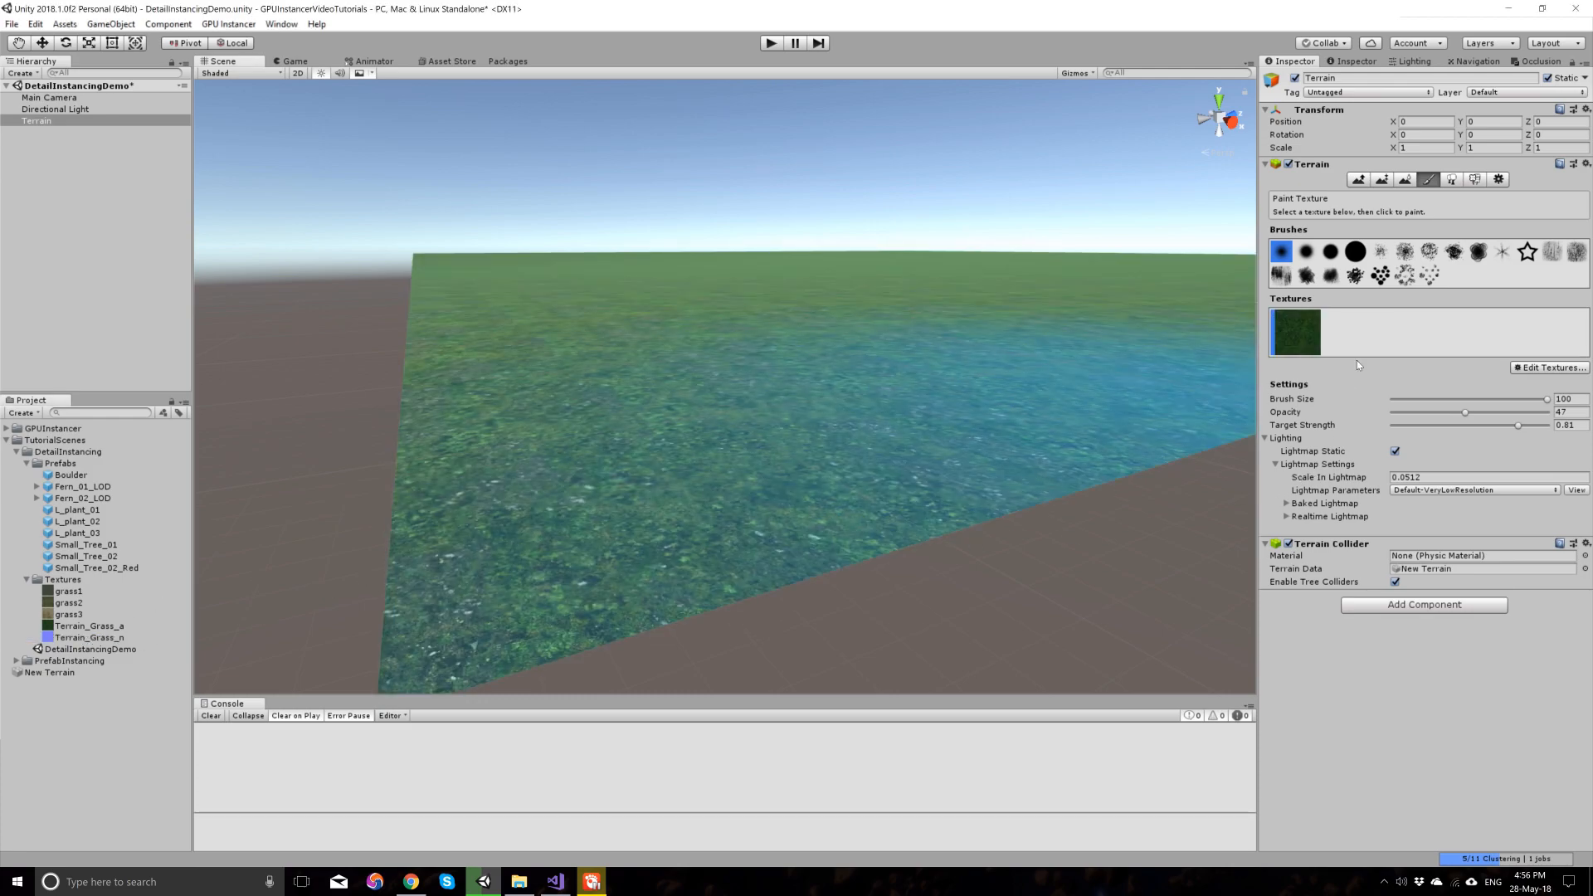
# Step: Add the grass1 detail texture to the terrain and paint it across most of the surface
pyautogui.click(1473, 179)
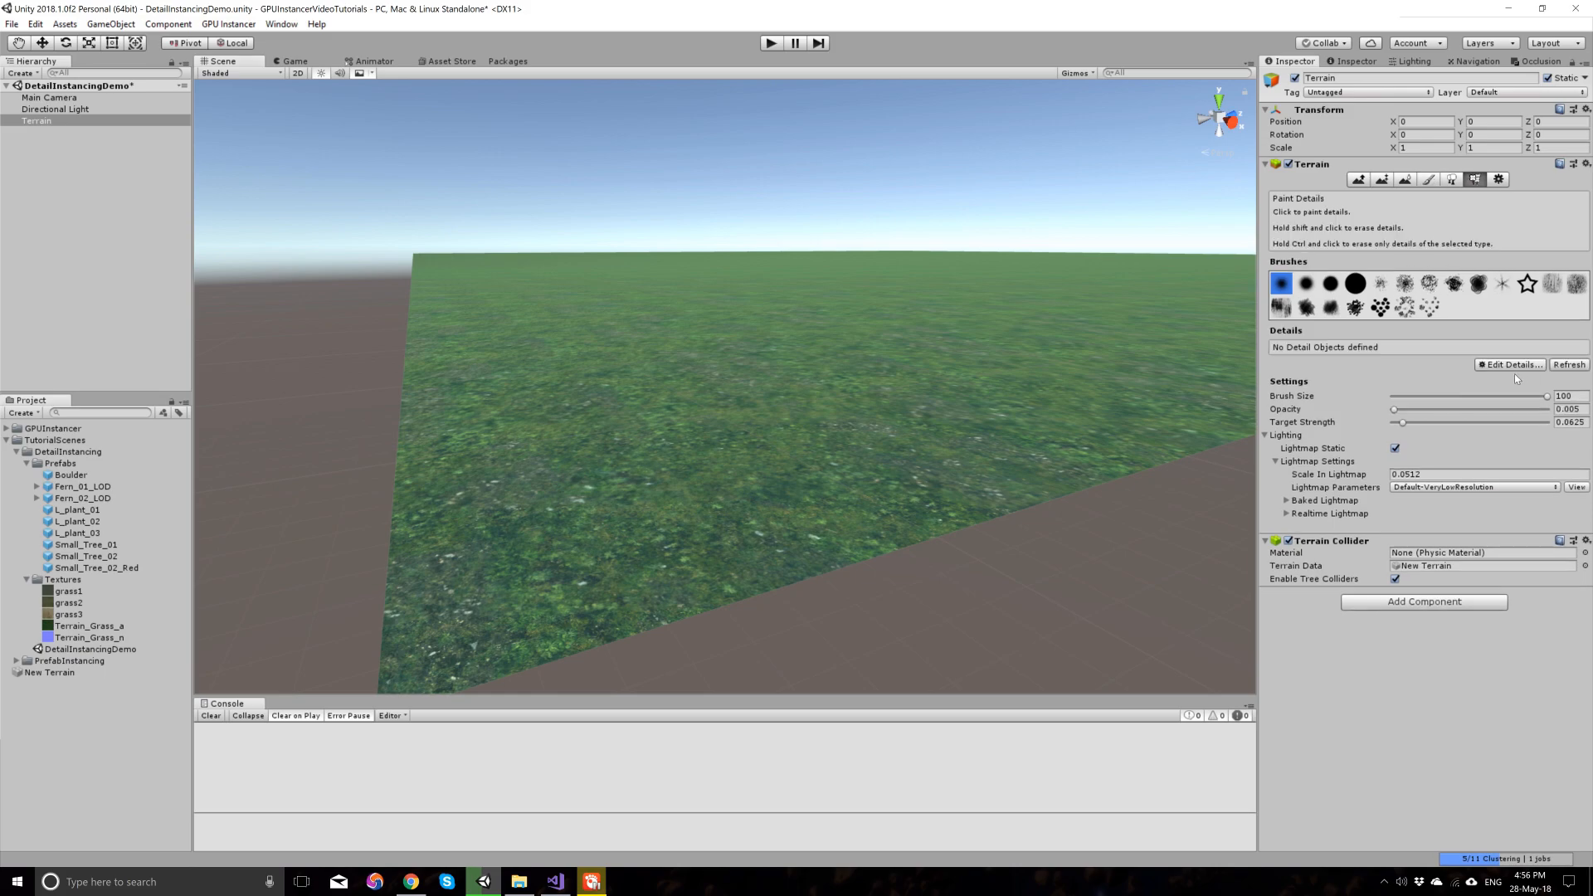
pyautogui.click(1509, 364)
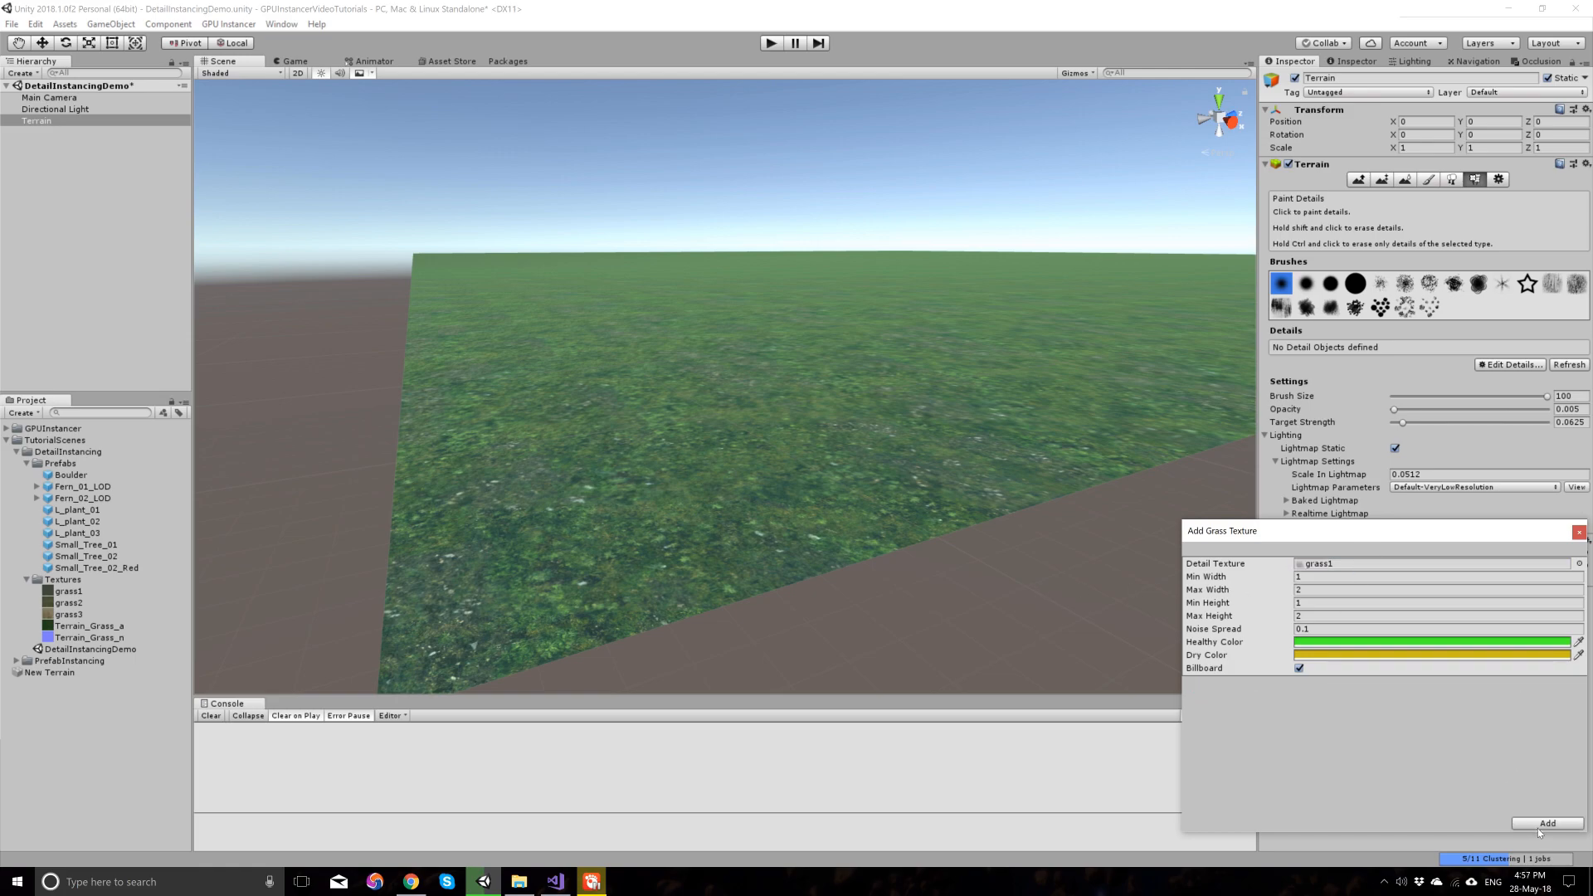
pyautogui.click(1546, 823)
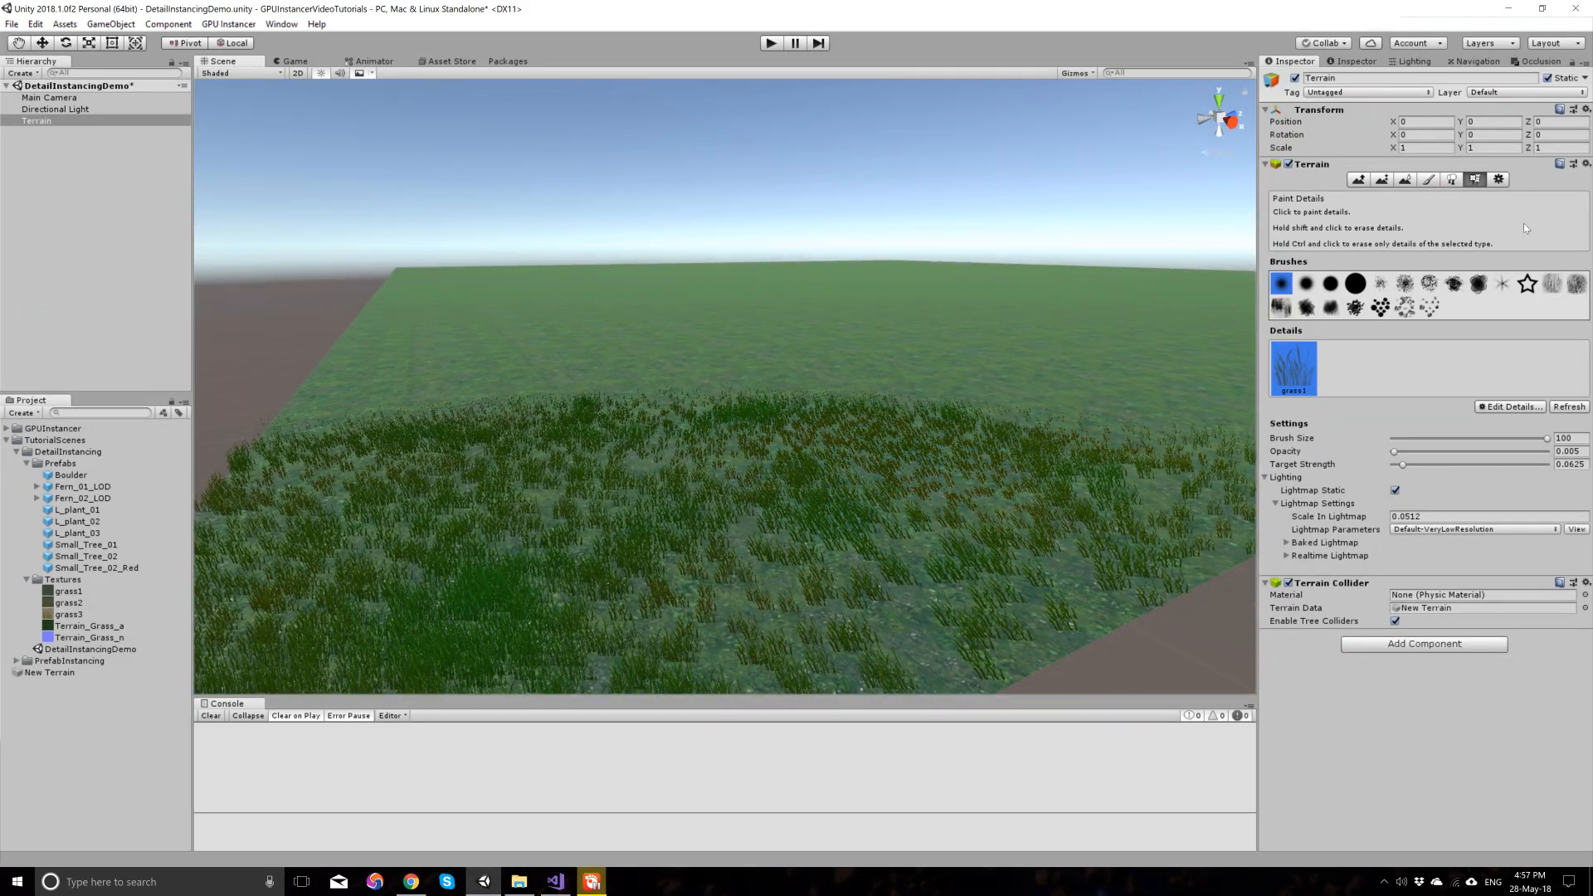
pyautogui.click(1496, 179)
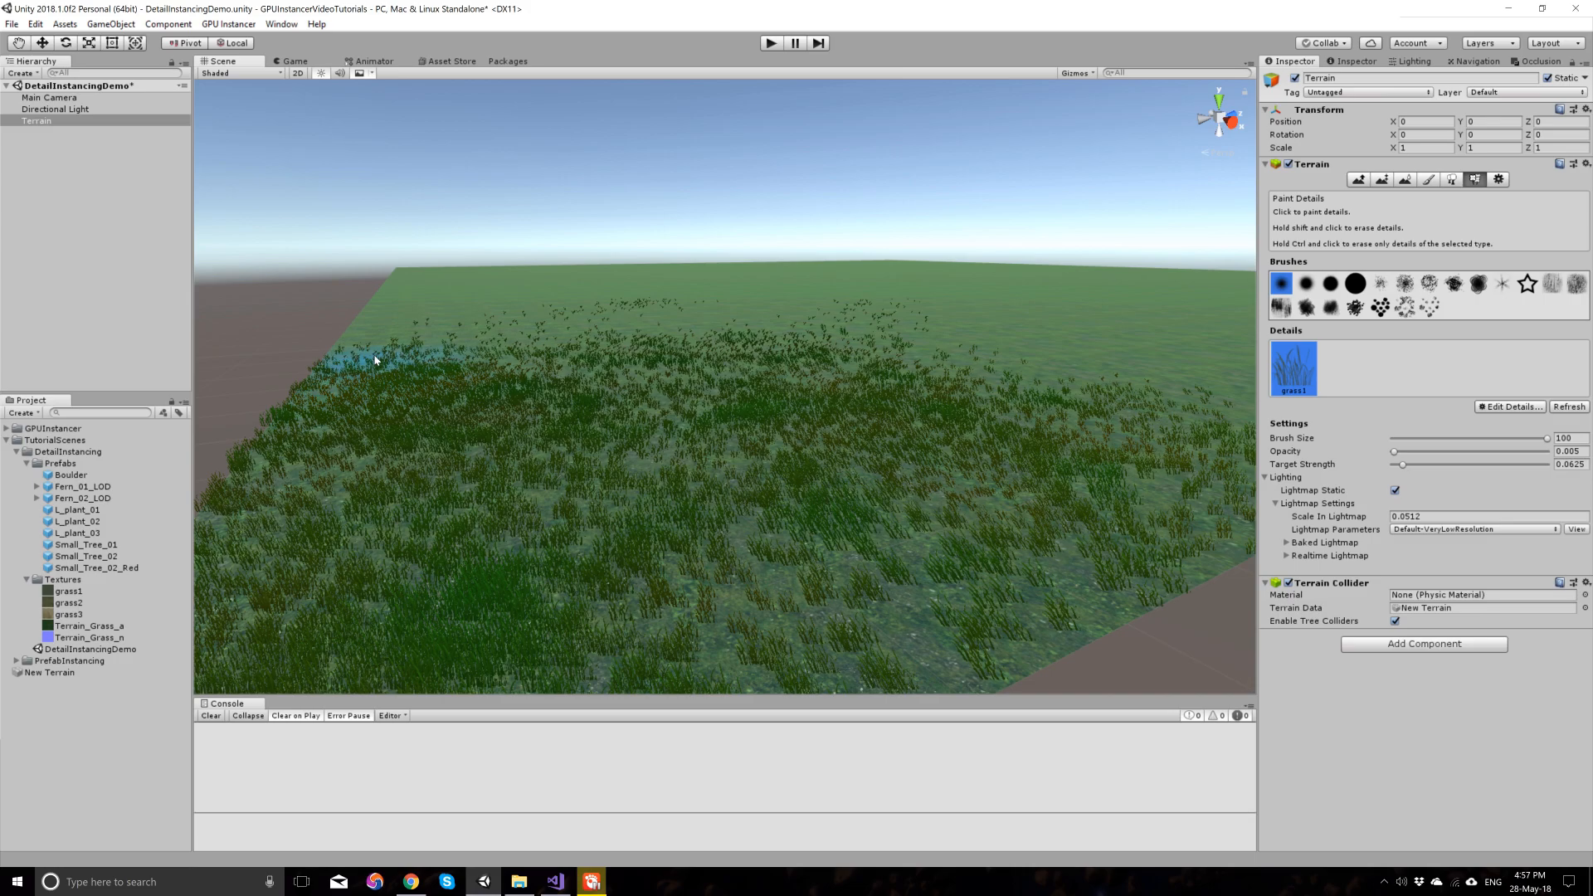
pyautogui.moveTo(377, 360); pyautogui.dragTo(1072, 431)
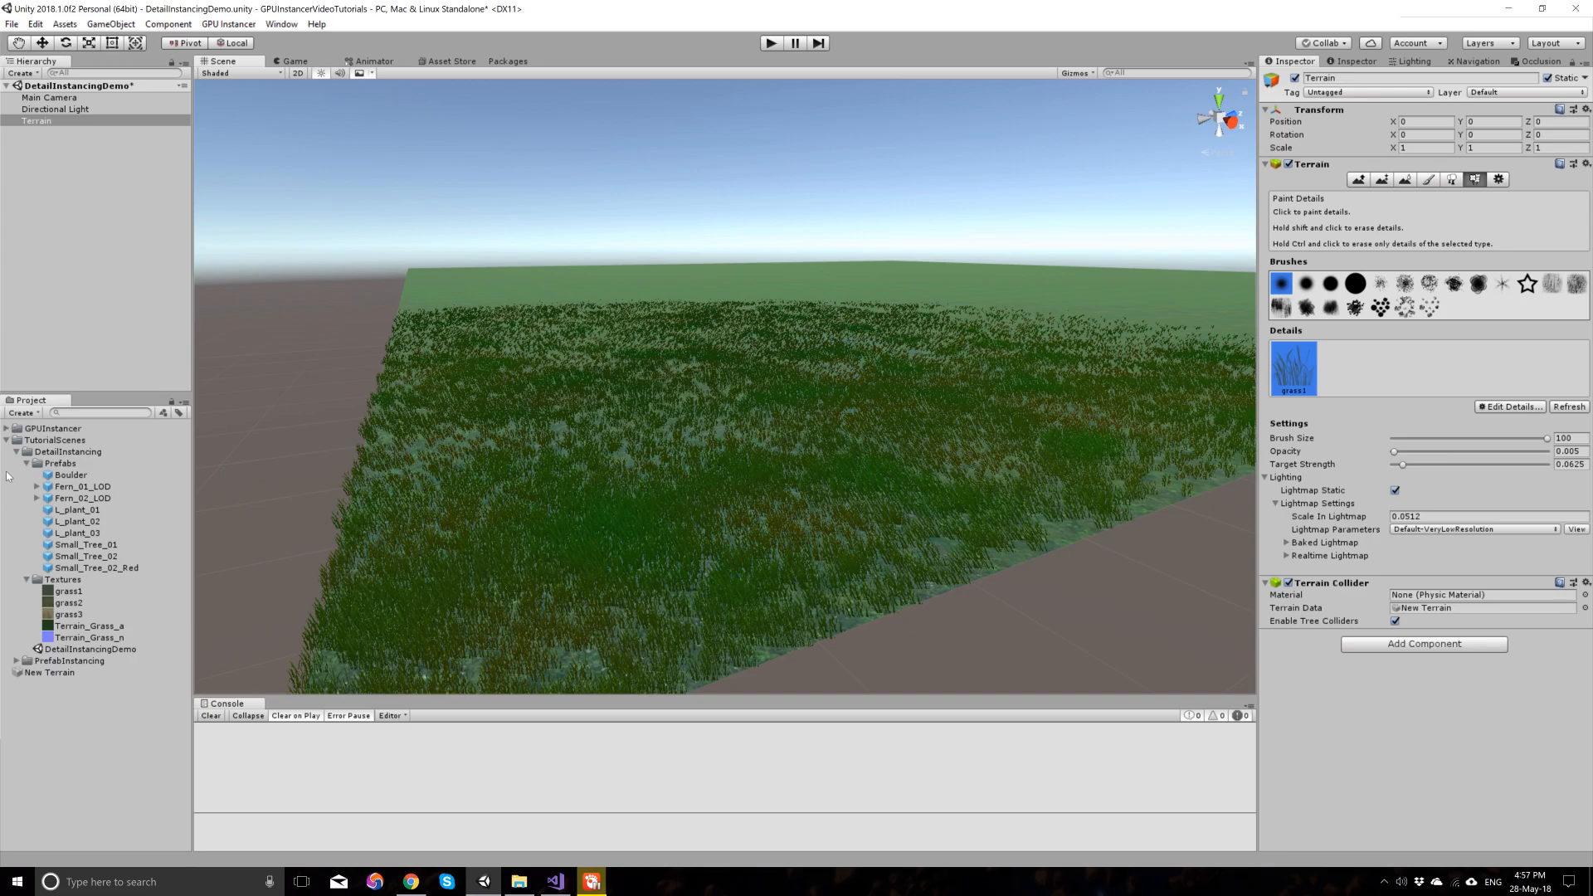
# Step: Drag the FPController prefab from GPUInstancer shared prefabs onto the terrain and rotate it about its vertical axis
pyautogui.click(7, 428)
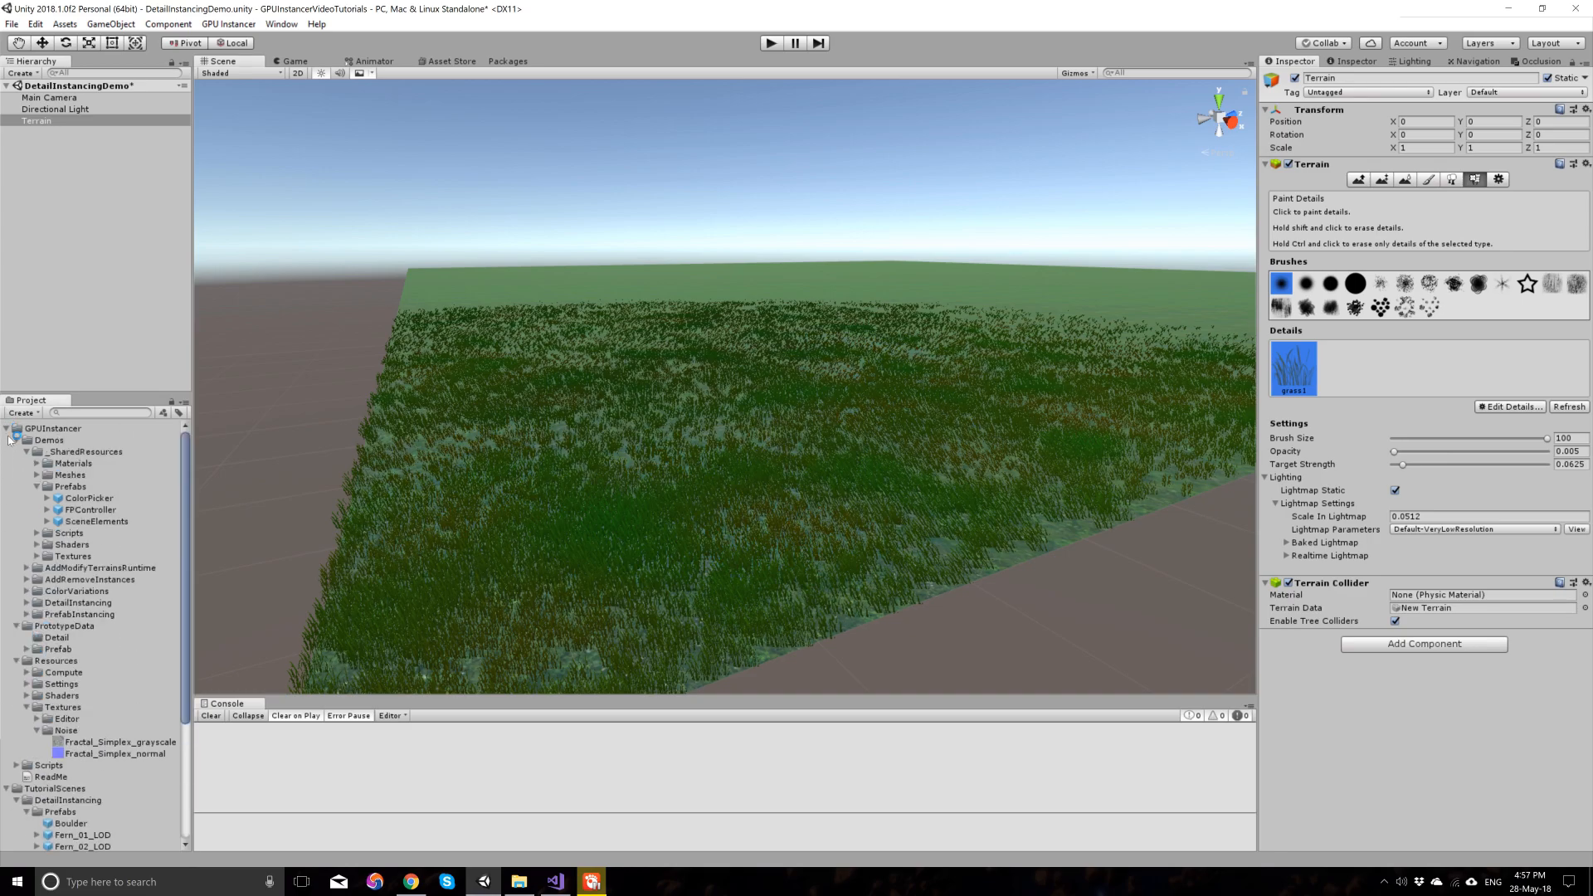
pyautogui.click(65, 451)
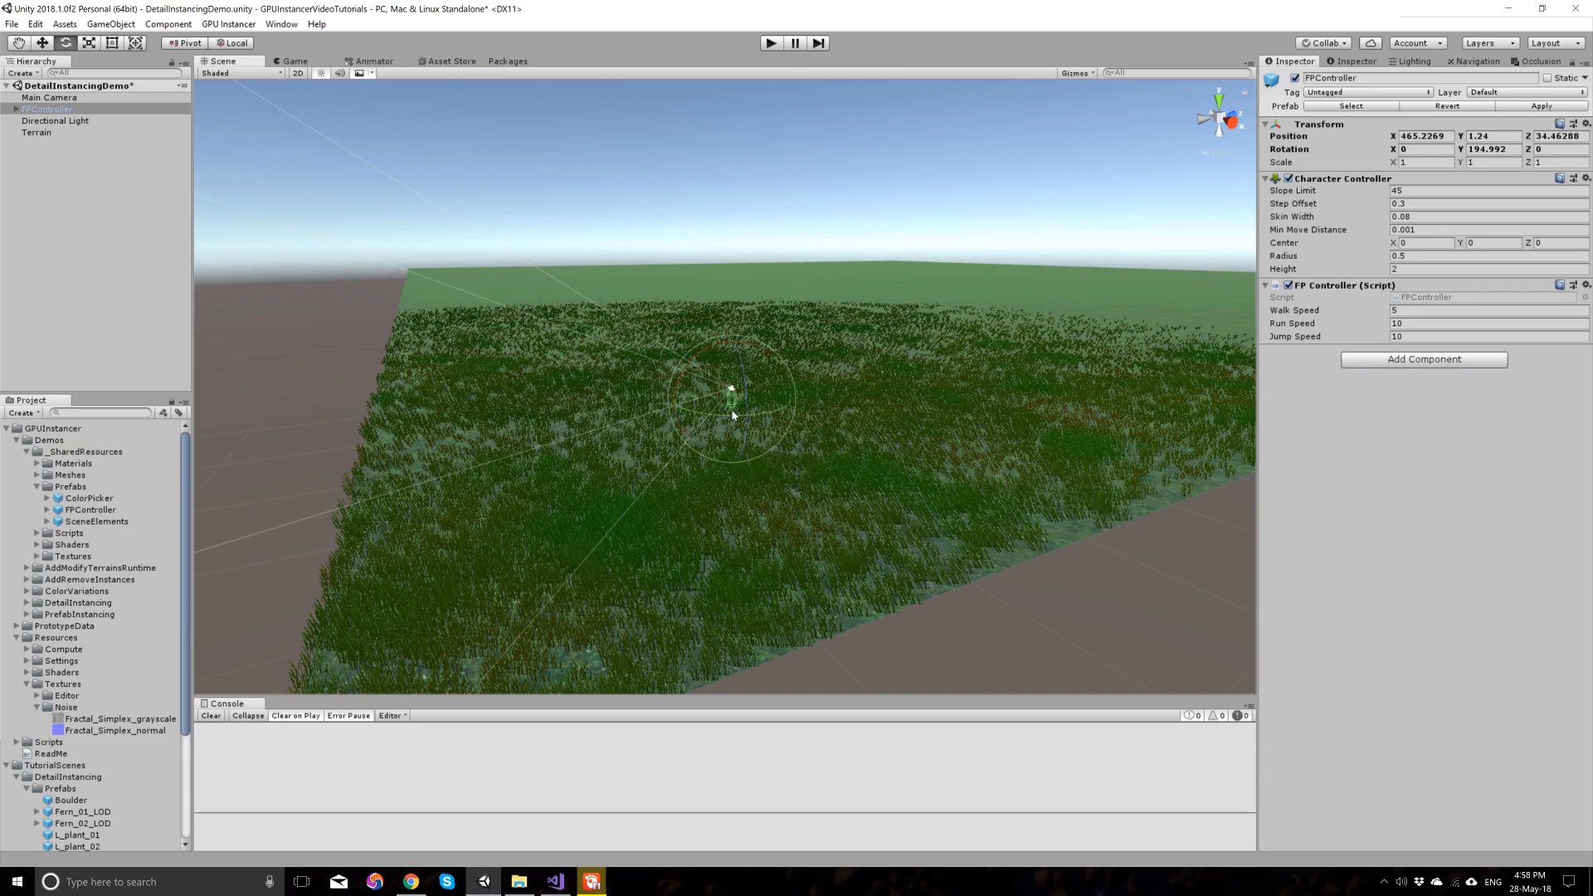
pyautogui.moveTo(732, 407); pyautogui.dragTo(874, 148)
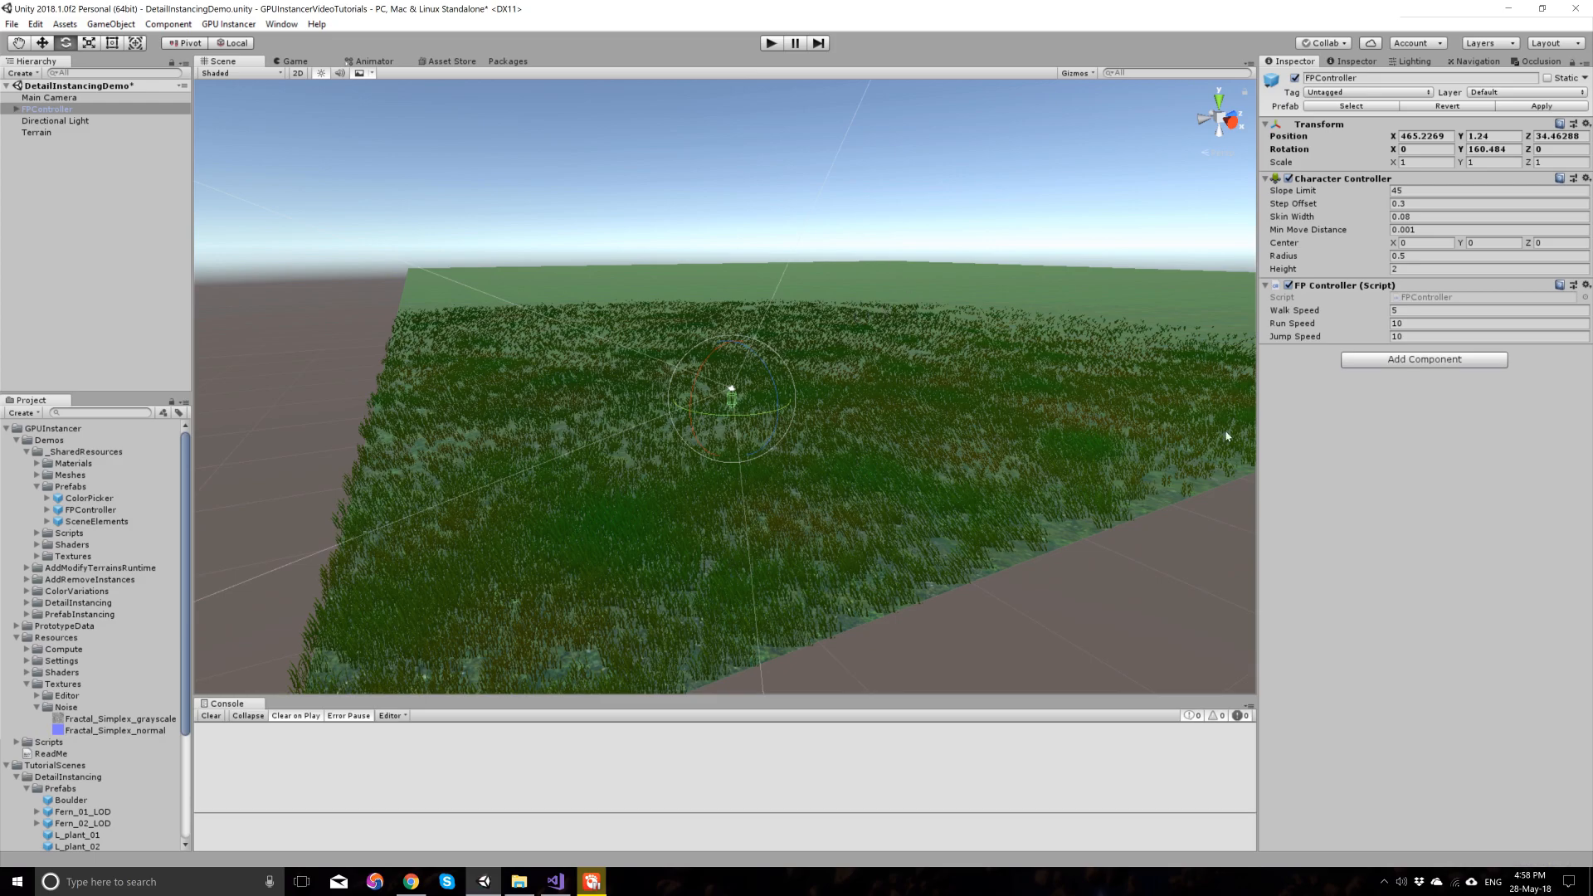
pyautogui.moveTo(76, 224)
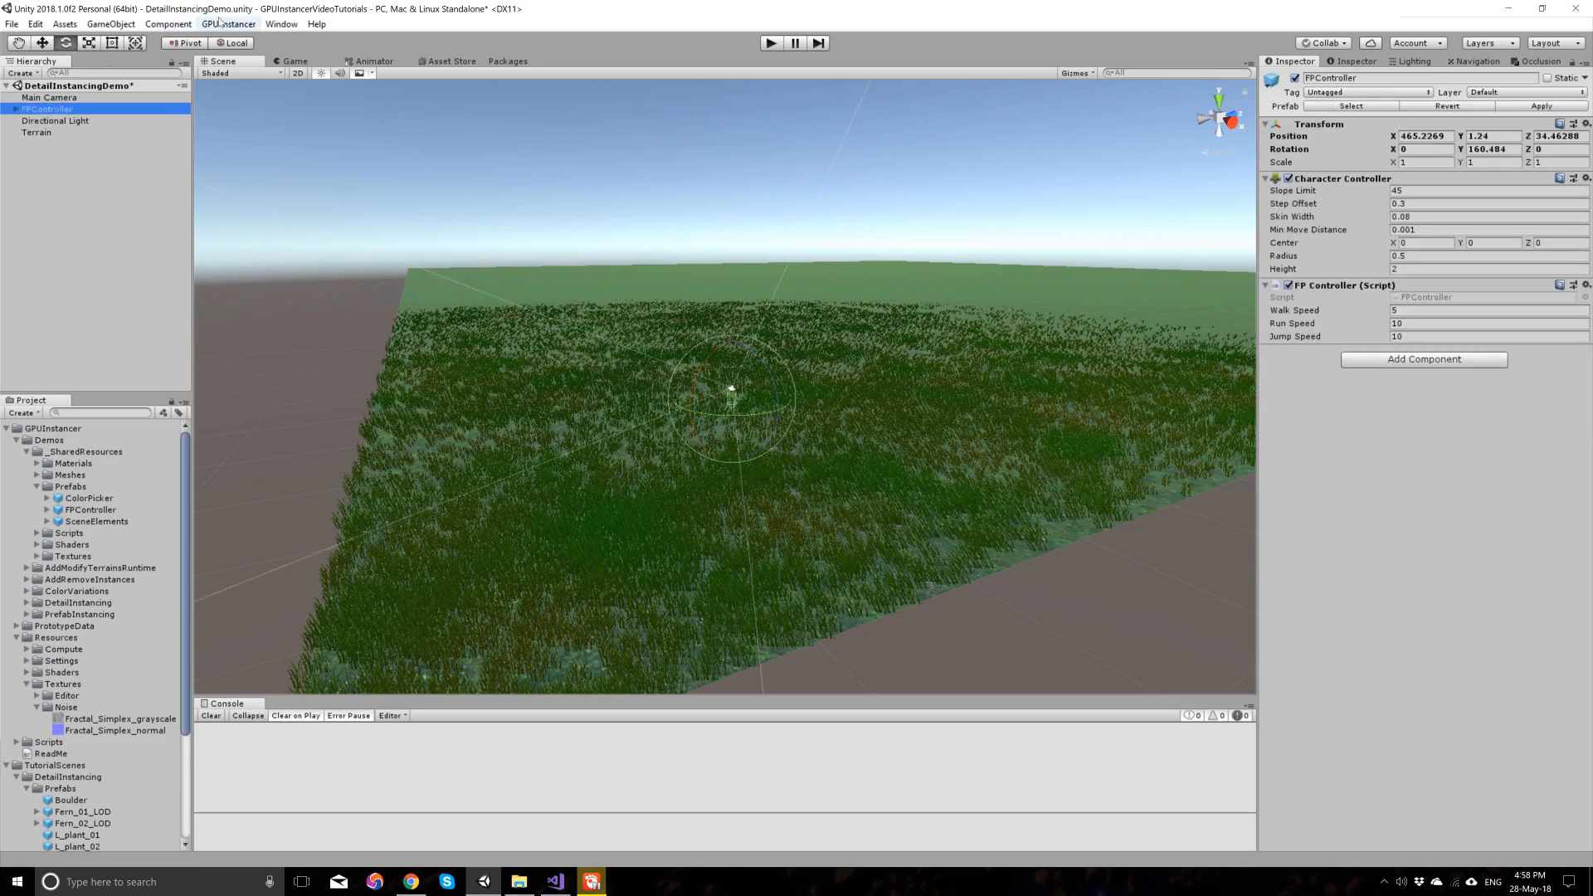
# Step: Add a GPU Instancer Detail Manager for the terrain and review its component showing the grass prototype
pyautogui.click(228, 23)
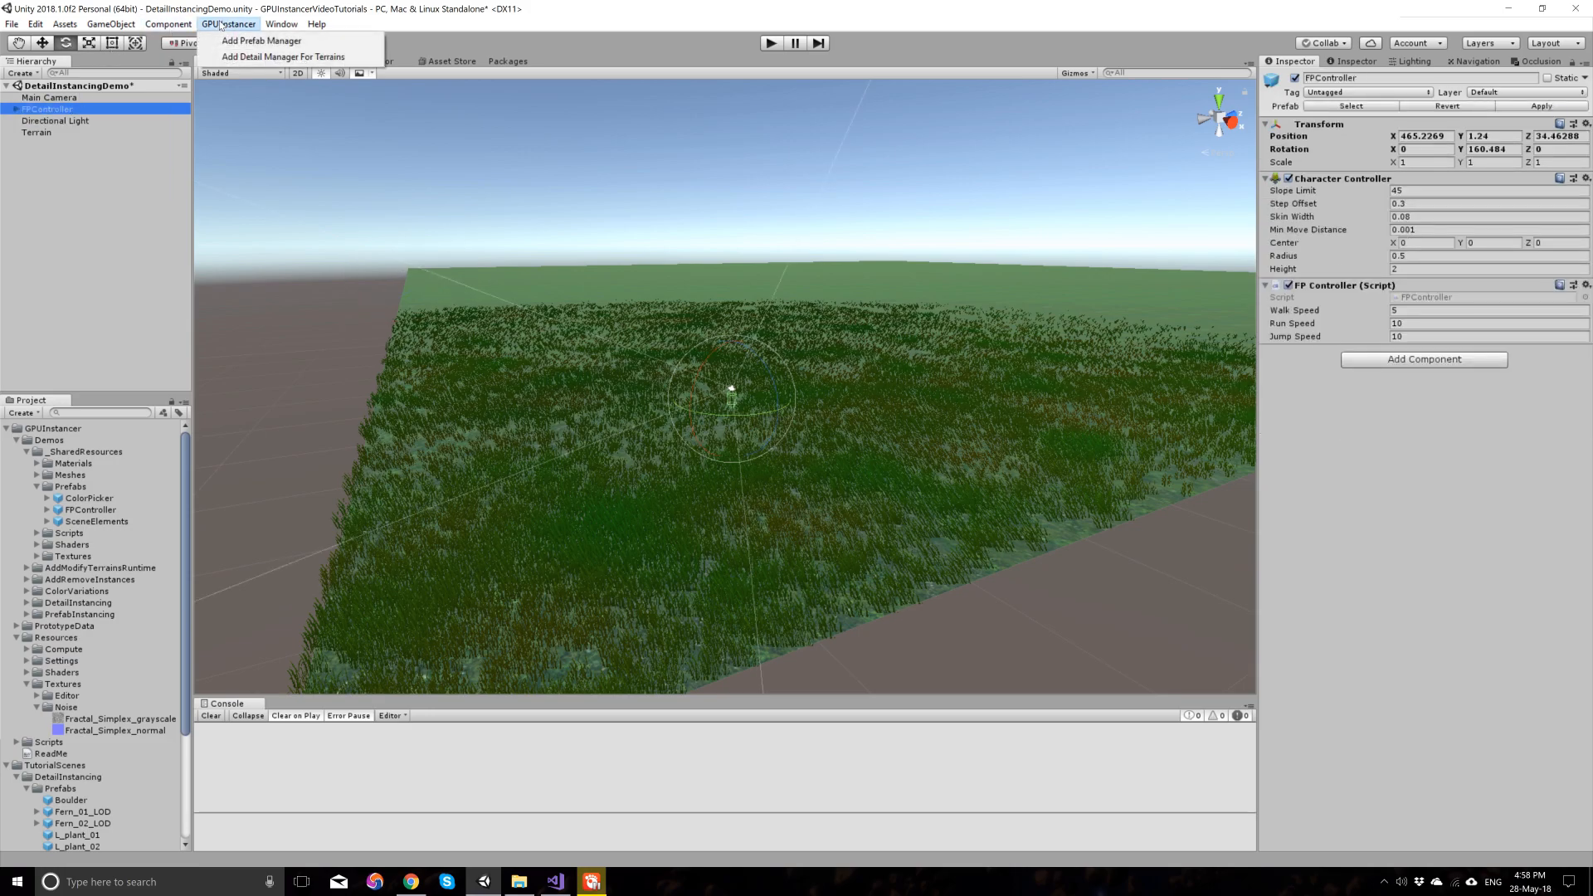
pyautogui.moveTo(282, 56)
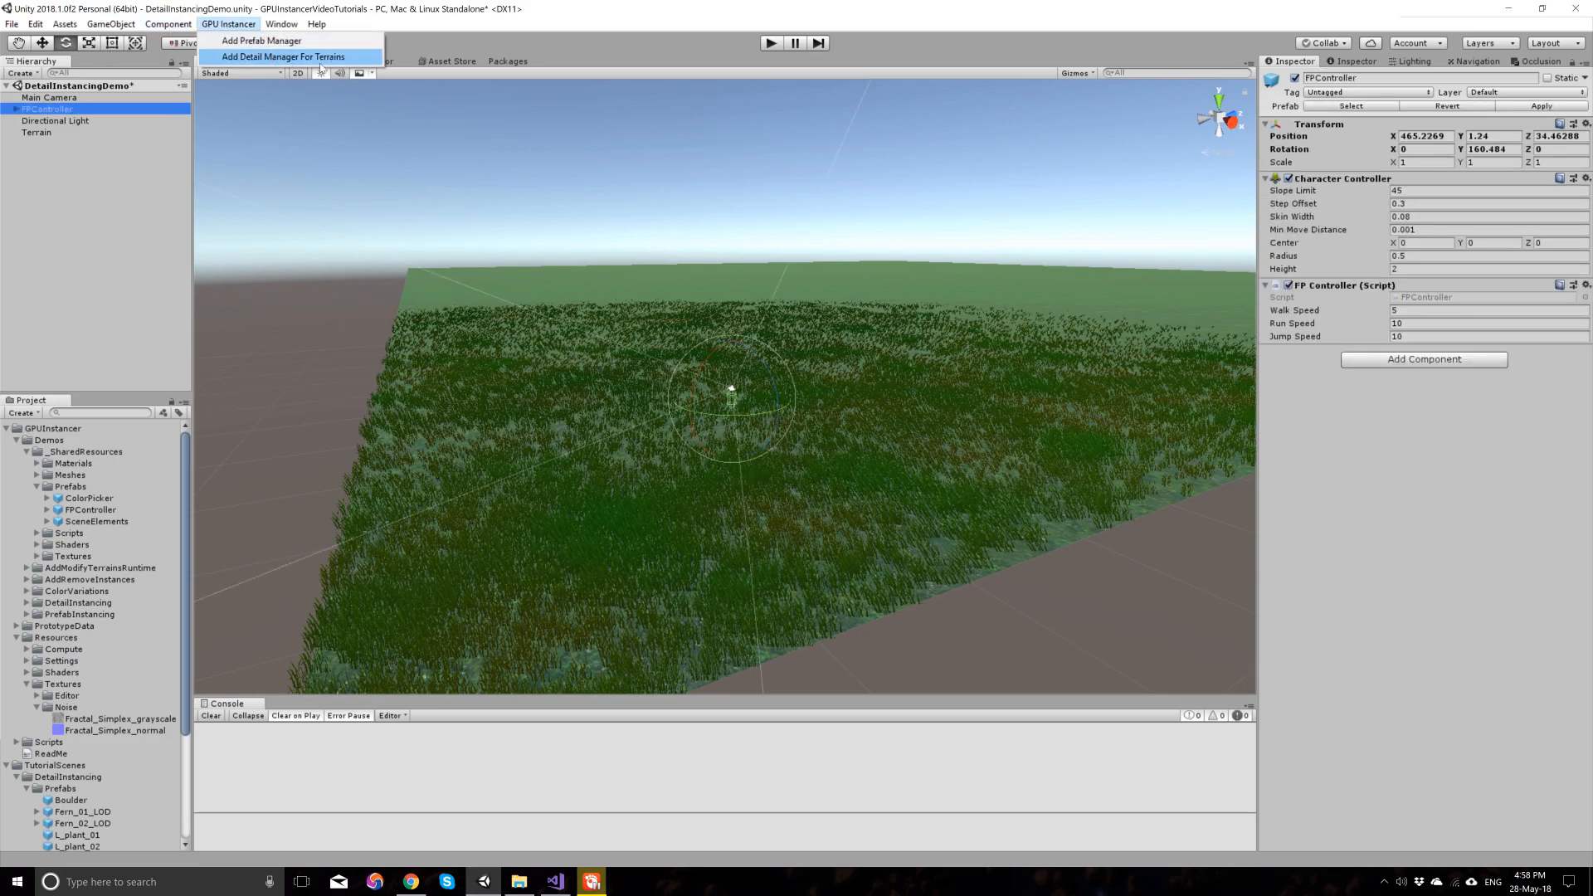
pyautogui.click(283, 56)
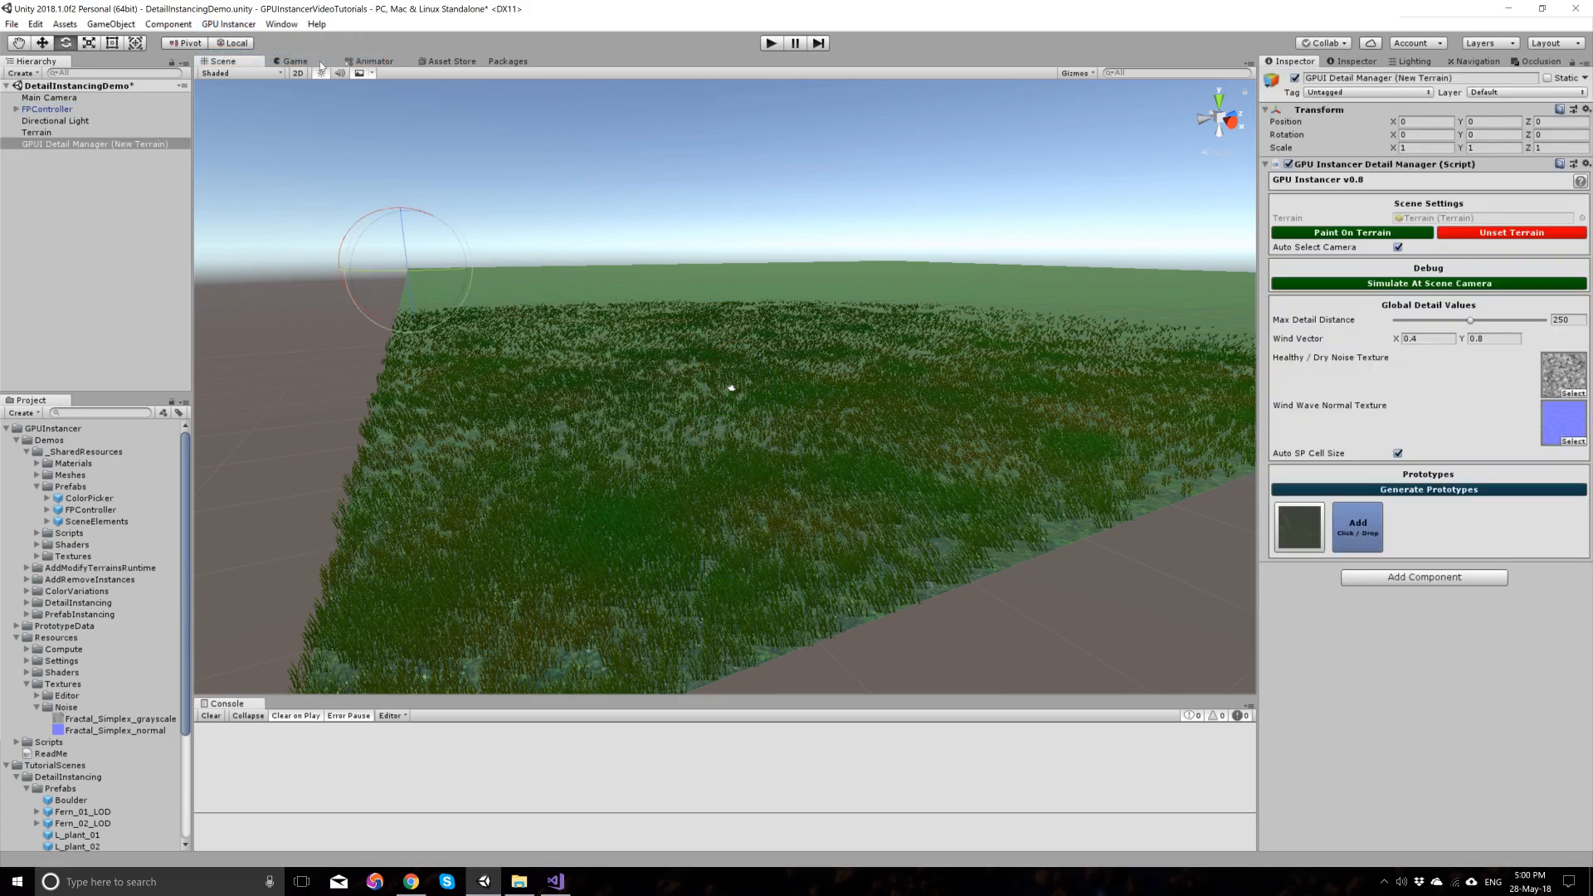
pyautogui.moveTo(991, 413)
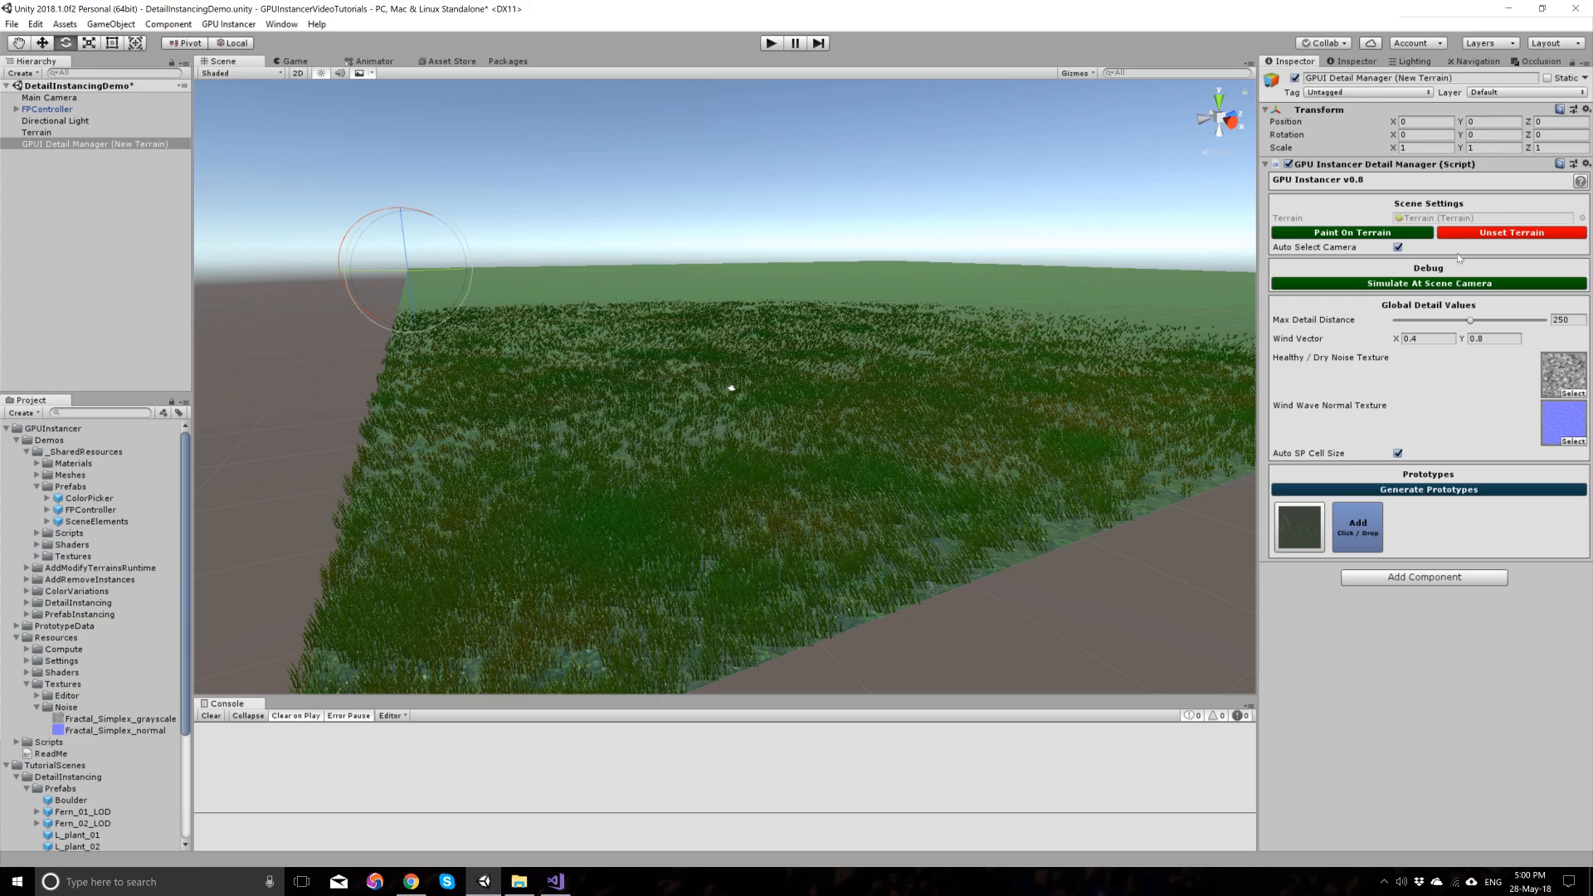
pyautogui.moveTo(712, 161)
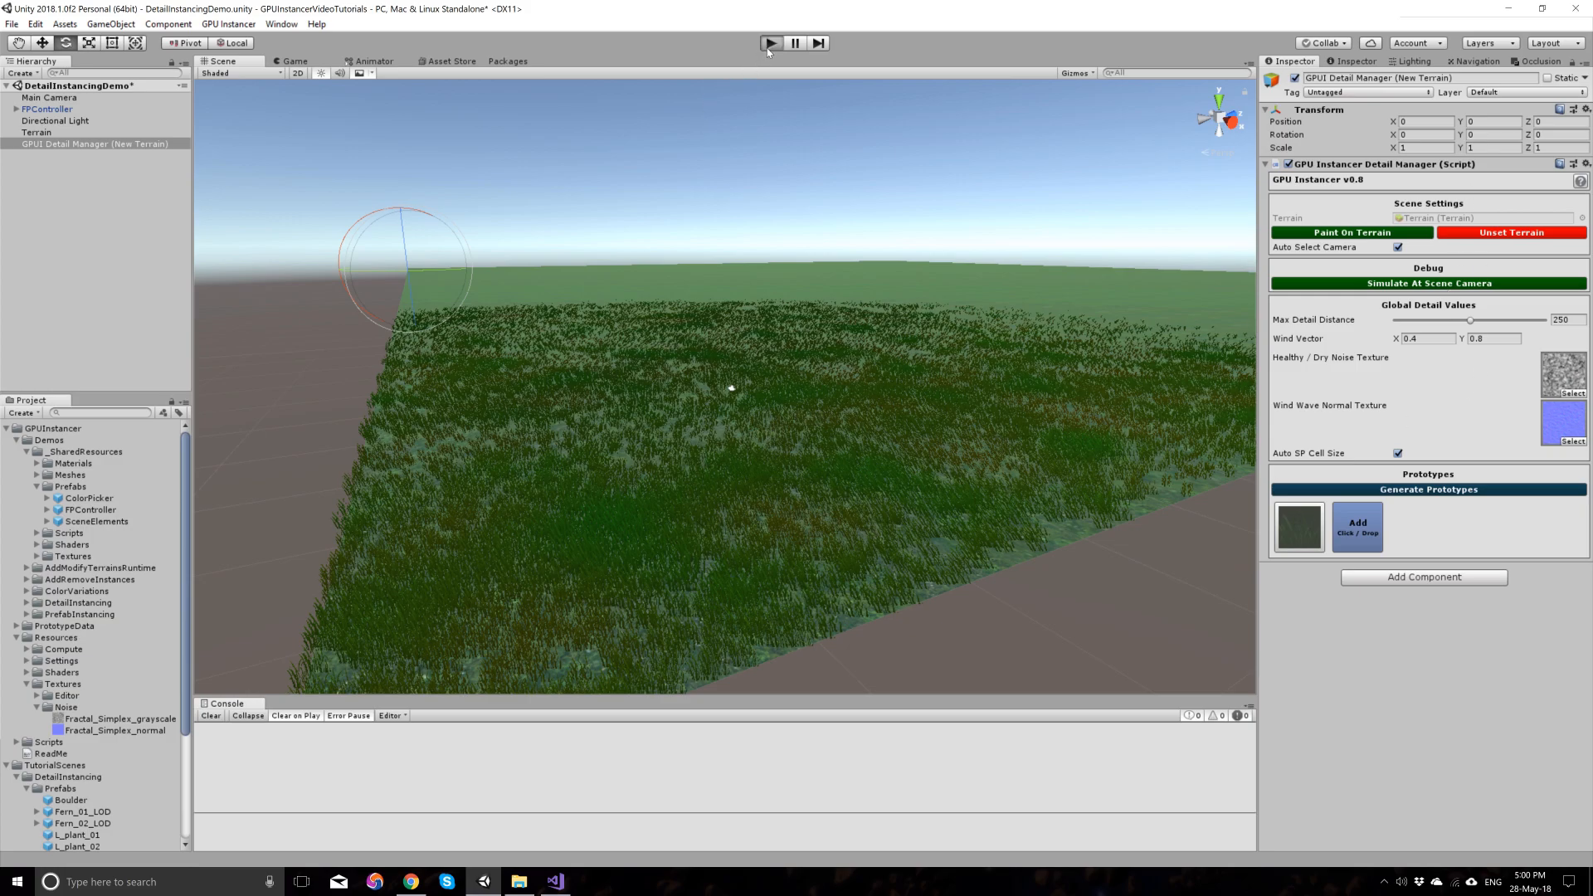
pyautogui.click(770, 43)
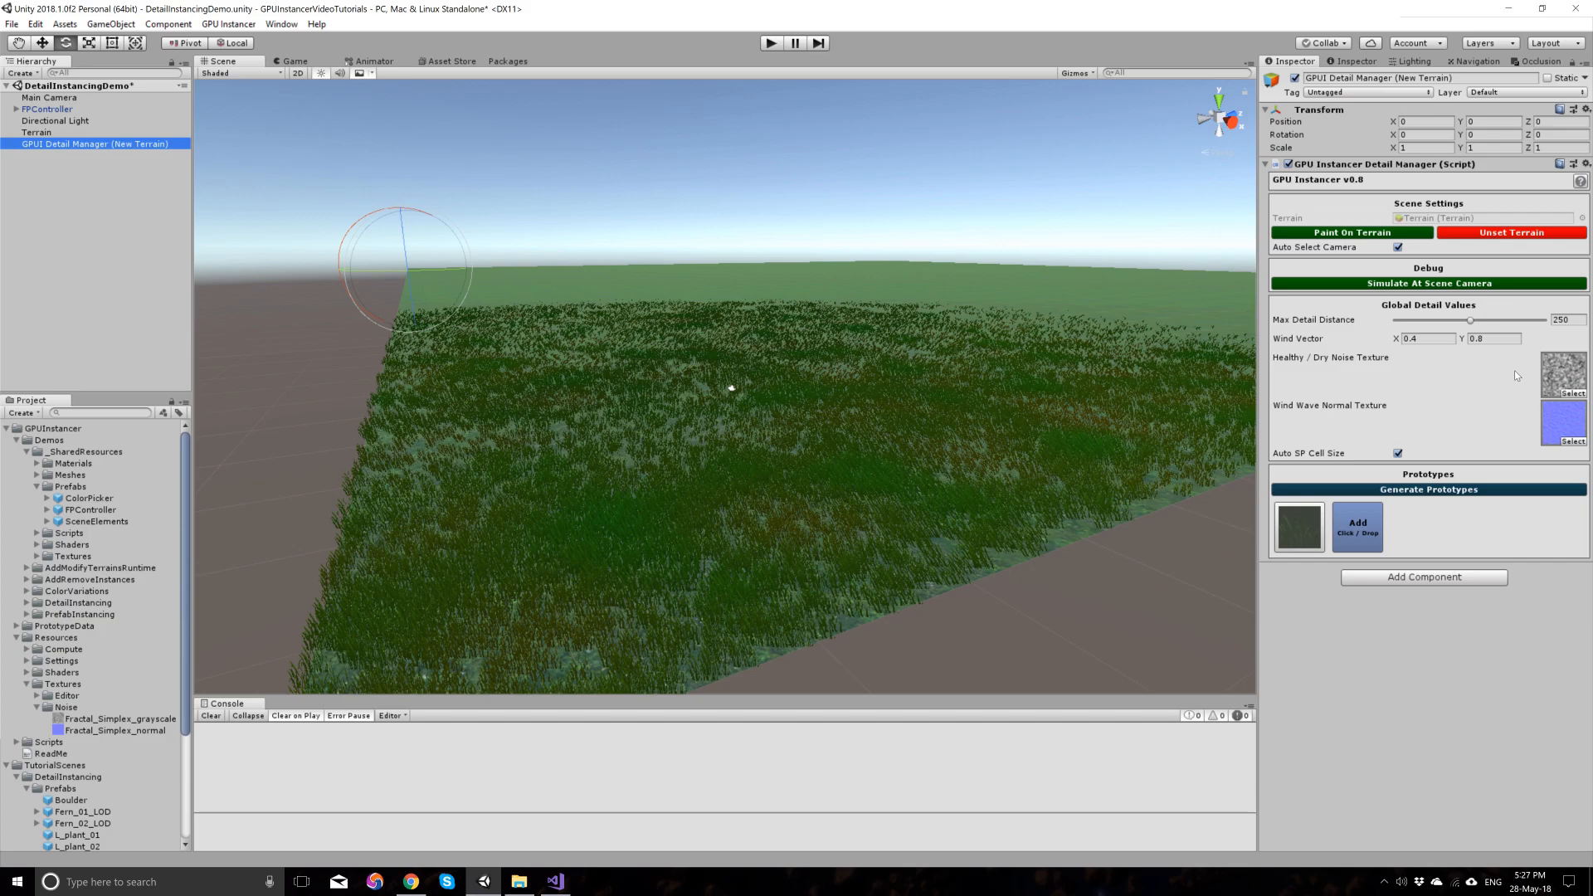
pyautogui.moveTo(1296, 188)
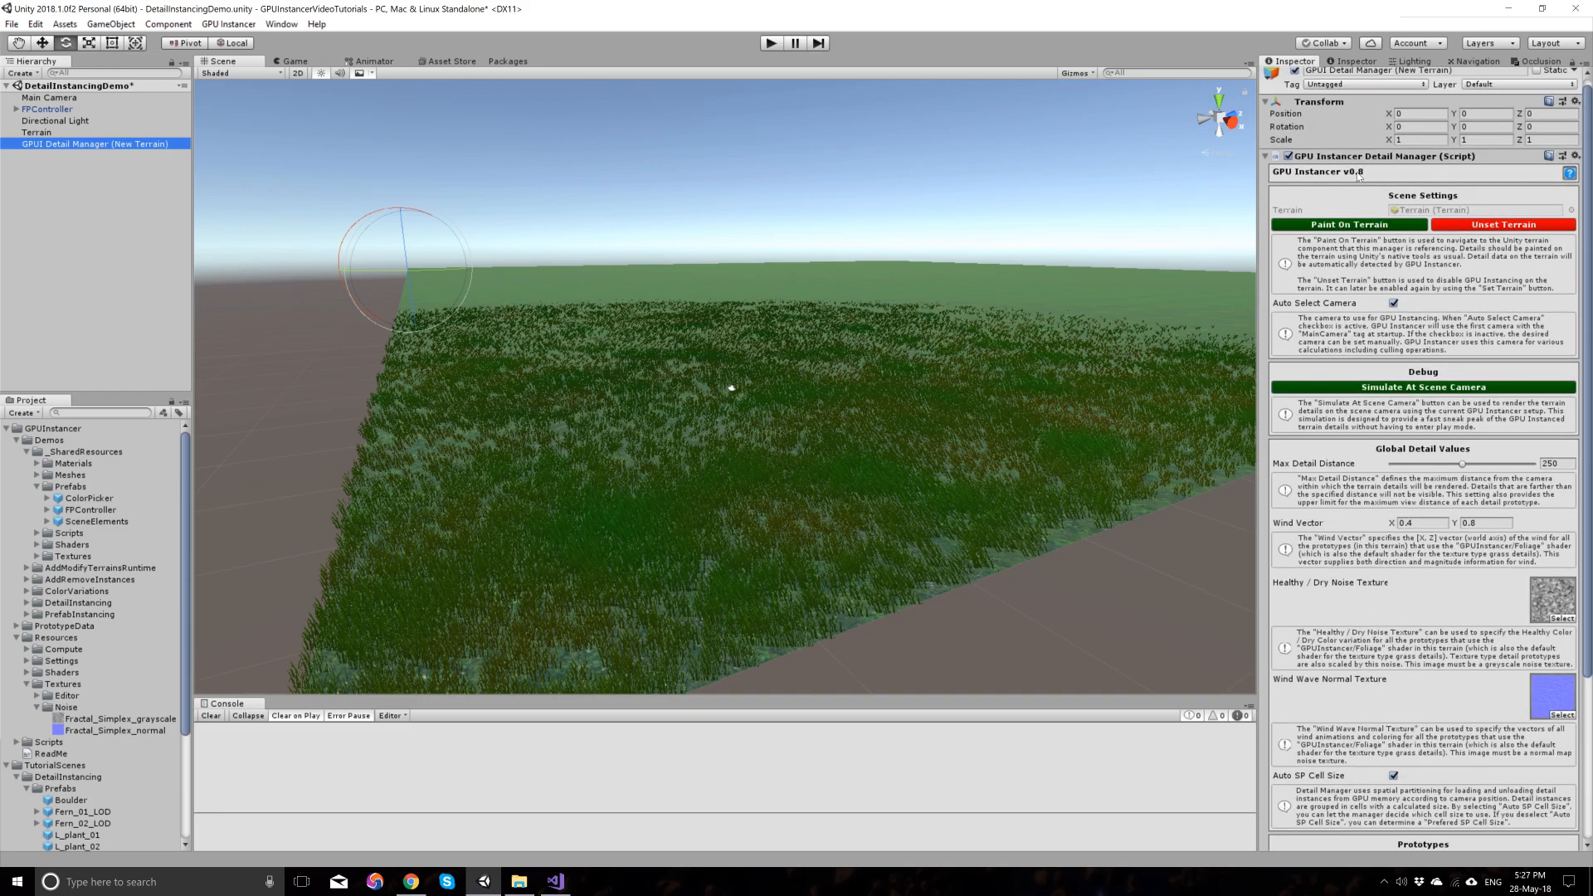
# Step: Scroll the Detail Manager inspector down to the grass1 prototype's settings
pyautogui.scroll(-3)
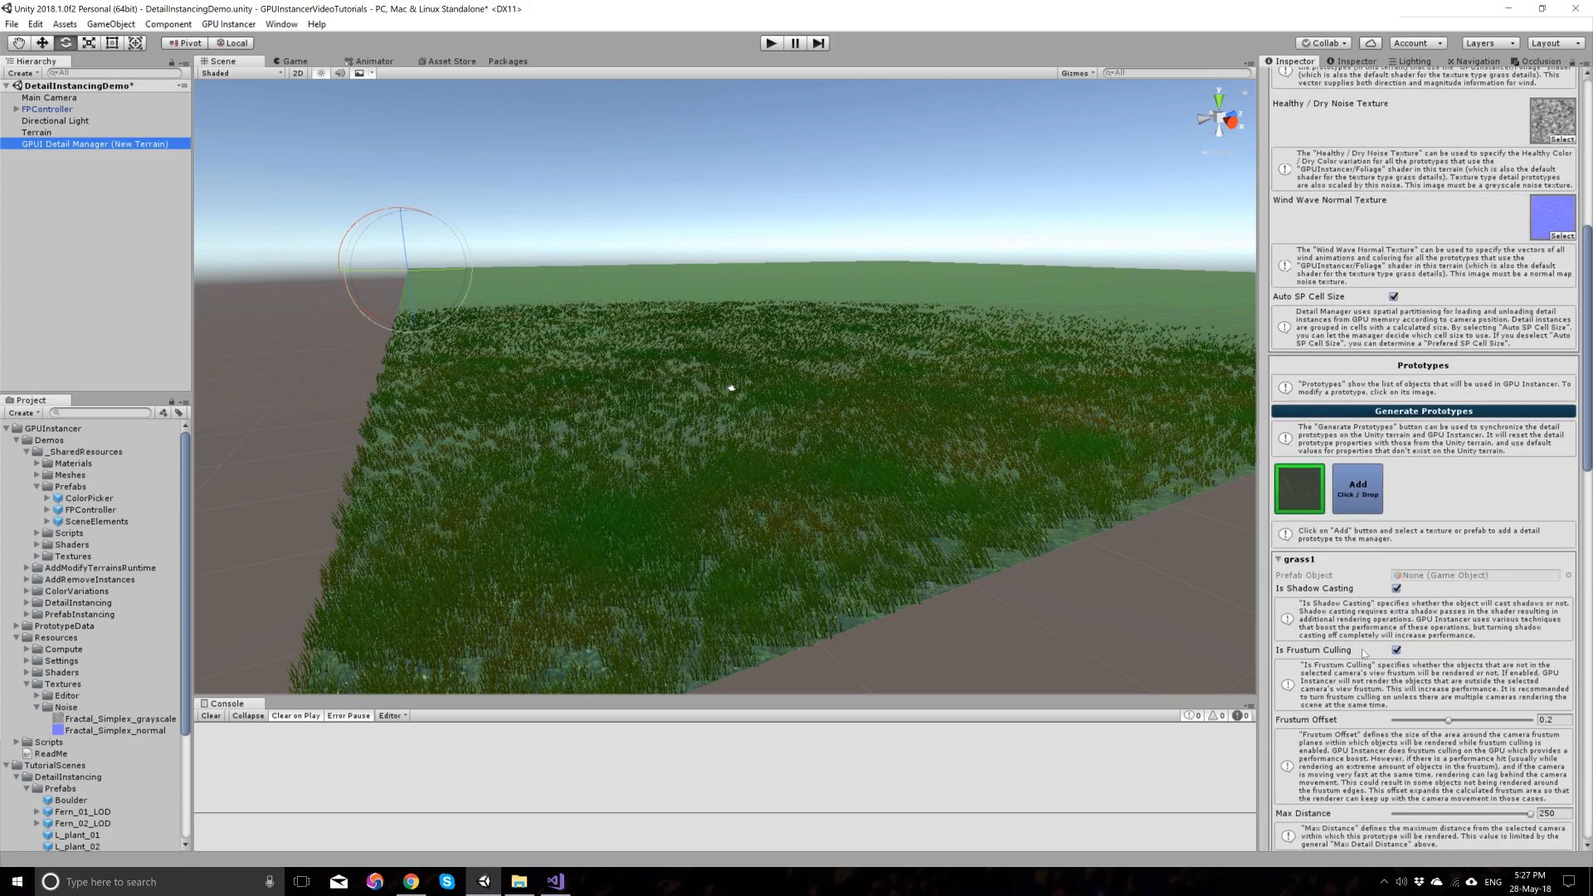
pyautogui.scroll(-3)
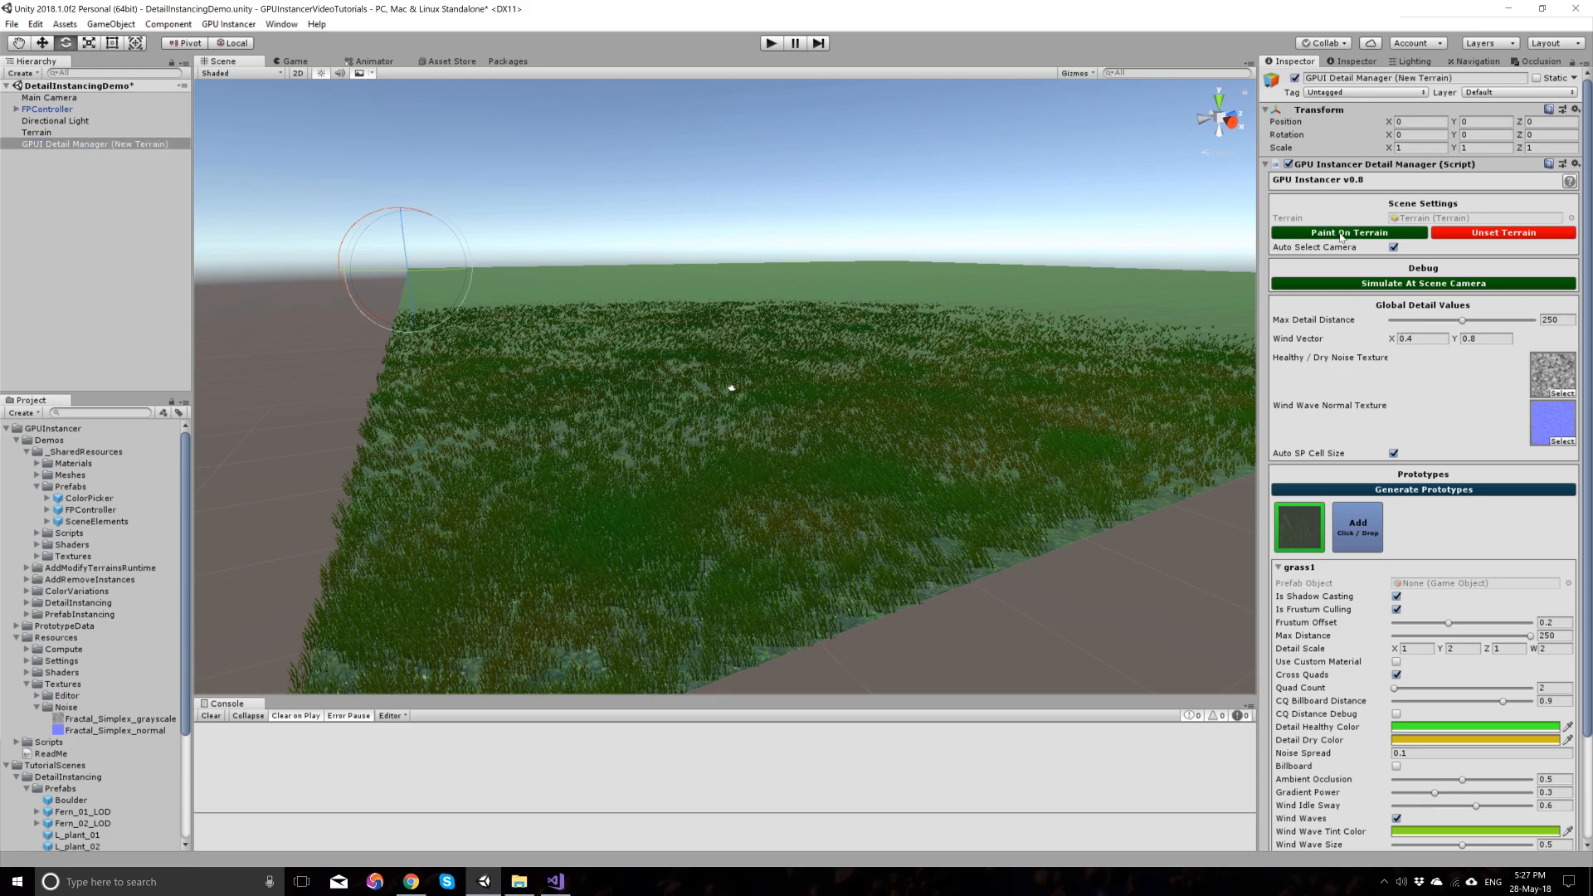
# Step: Paint additional grass details on the linked terrain, then reselect the GPUI Detail Manager
pyautogui.click(37, 133)
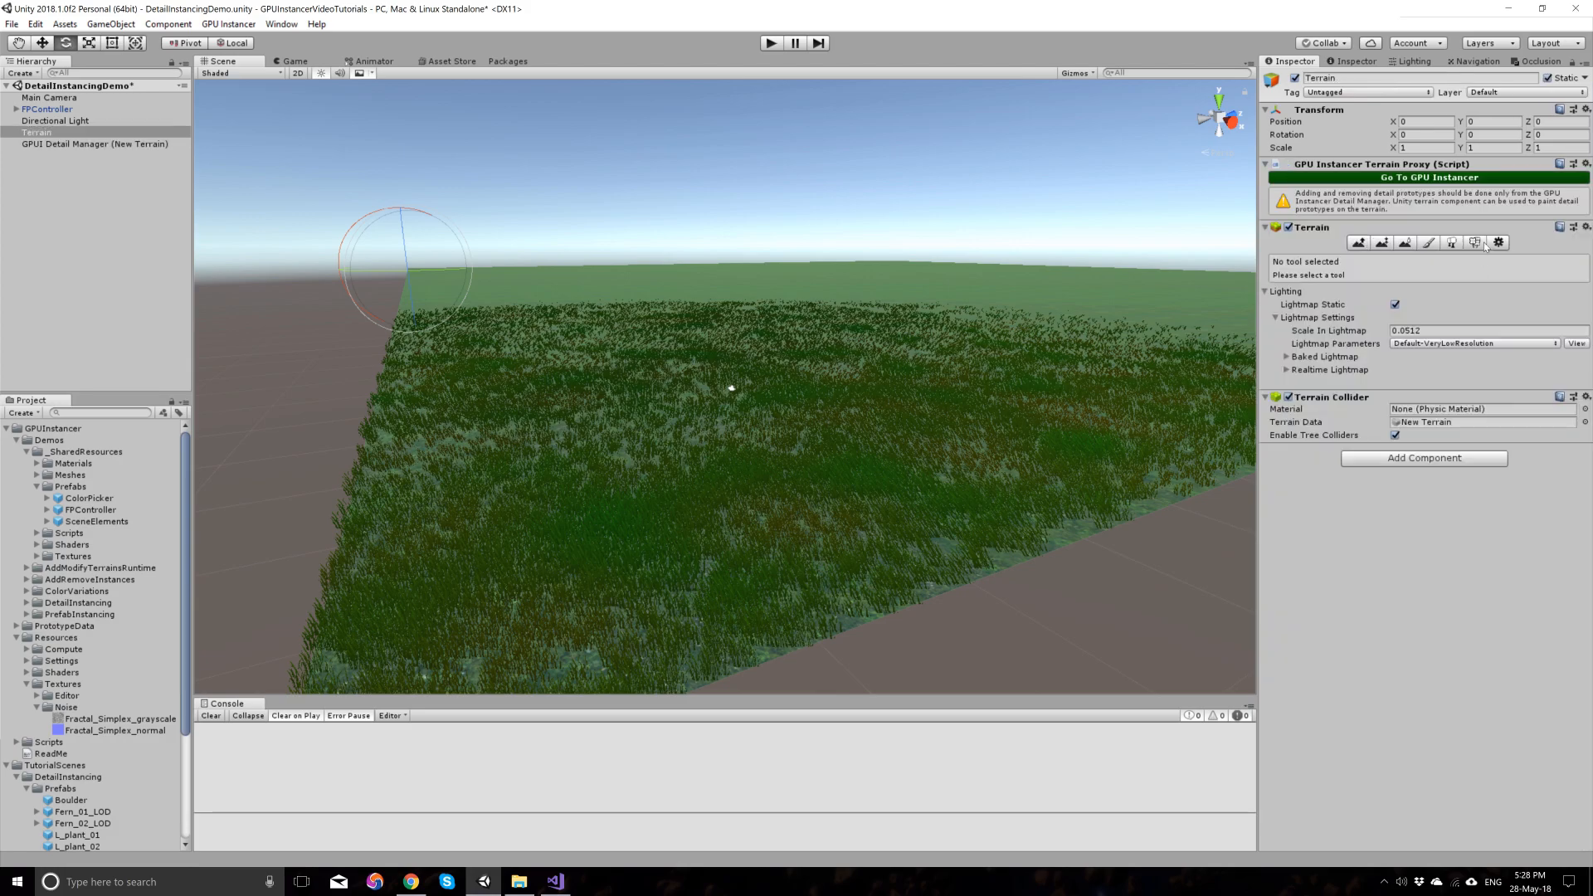
pyautogui.click(1473, 242)
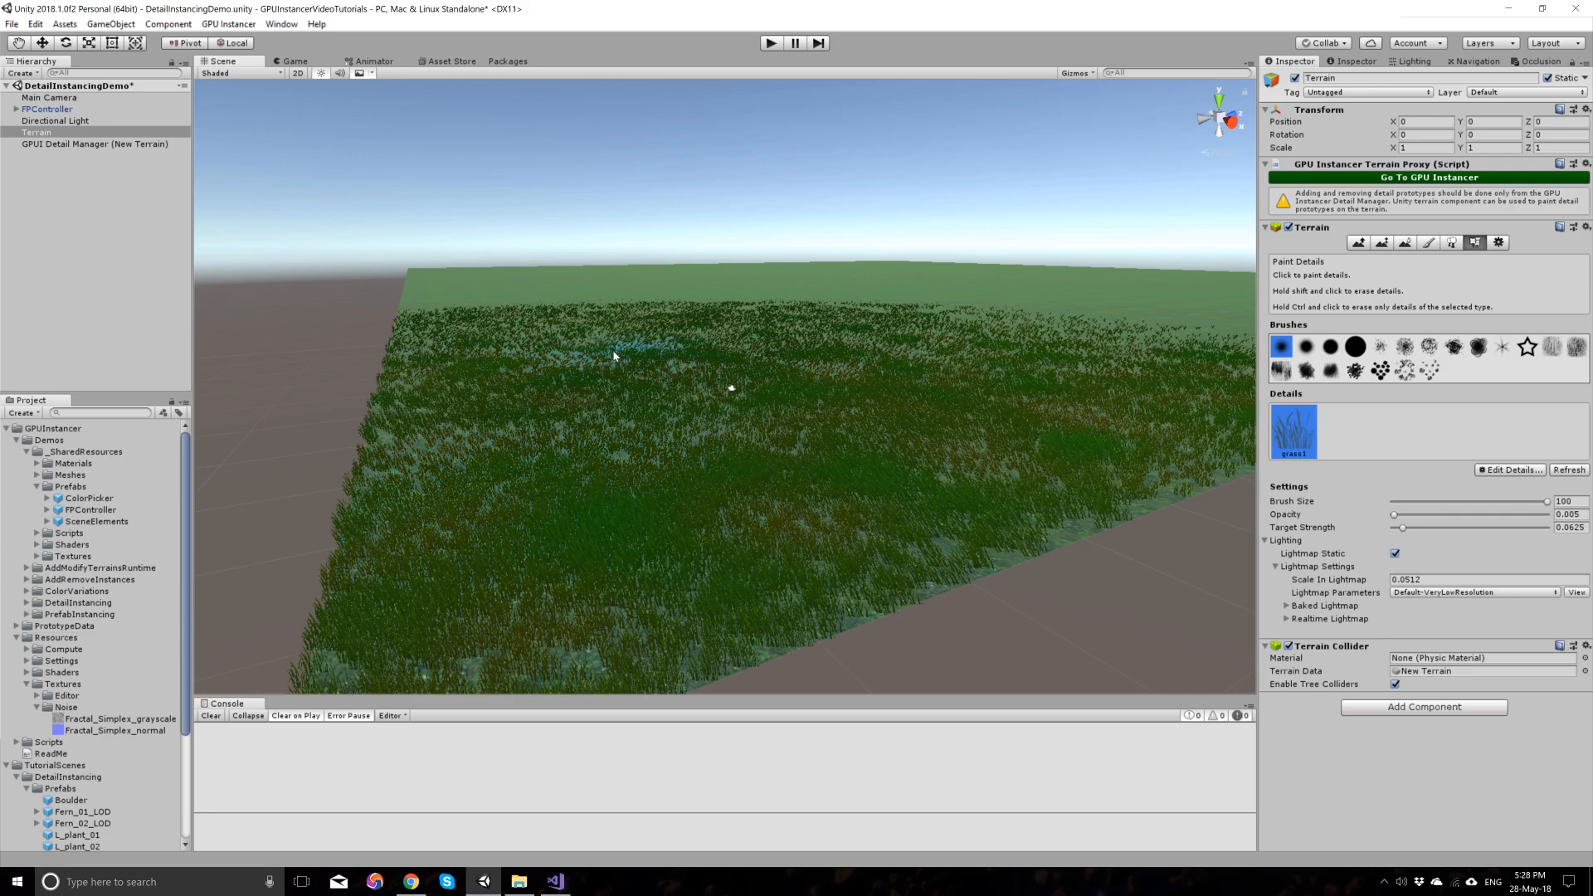
pyautogui.click(94, 143)
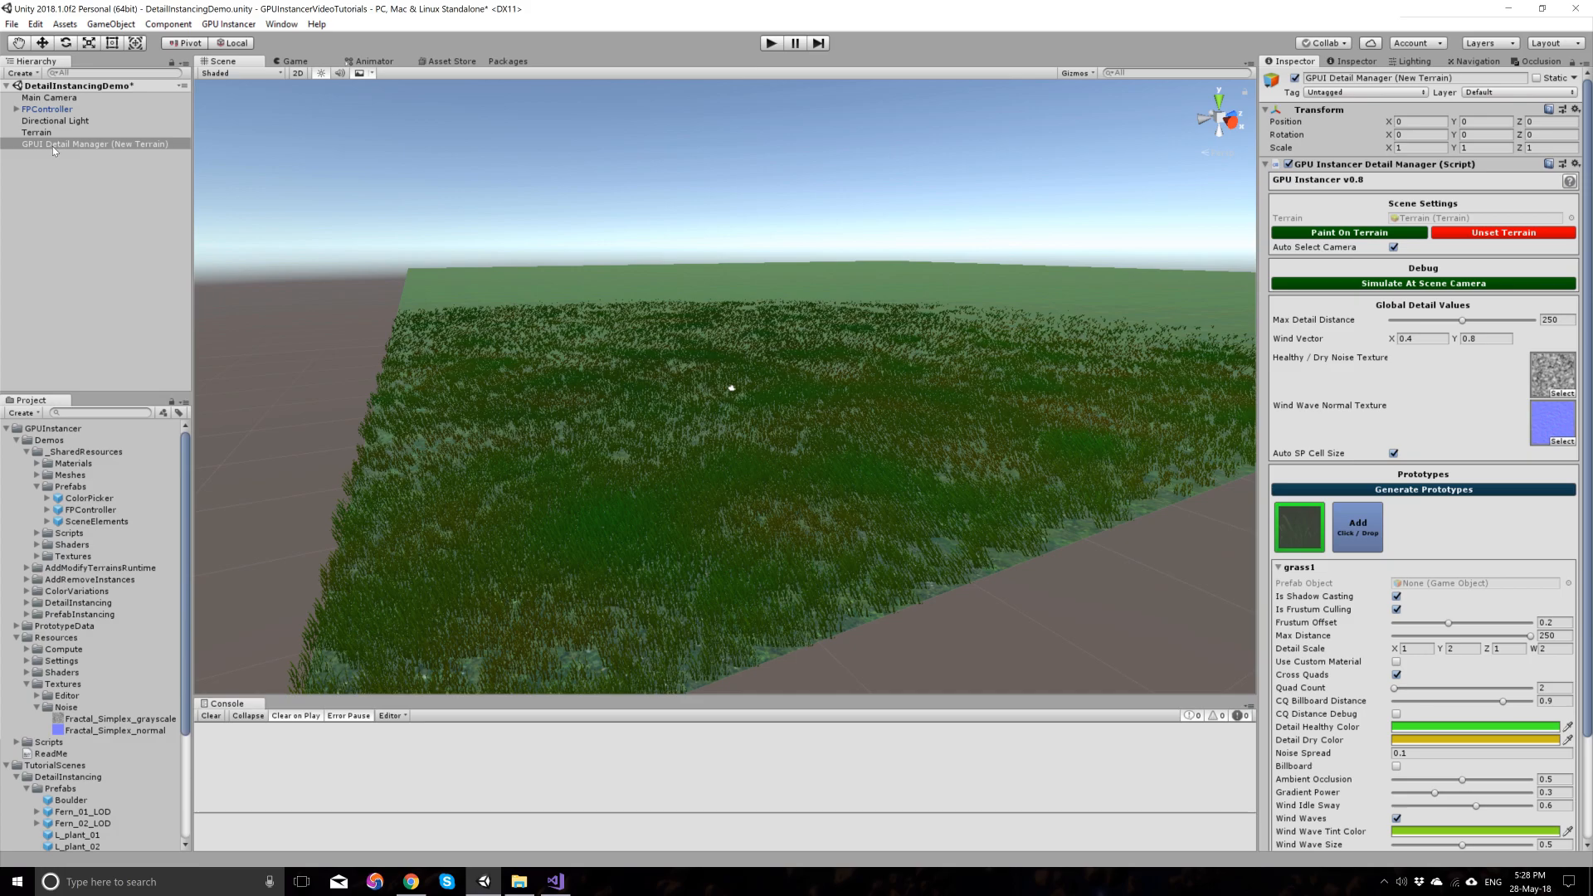
pyautogui.moveTo(463, 225)
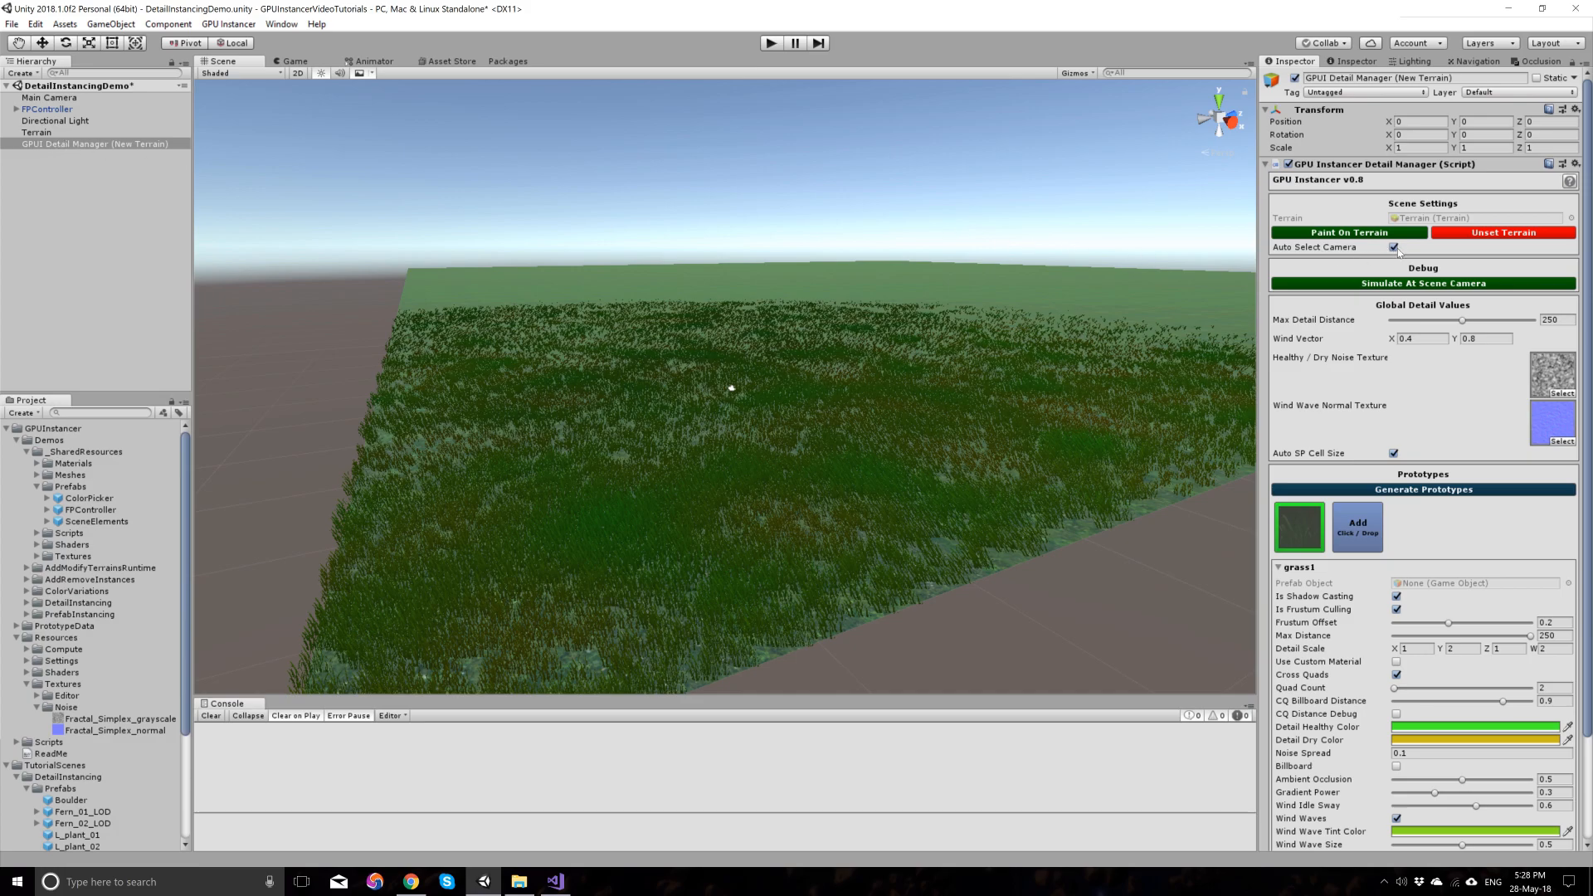
pyautogui.click(1393, 247)
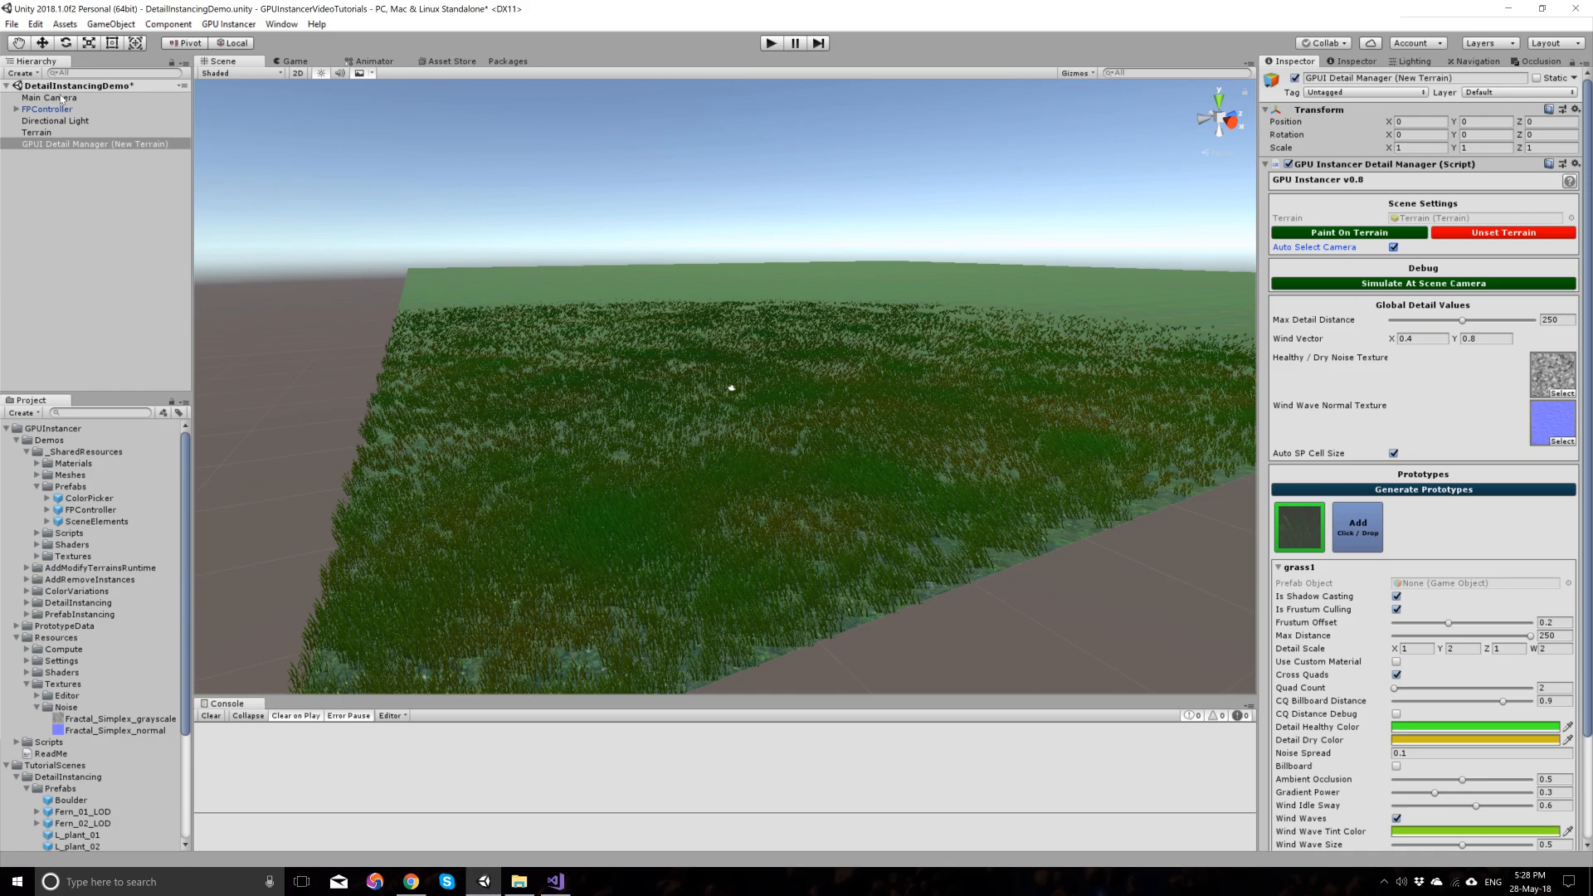
pyautogui.click(47, 109)
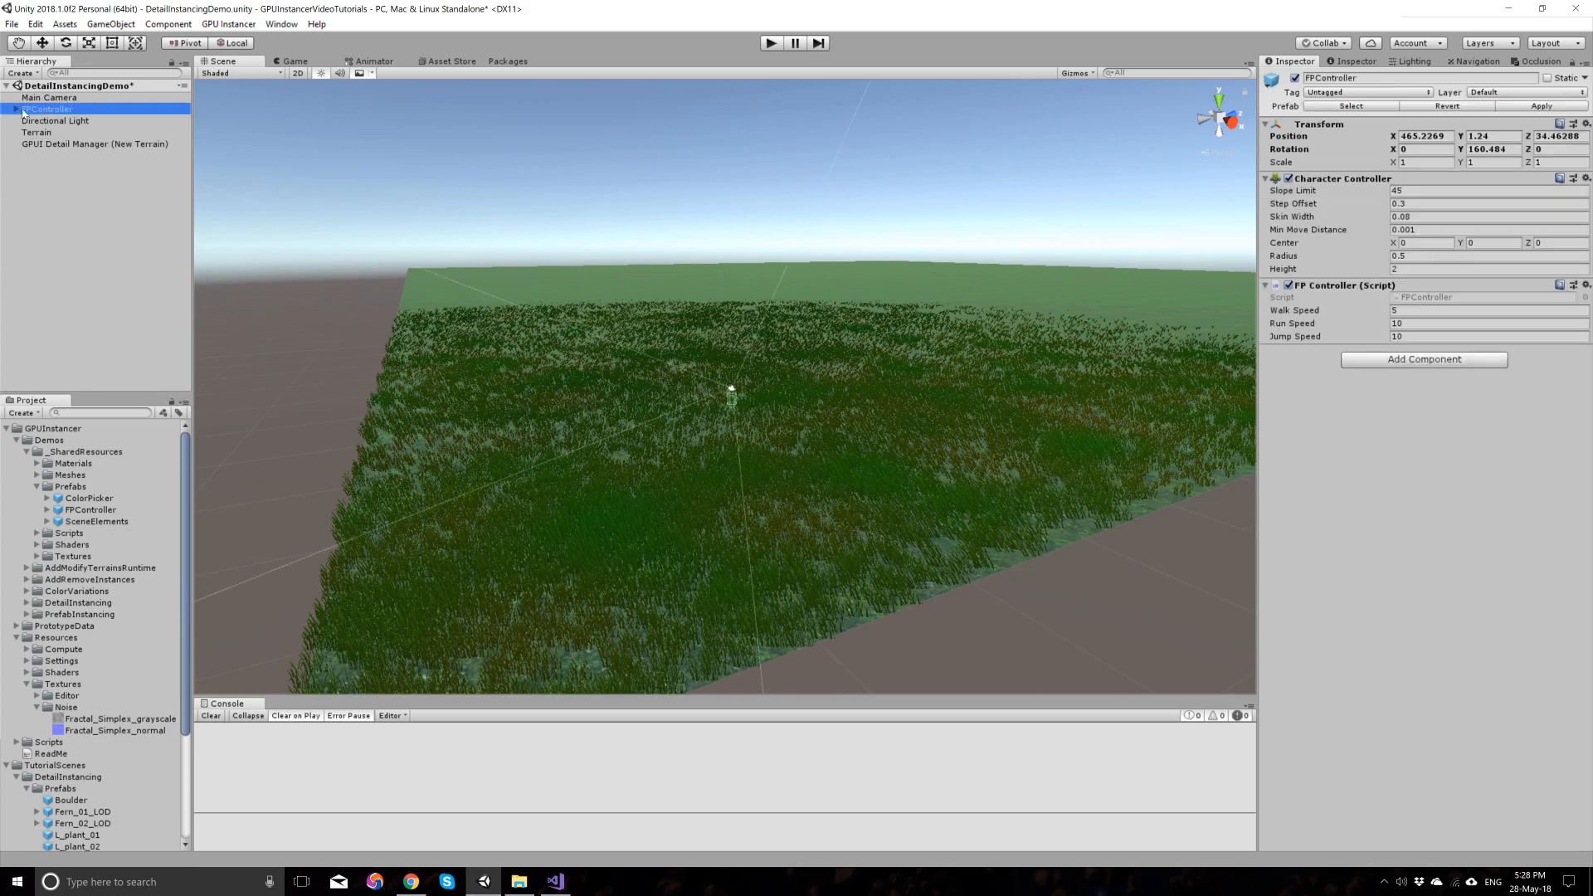
pyautogui.click(48, 120)
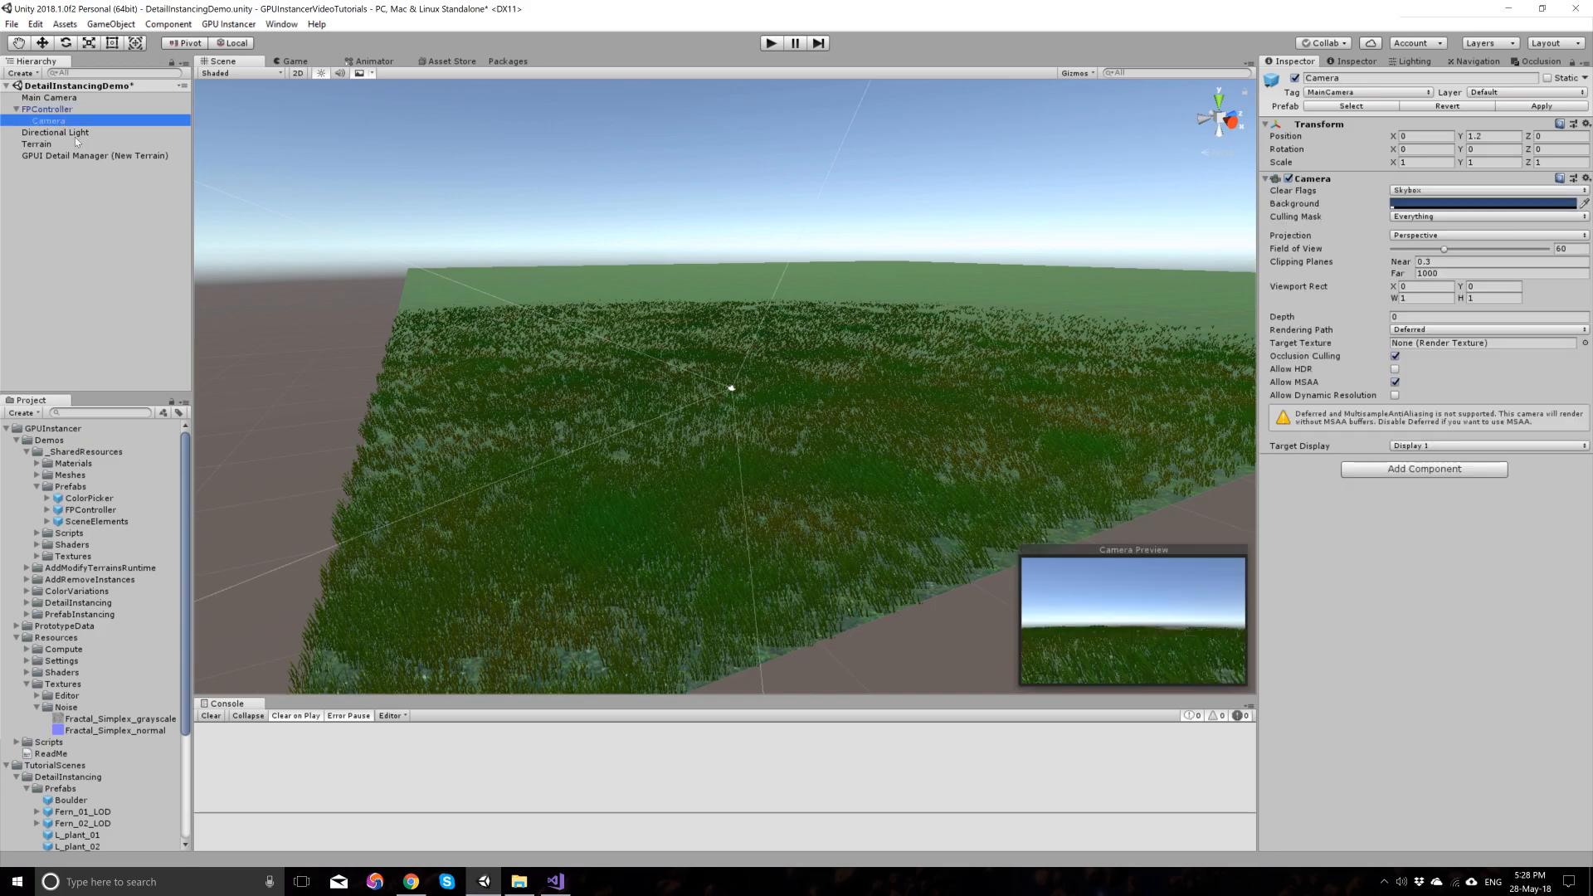
pyautogui.click(15, 110)
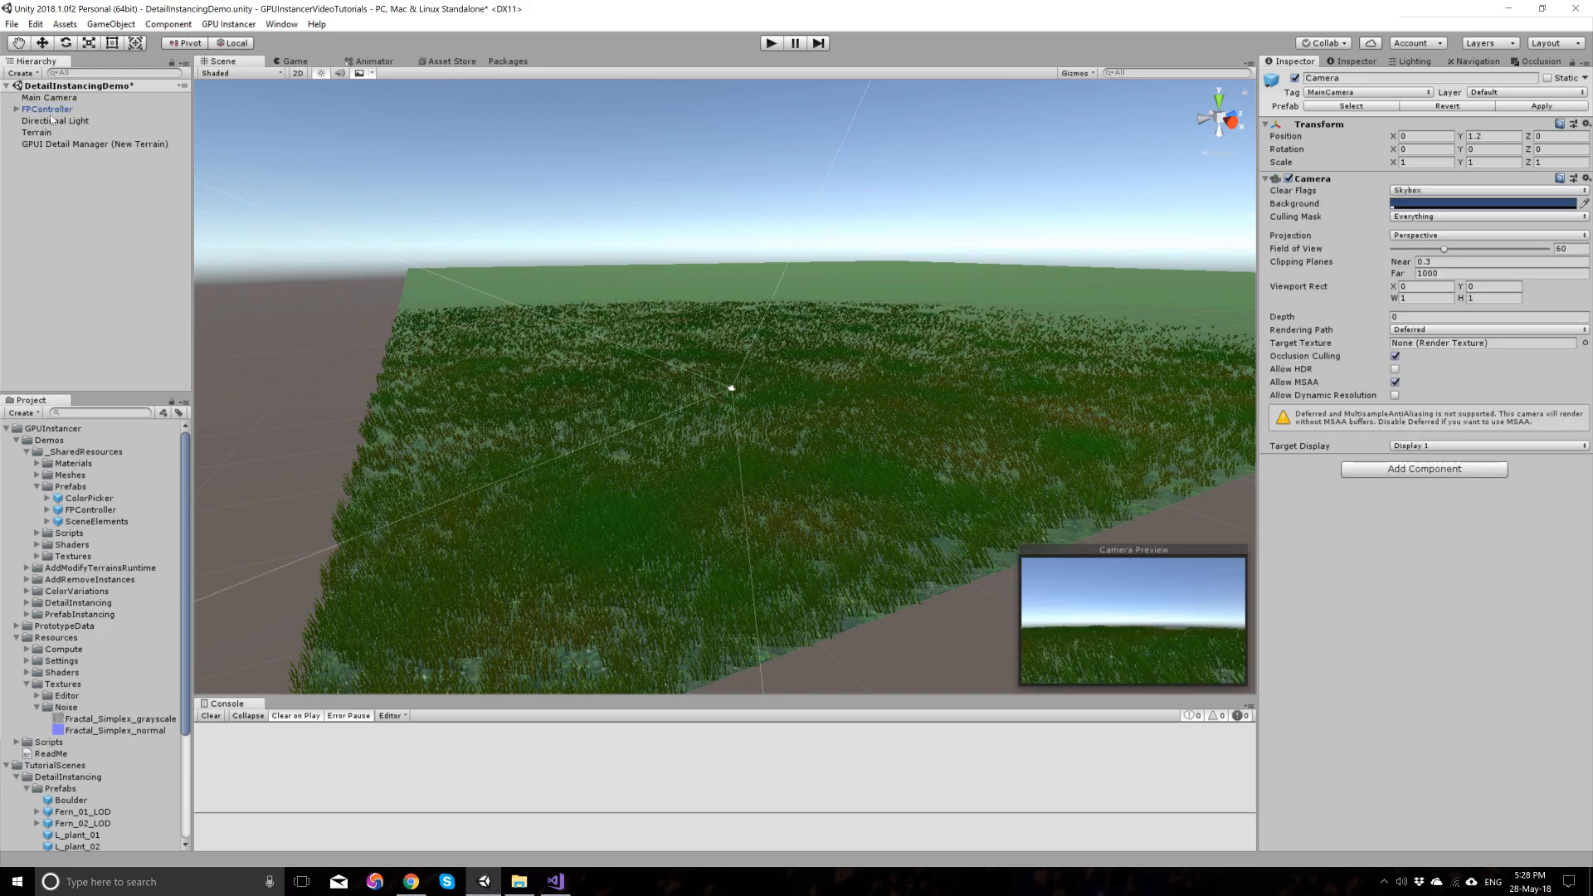
pyautogui.click(47, 109)
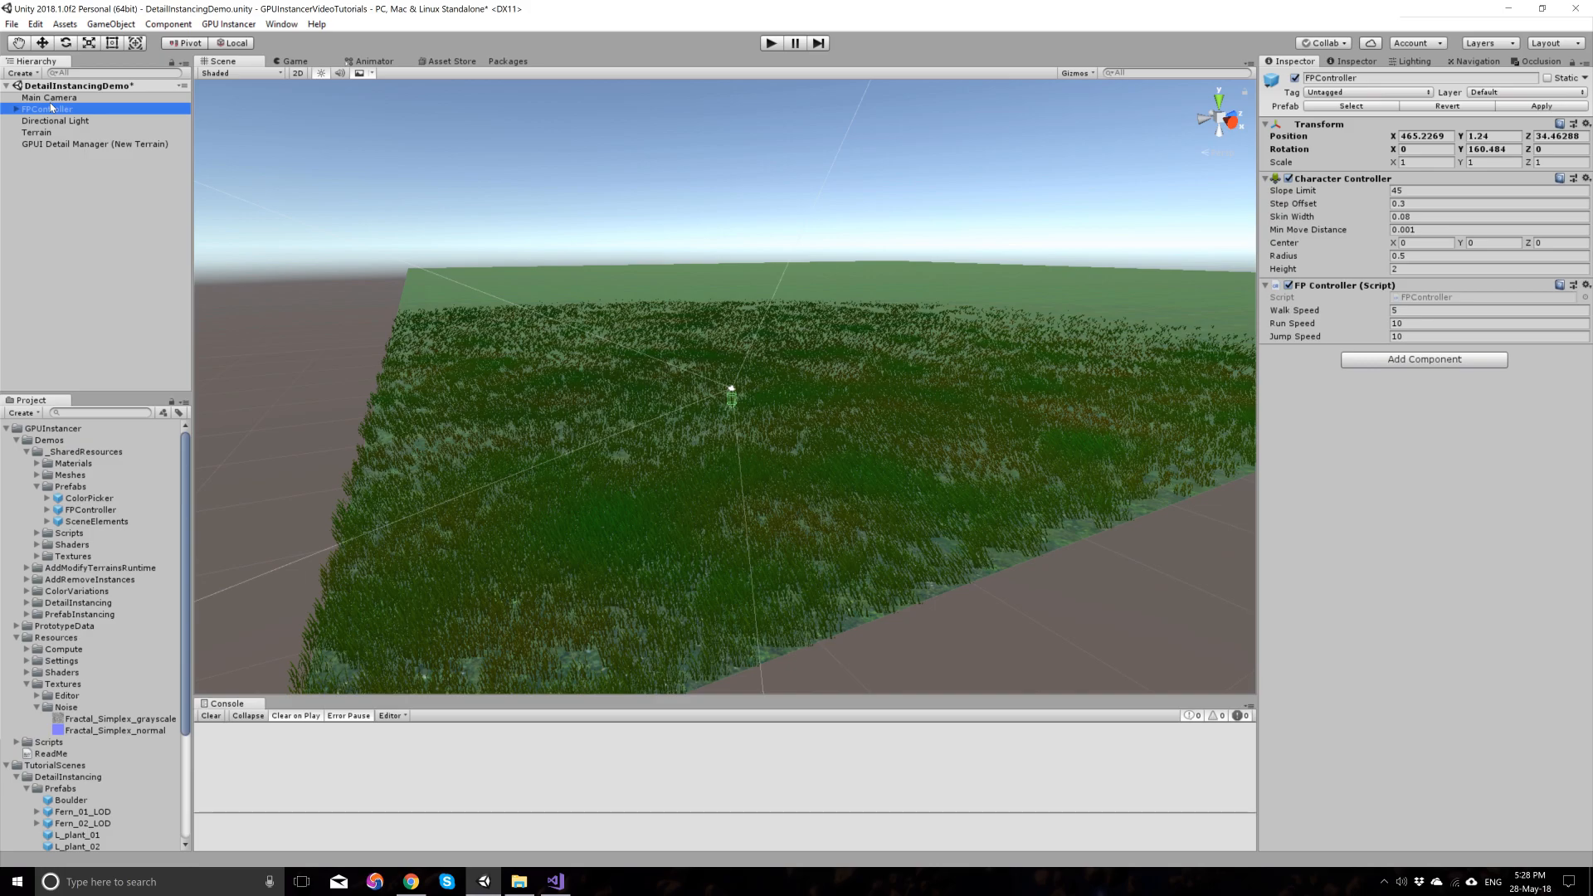
pyautogui.click(97, 143)
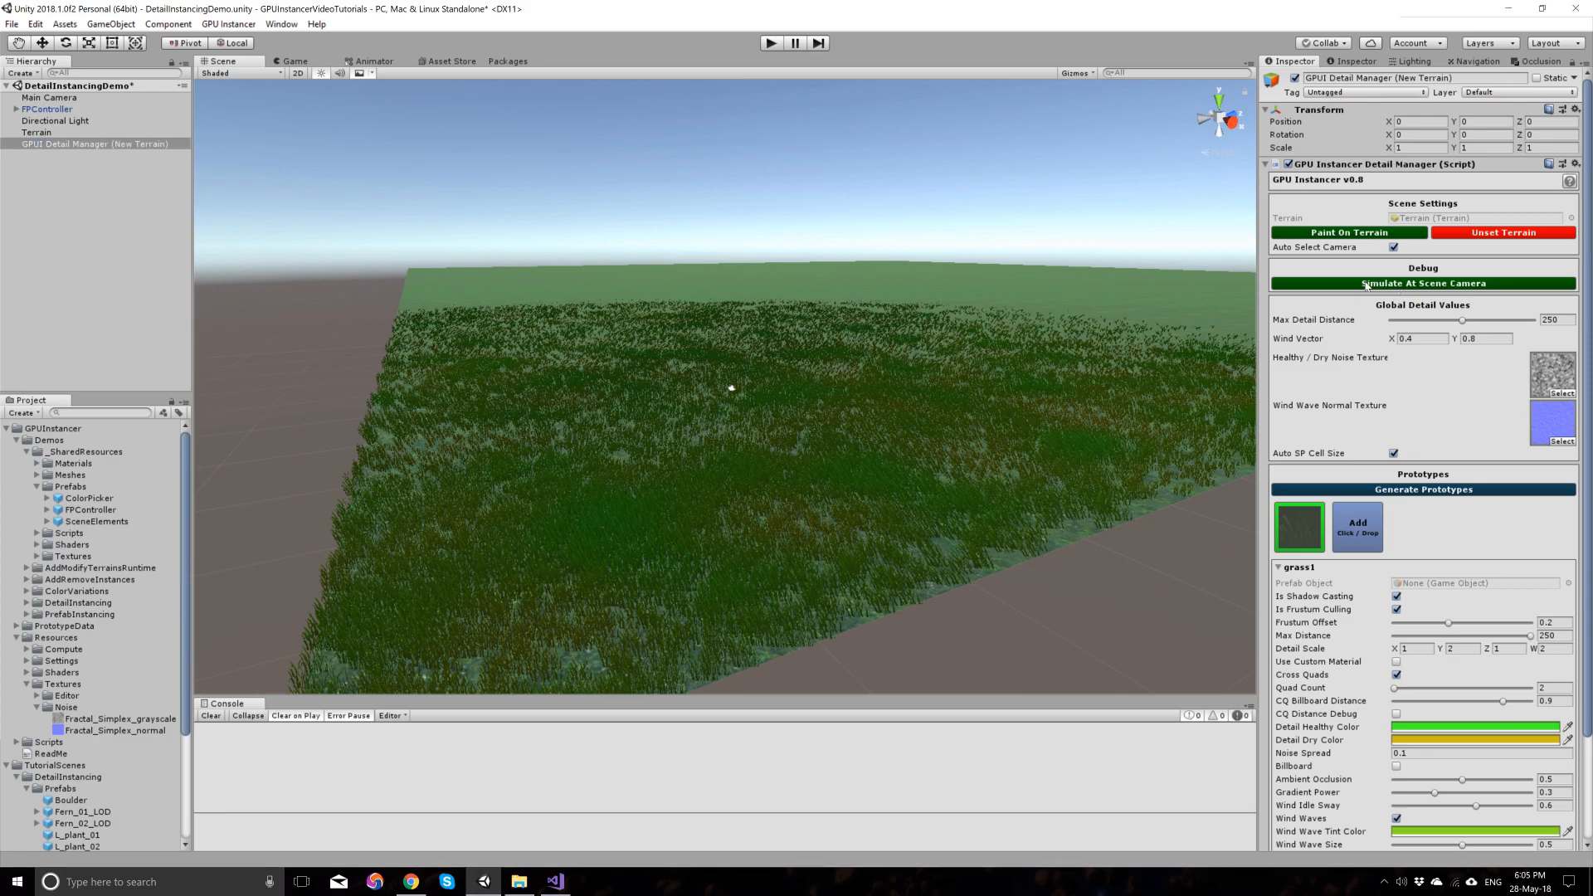
pyautogui.click(1422, 284)
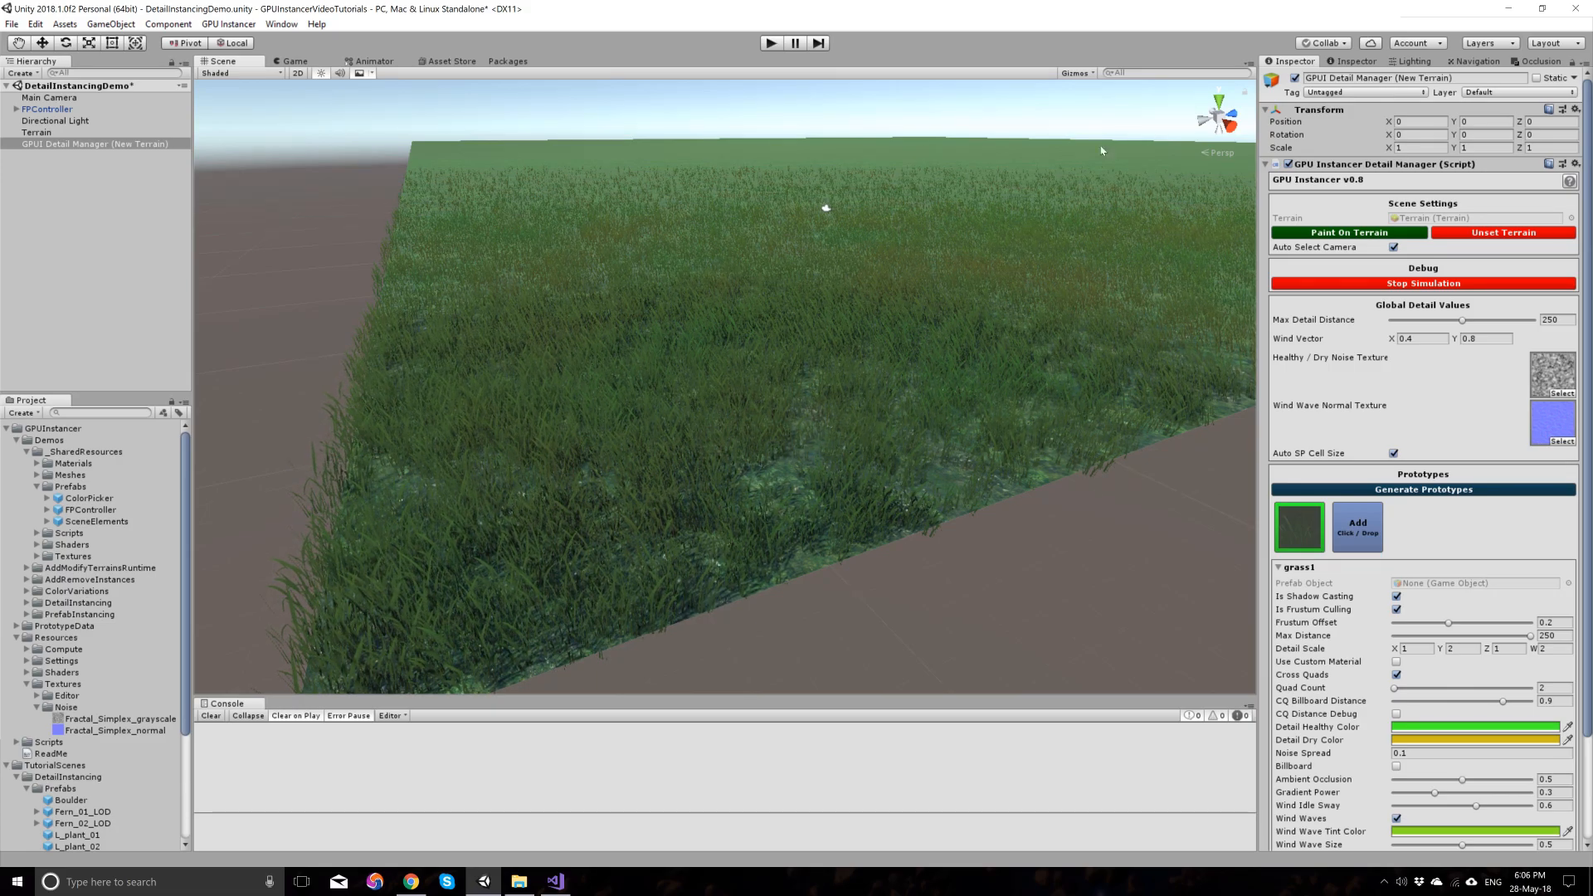
pyautogui.click(1422, 282)
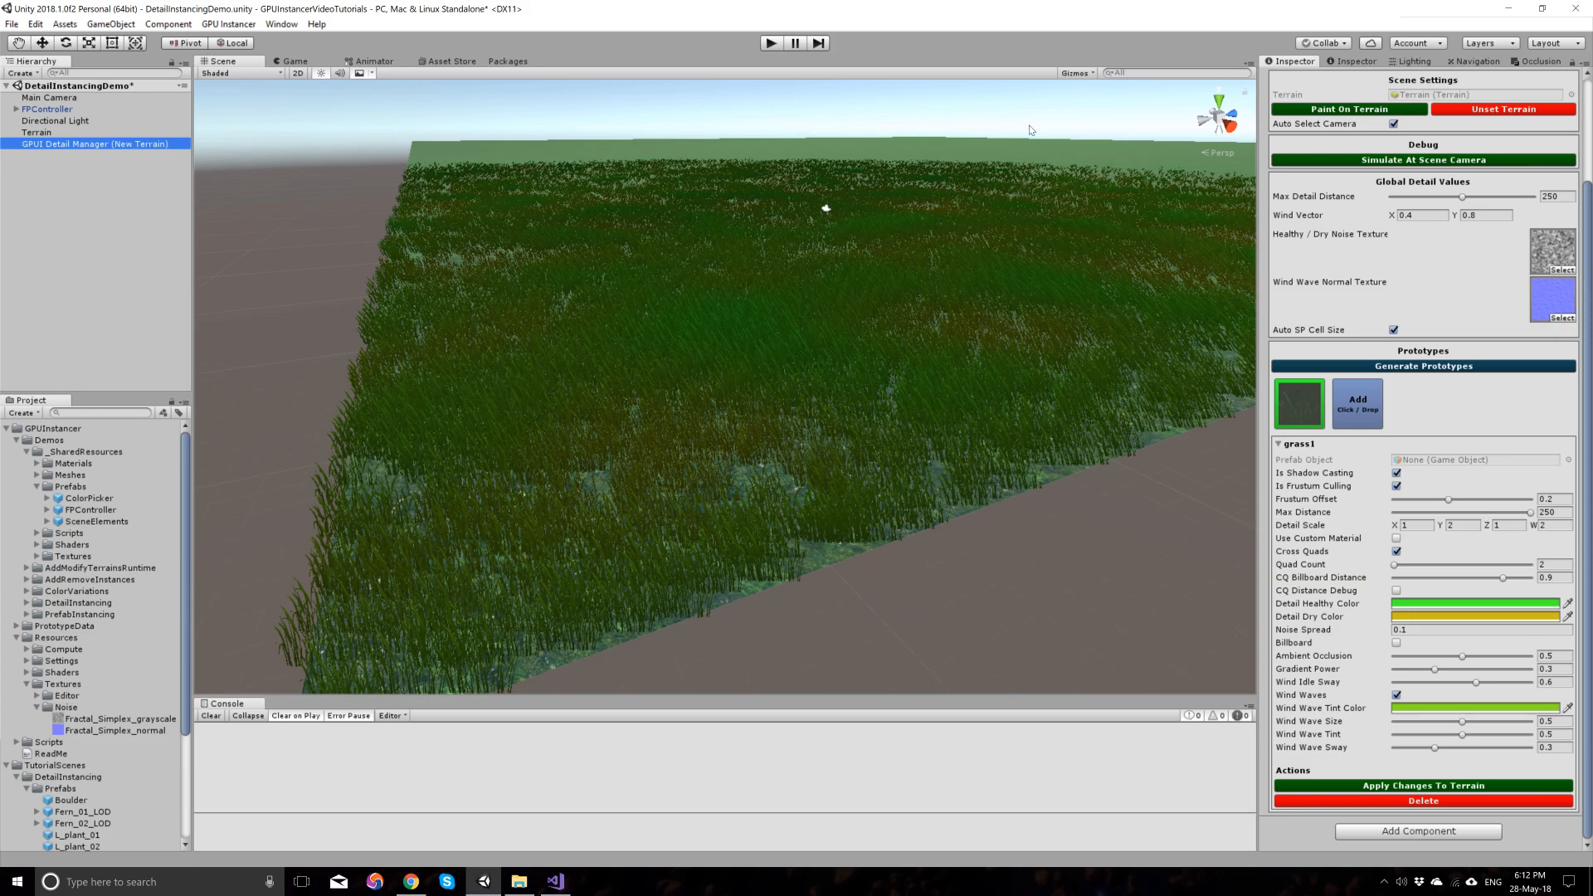
pyautogui.moveTo(1065, 129)
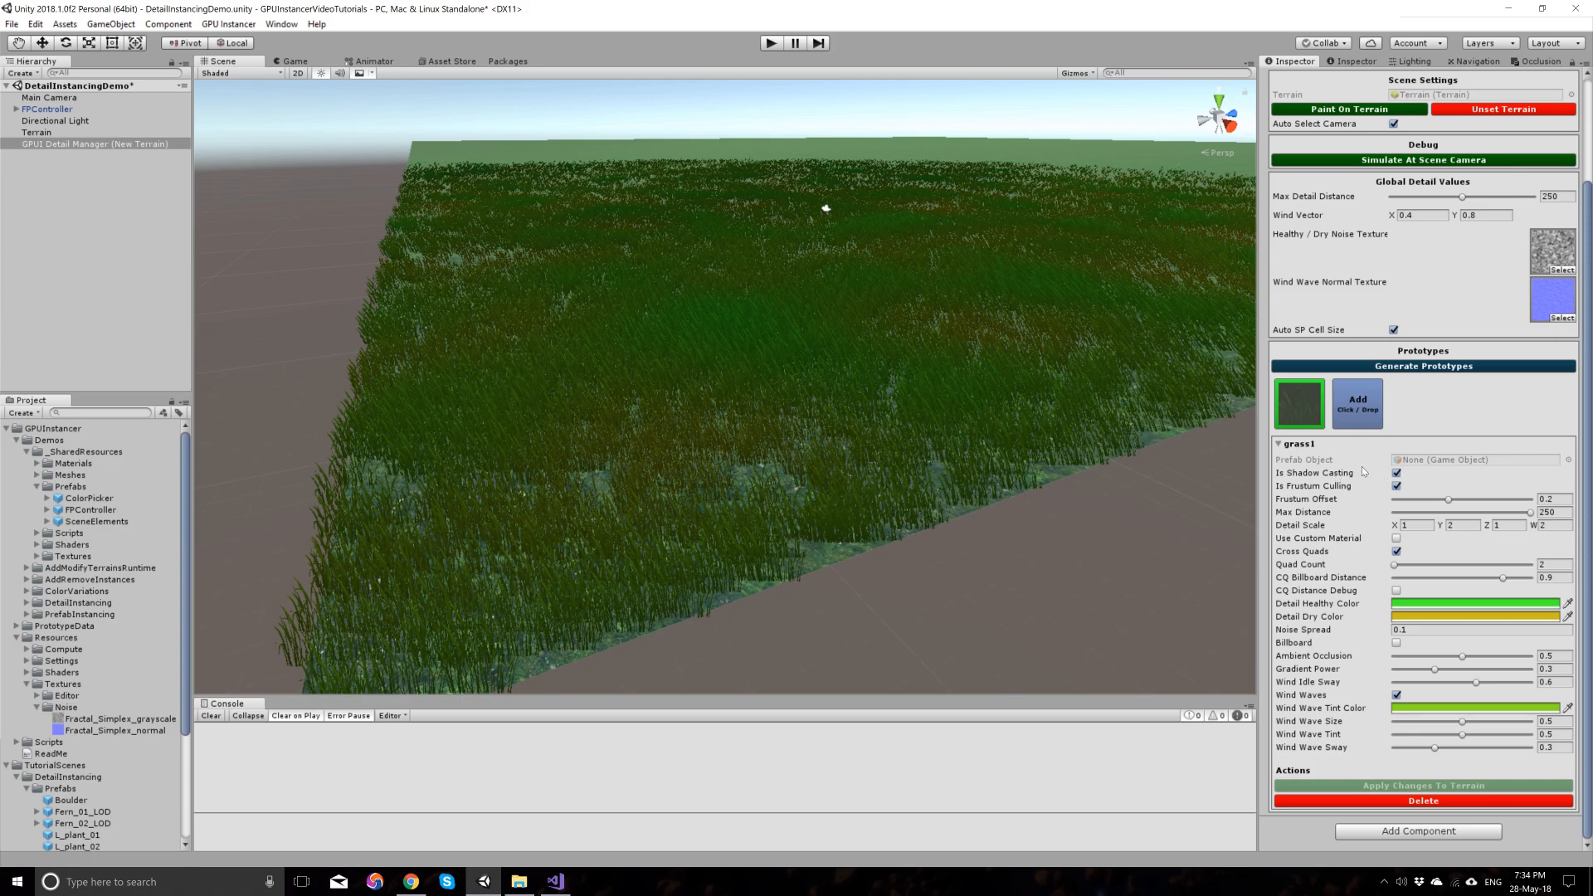
pyautogui.moveTo(1442, 508)
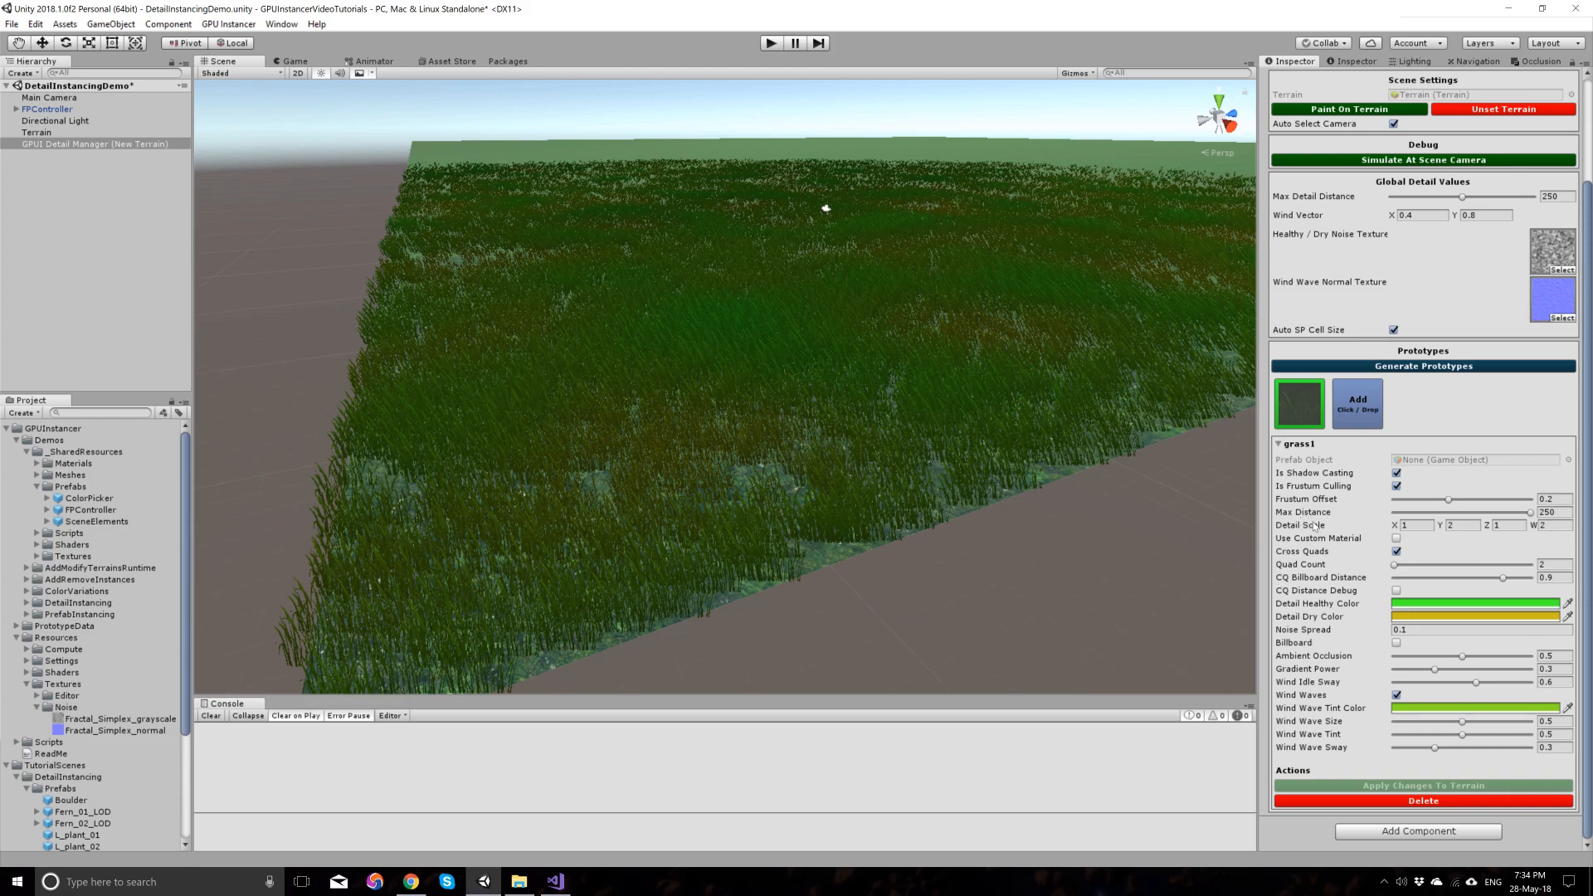
# Step: Select the Terrain object in the Hierarchy to show its detail-painting tools listing grass1
pyautogui.click(36, 132)
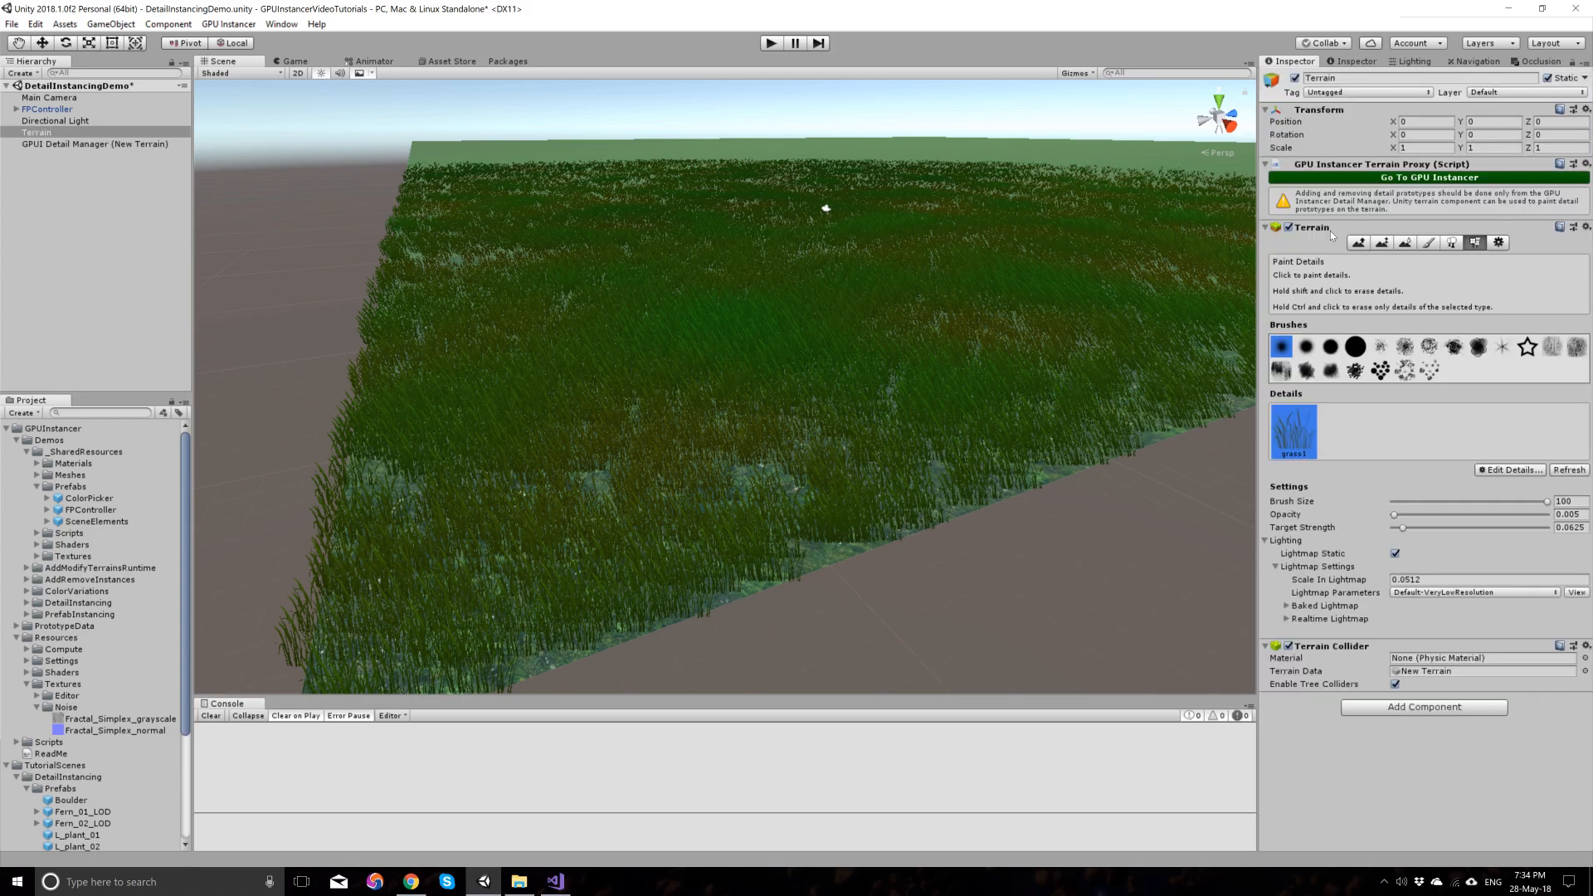
pyautogui.click(1510, 469)
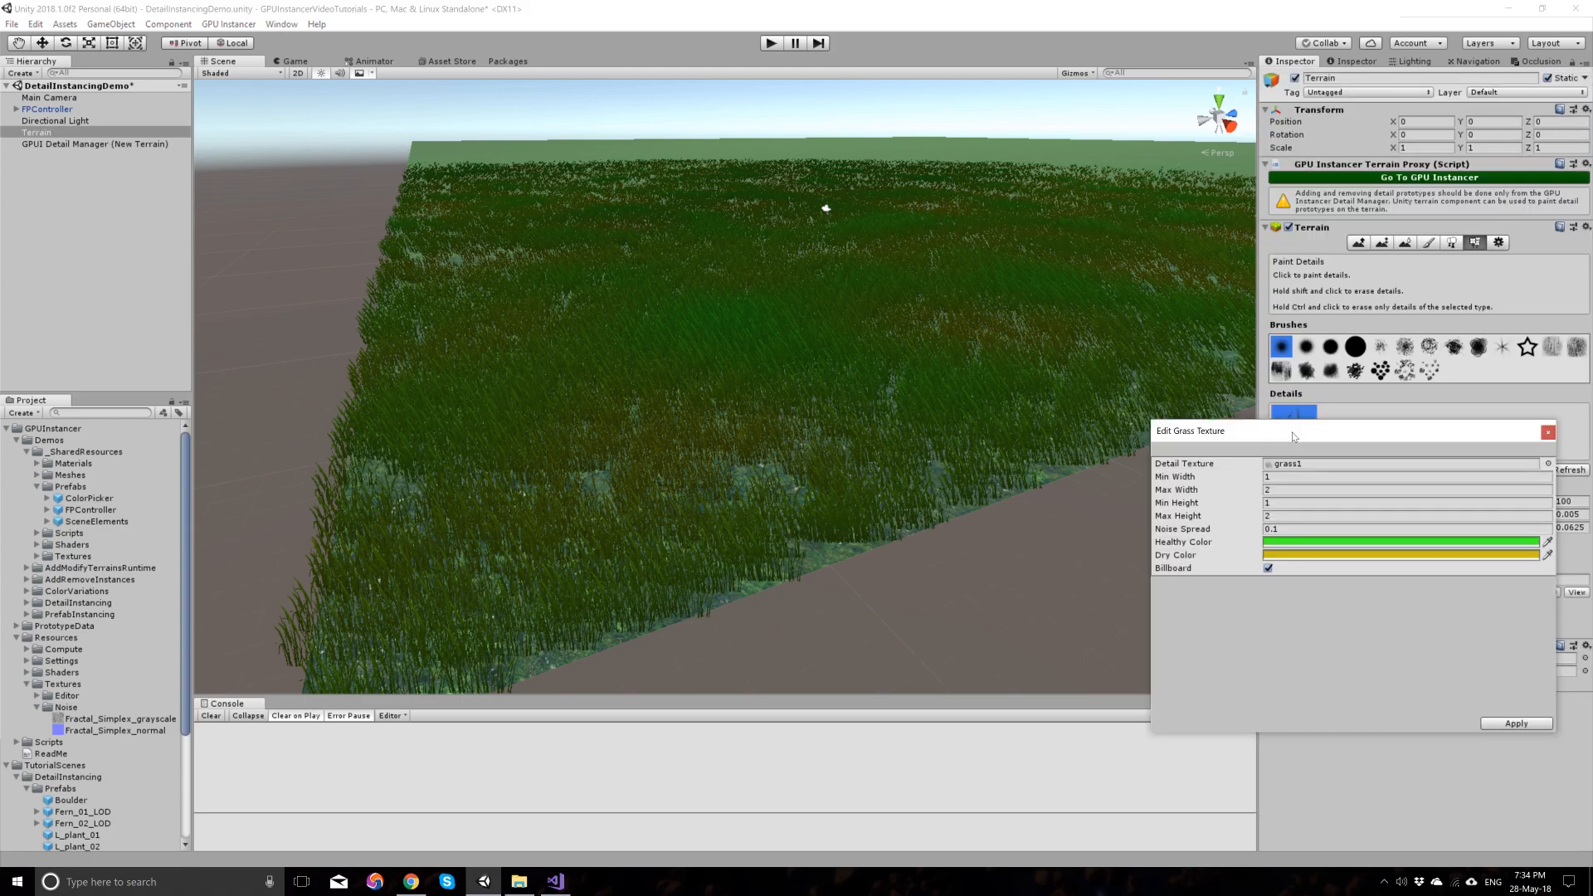
pyautogui.moveTo(1246, 516)
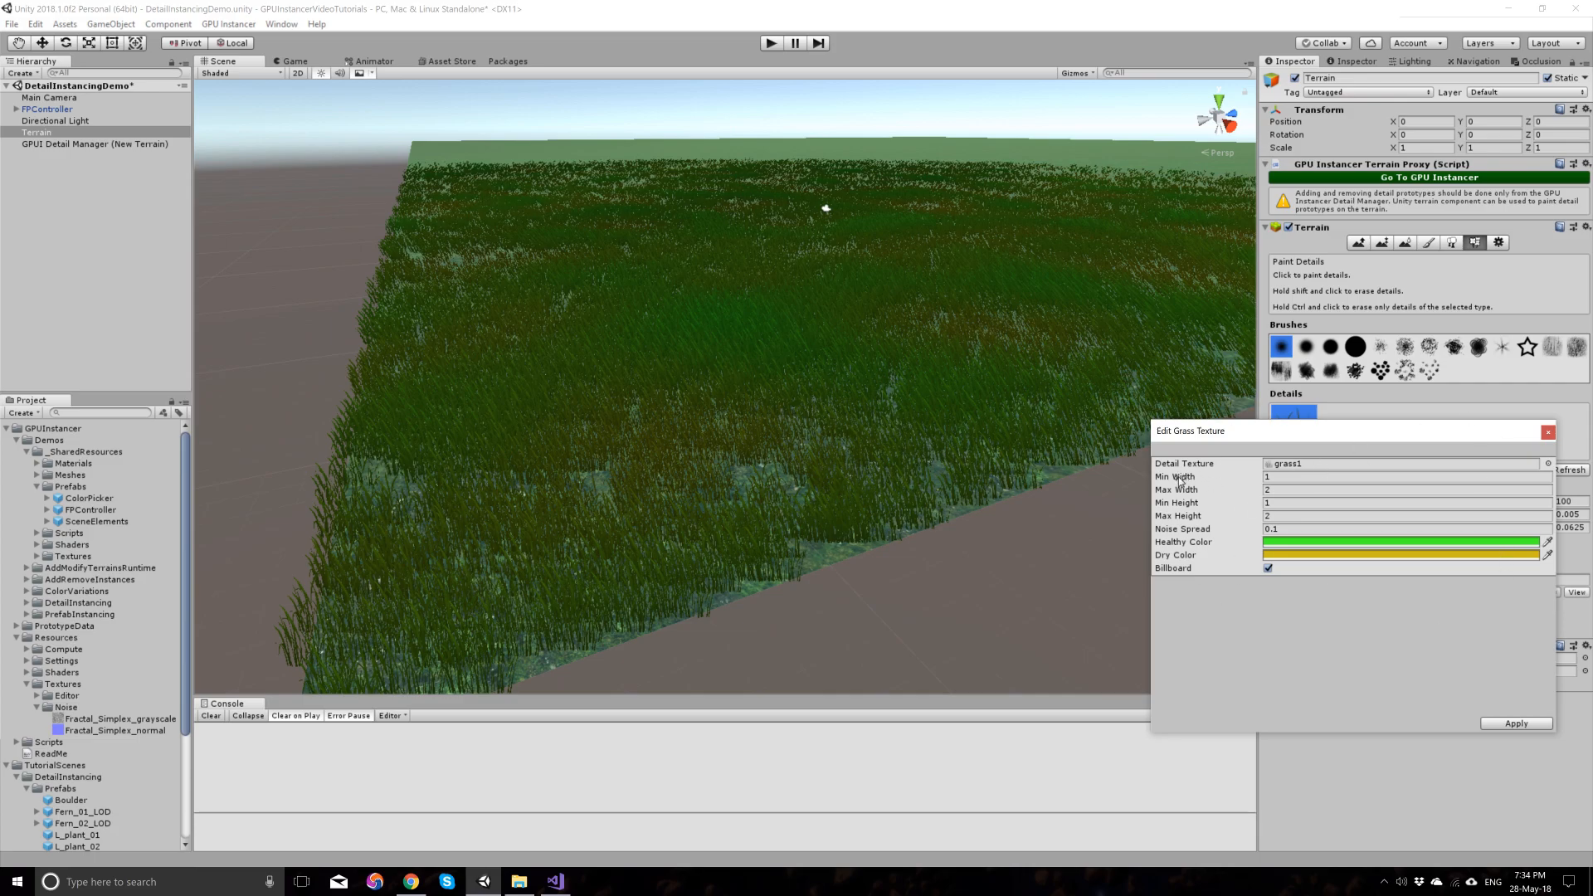
pyautogui.moveTo(1196, 493)
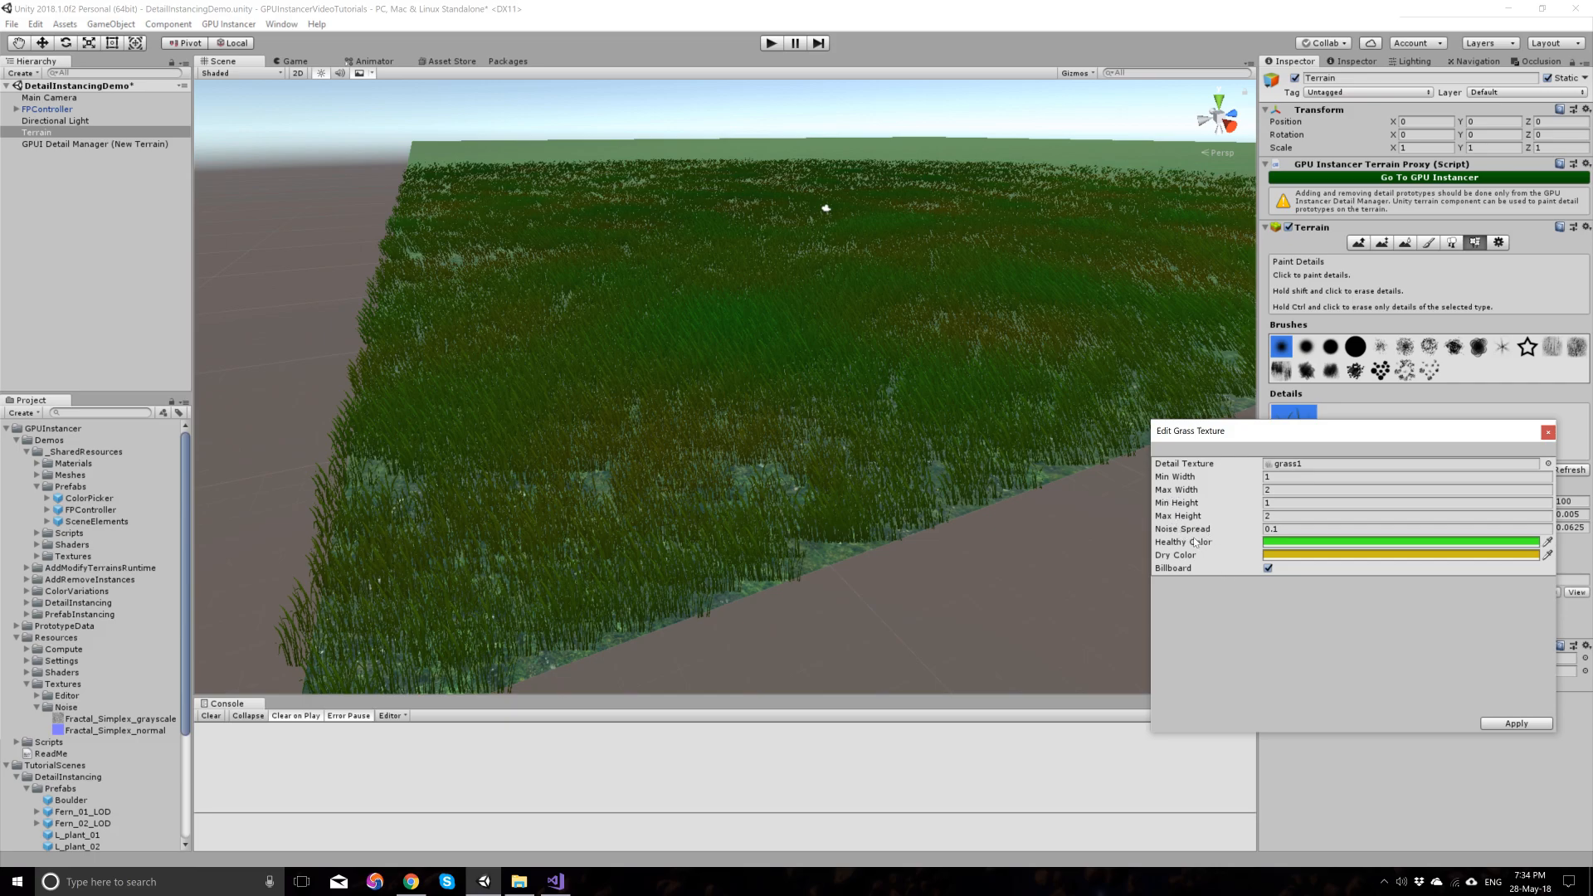
pyautogui.click(1545, 432)
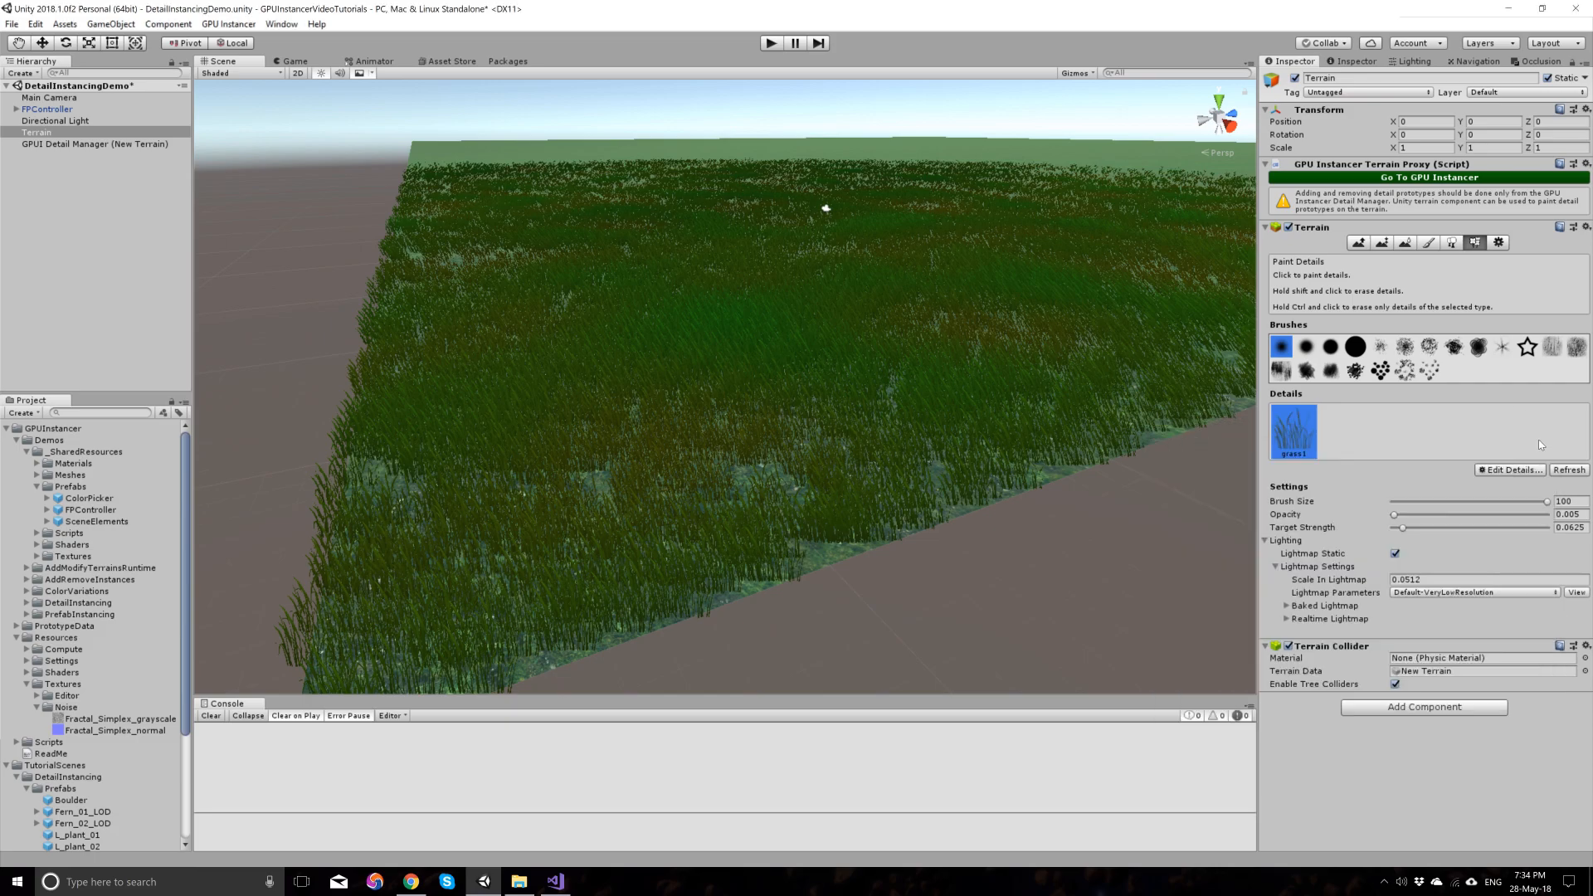
# Step: Select the GPUI Detail Manager and begin editing the grass1 Detail Scale values
pyautogui.click(96, 143)
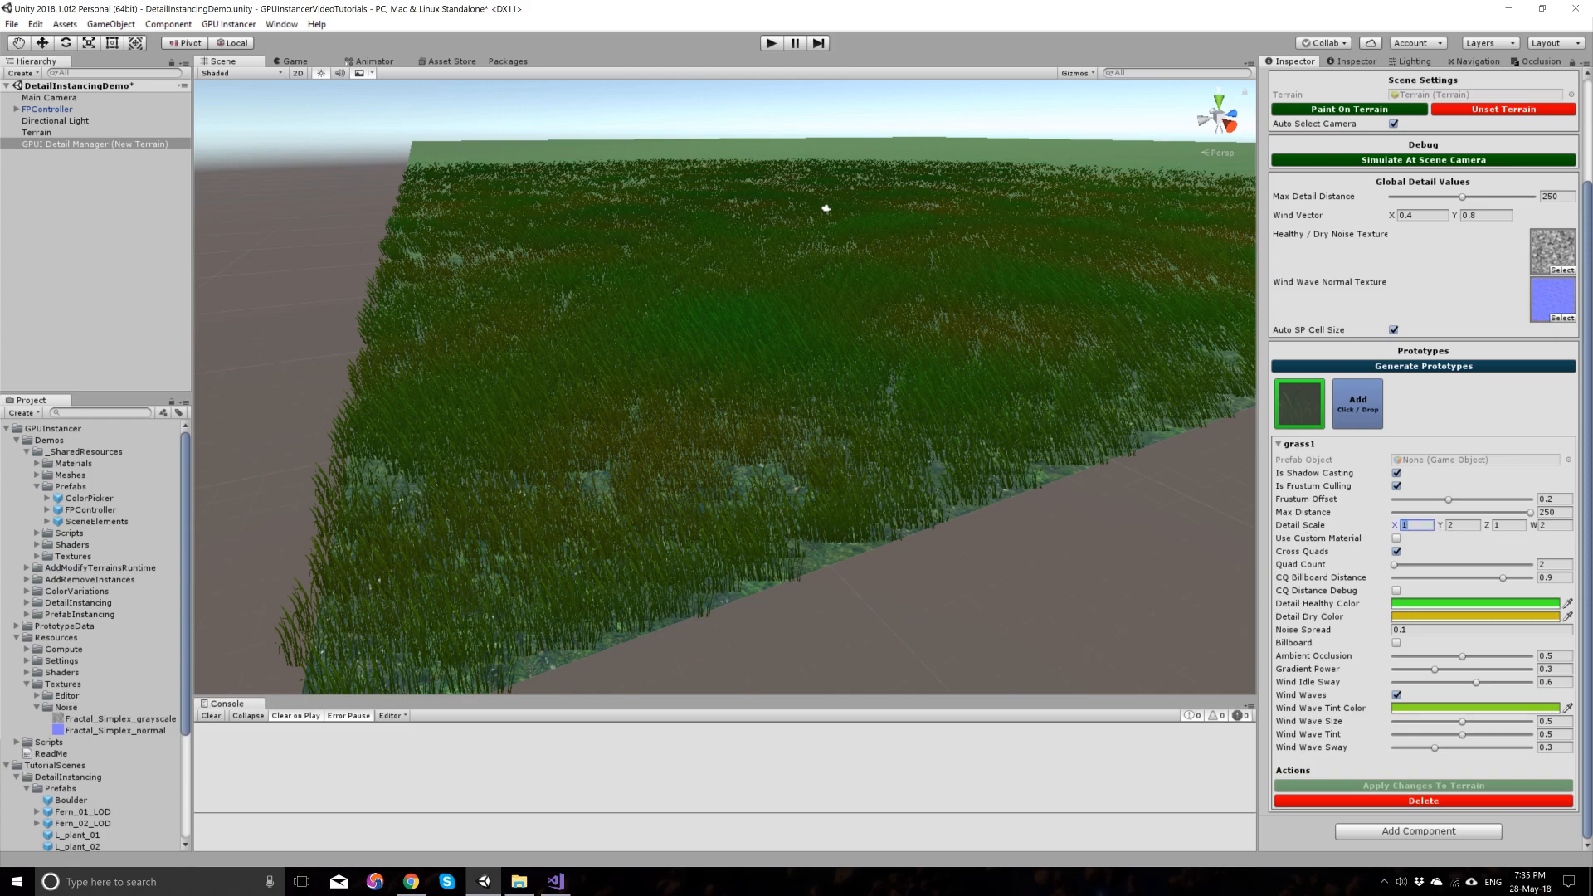
pyautogui.click(1508, 526)
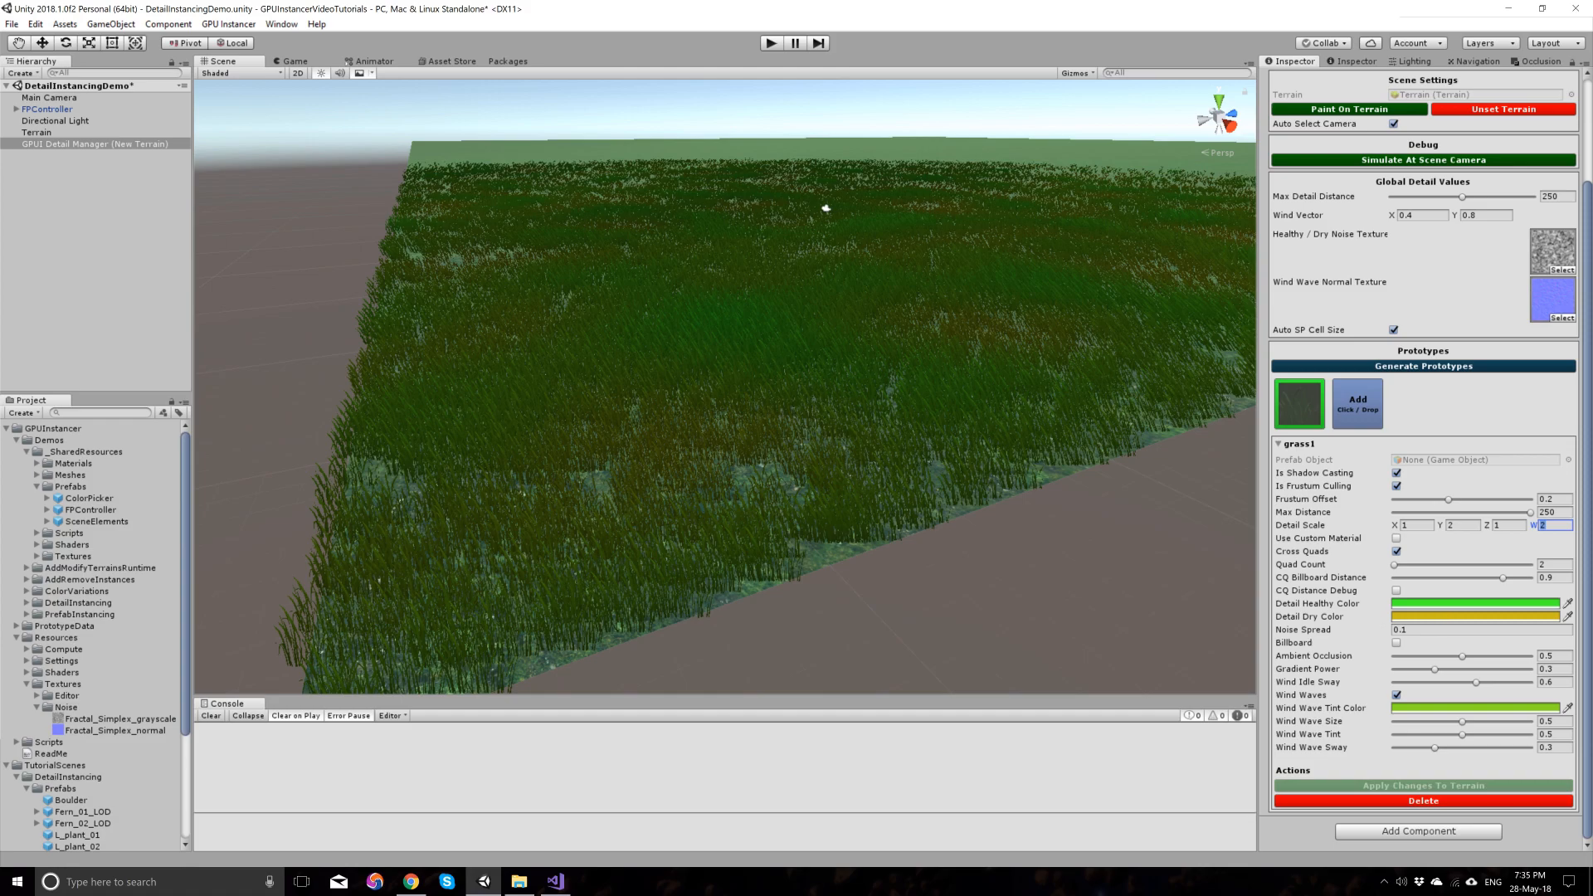
pyautogui.moveTo(1389, 634)
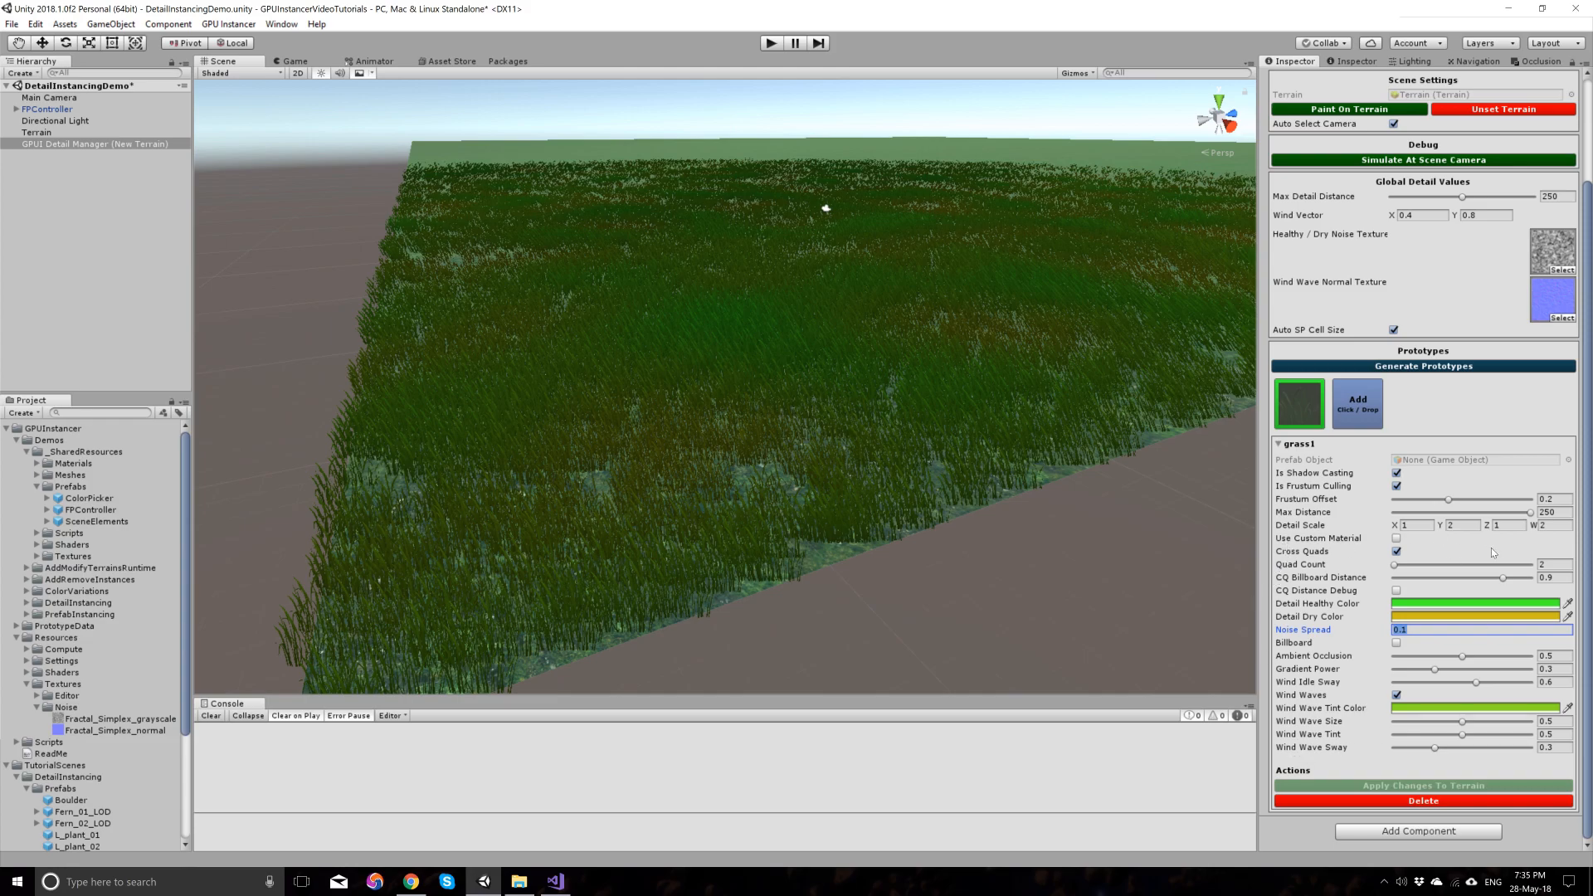
pyautogui.moveTo(1032, 634)
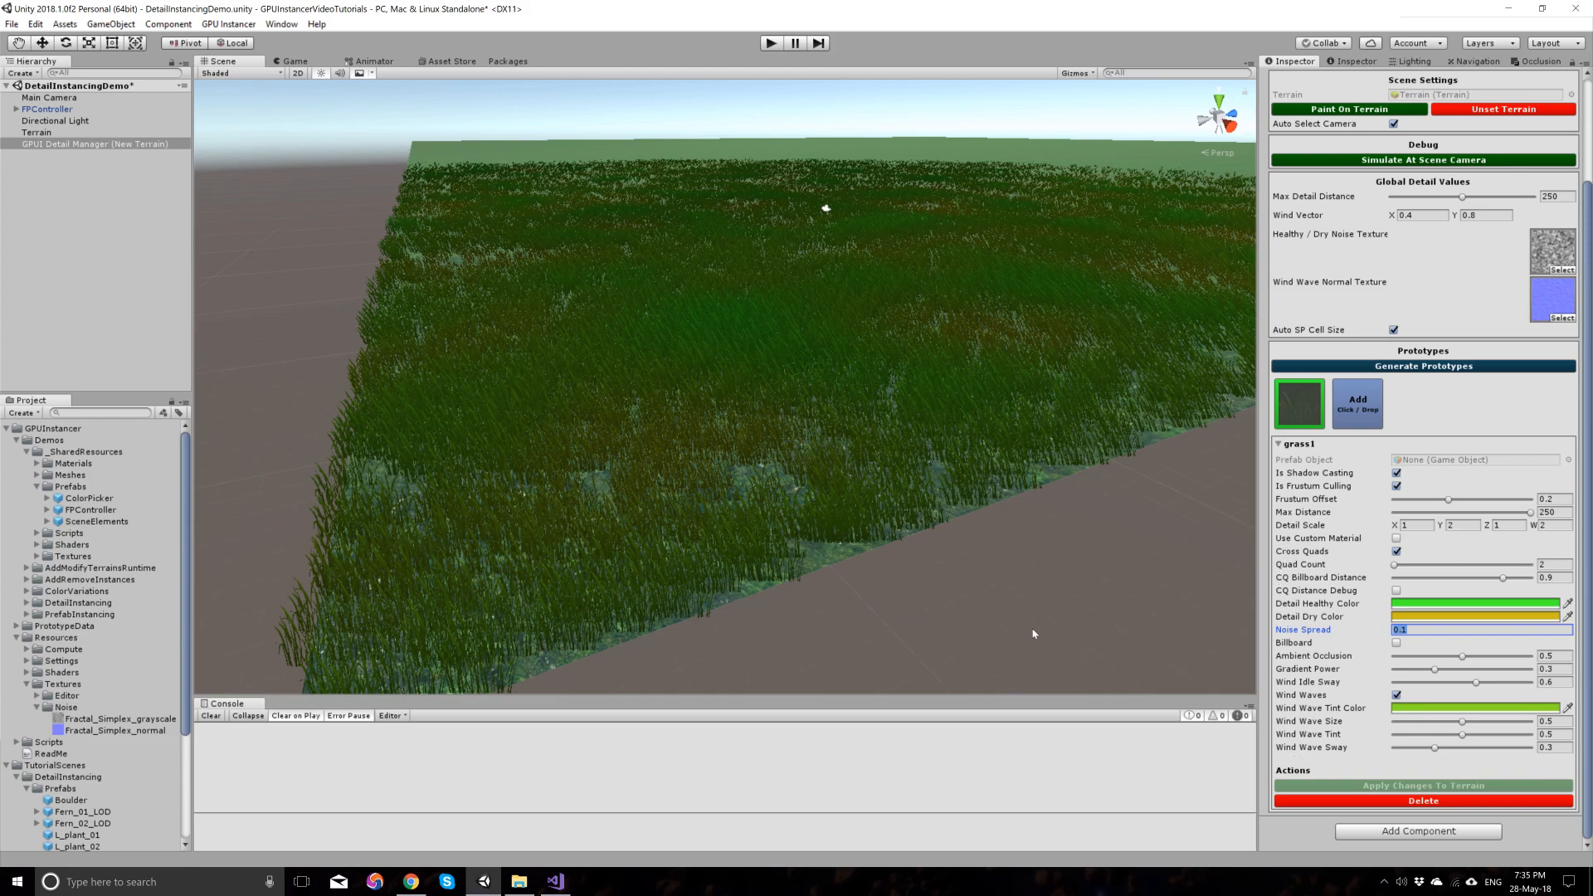
pyautogui.moveTo(1182, 393)
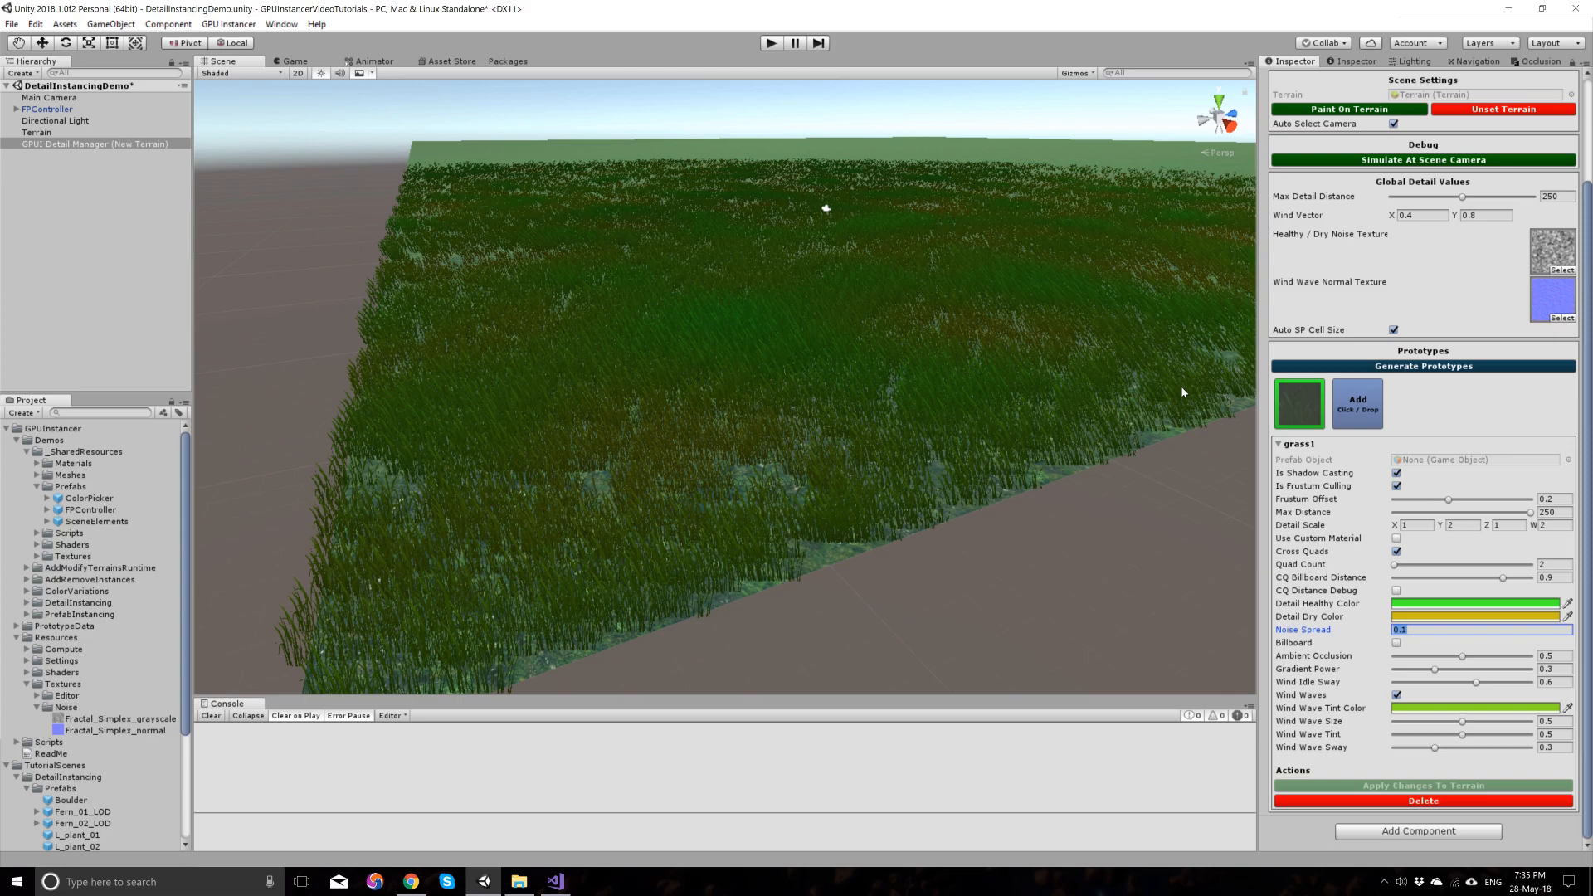
pyautogui.moveTo(378, 200)
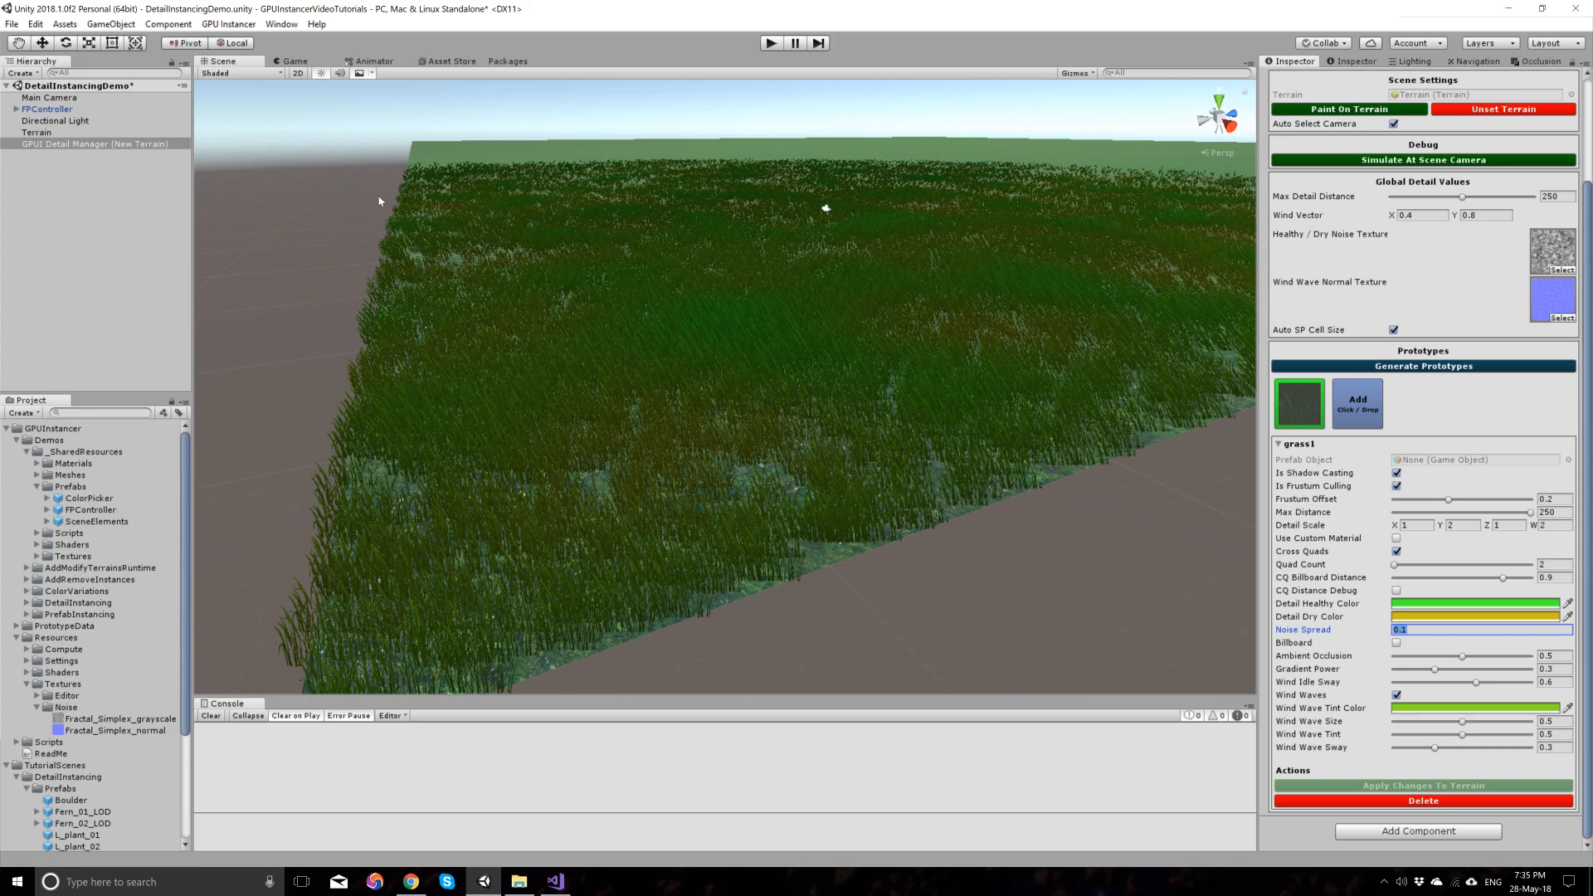
pyautogui.moveTo(1533, 571)
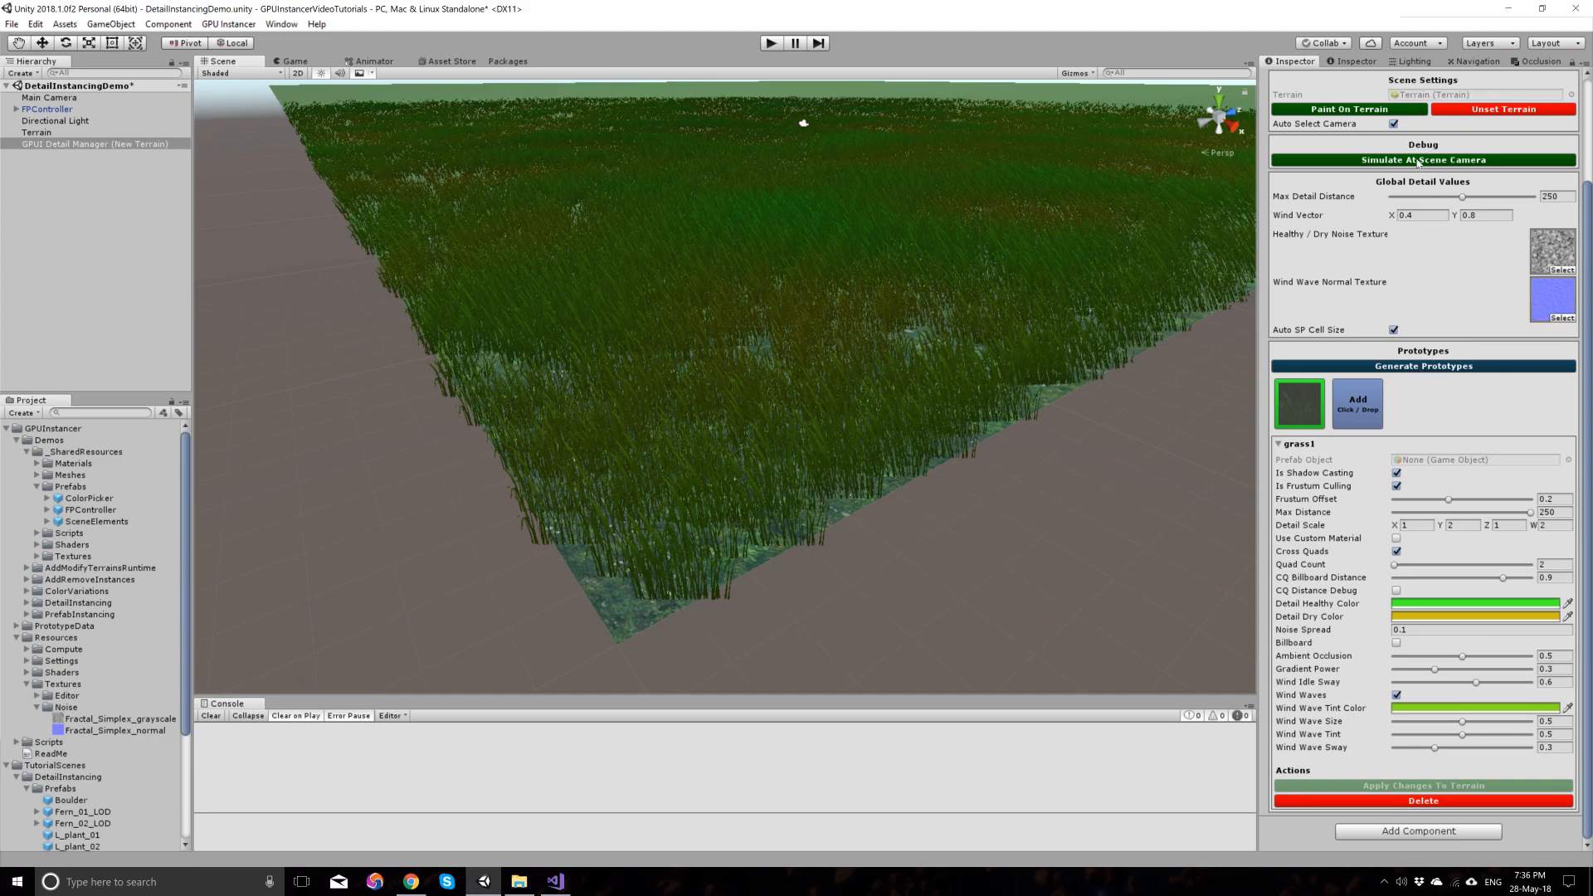
# Step: Simulate at the scene camera and raise the grass1 Quad Count slider from 2 to 4
pyautogui.click(1422, 159)
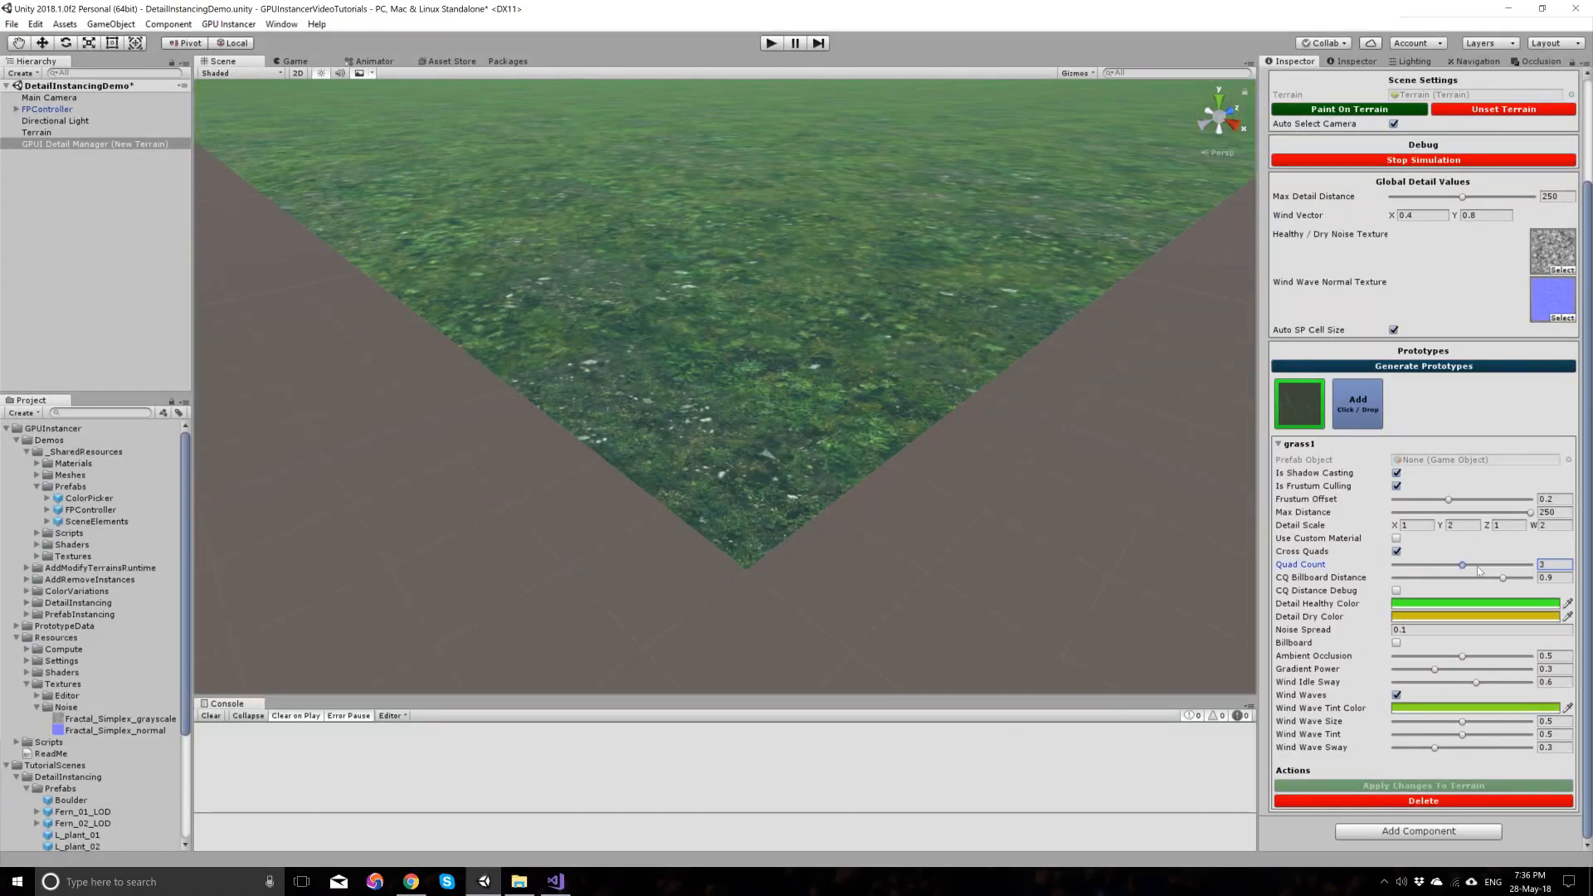
pyautogui.moveTo(1460, 564); pyautogui.dragTo(1528, 564)
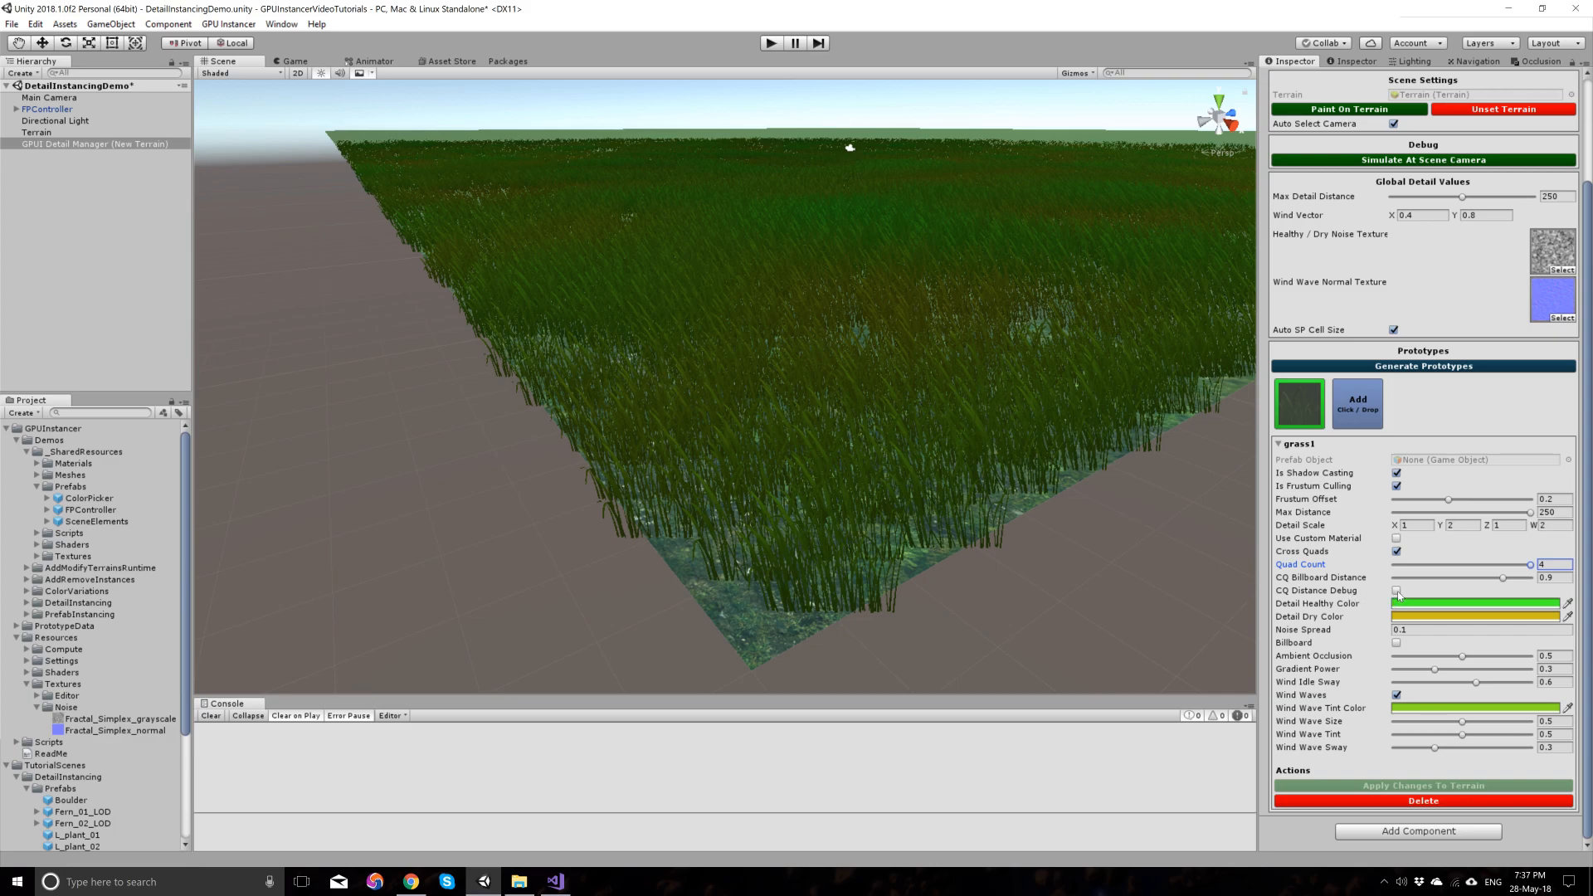
pyautogui.click(1397, 591)
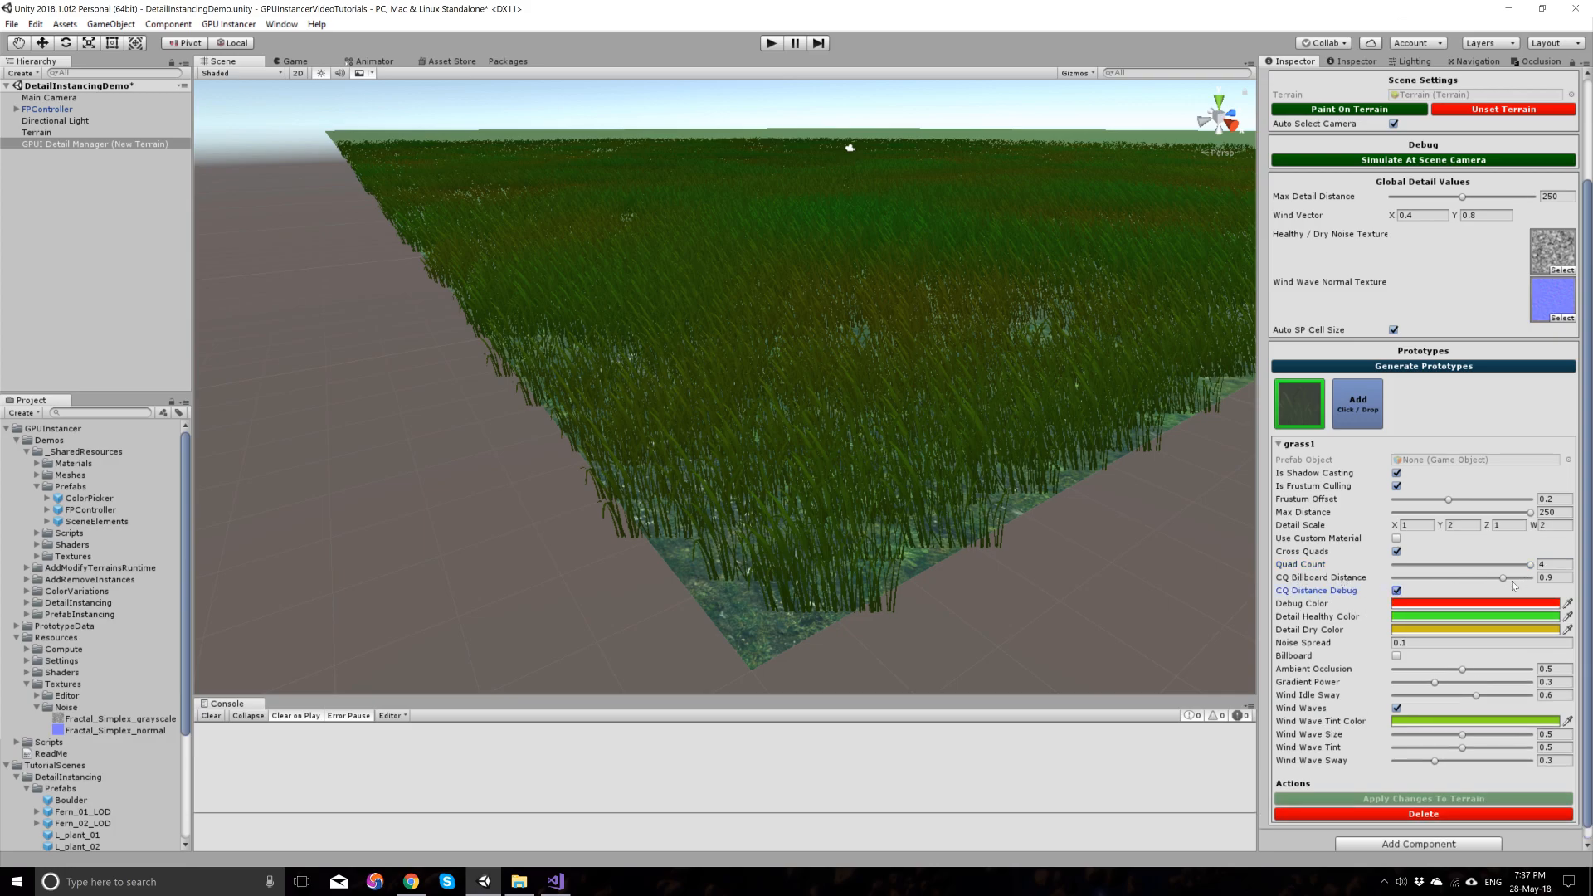
pyautogui.click(1422, 159)
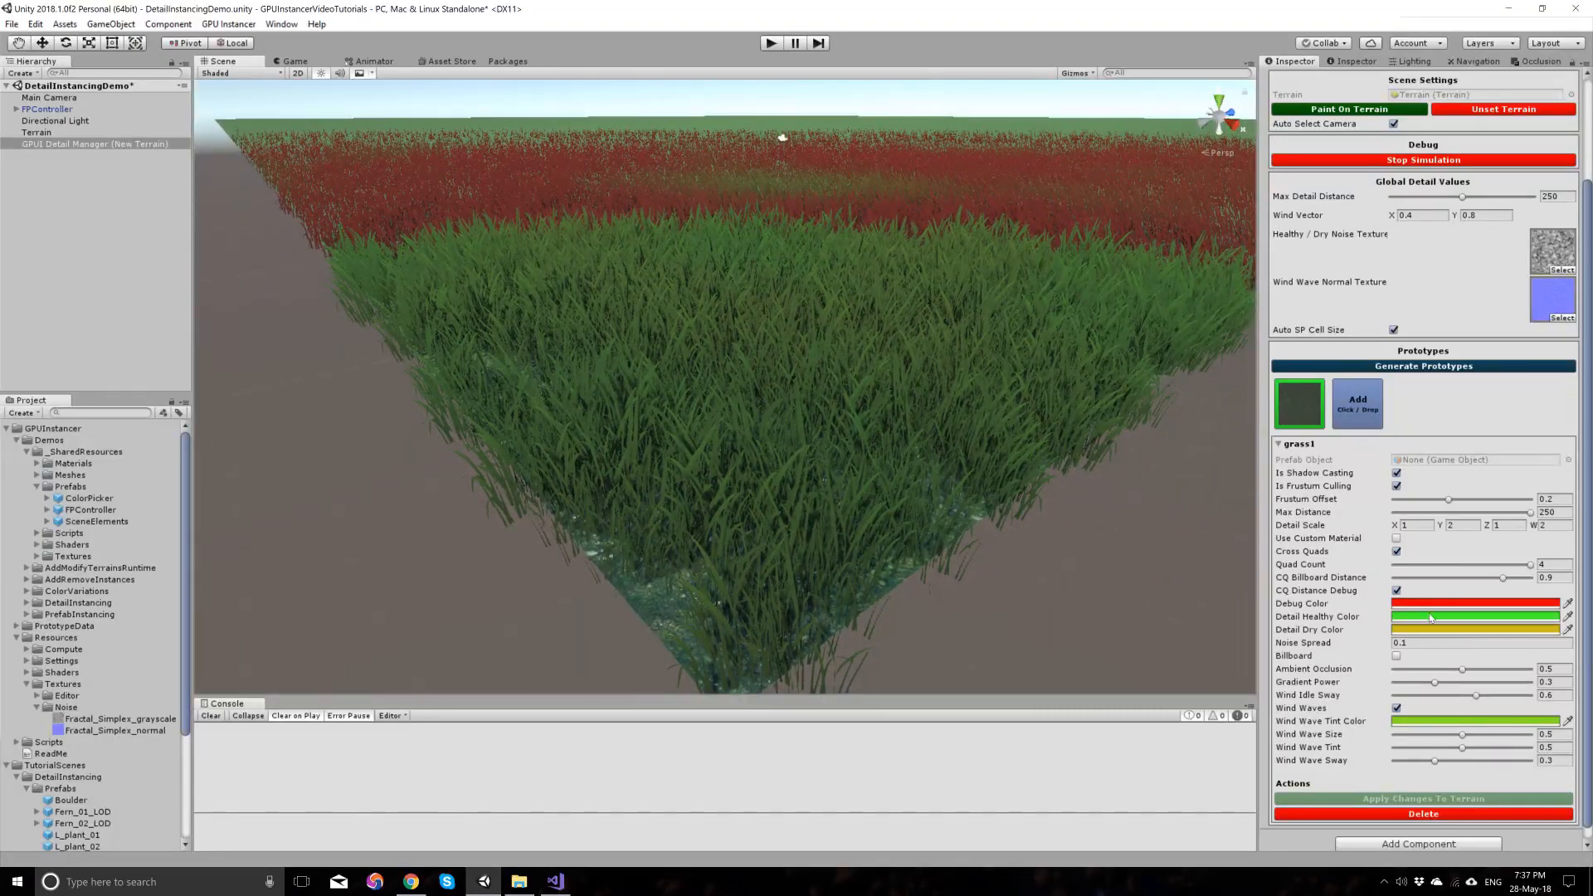
pyautogui.click(1396, 591)
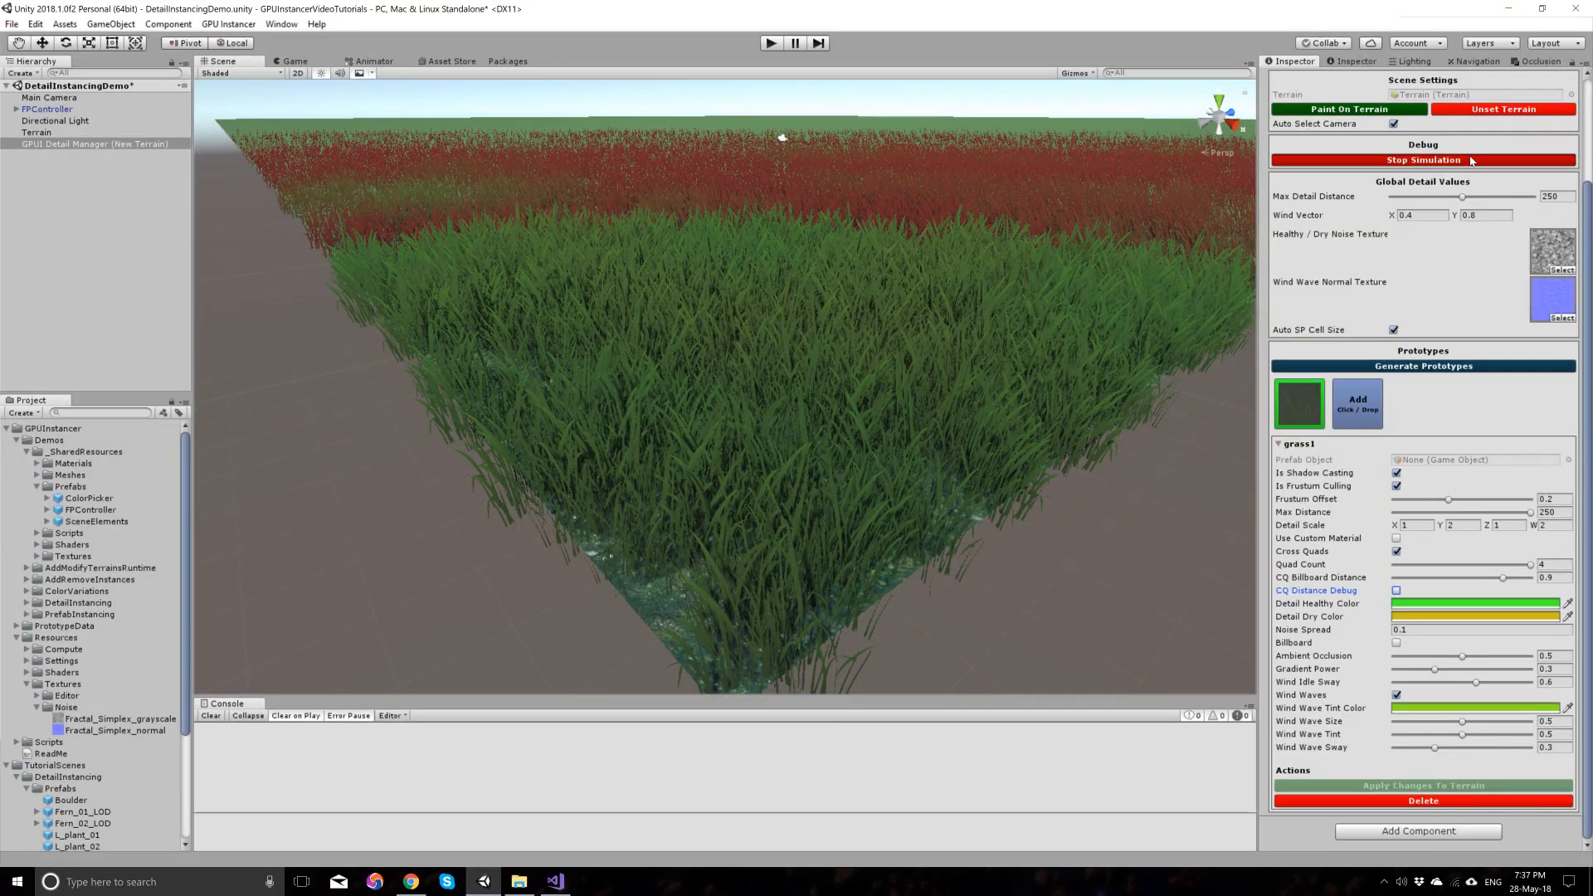
pyautogui.click(1422, 159)
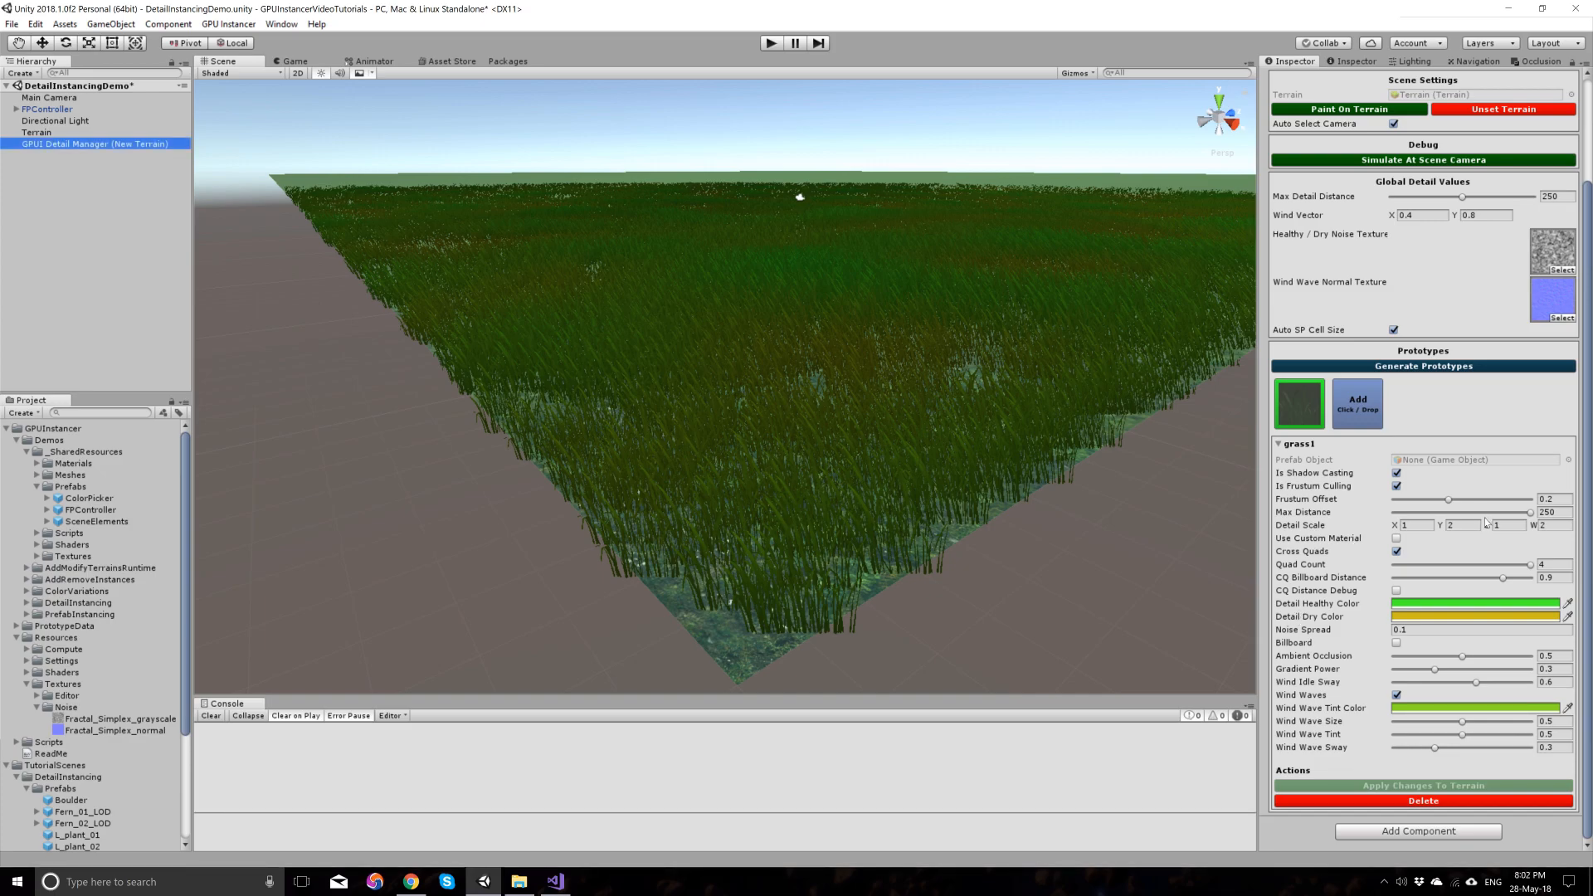
# Step: Set grass1 Detail Scale Z to 0.75 and W to 1.5 and apply the changes to the terrain
pyautogui.click(1508, 526)
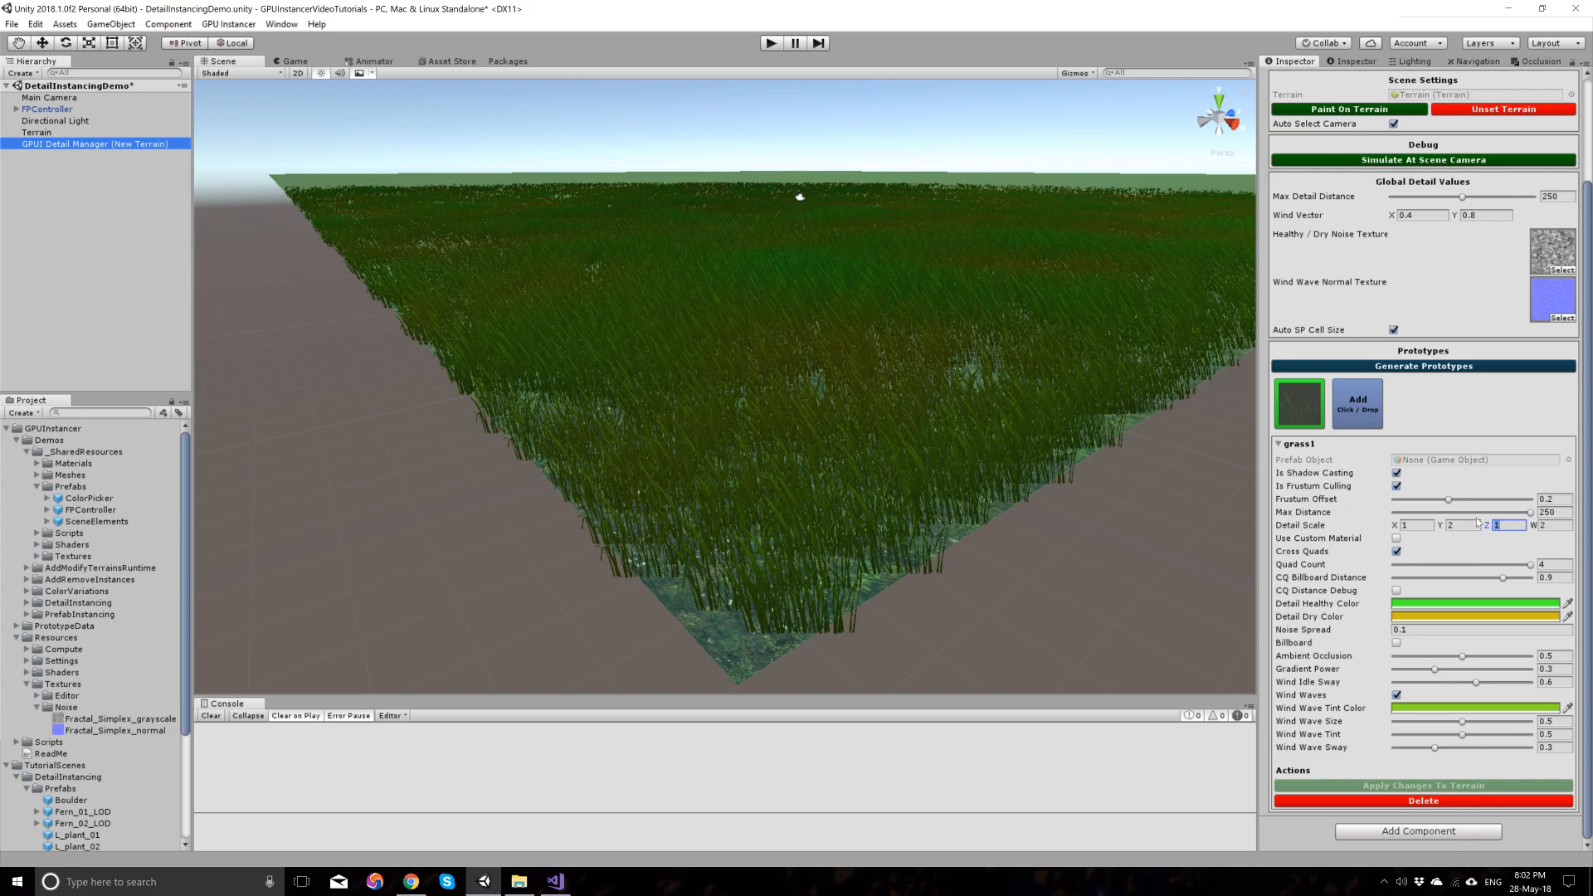
pyautogui.write('0.75')
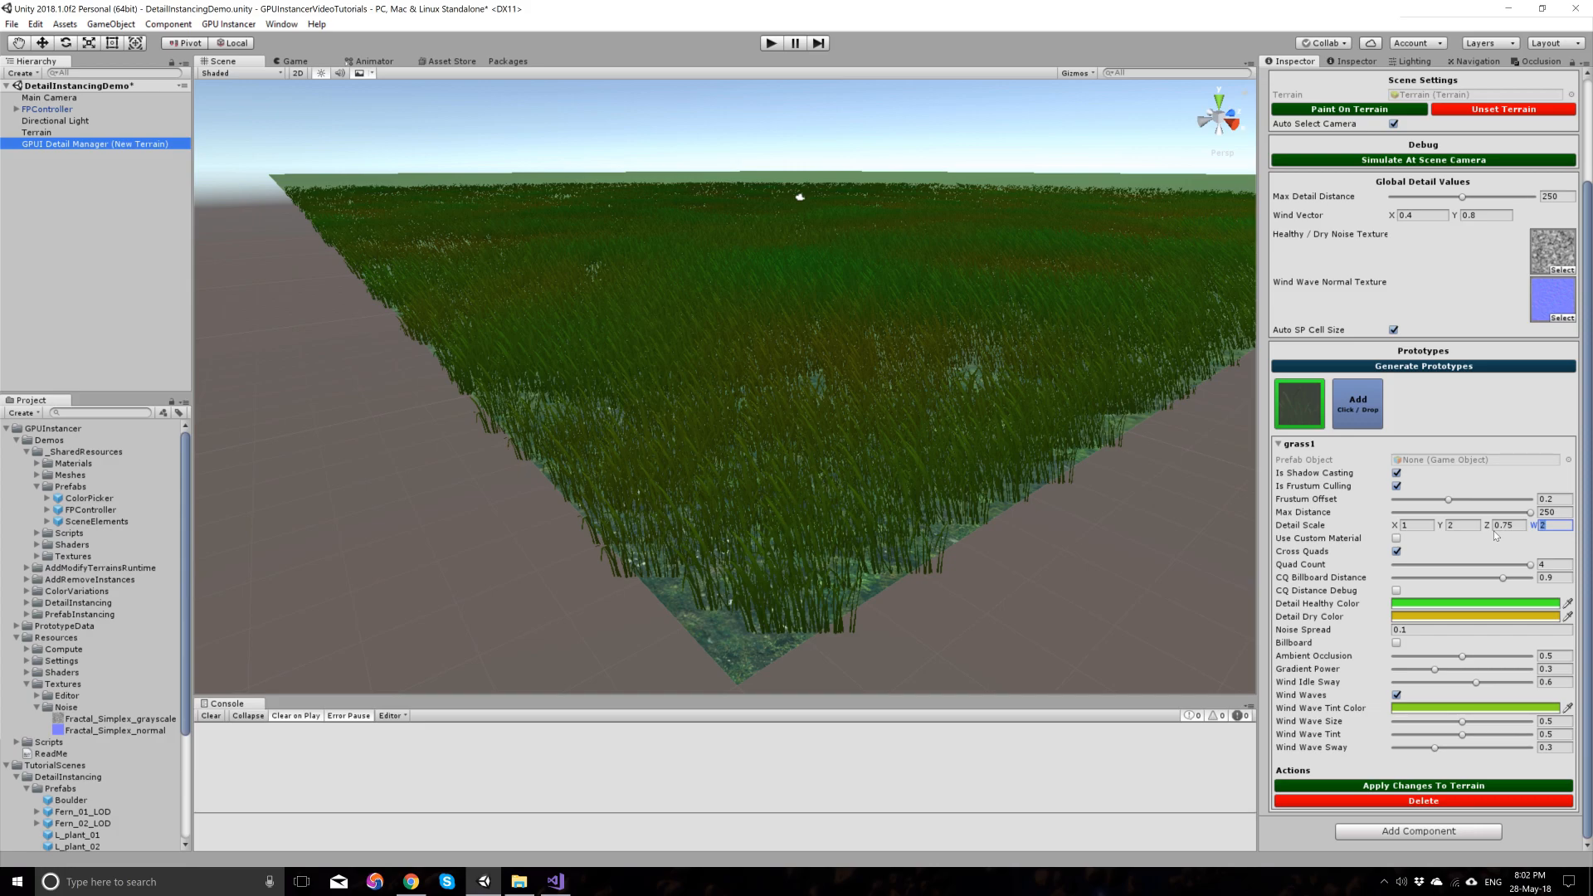
pyautogui.write('1.5')
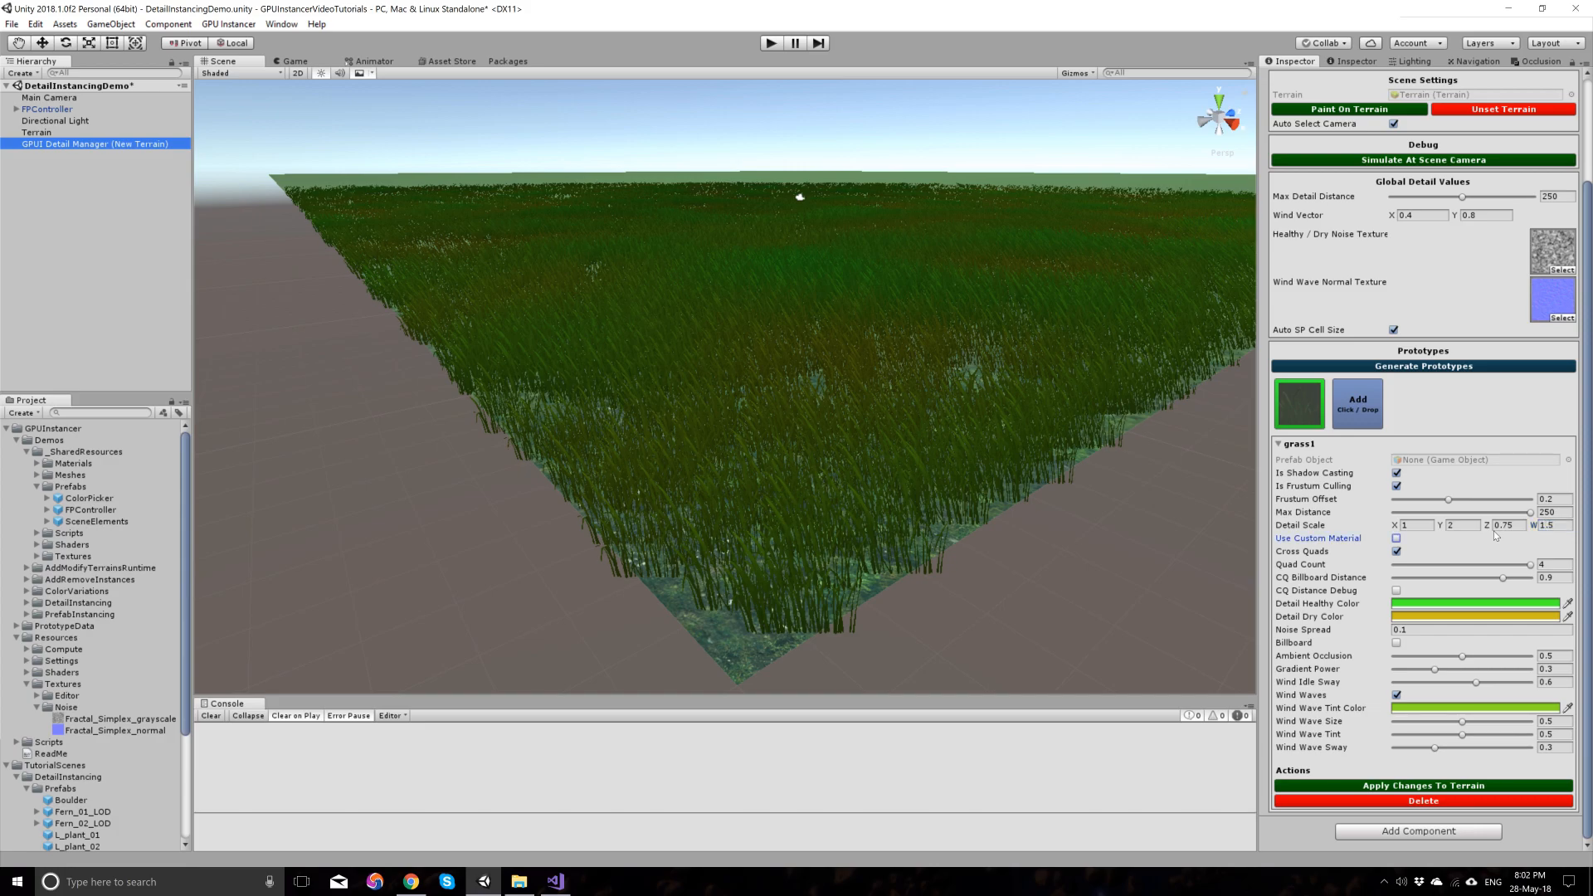
pyautogui.moveTo(795, 244)
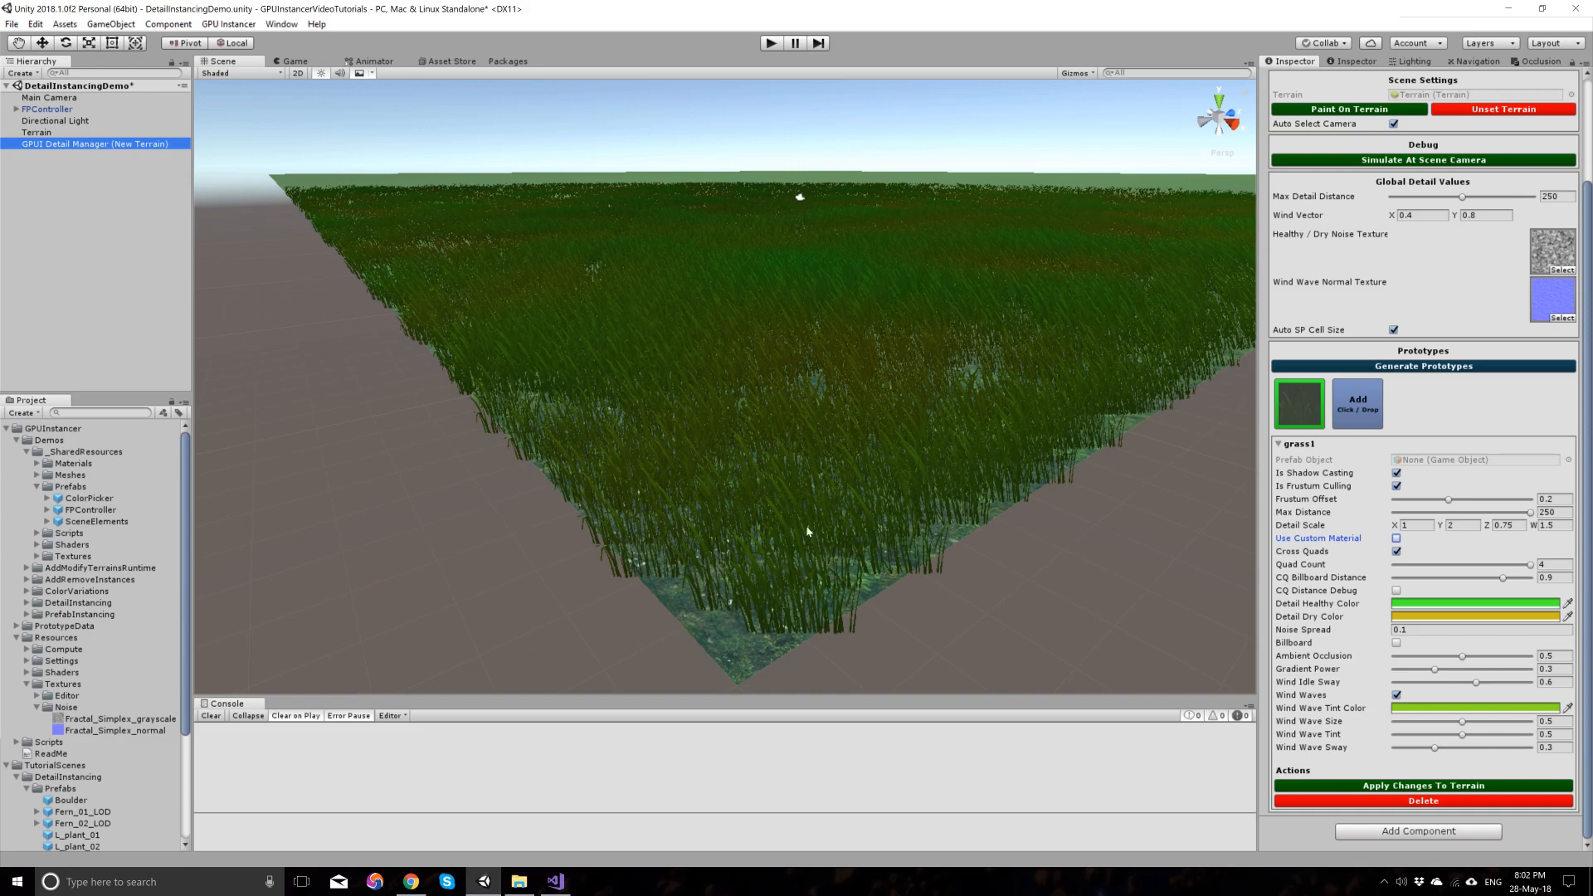
pyautogui.moveTo(1029, 470)
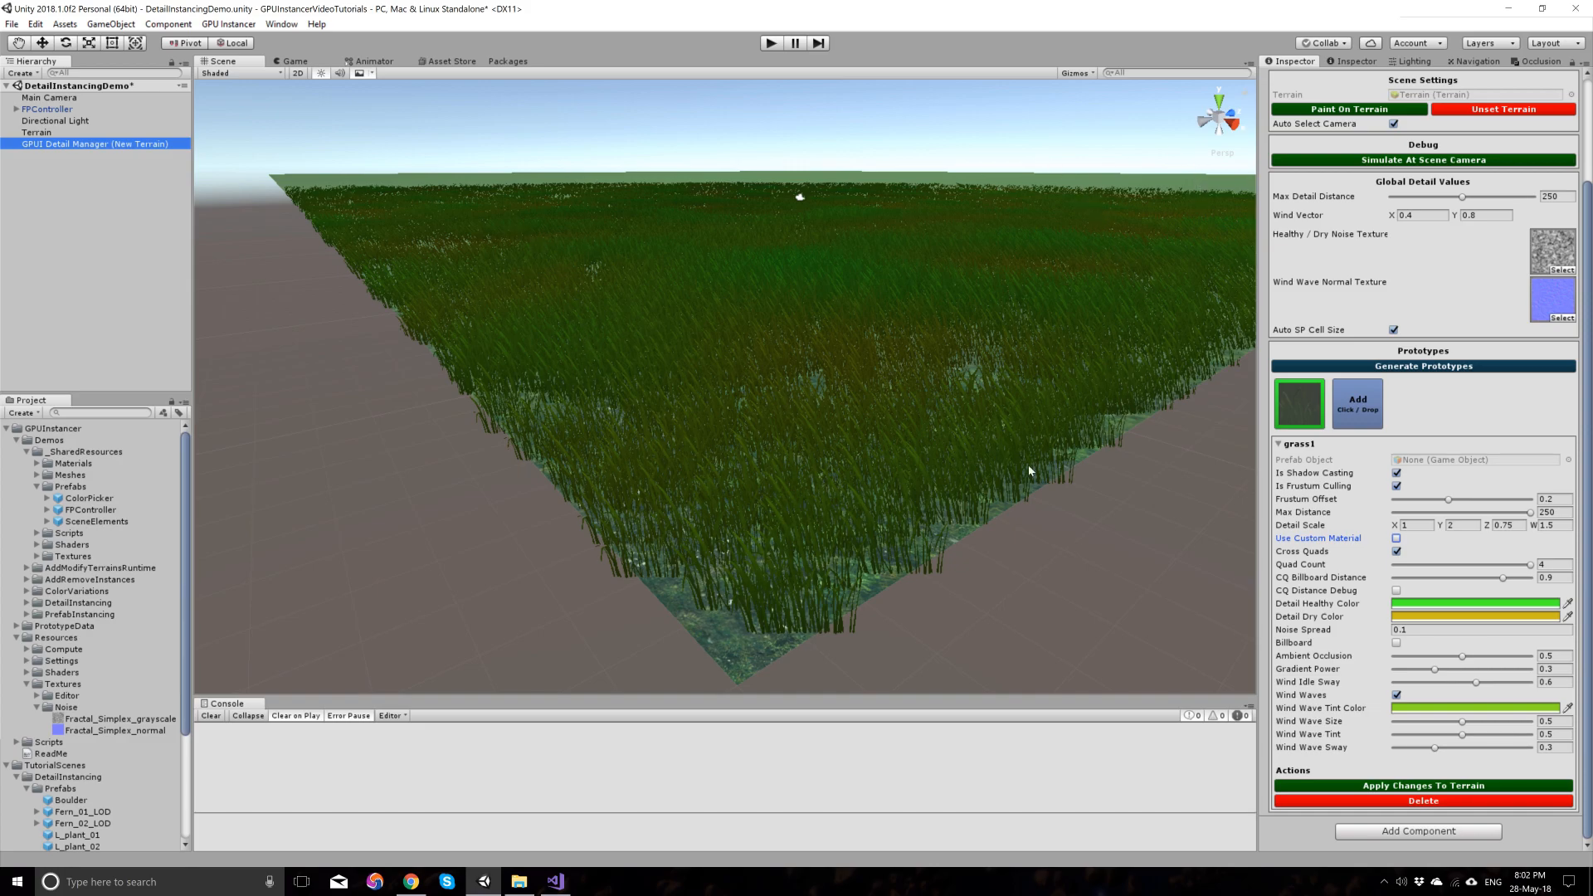
pyautogui.moveTo(1409, 802)
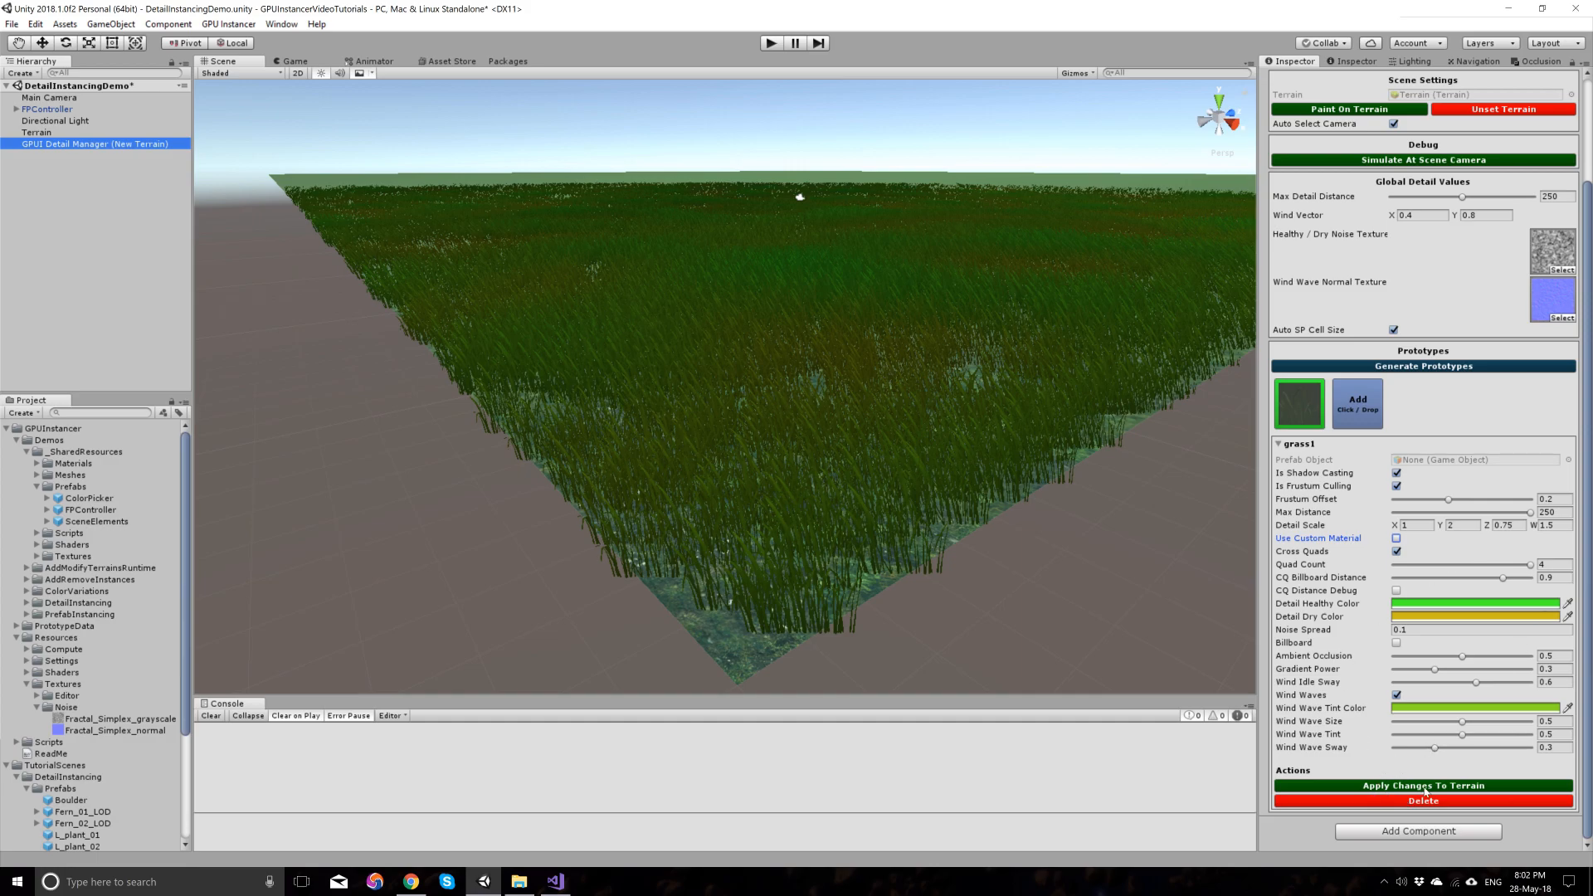
pyautogui.click(1422, 784)
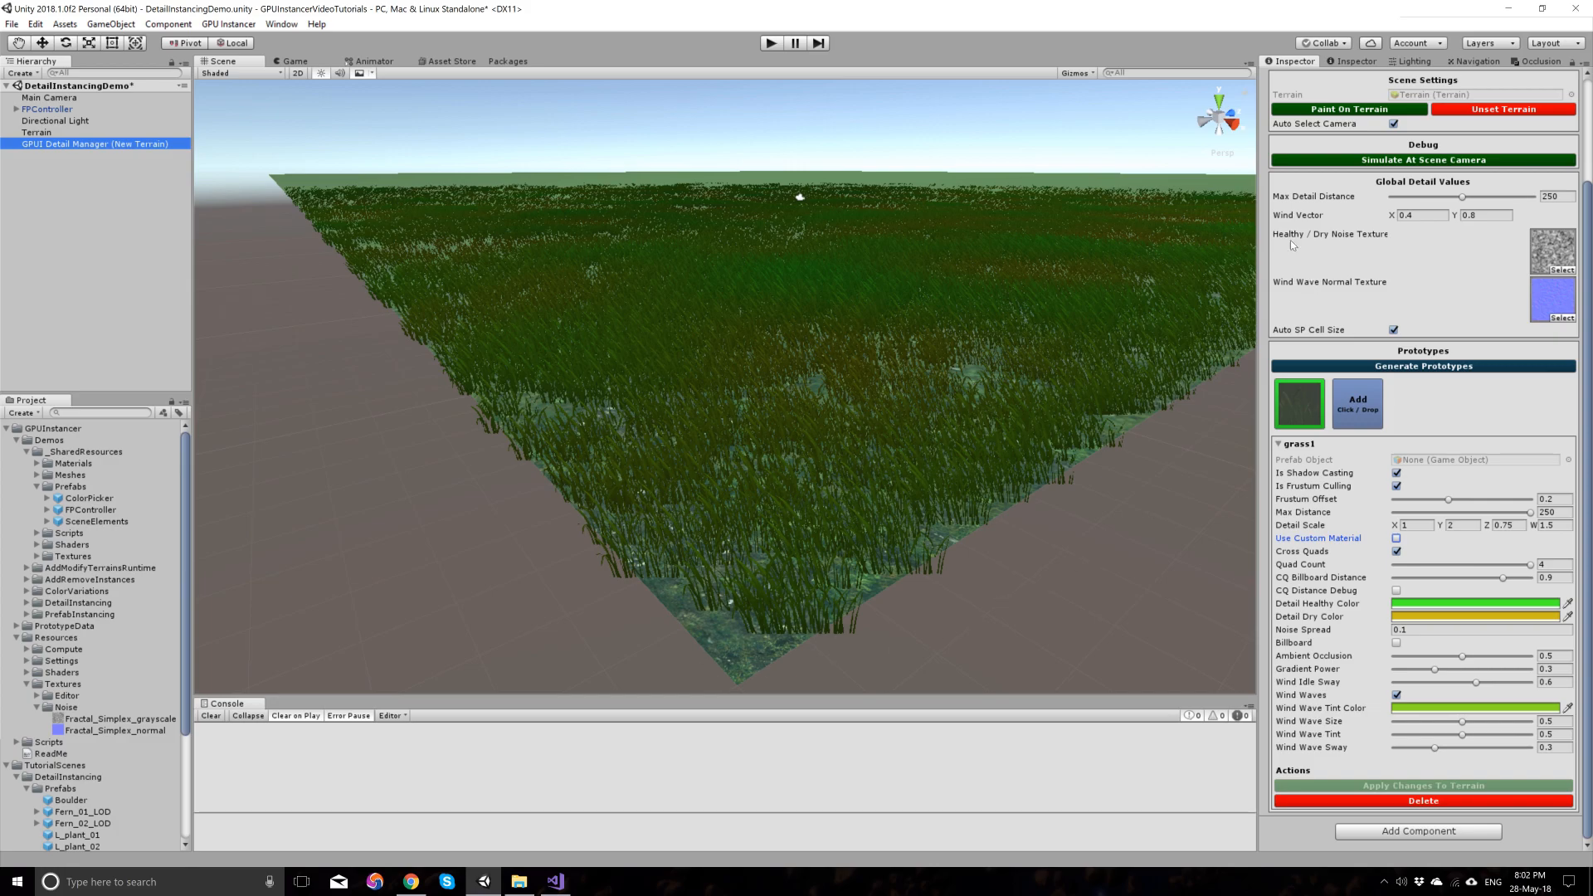
pyautogui.moveTo(763, 194)
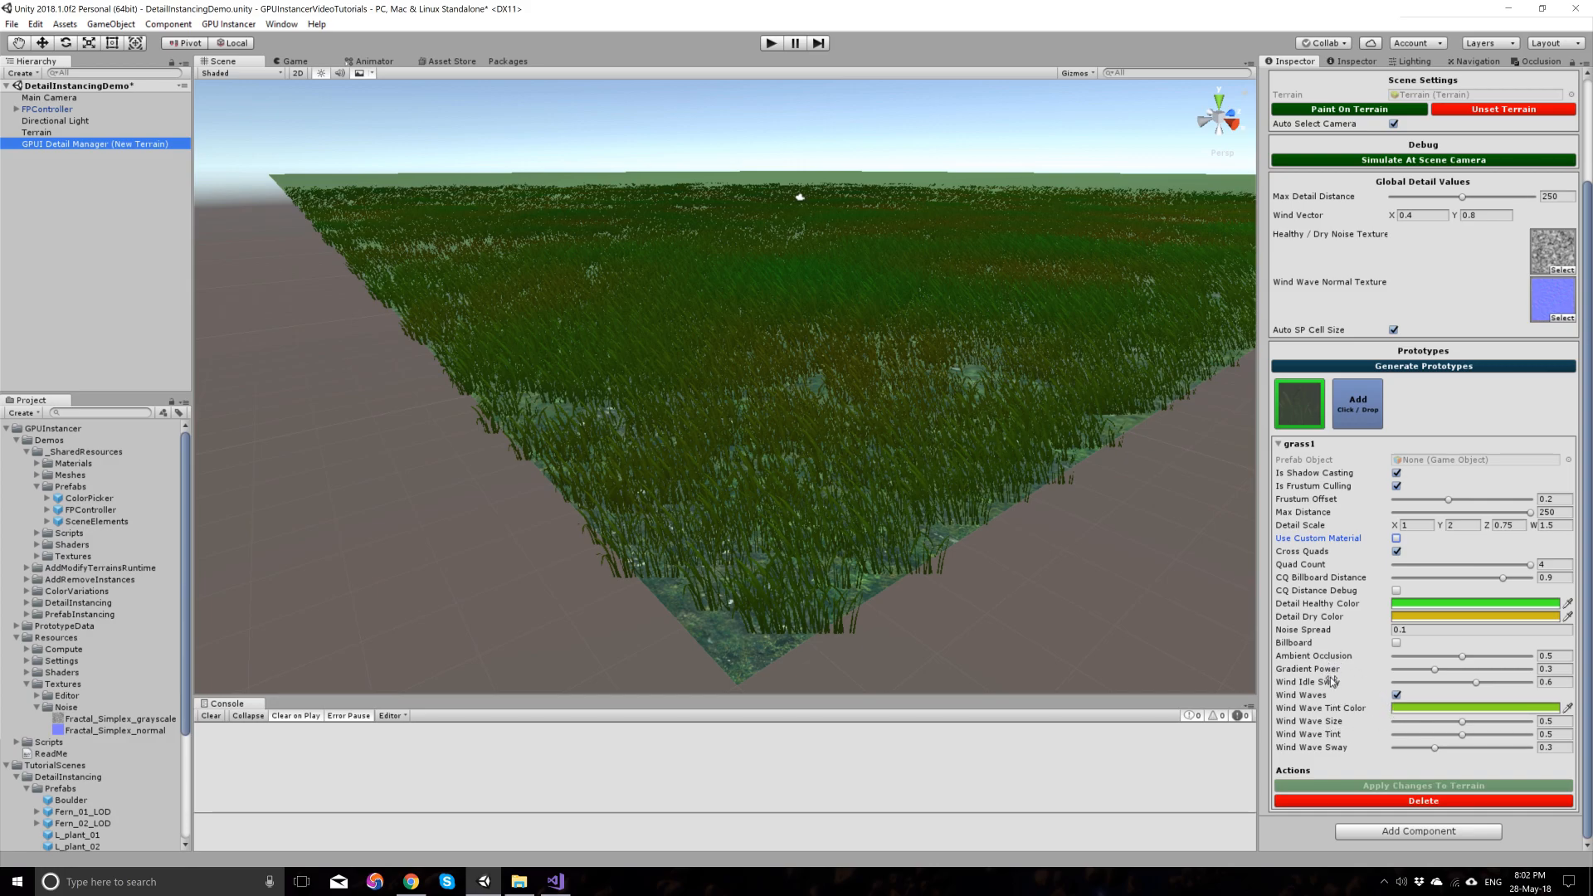
pyautogui.moveTo(1346, 655)
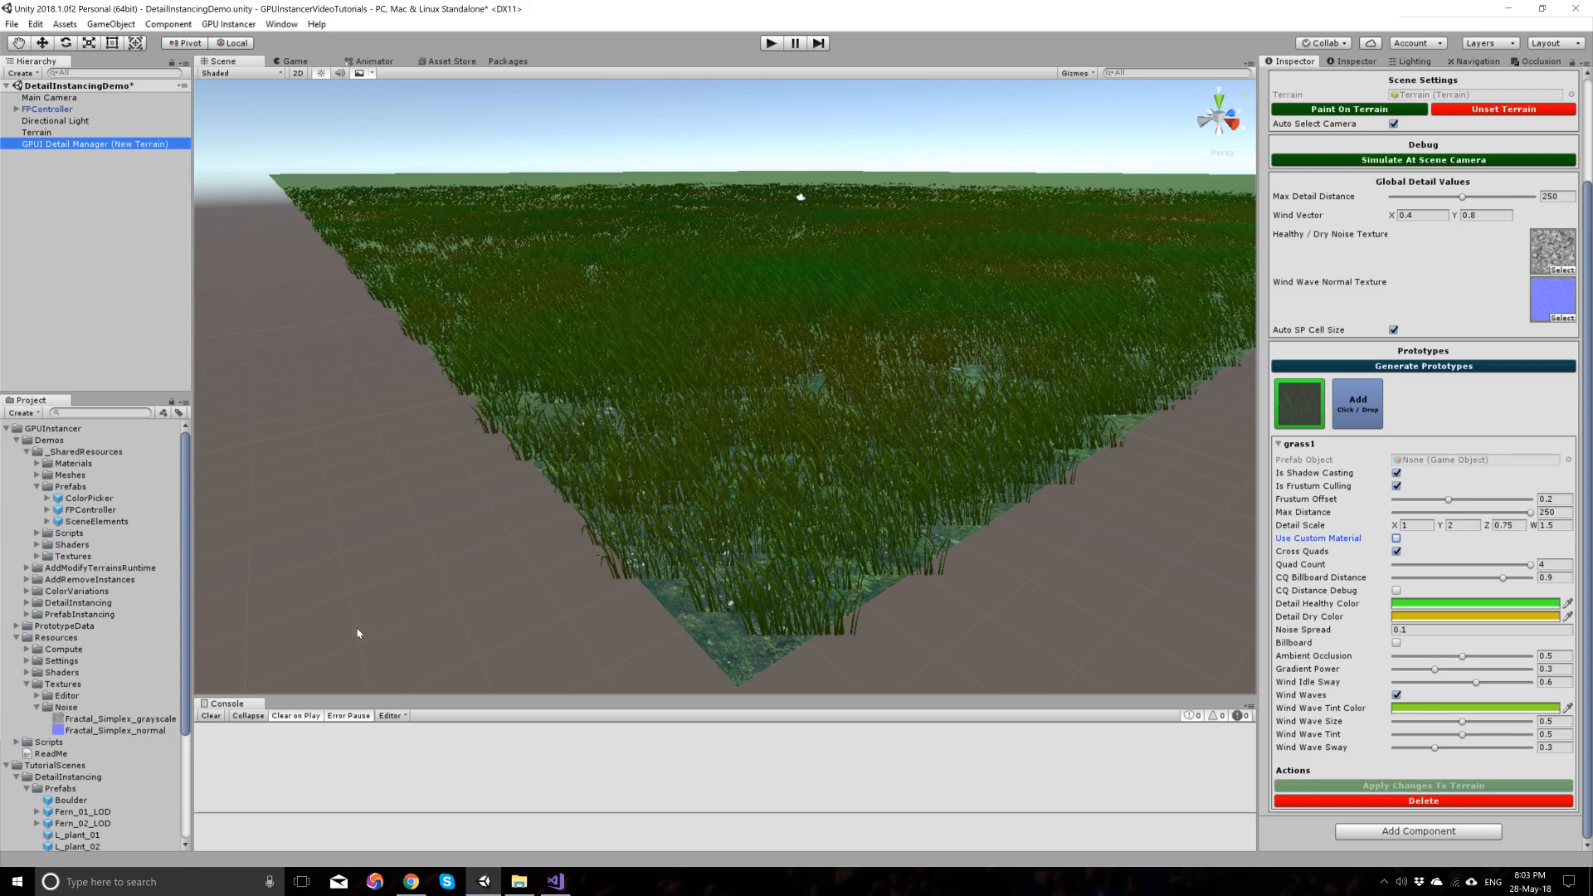
# Step: Add the grass2 texture as a second detail prototype and show its settings
pyautogui.scroll(-3)
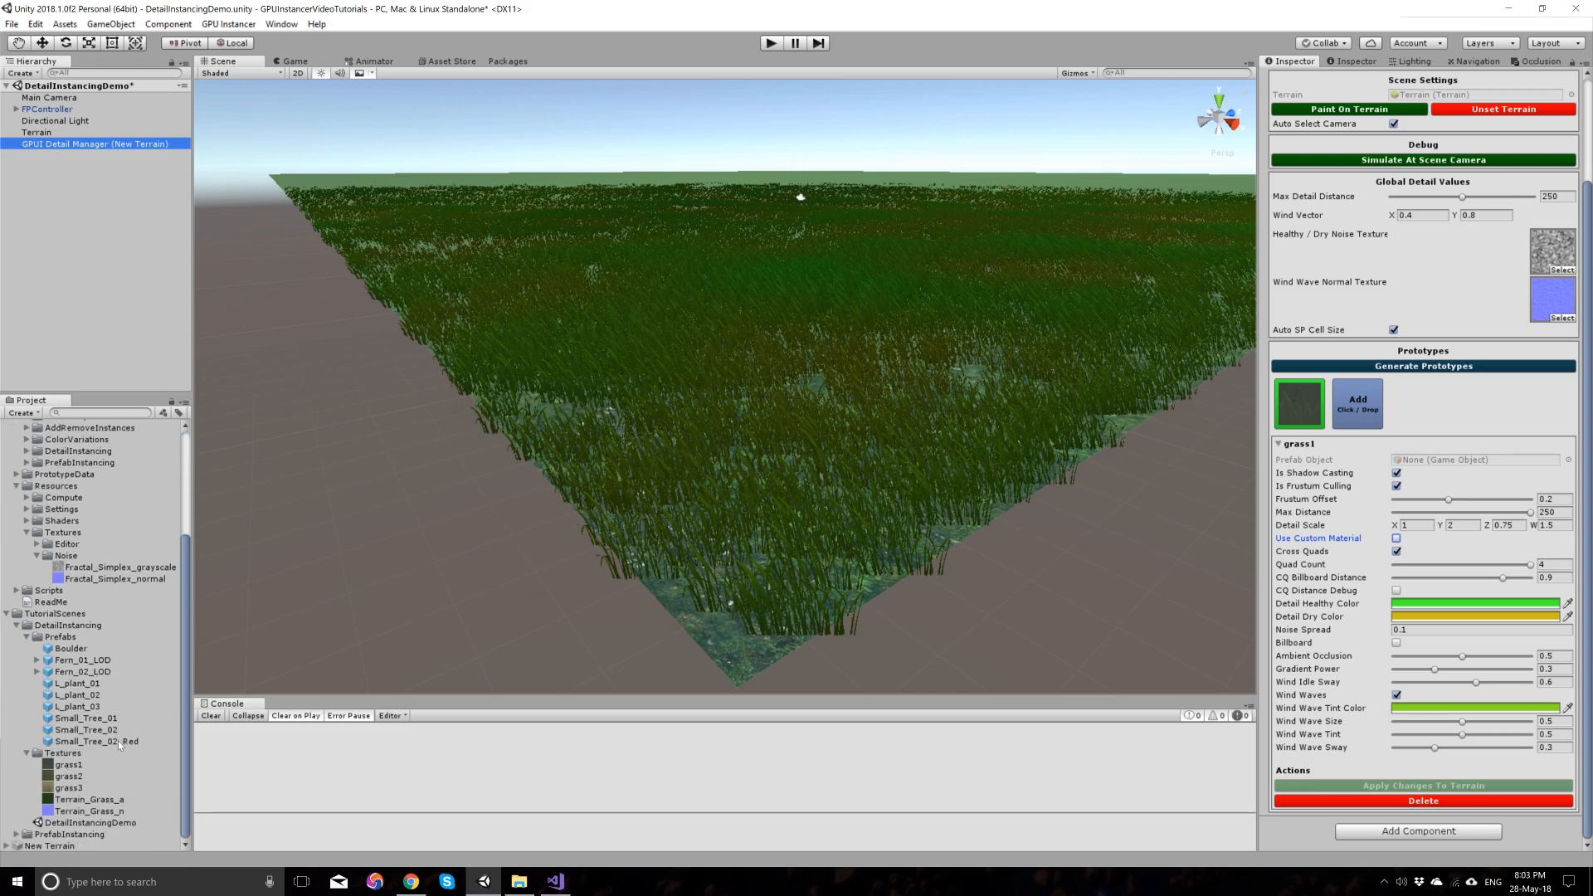
pyautogui.click(69, 775)
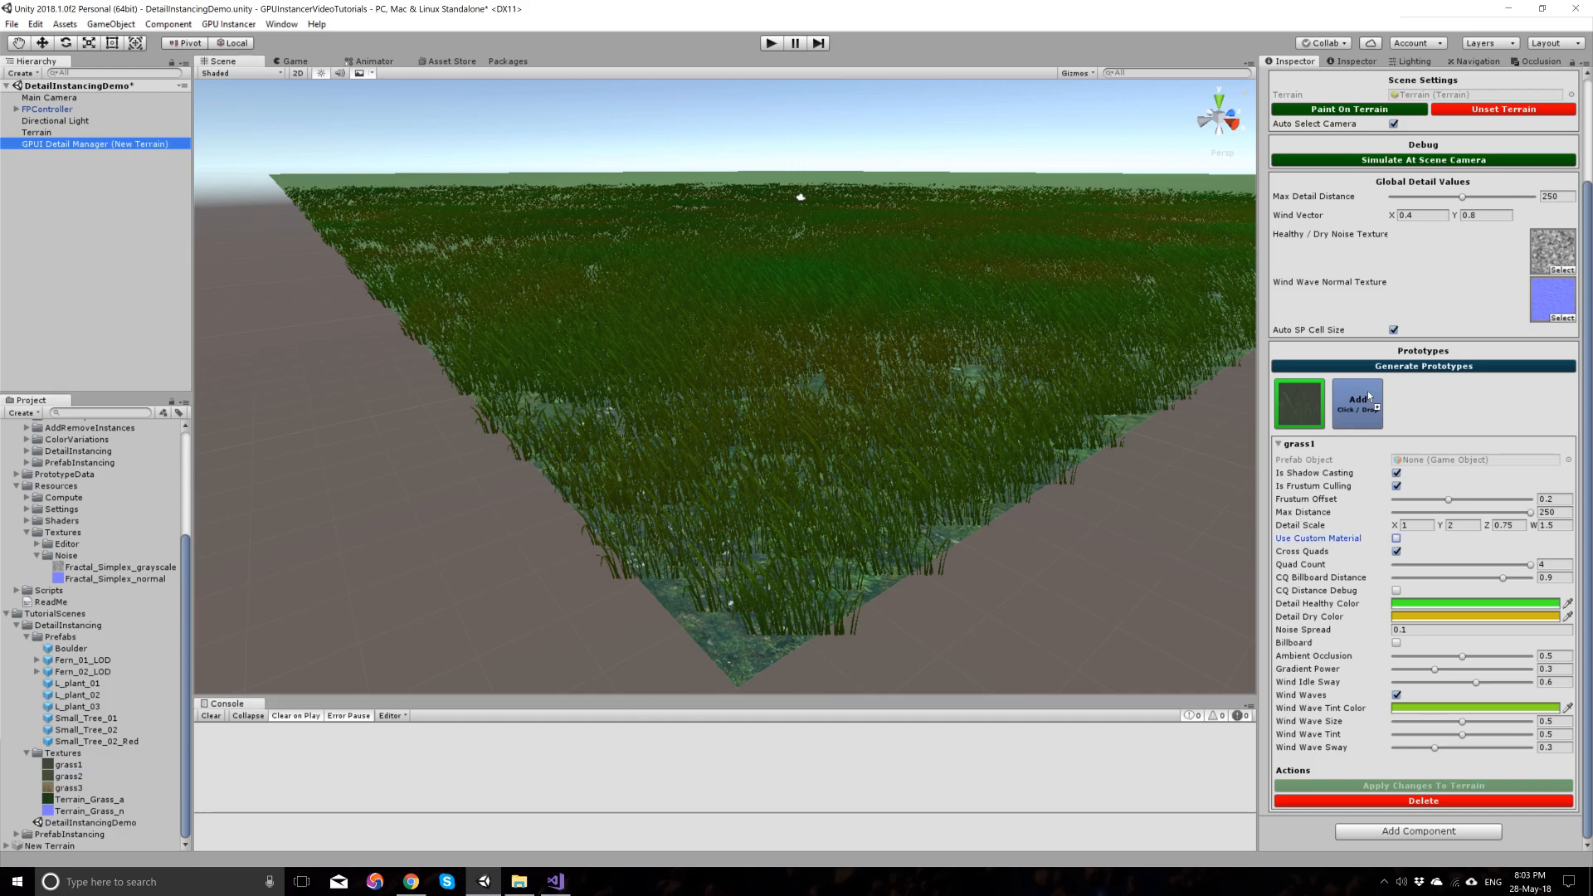
pyautogui.click(1355, 403)
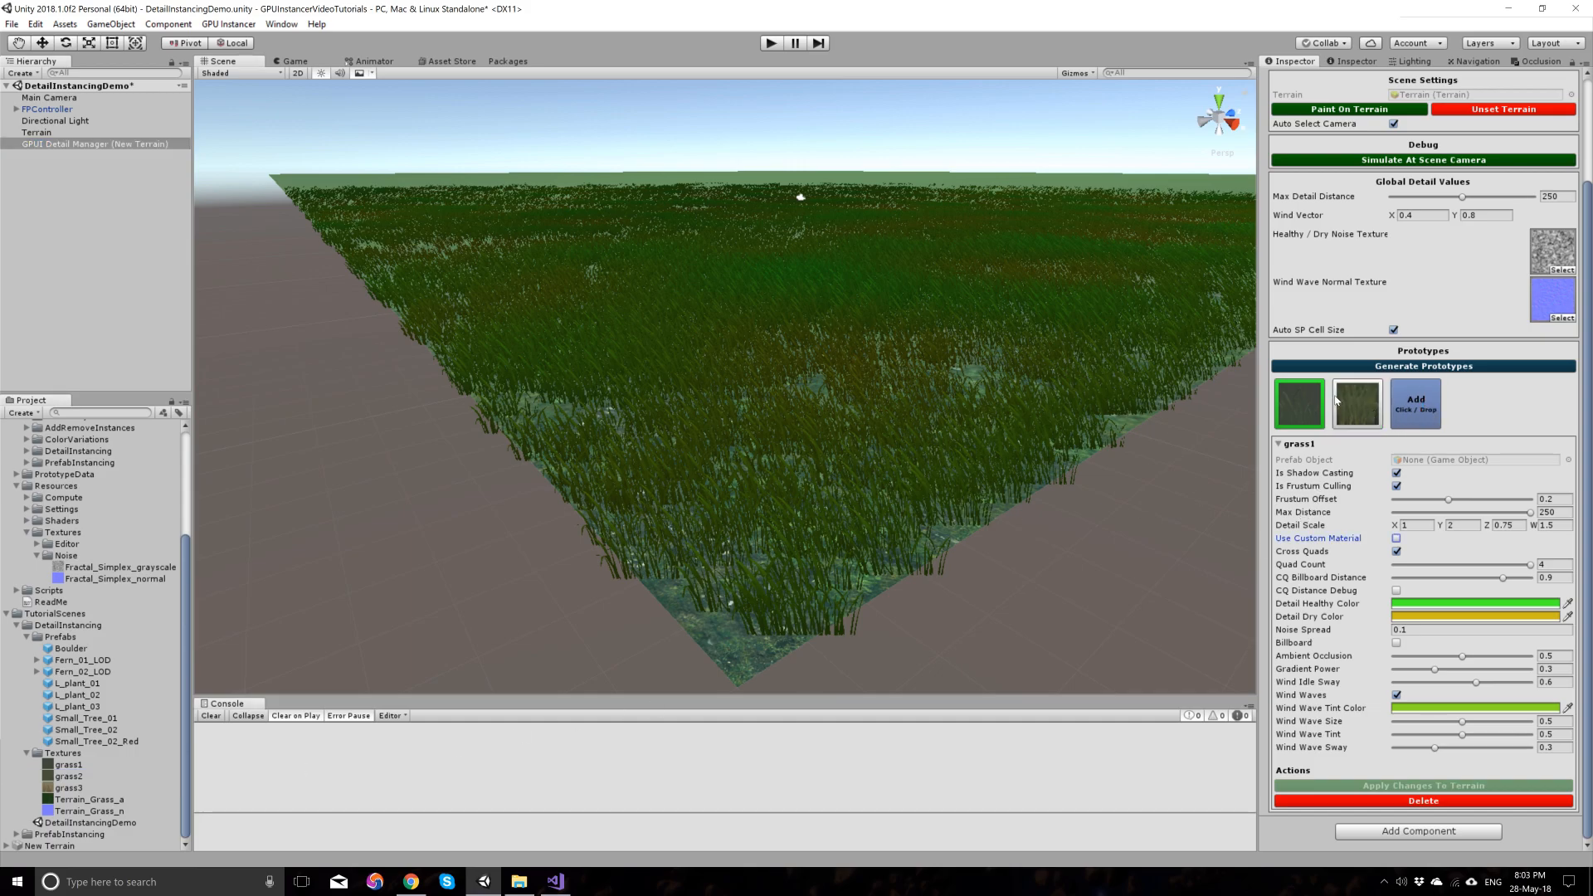
pyautogui.click(1356, 403)
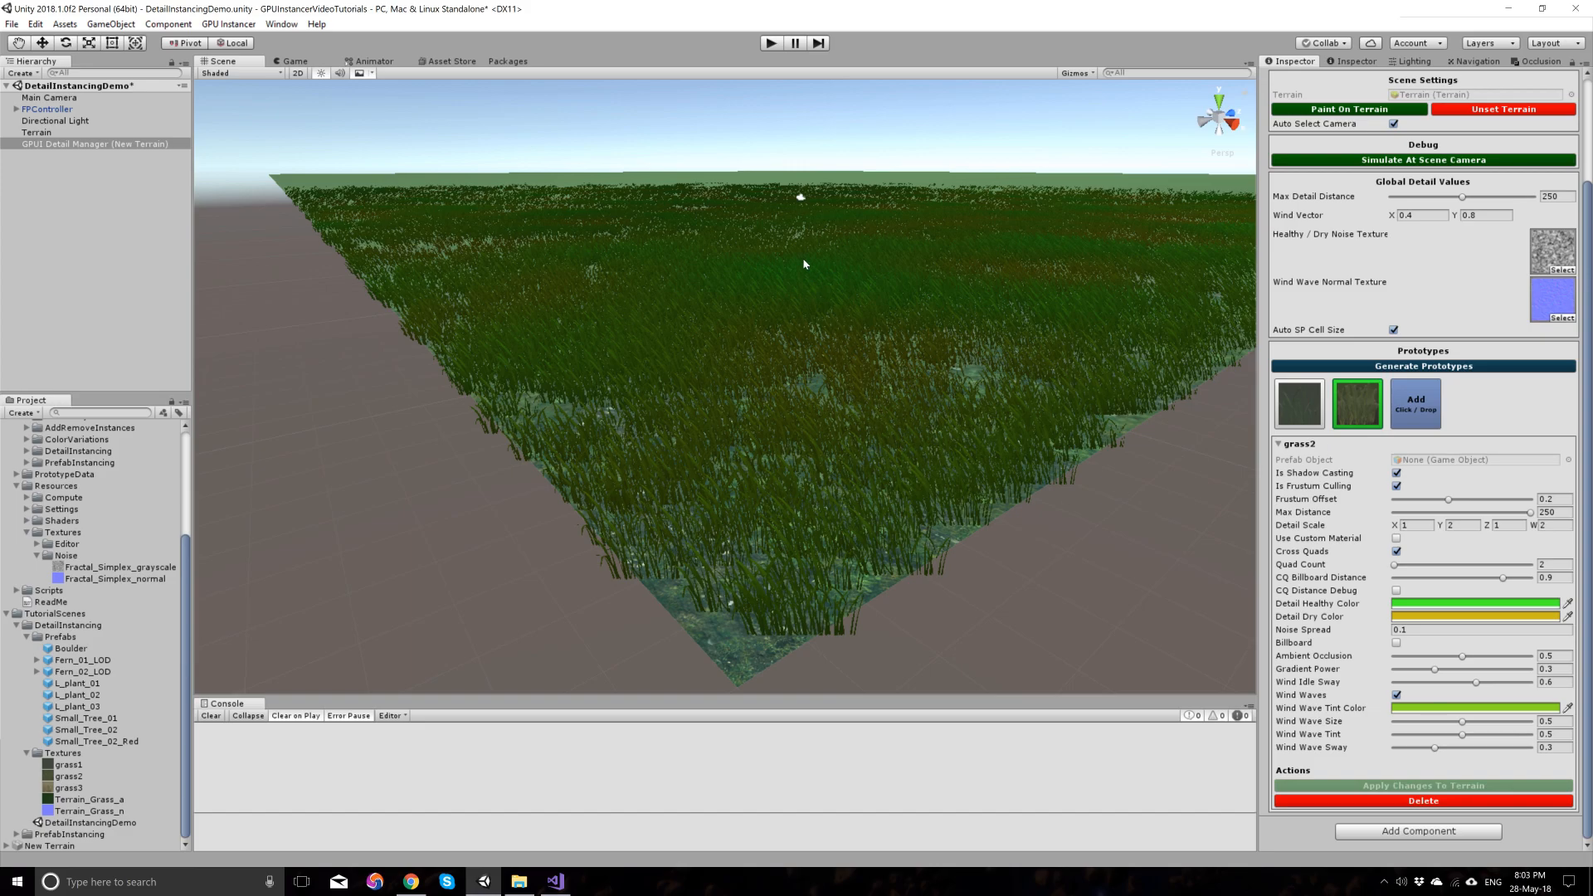
pyautogui.moveTo(1442, 621)
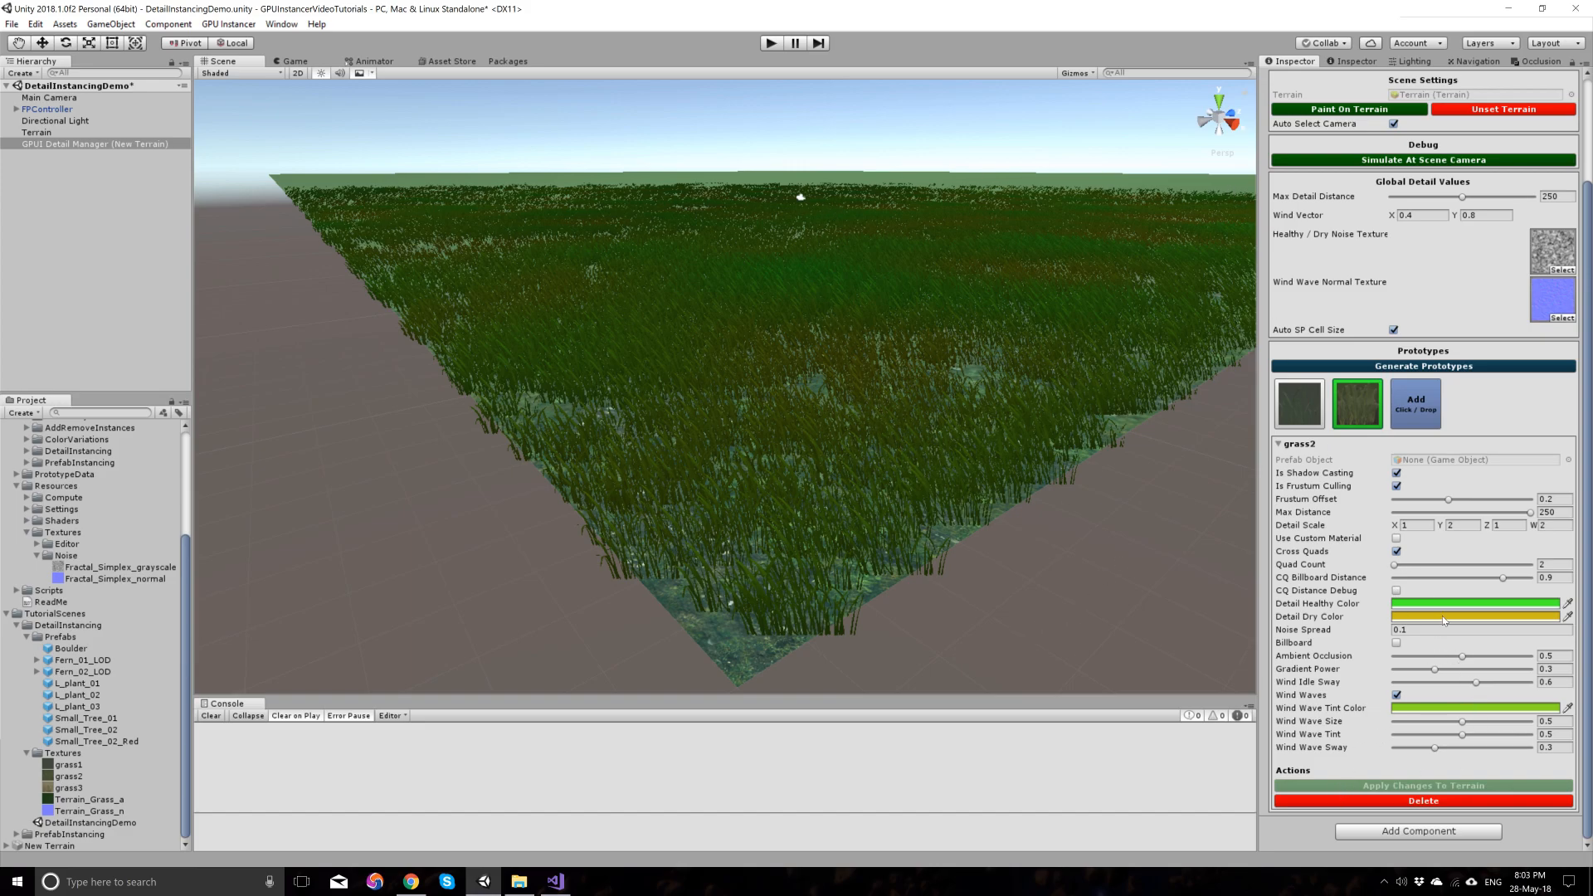
# Step: Give grass2 pink and purple healthy/dry colours with Quad Count 4 and apply it to the terrain
pyautogui.click(1474, 602)
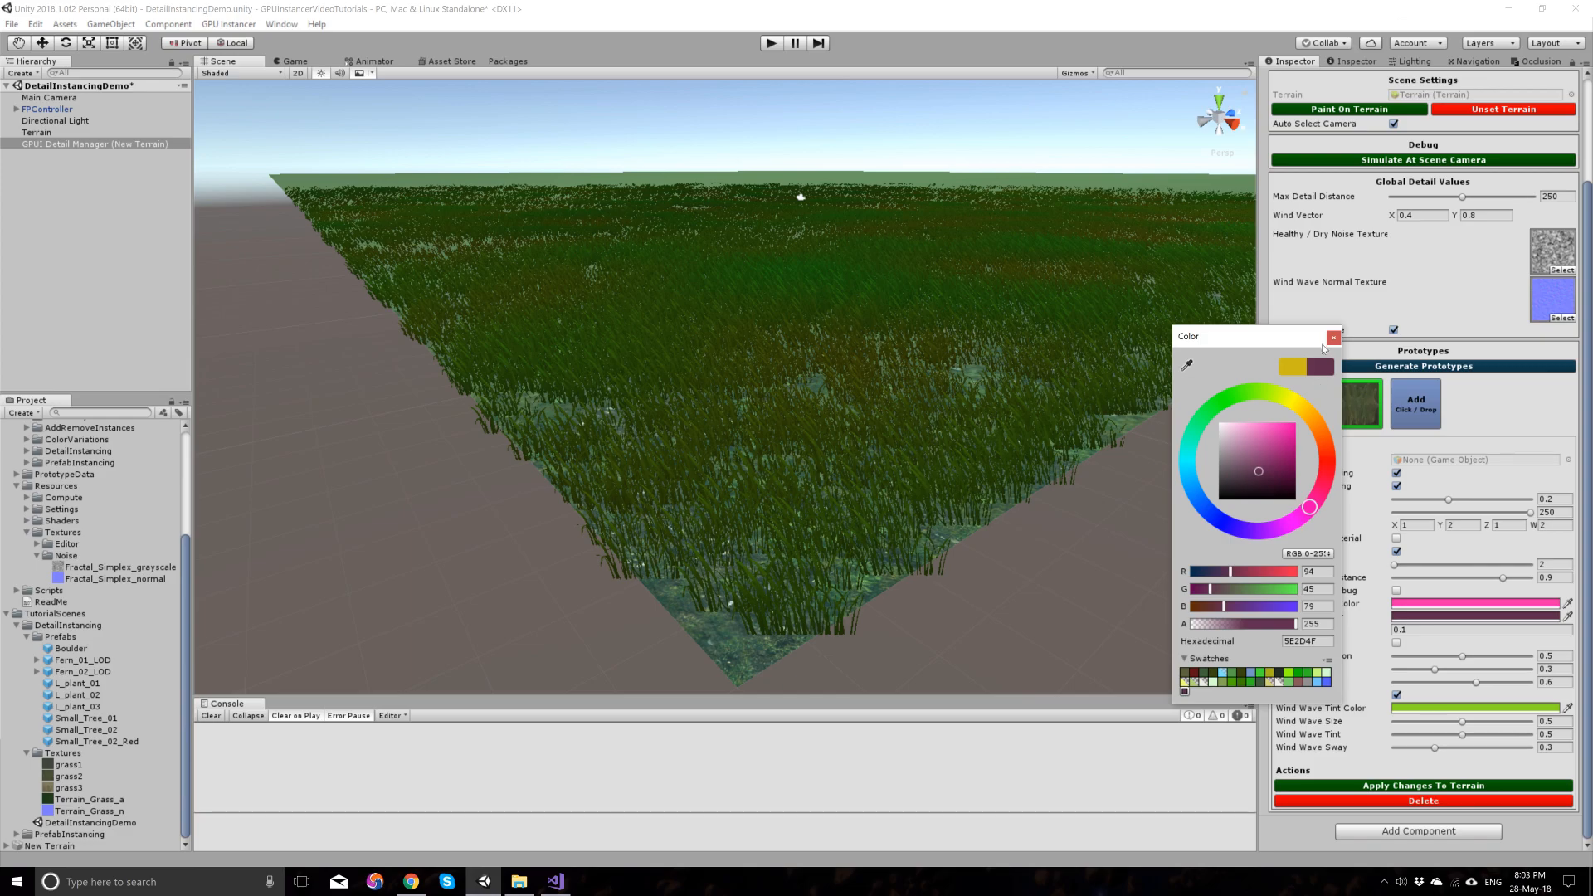
pyautogui.click(1333, 337)
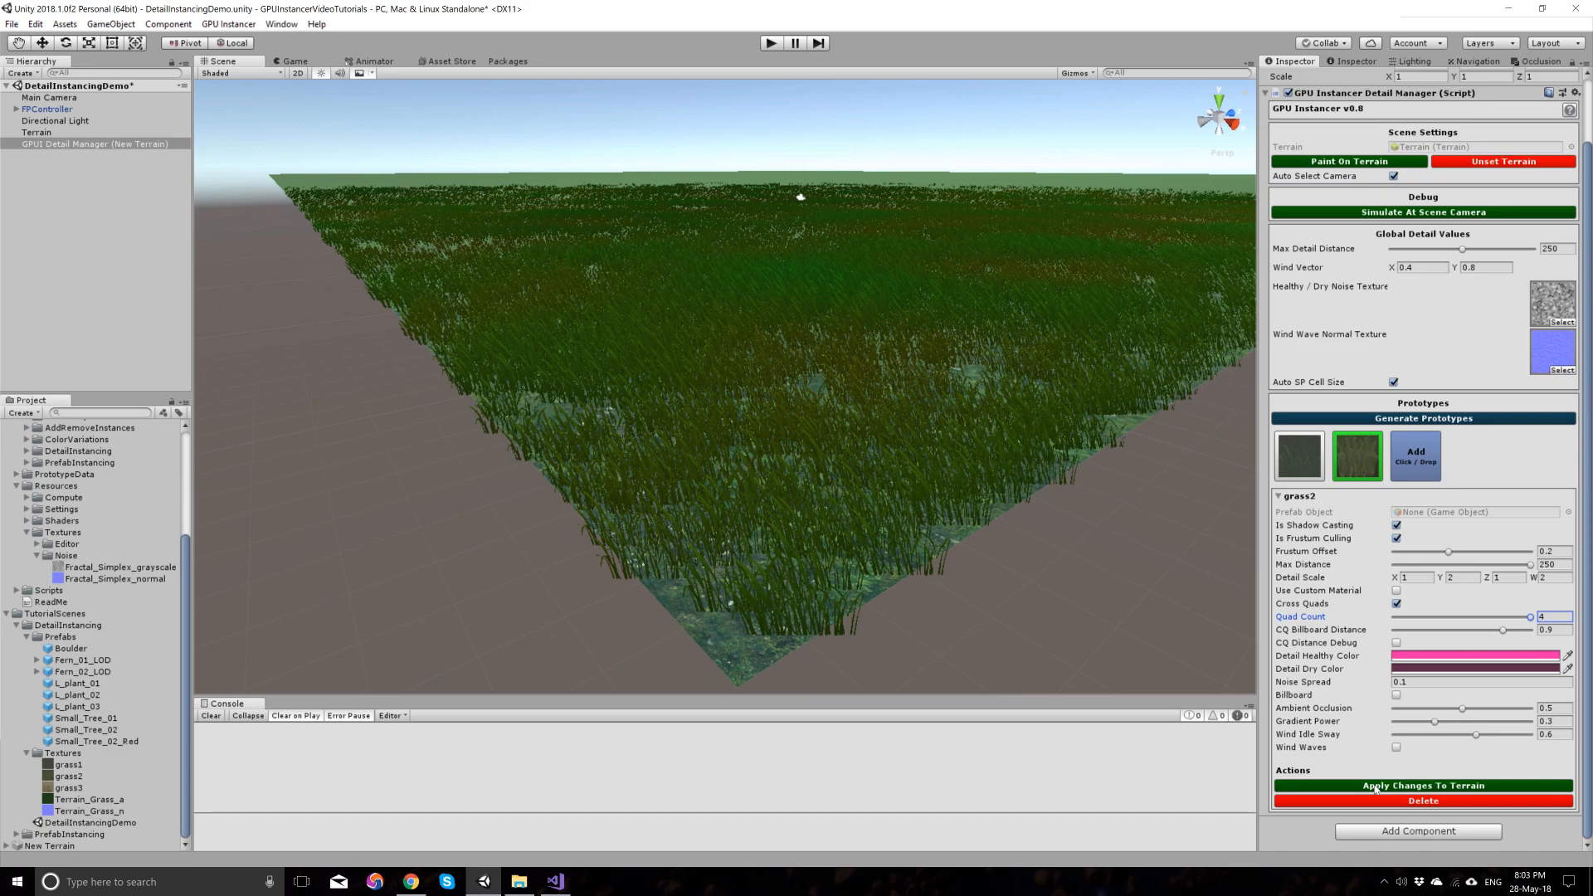
pyautogui.click(1422, 785)
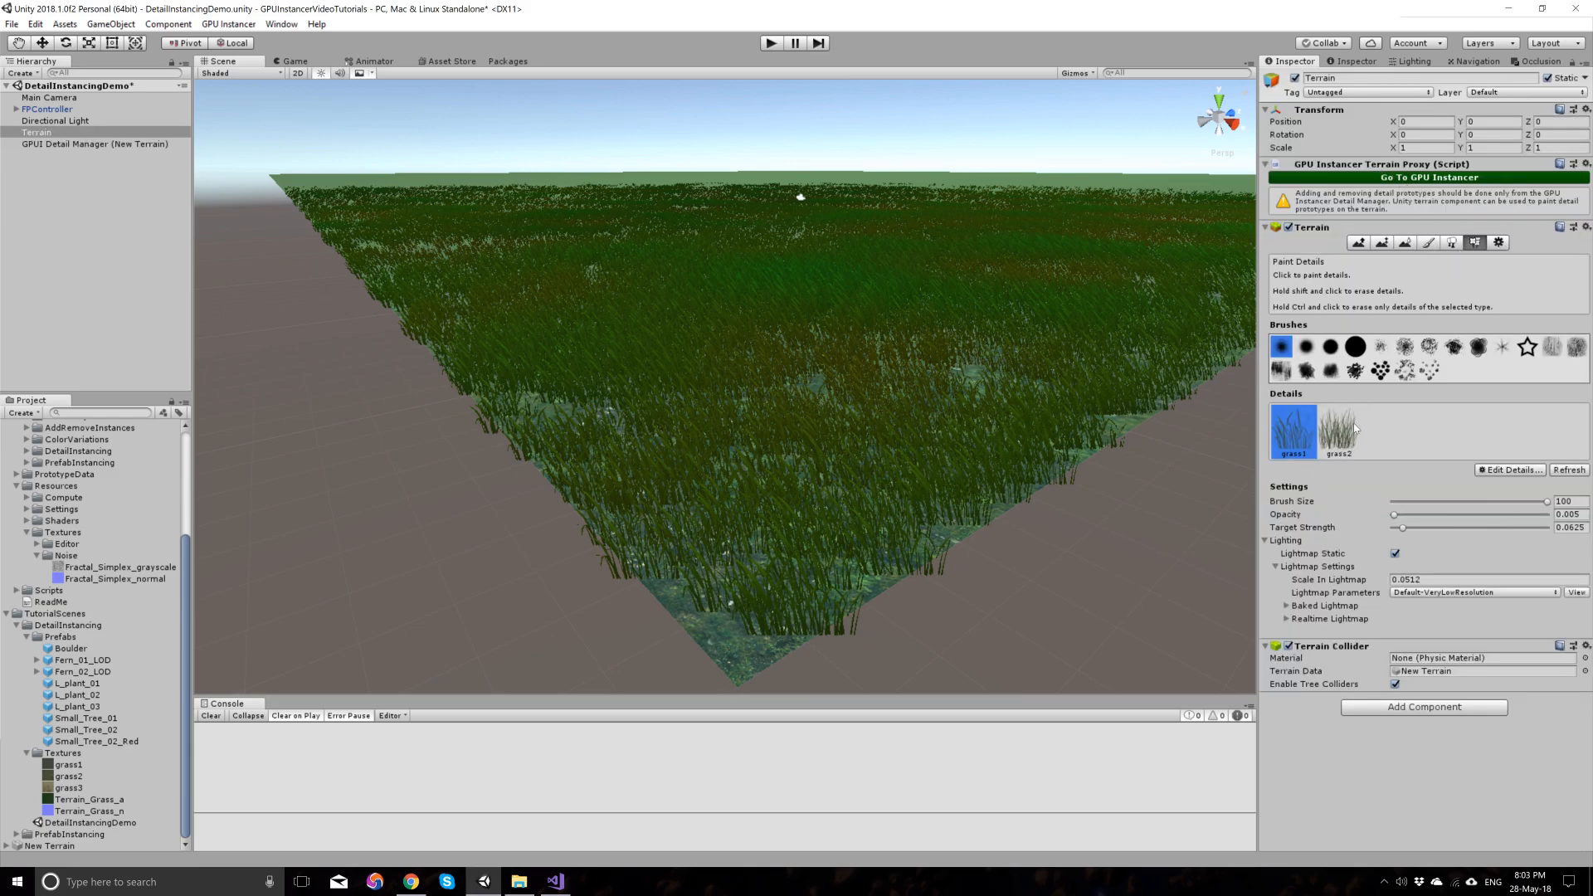
# Step: Paint patches of purple grass2 across the terrain among the green grass
pyautogui.click(1337, 431)
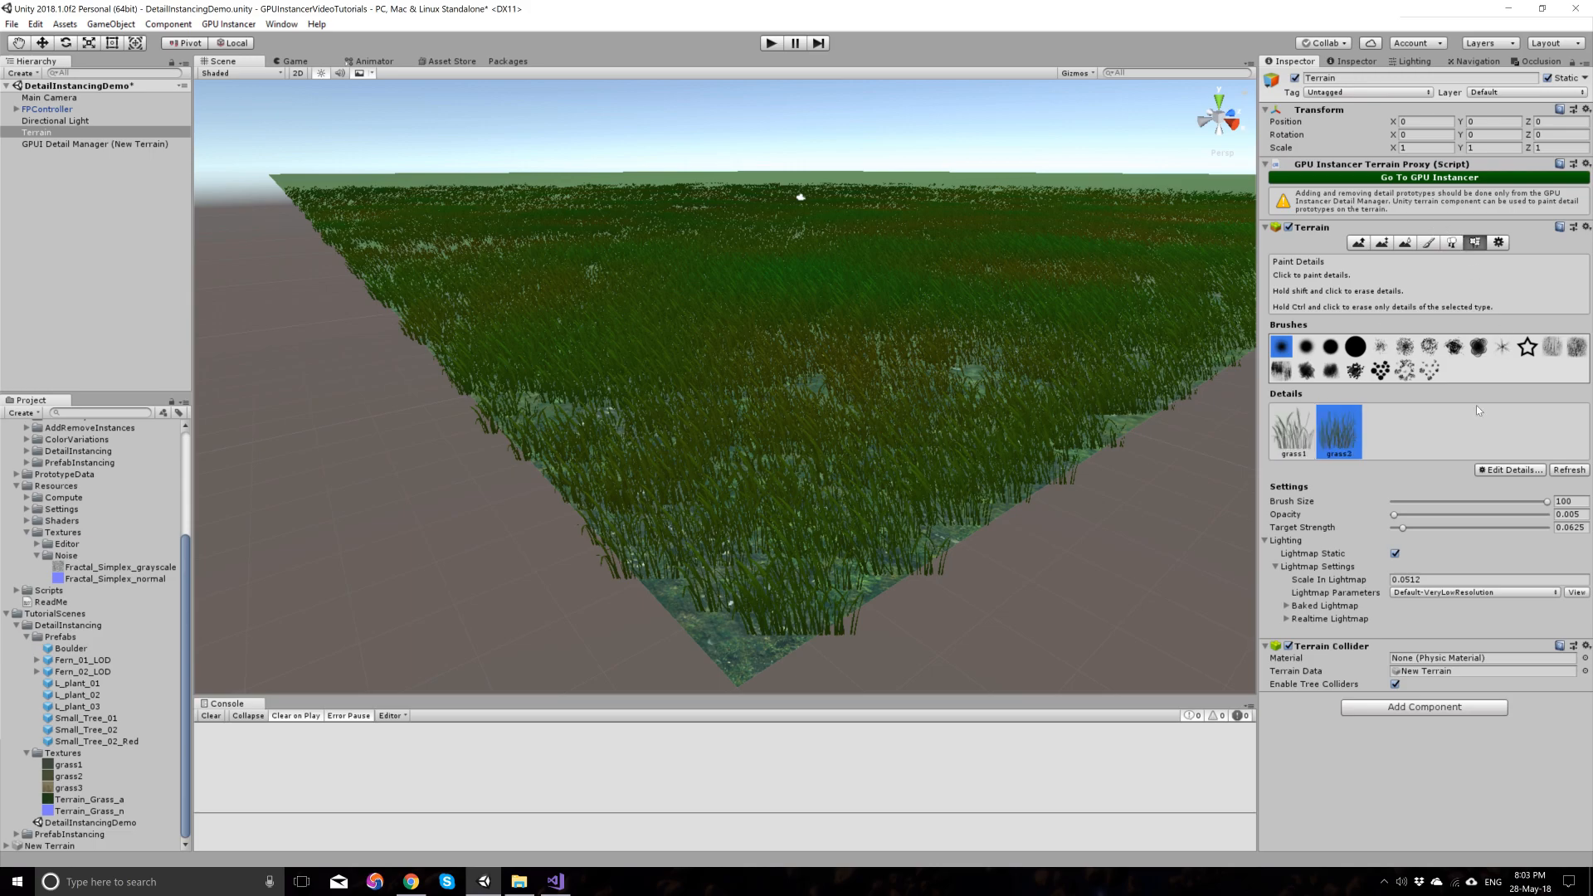
pyautogui.click(1076, 209)
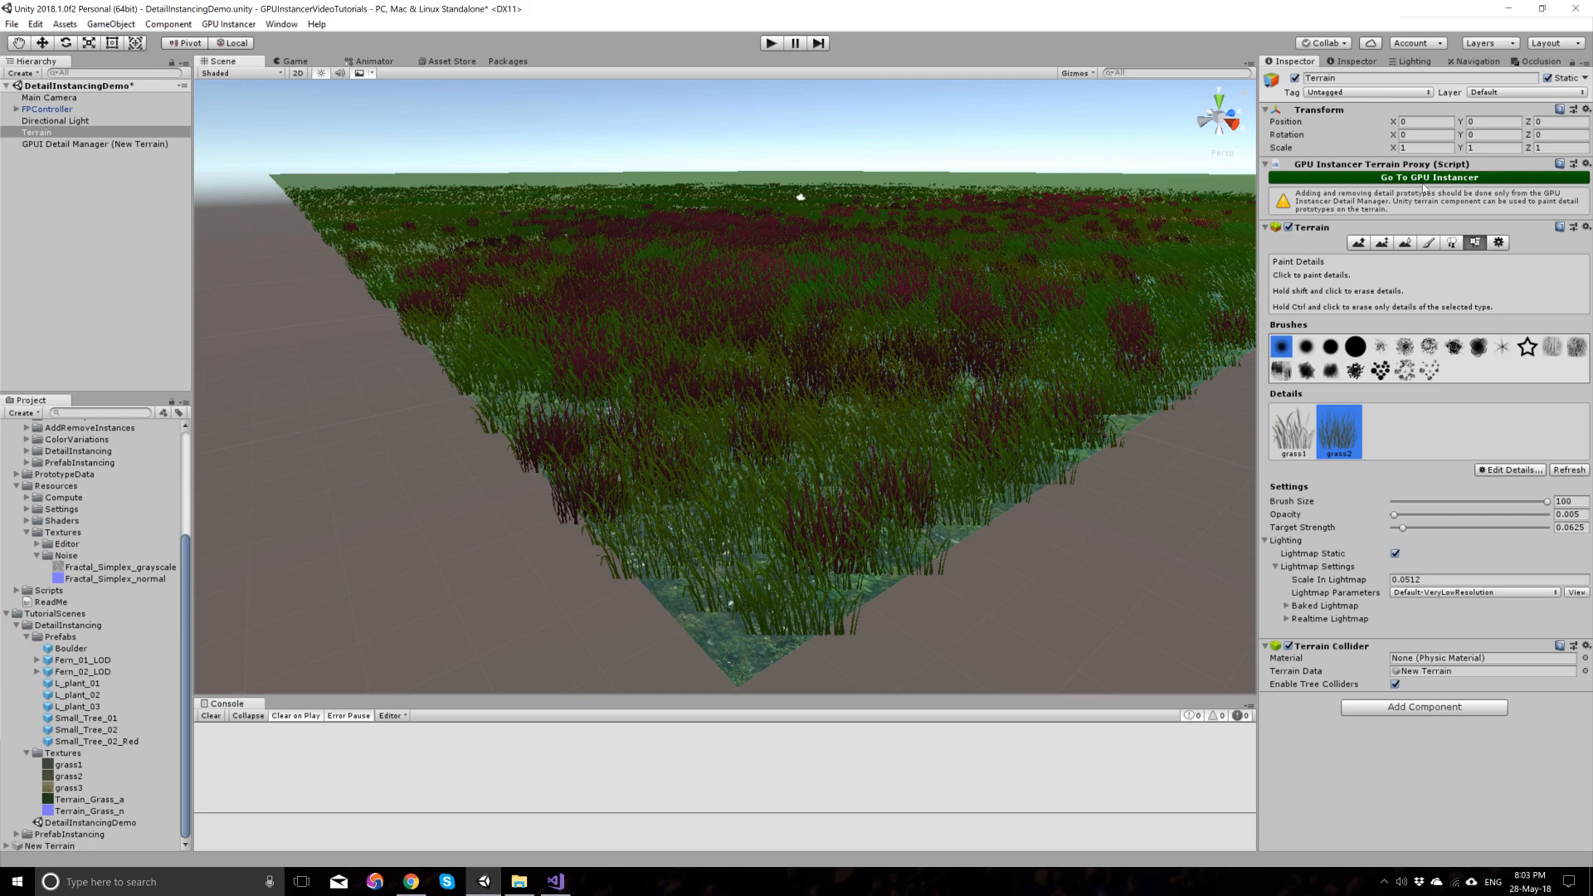
pyautogui.click(94, 143)
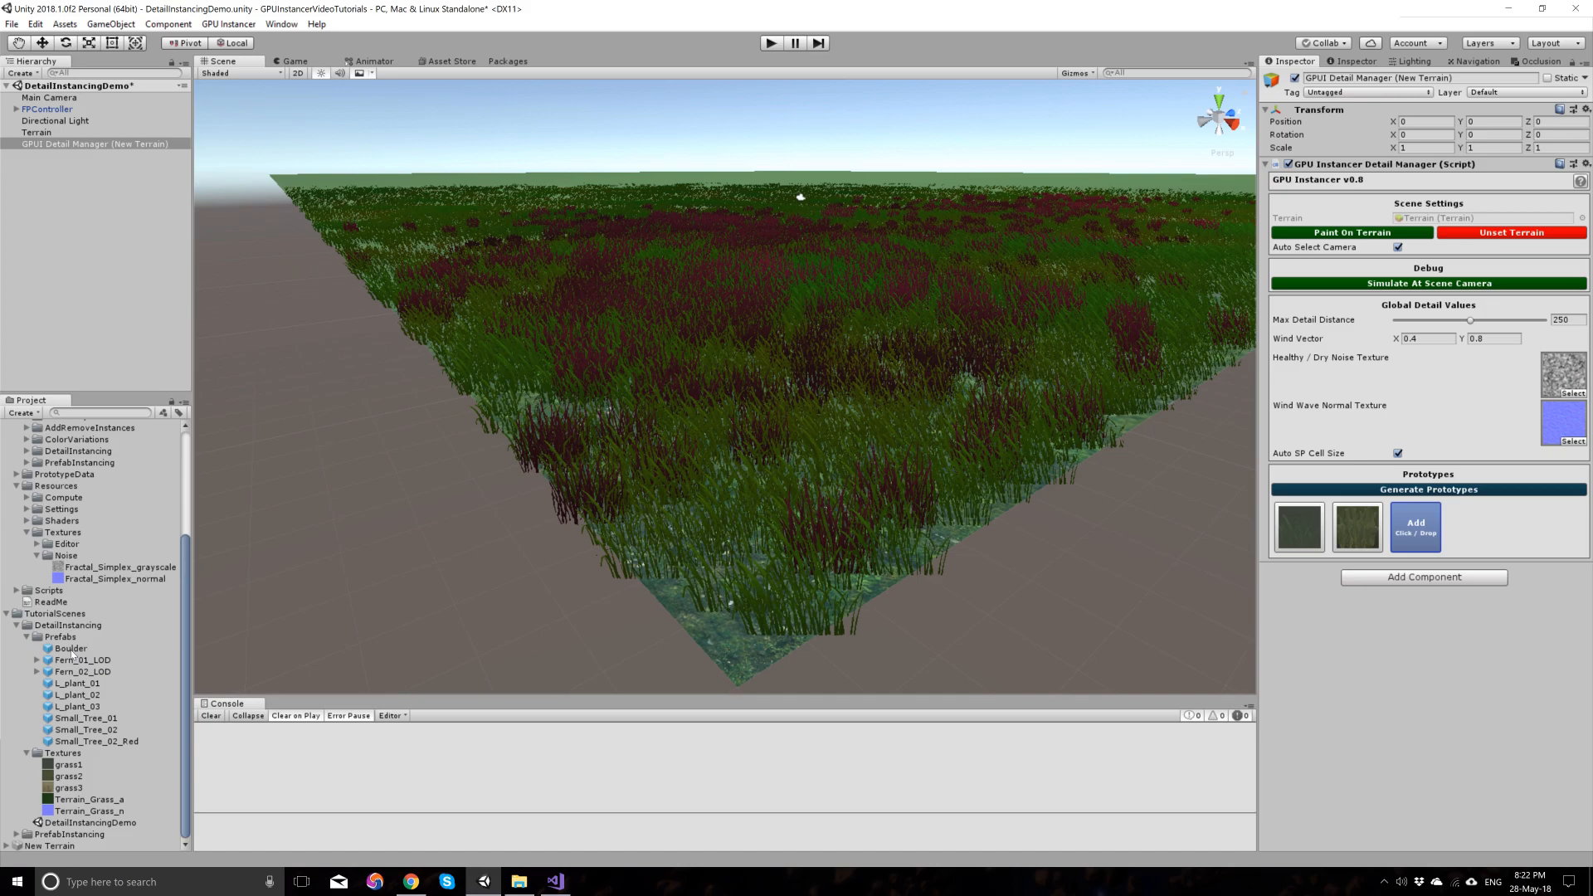
# Step: Inspect the Boulder prefab in the project assets and drop it onto the Detail Manager
pyautogui.click(70, 649)
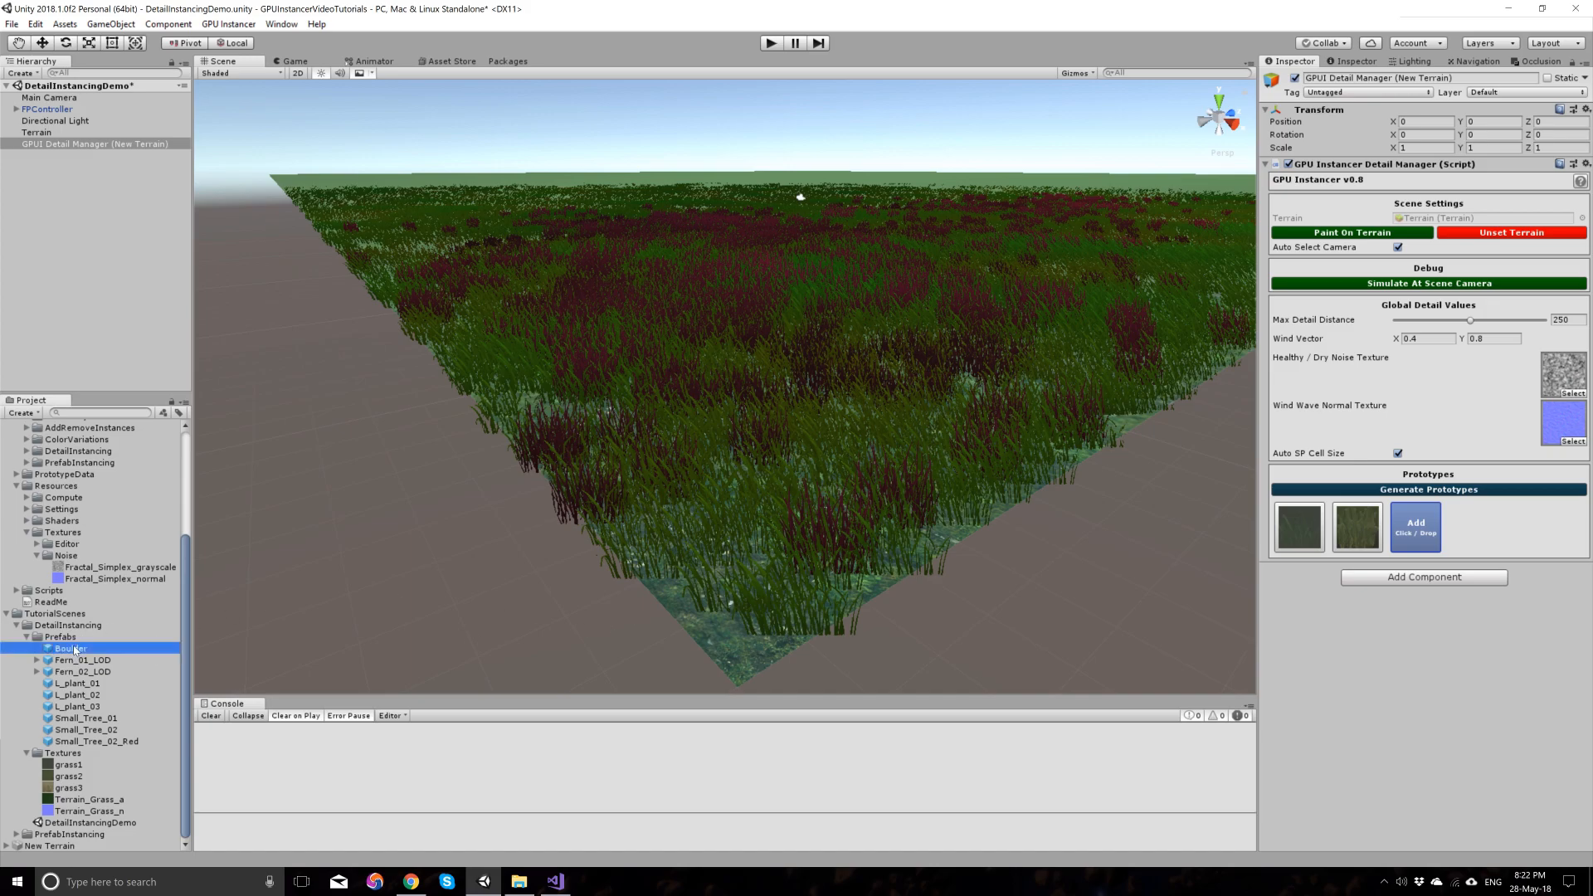
pyautogui.click(72, 649)
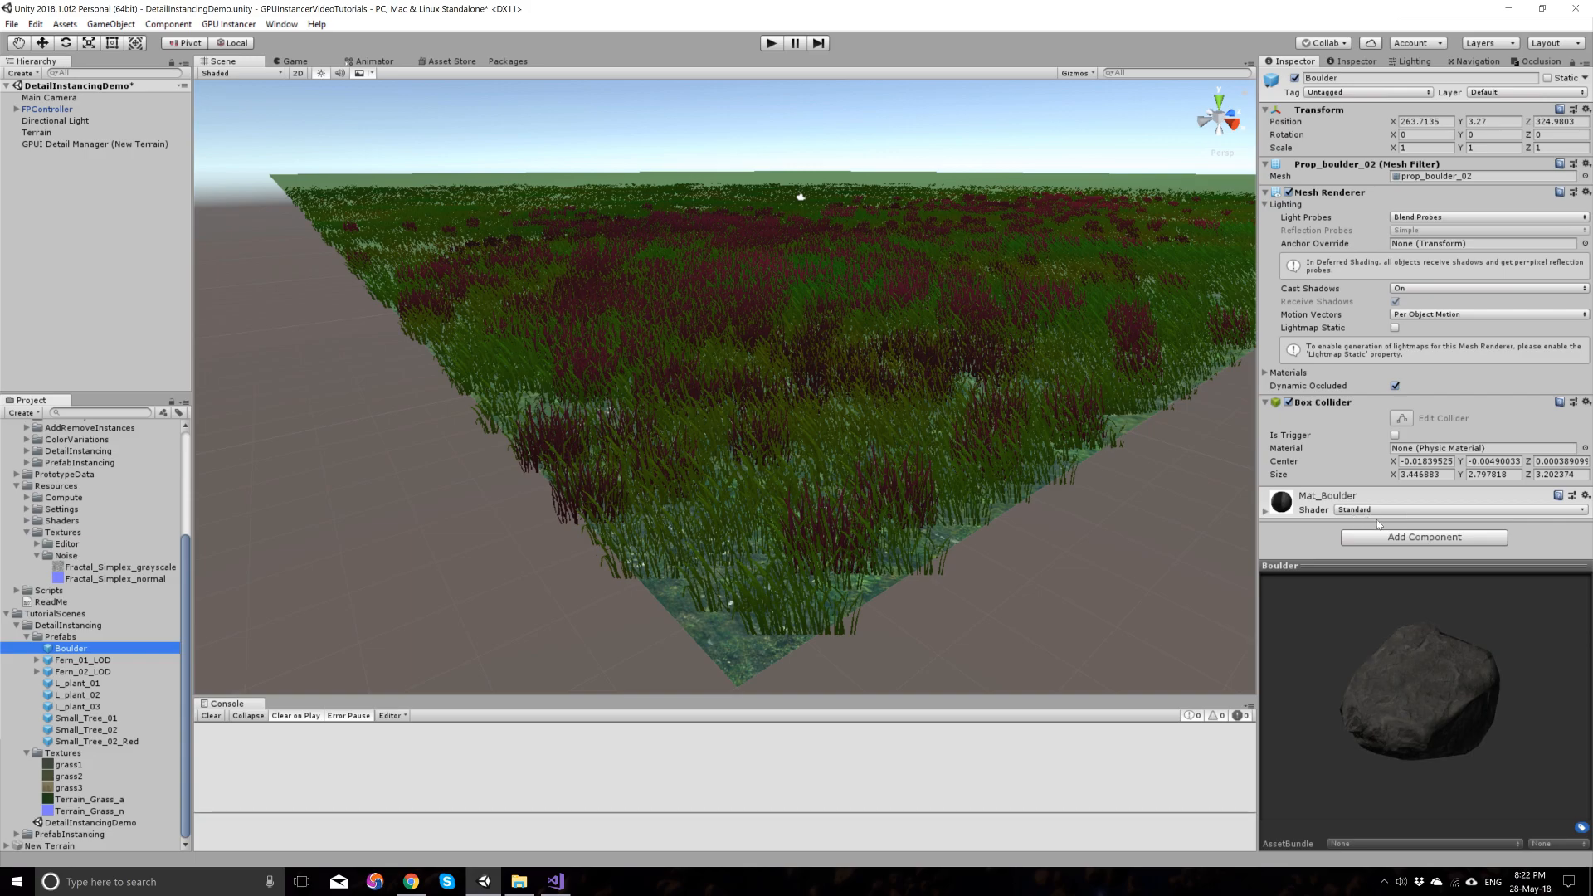
pyautogui.click(95, 143)
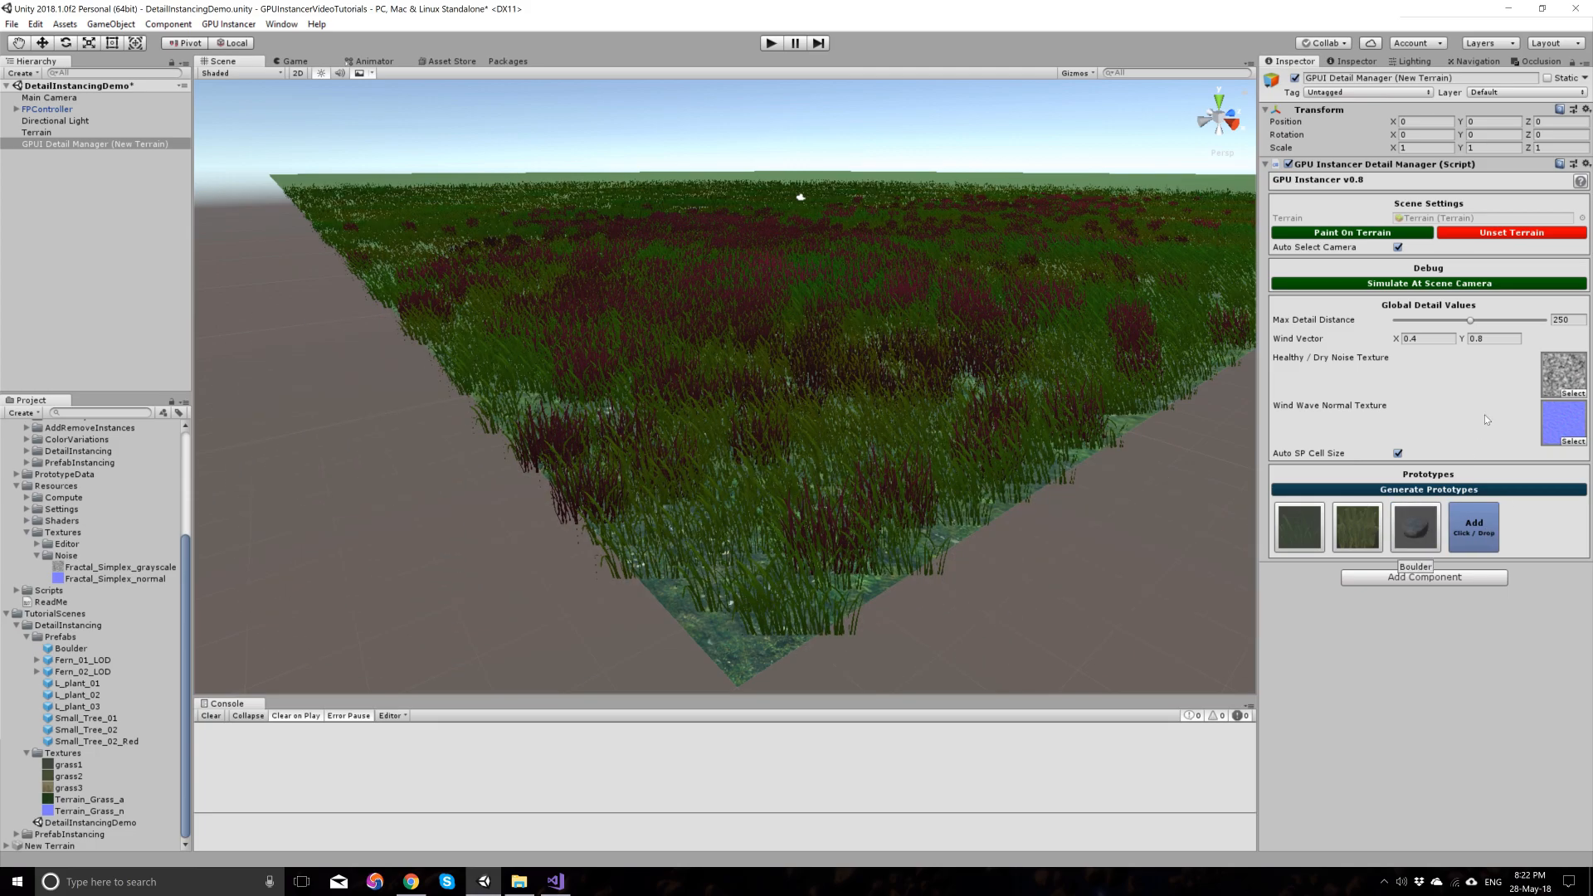
# Step: Set the Boulder prototype's Detail Scale to 0.5, 1, 0.5, 1 and apply it to the terrain
pyautogui.click(1414, 526)
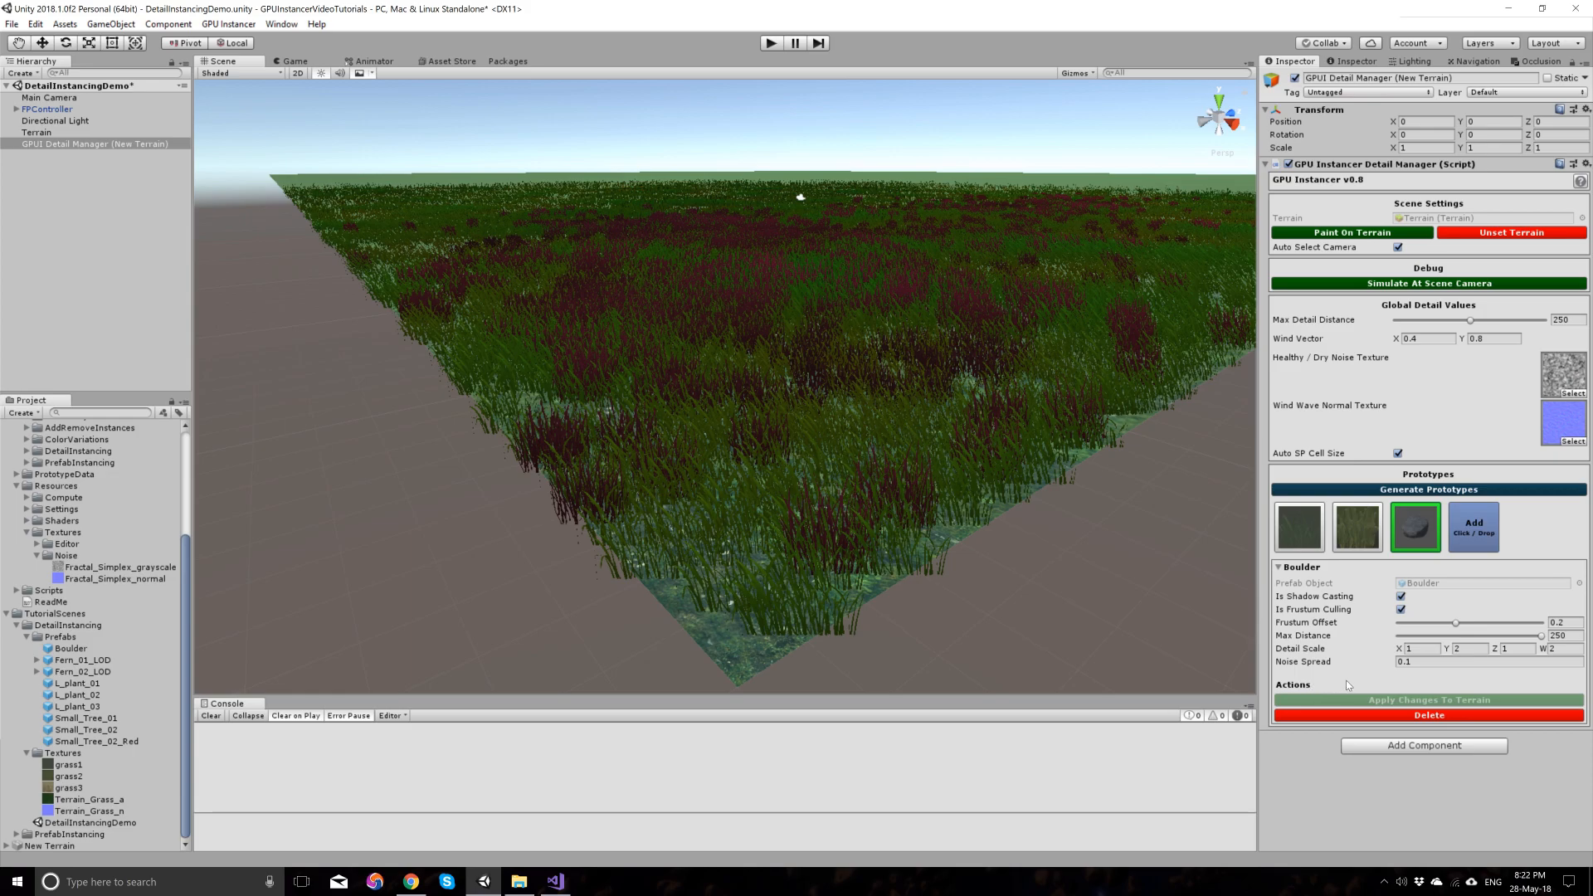
pyautogui.click(1420, 648)
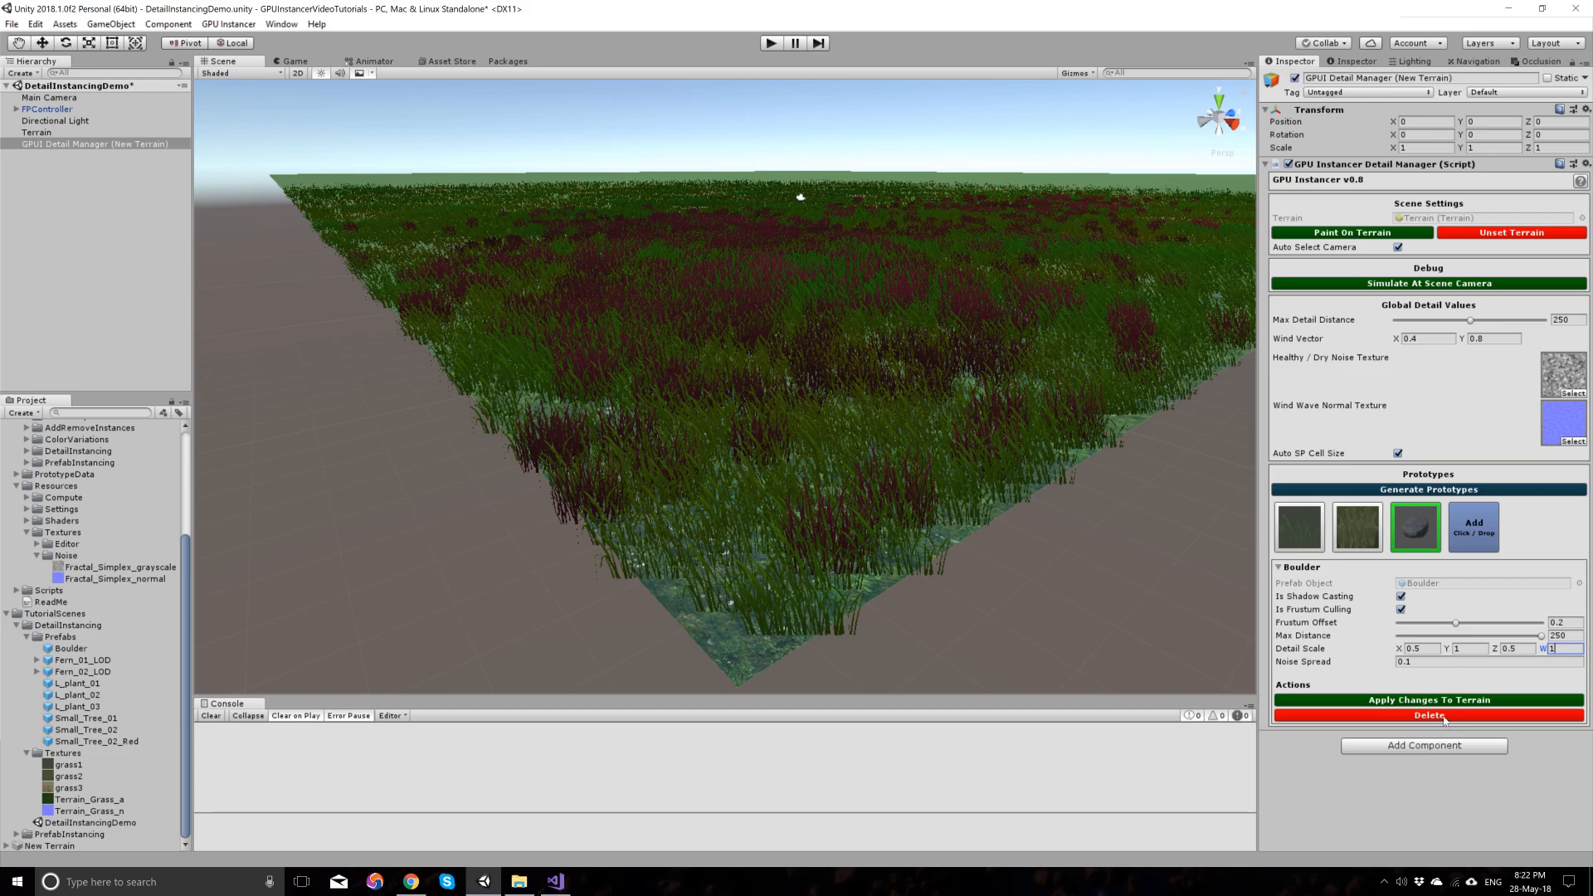
pyautogui.click(1427, 698)
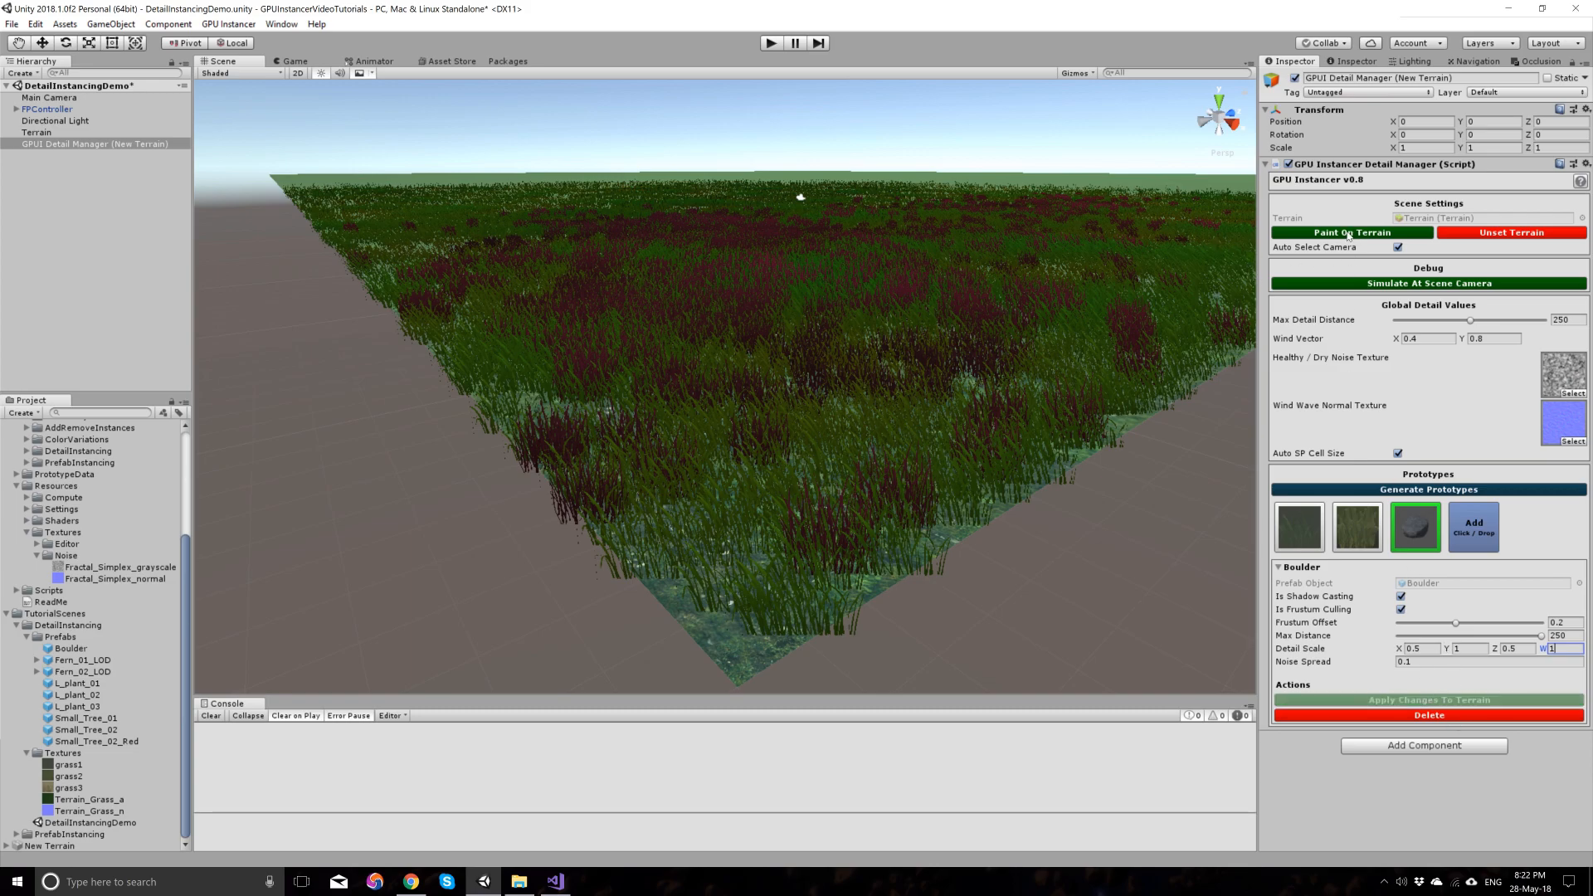
# Step: Paint Boulder details so rocks scatter across the grassy terrain
pyautogui.click(37, 133)
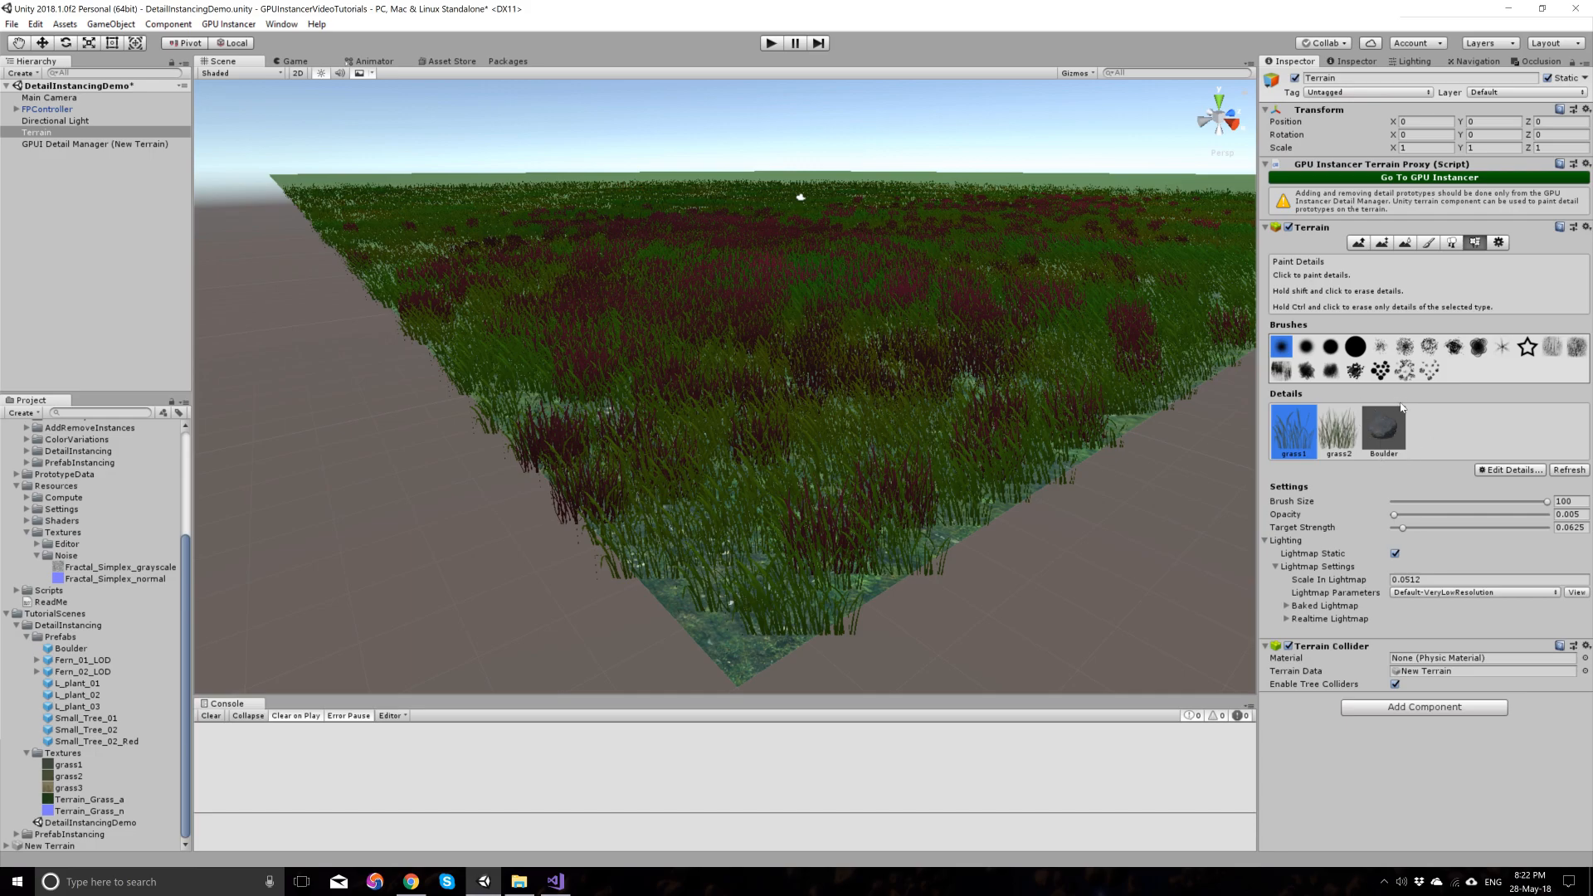
pyautogui.click(1383, 430)
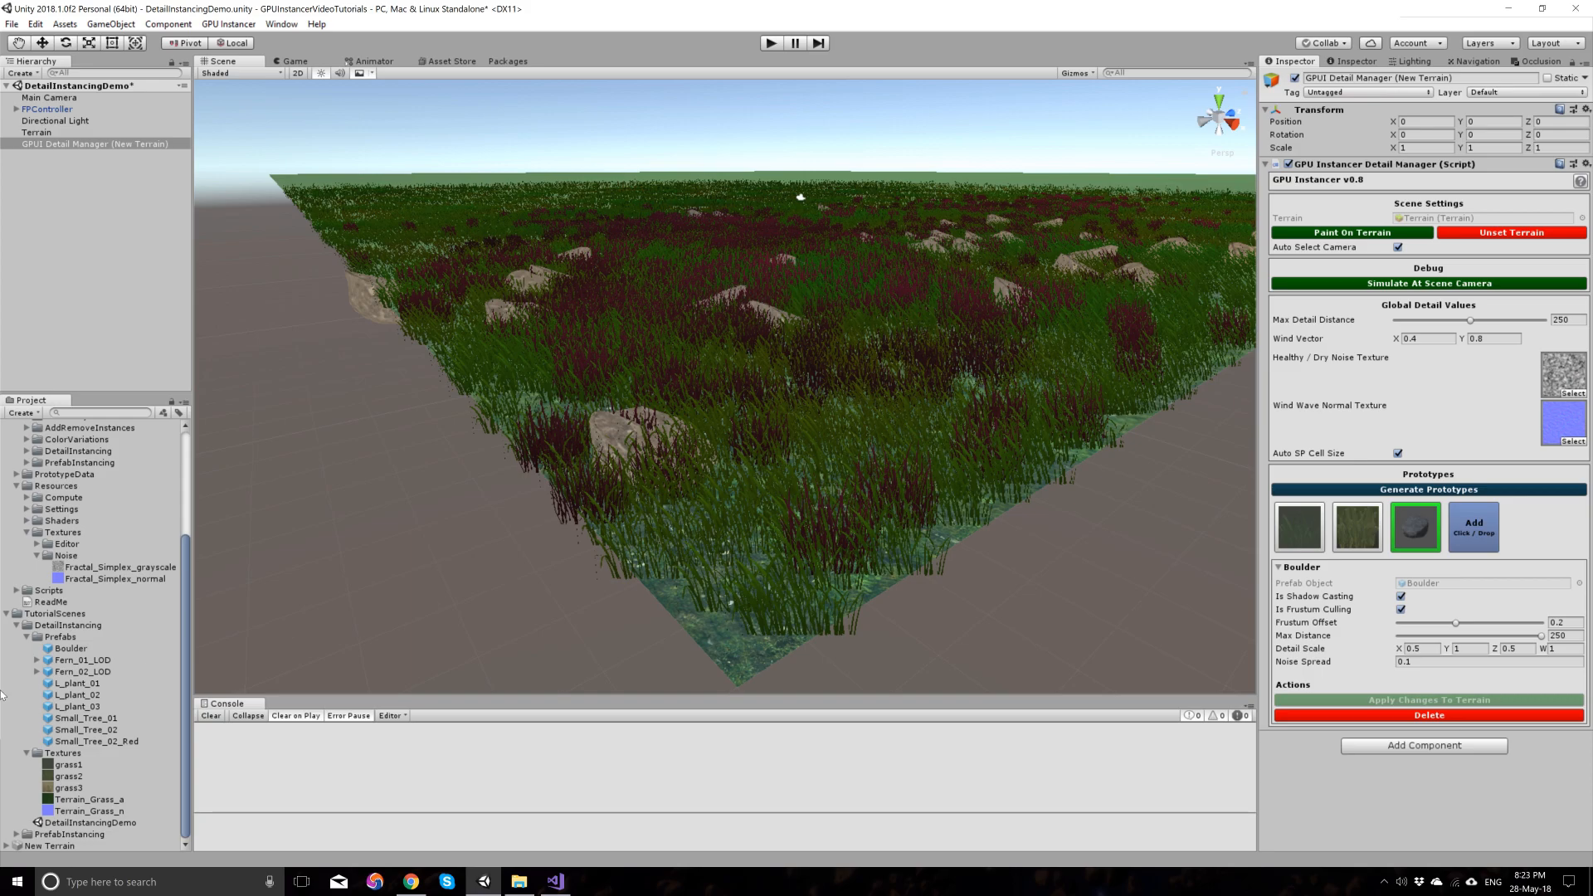
pyautogui.moveTo(128, 651)
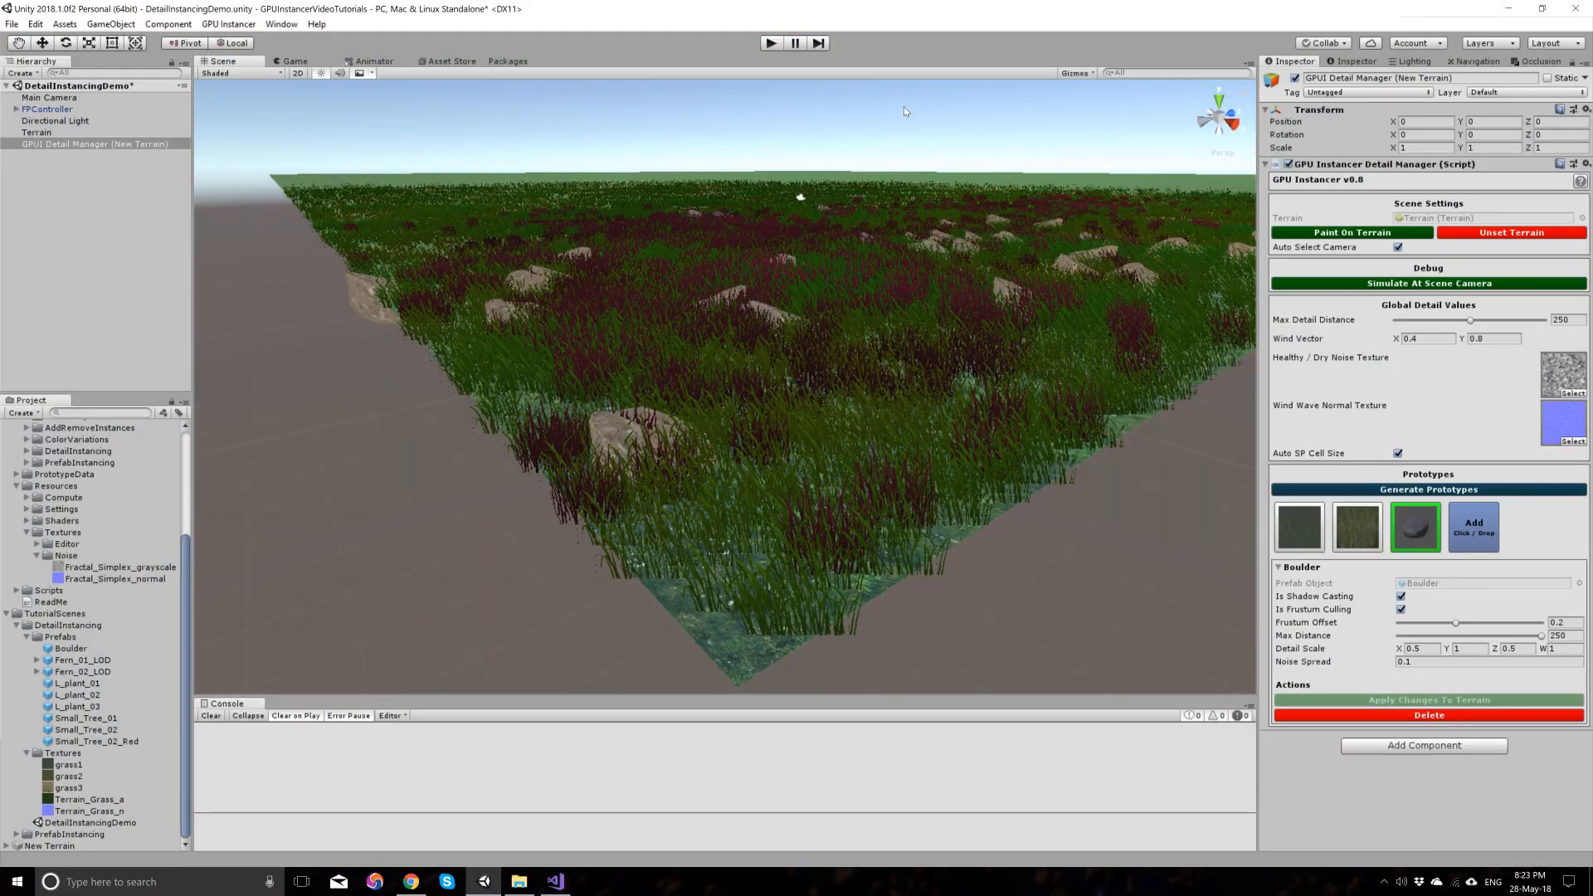
pyautogui.moveTo(406, 637)
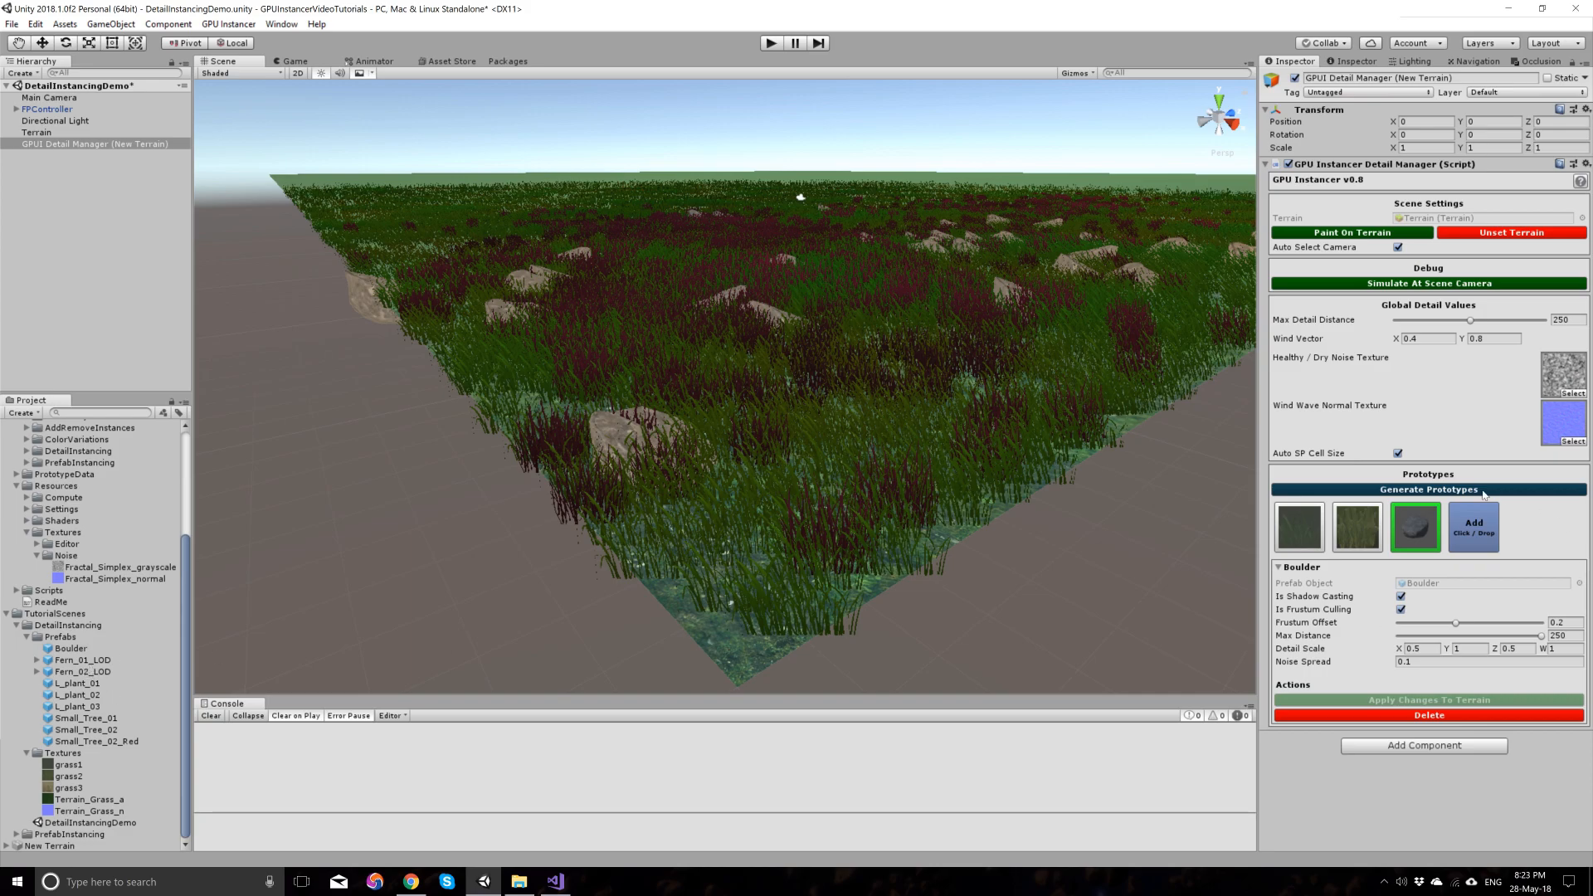
# Step: Inspect the Fern_02_LOD prefab and its highest-detail mesh and material
pyautogui.click(38, 660)
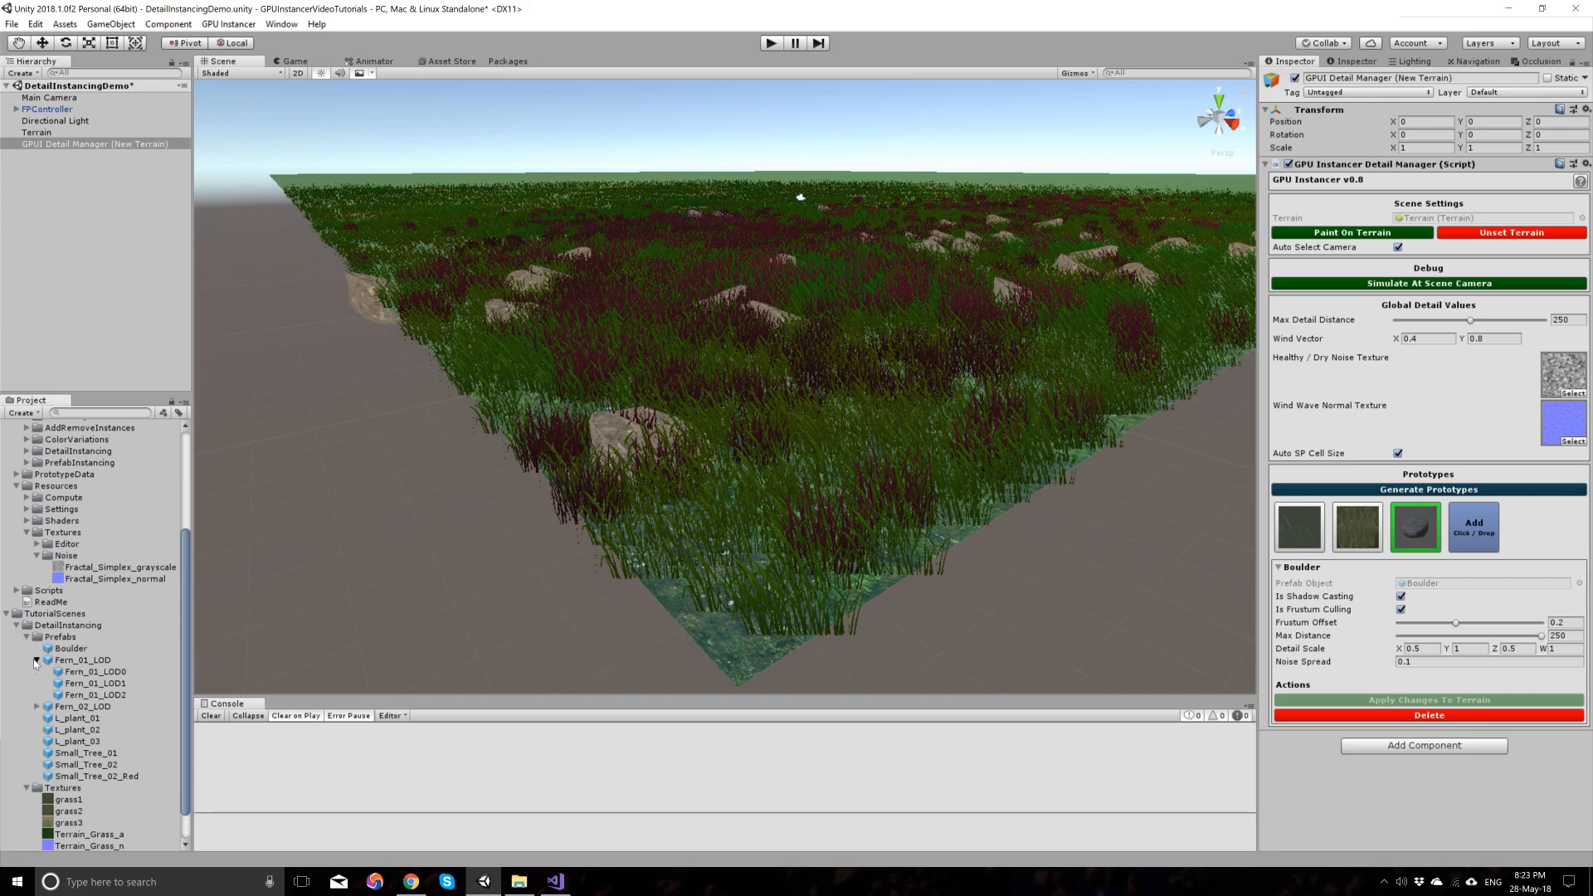
pyautogui.click(83, 670)
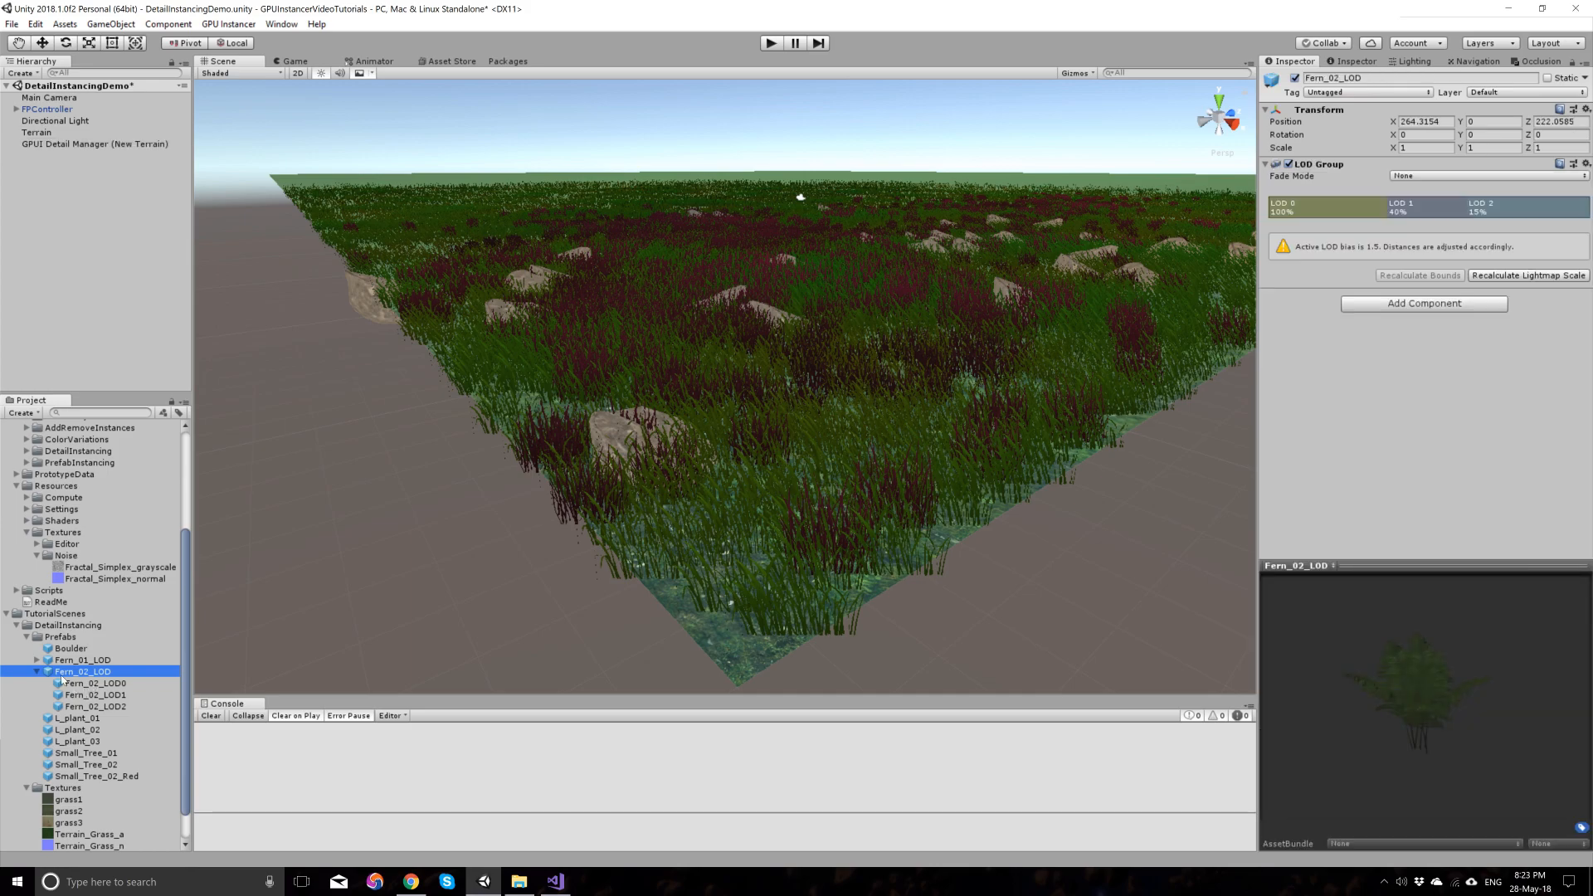
pyautogui.click(95, 682)
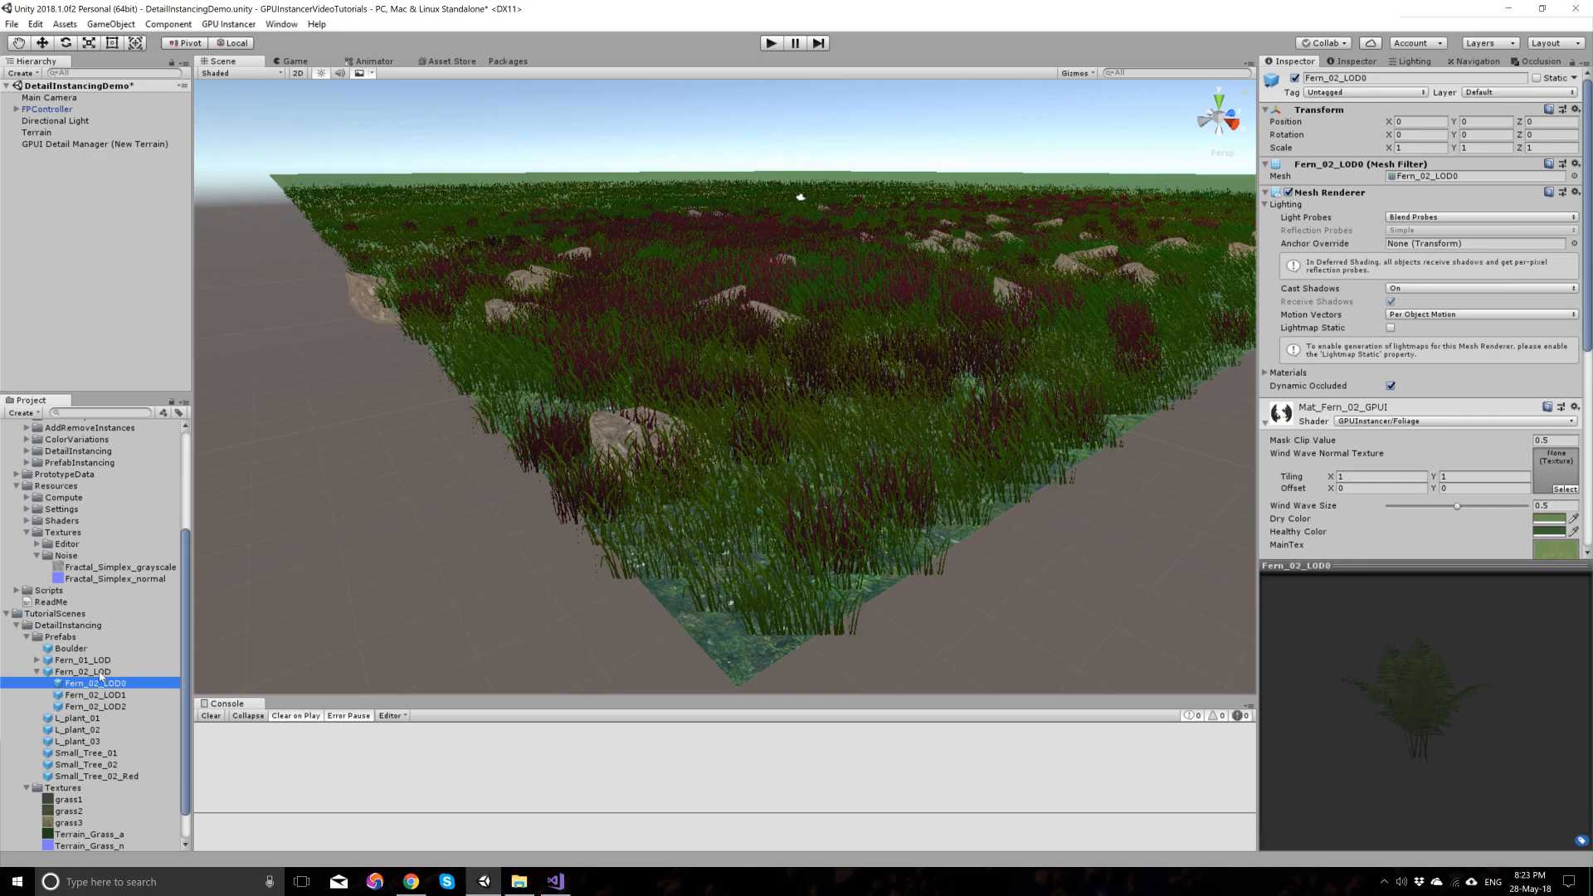
pyautogui.click(83, 671)
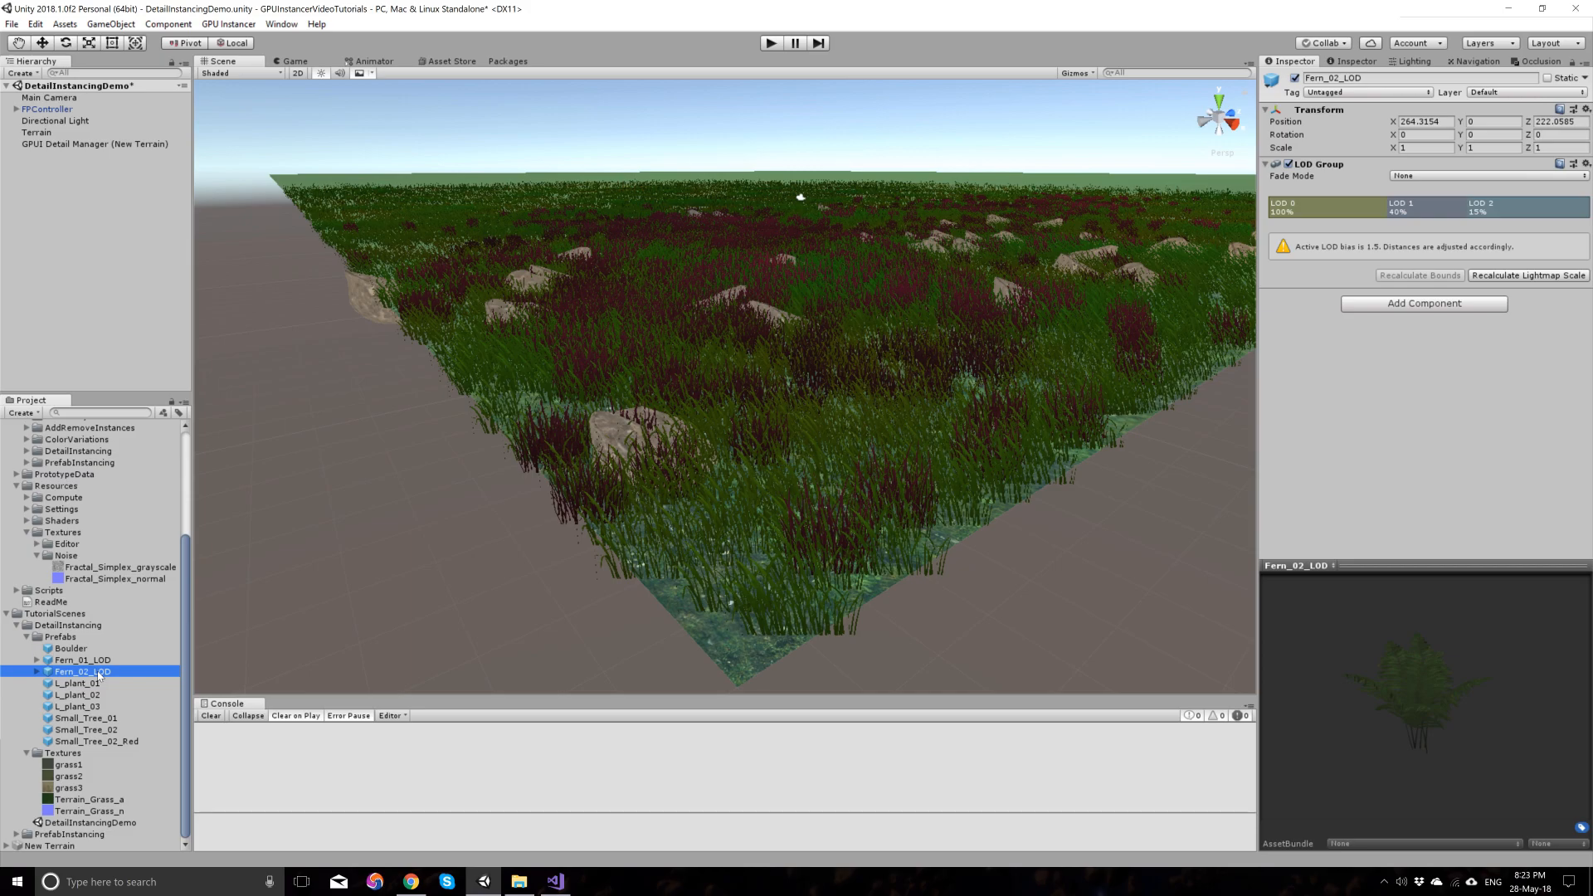
pyautogui.click(95, 143)
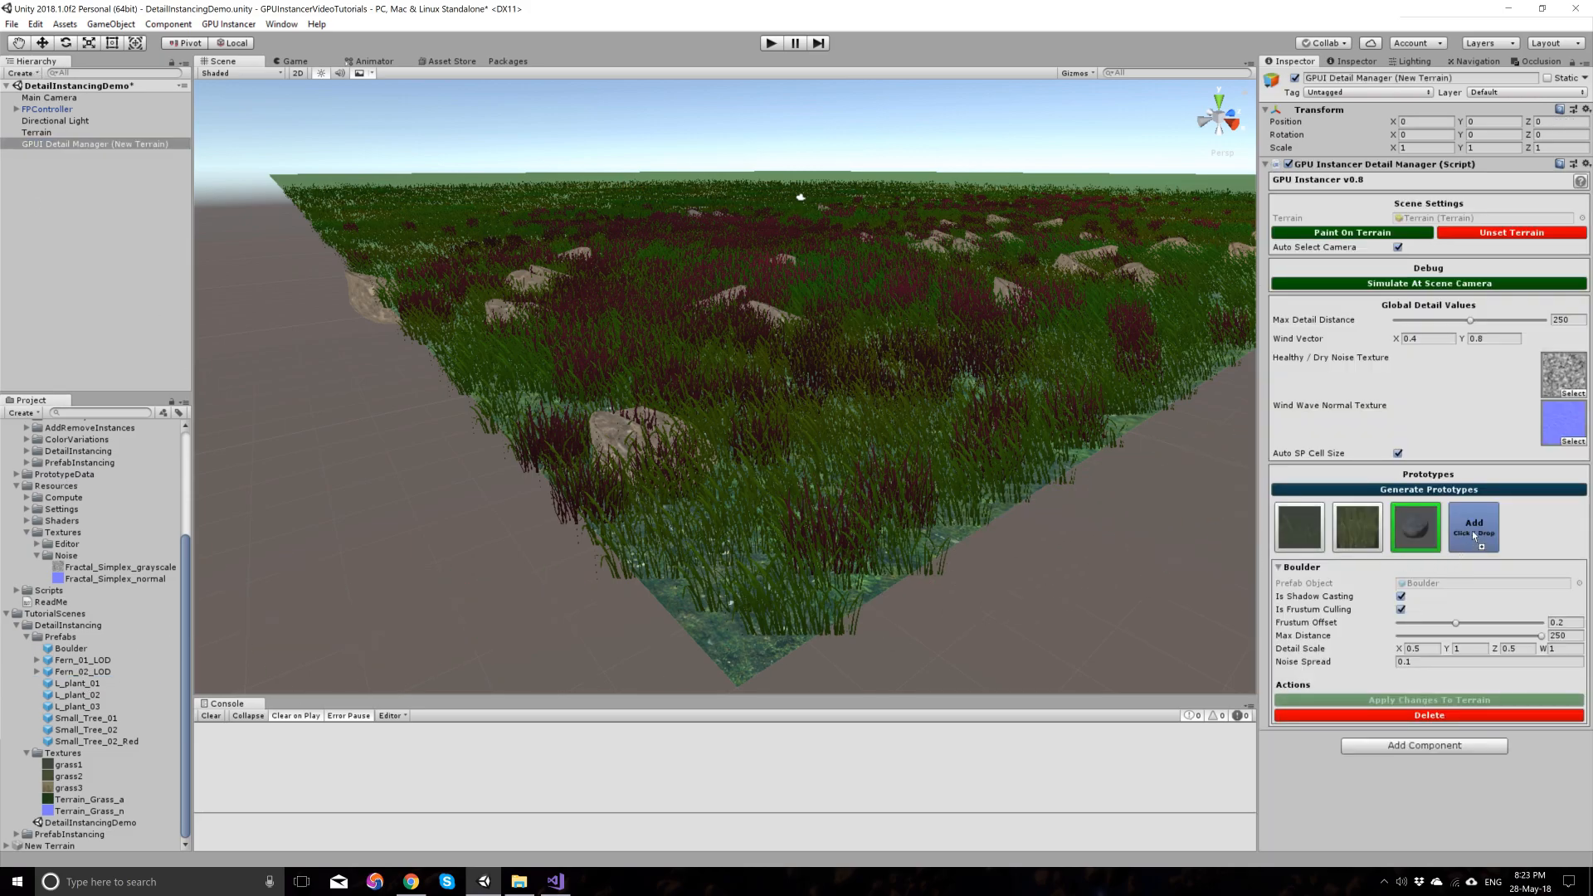
# Step: Add Fern_02_LOD as a fourth detail prototype and ready the terrain's Paint Details tool
pyautogui.click(1473, 526)
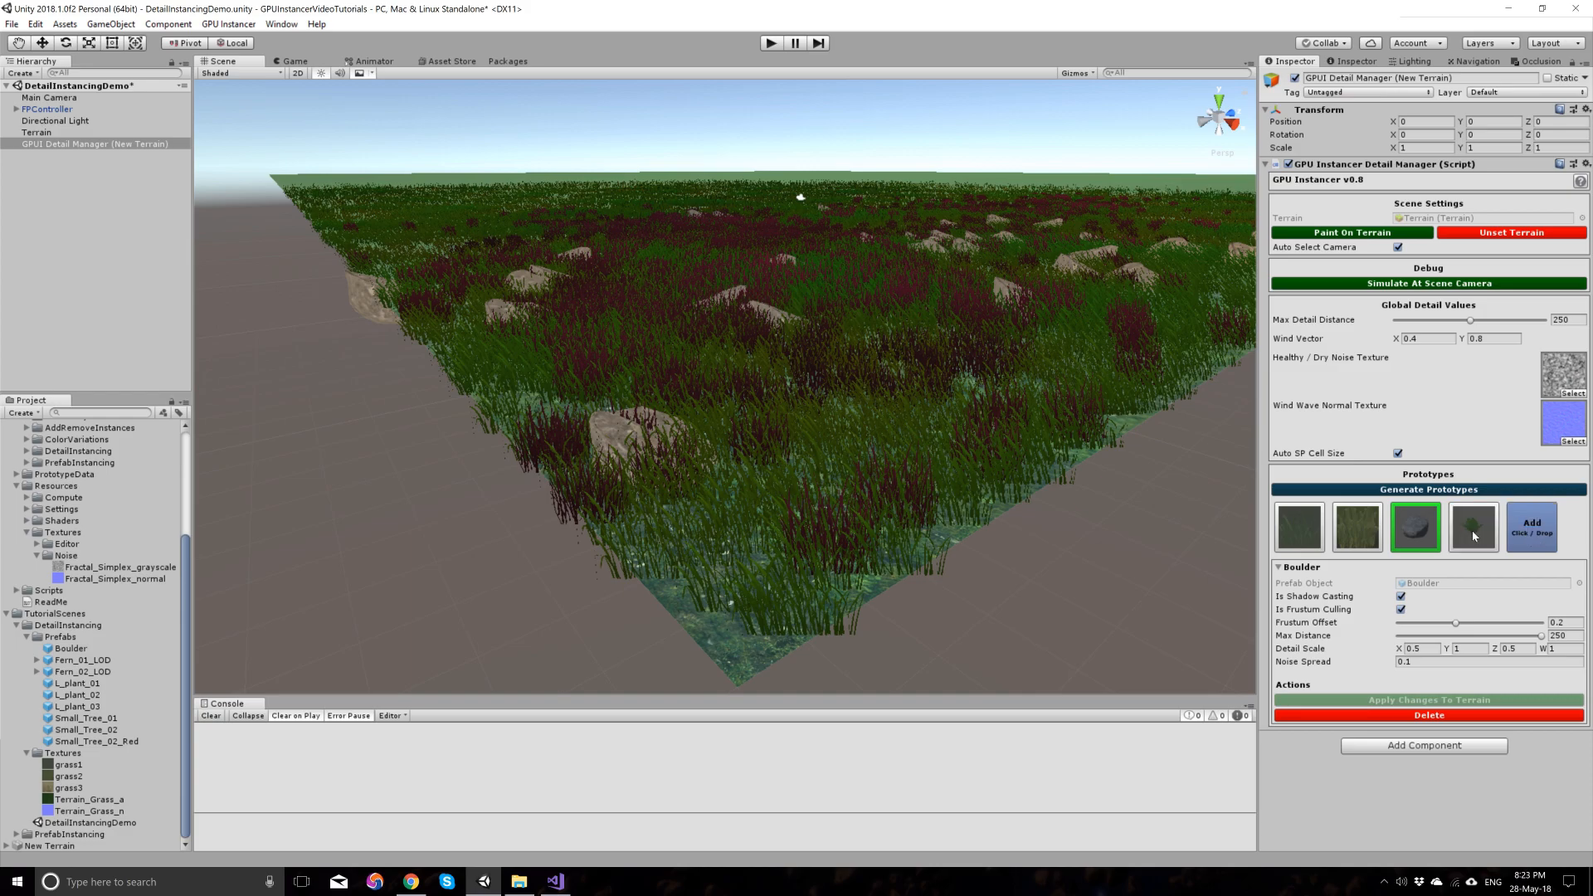
pyautogui.click(1472, 526)
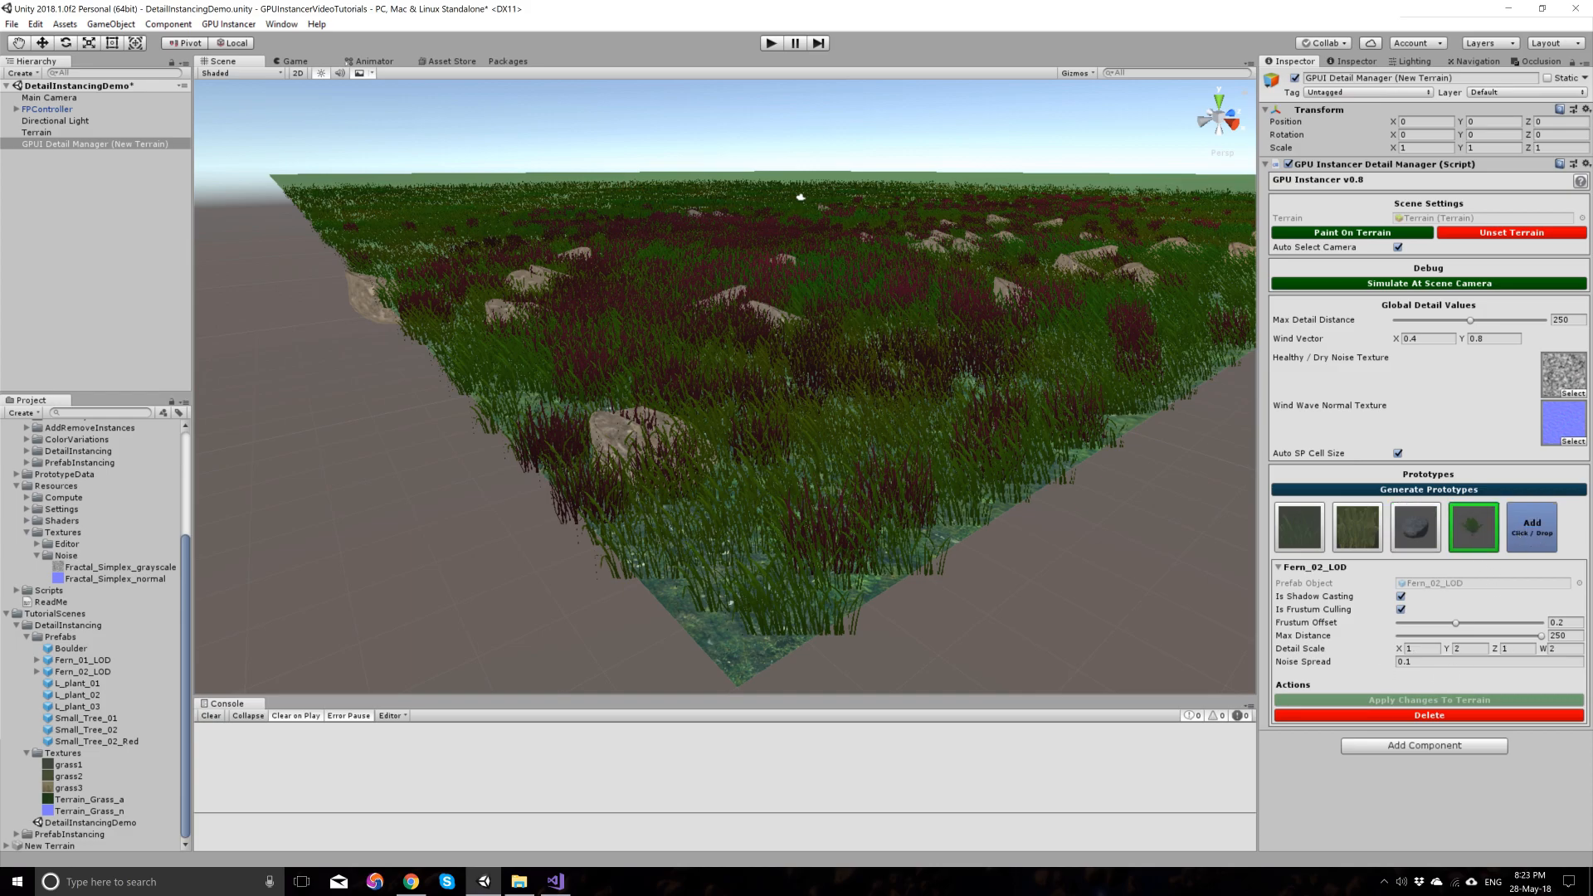
pyautogui.click(37, 133)
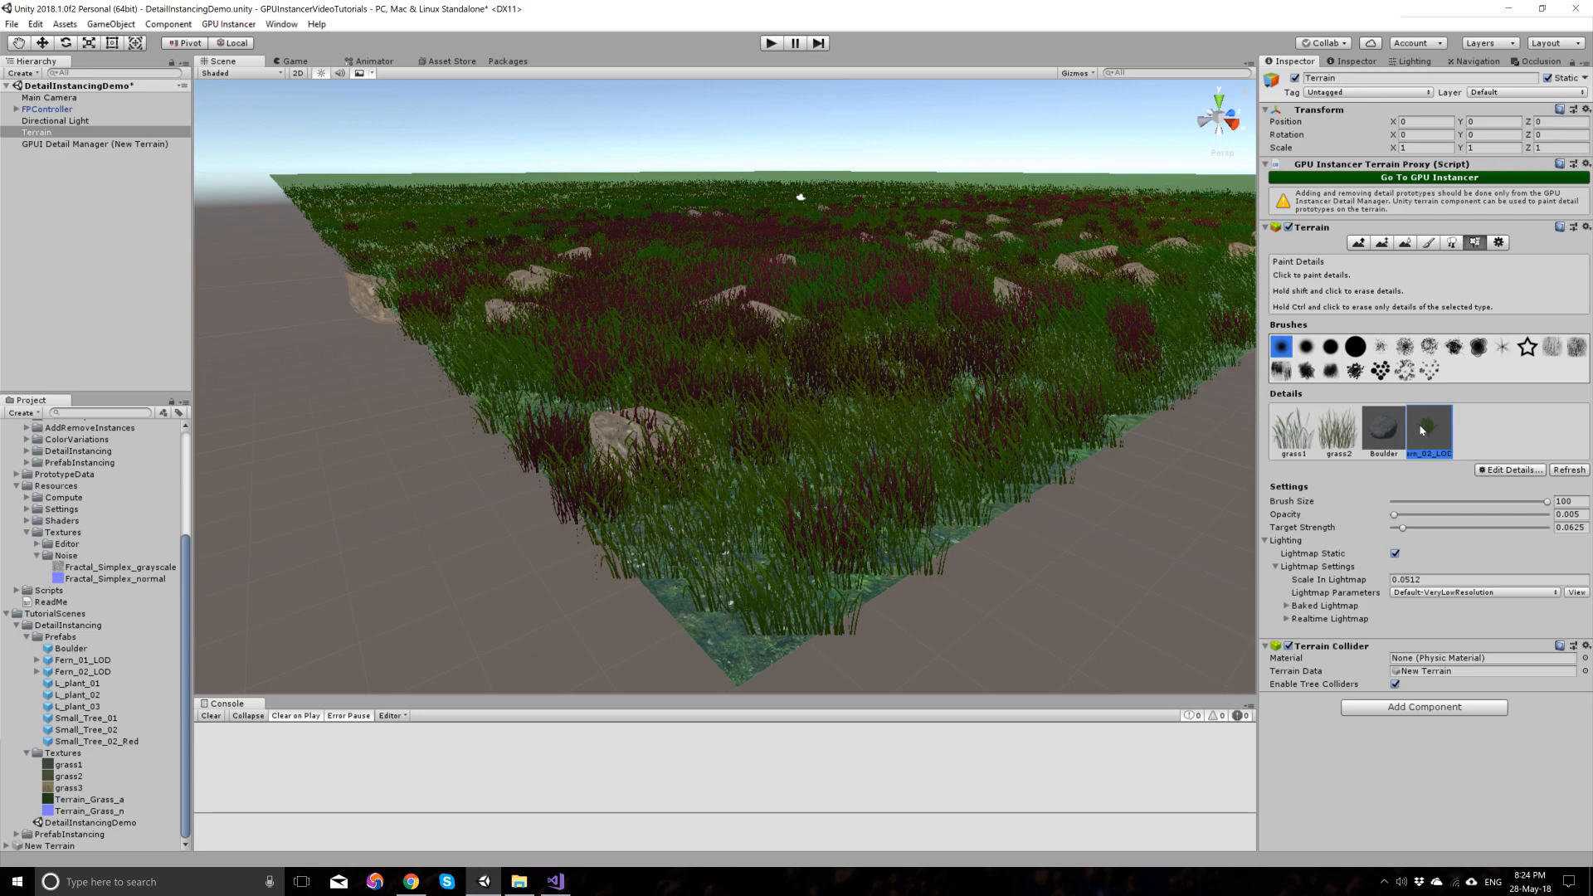
# Step: Paint large ferns across the terrain among the grasses and boulders
pyautogui.click(798, 252)
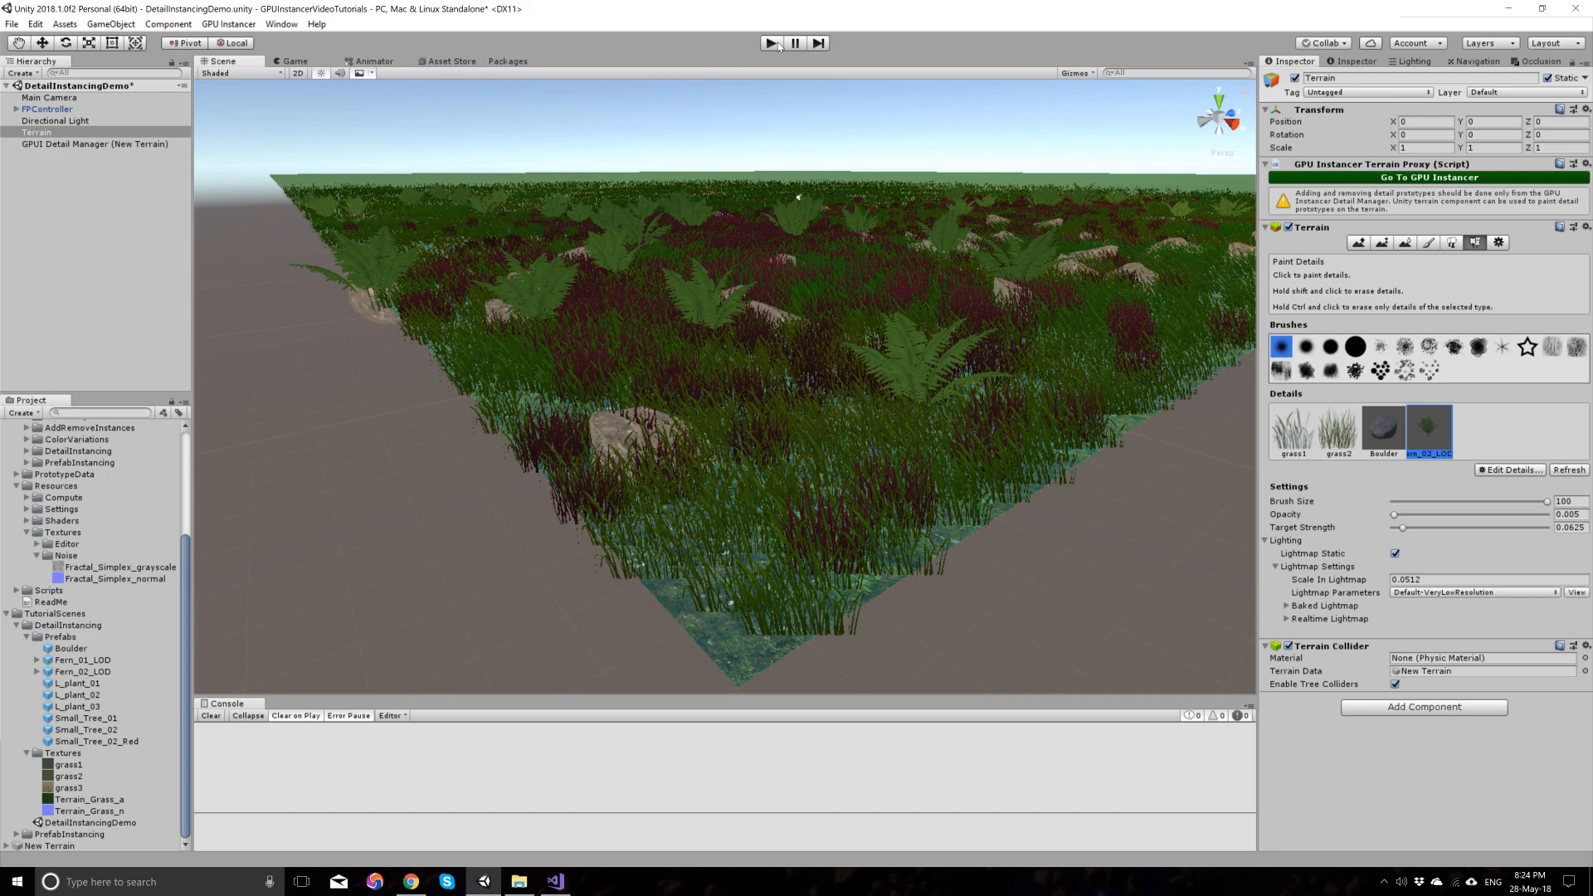
pyautogui.click(768, 43)
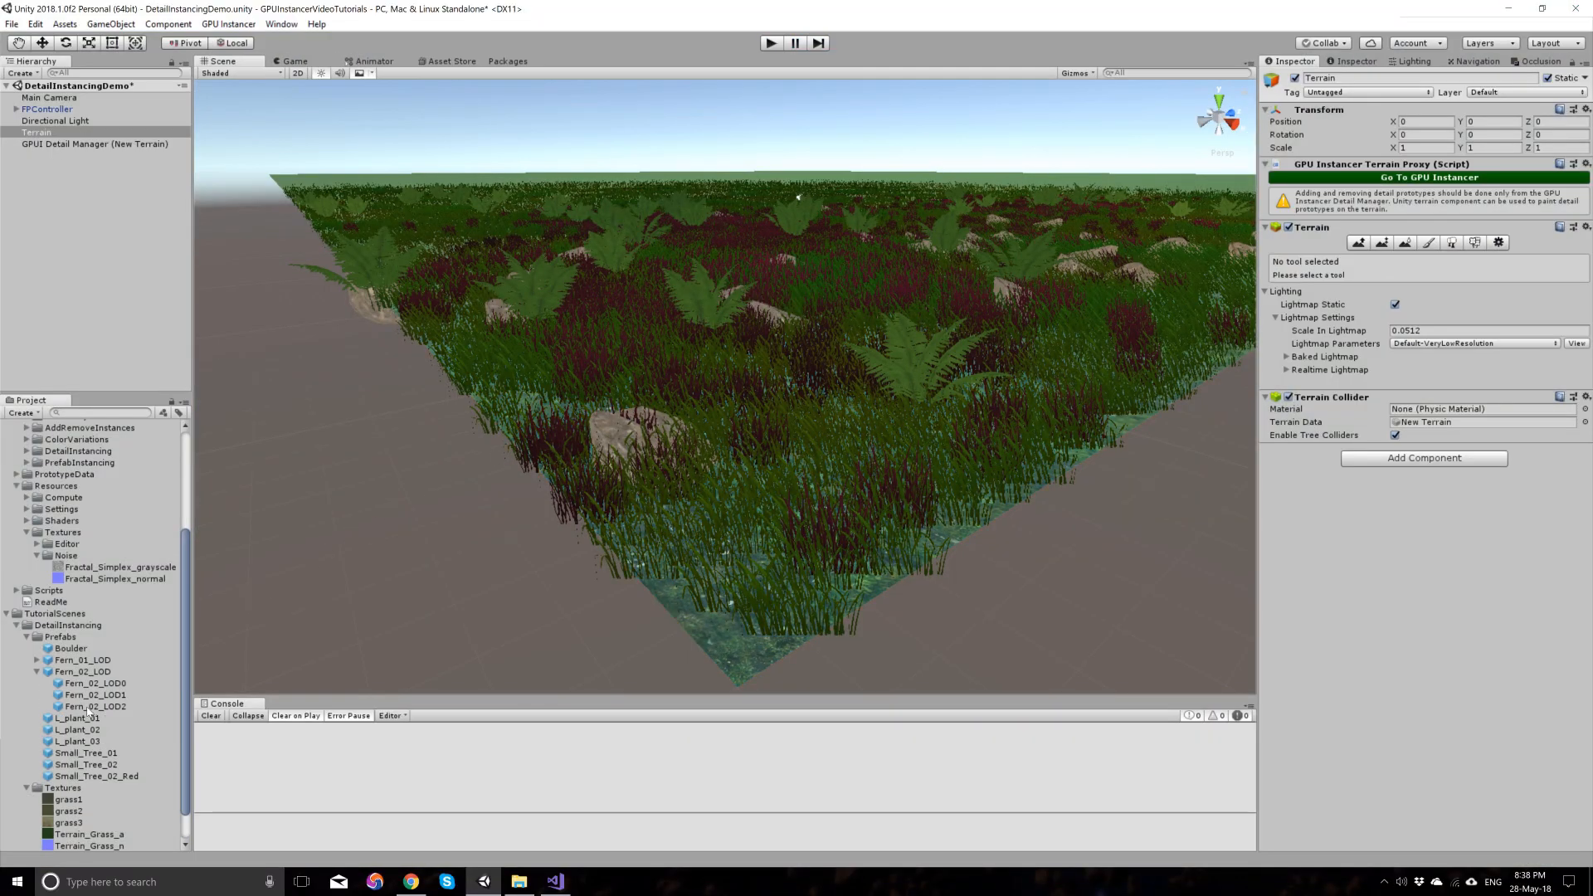
# Step: Review the Fern_02_LOD0 foliage material, then return to the Fern_02_LOD prototype settings
pyautogui.click(96, 682)
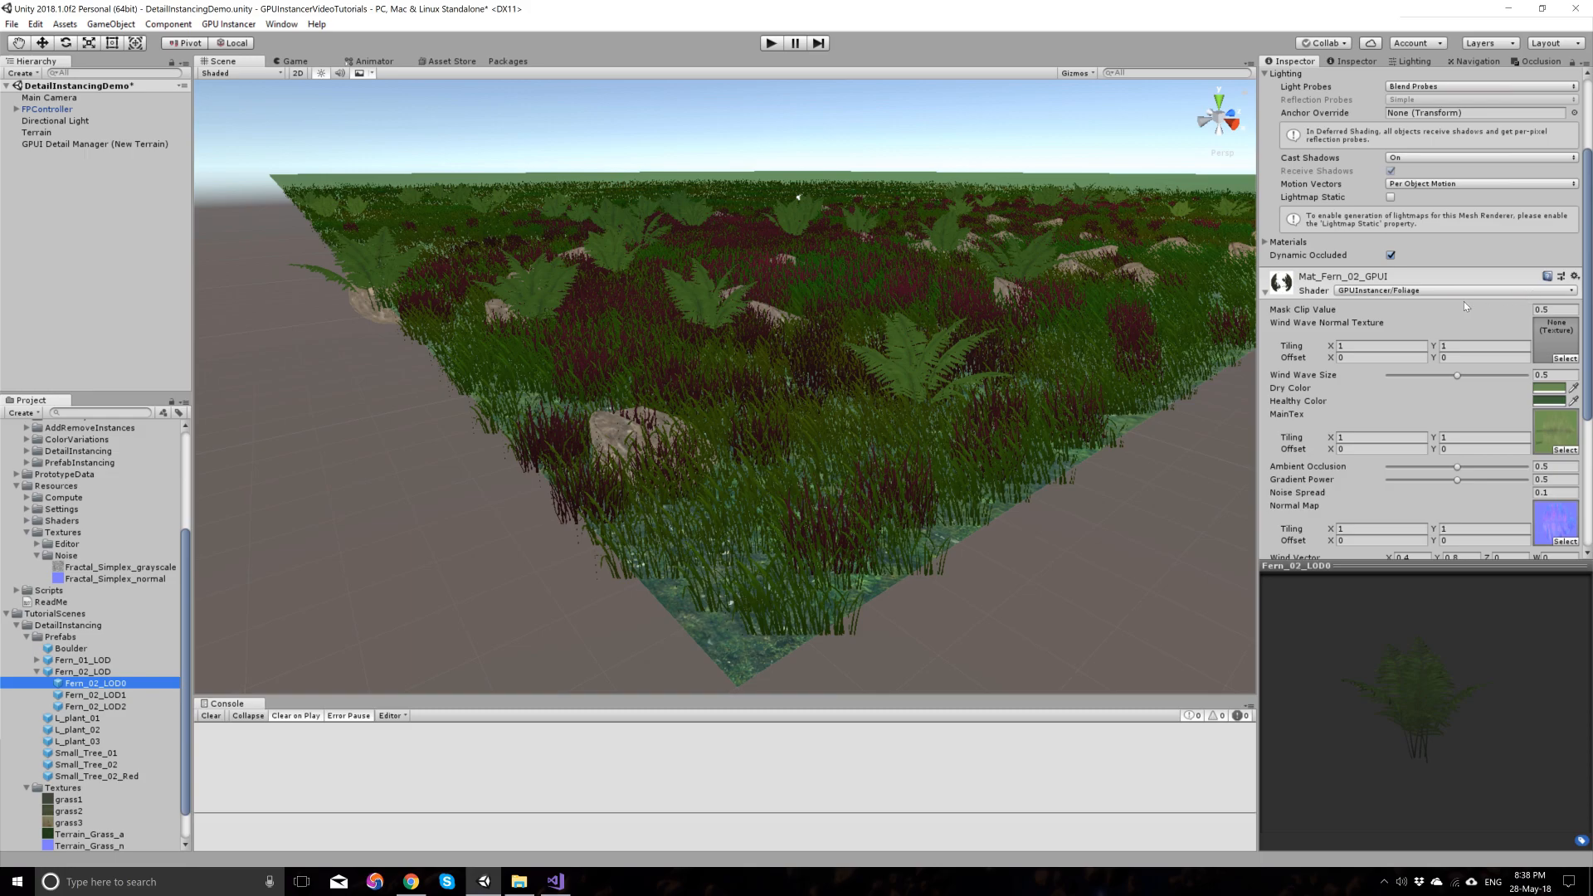
pyautogui.moveTo(990, 483)
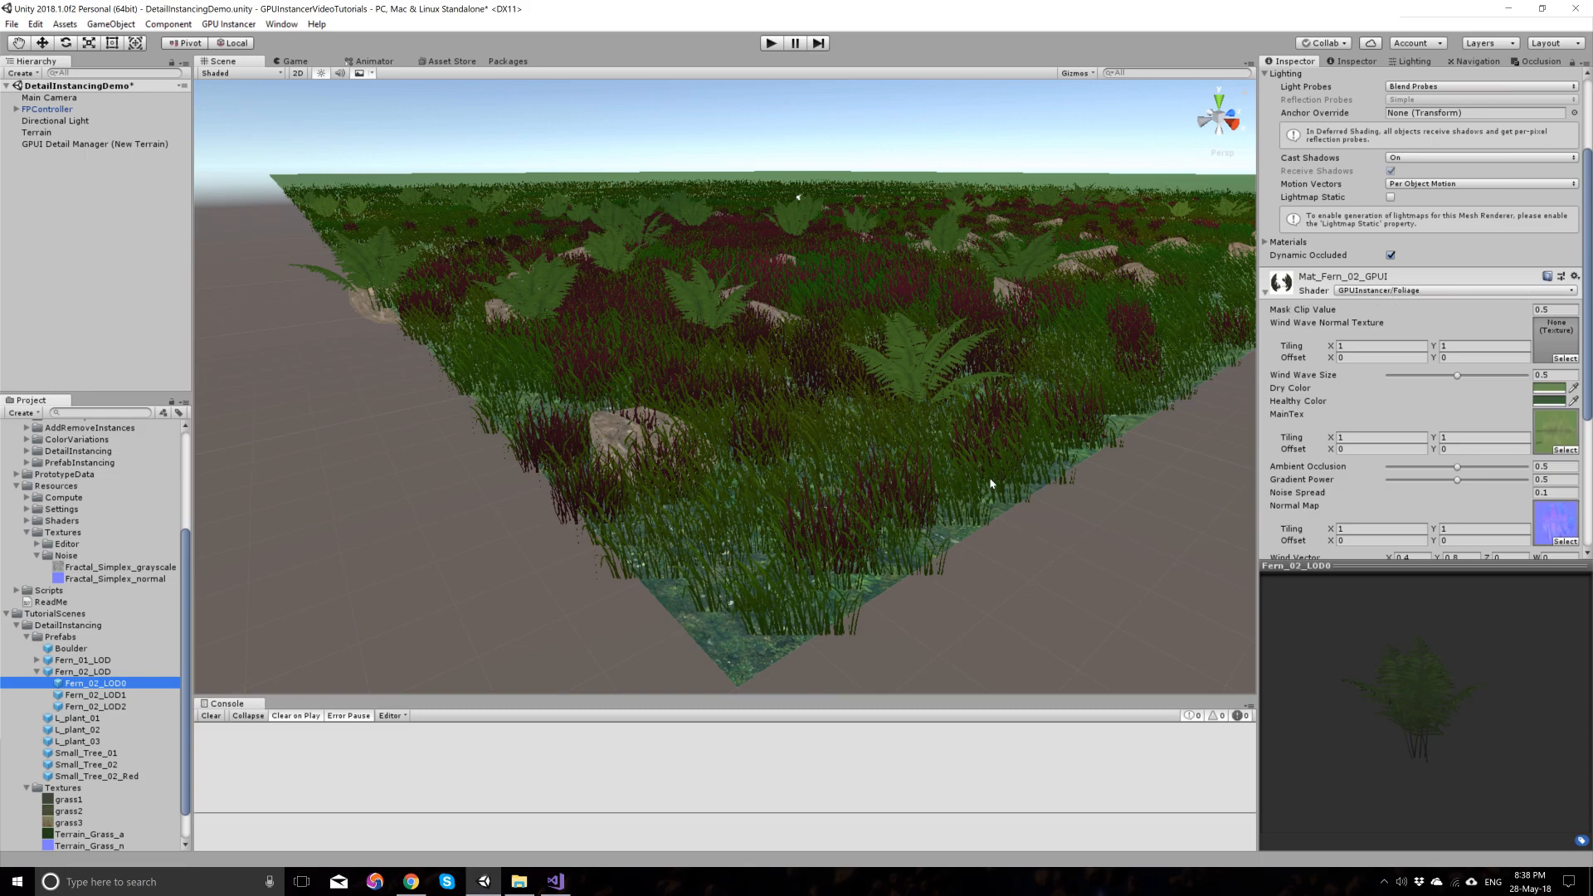
pyautogui.moveTo(916, 460)
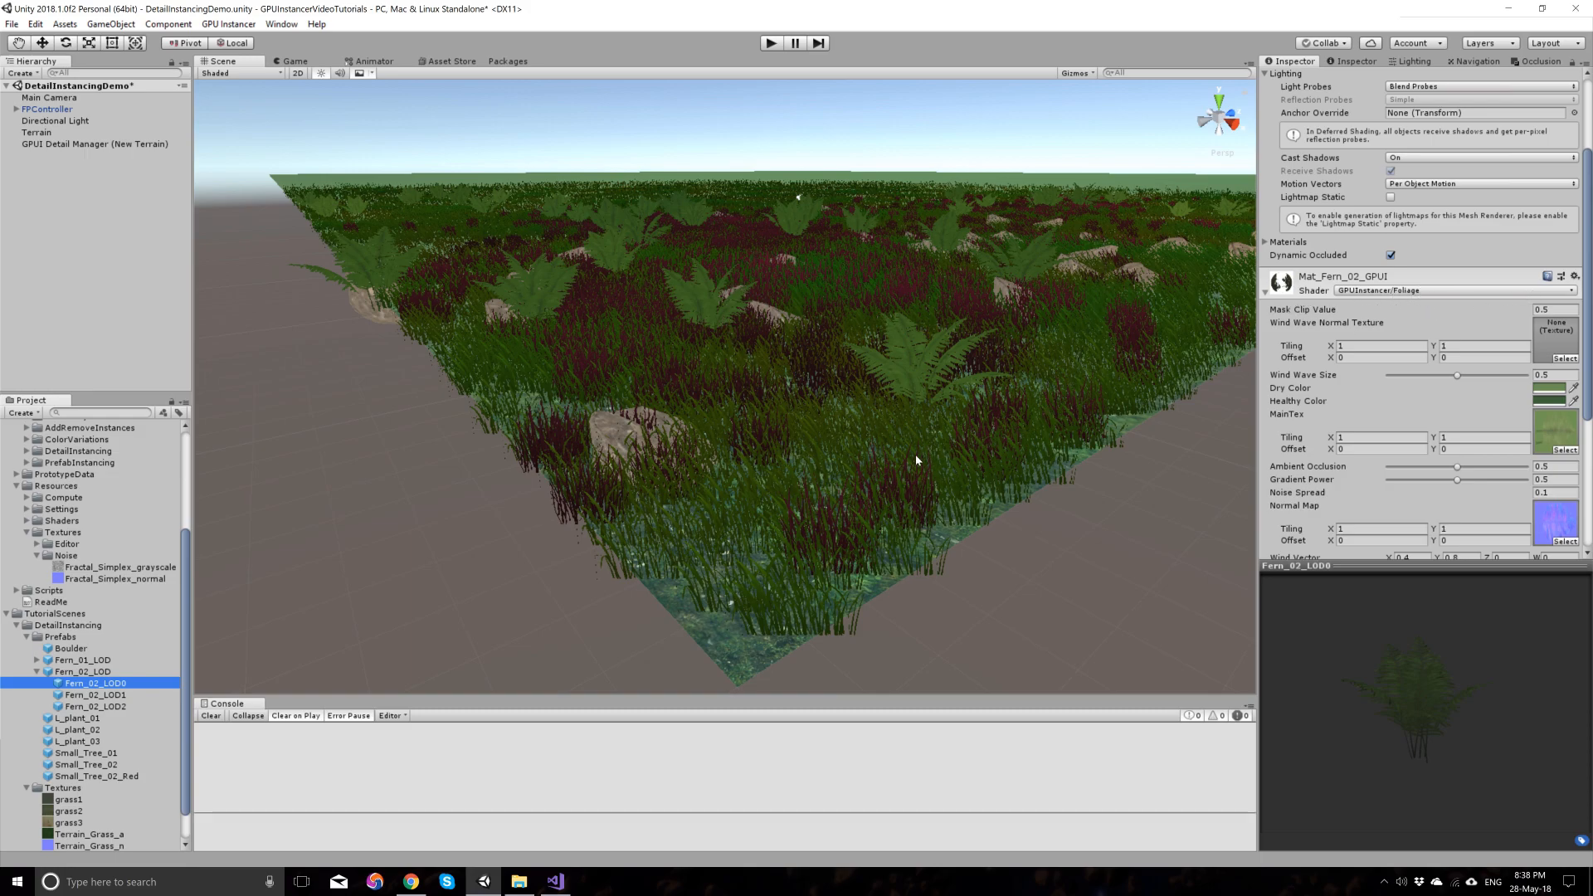
pyautogui.moveTo(941, 282)
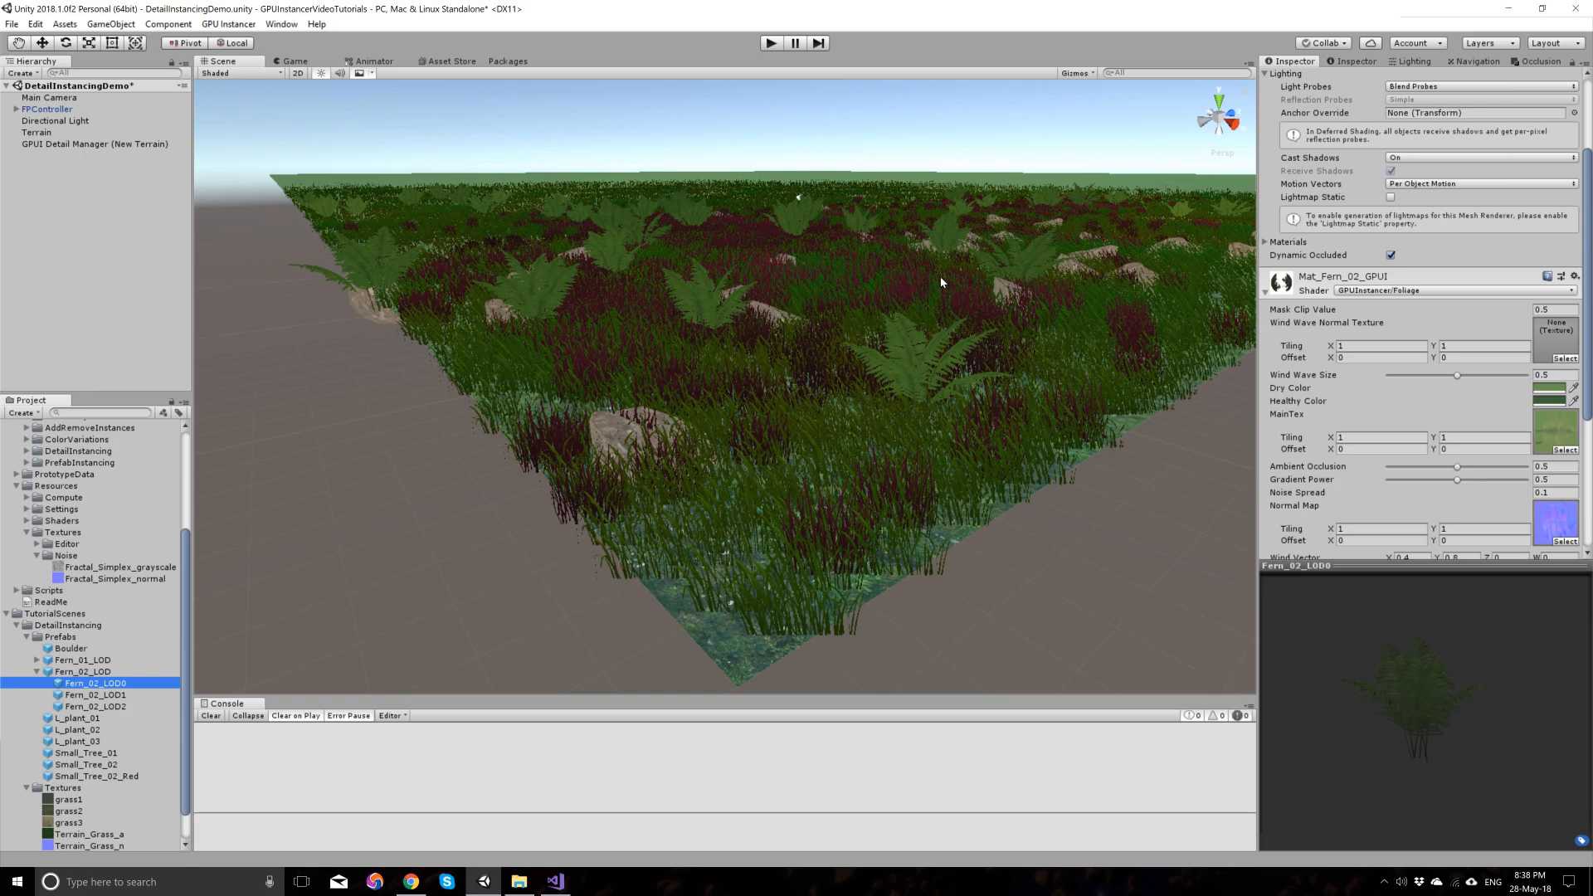
pyautogui.scroll(-3)
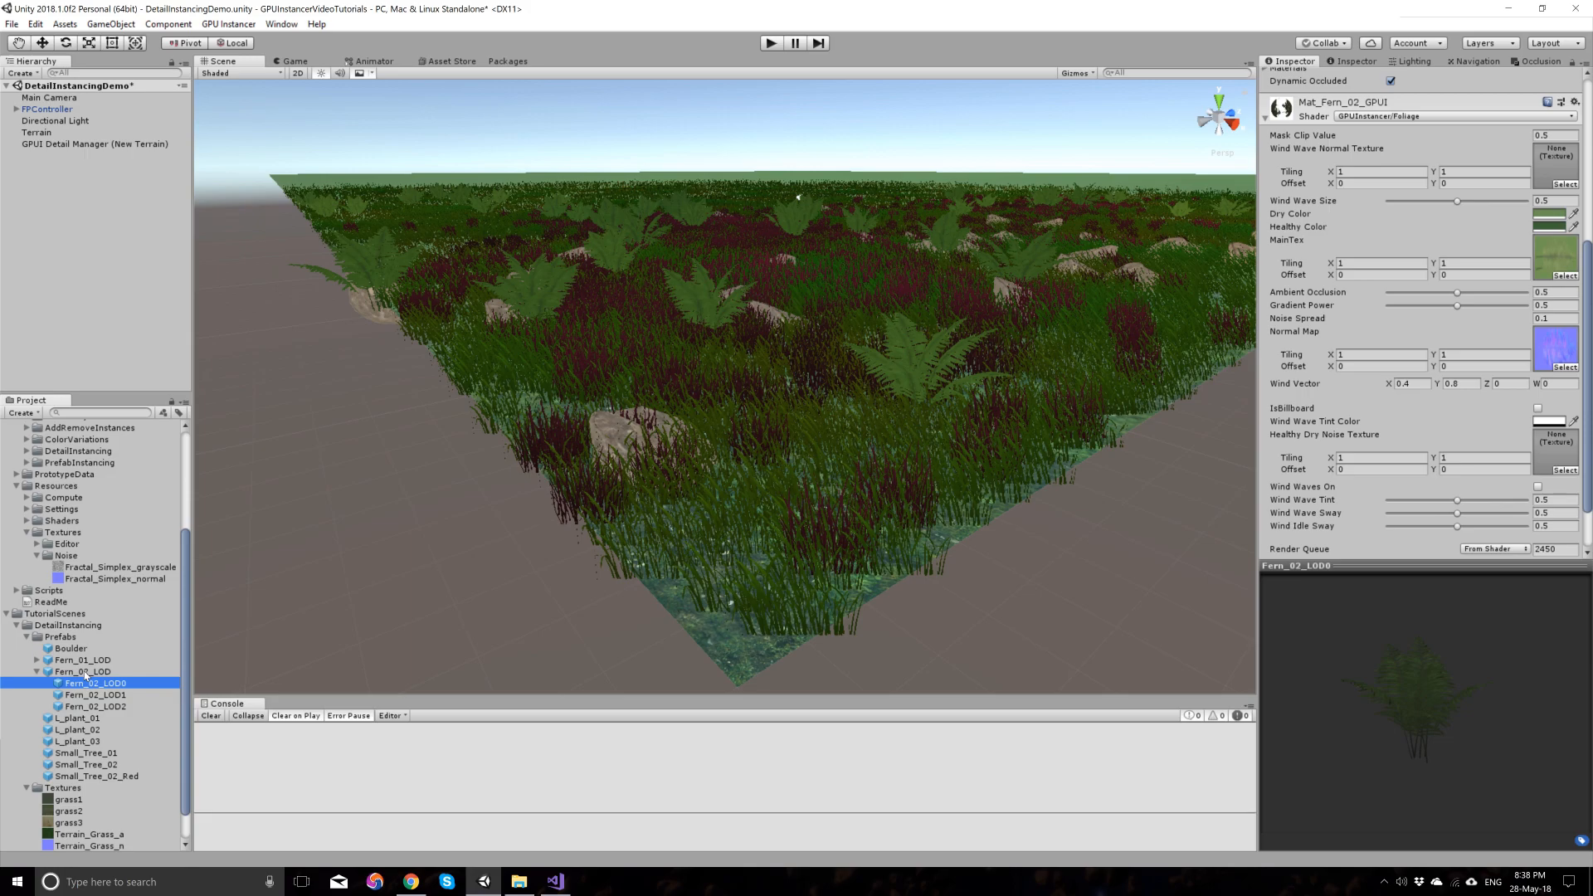
pyautogui.click(97, 142)
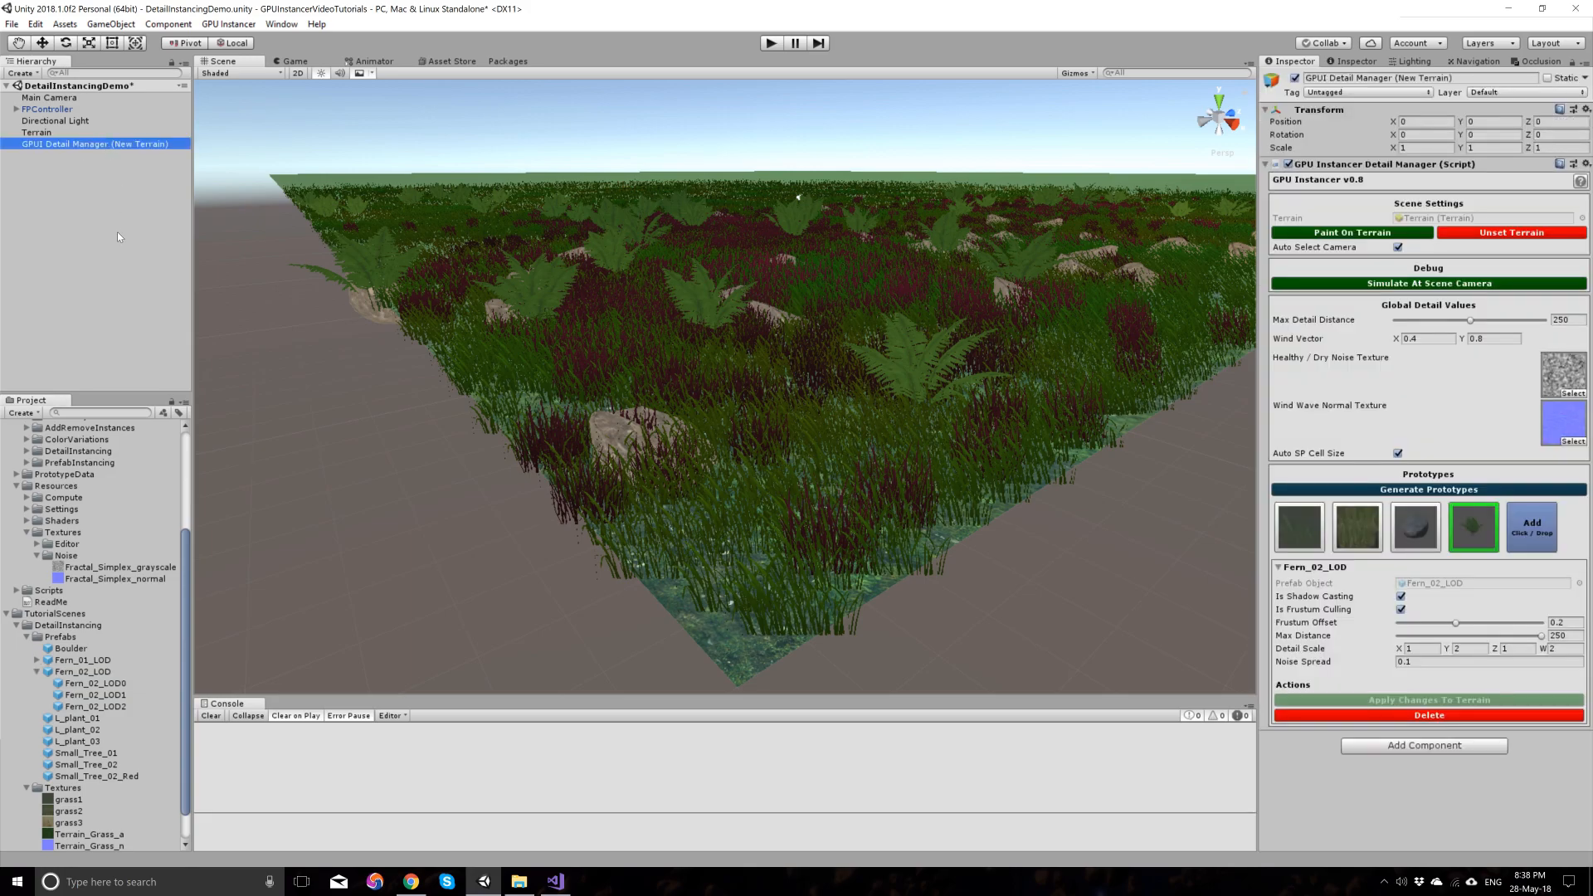
pyautogui.moveTo(78, 669)
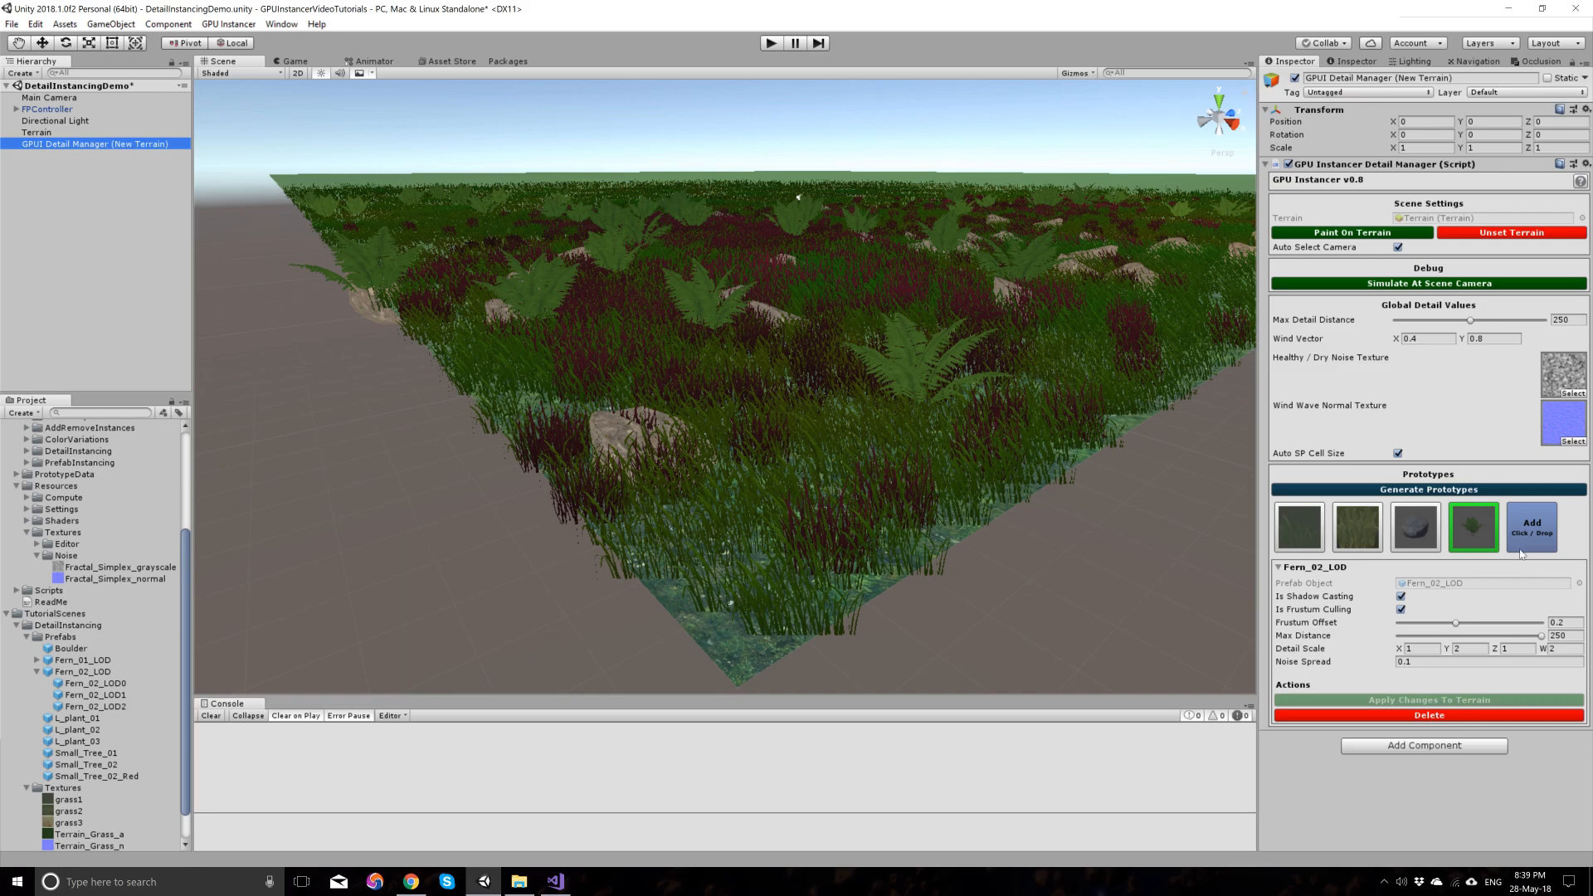
pyautogui.scroll(-3)
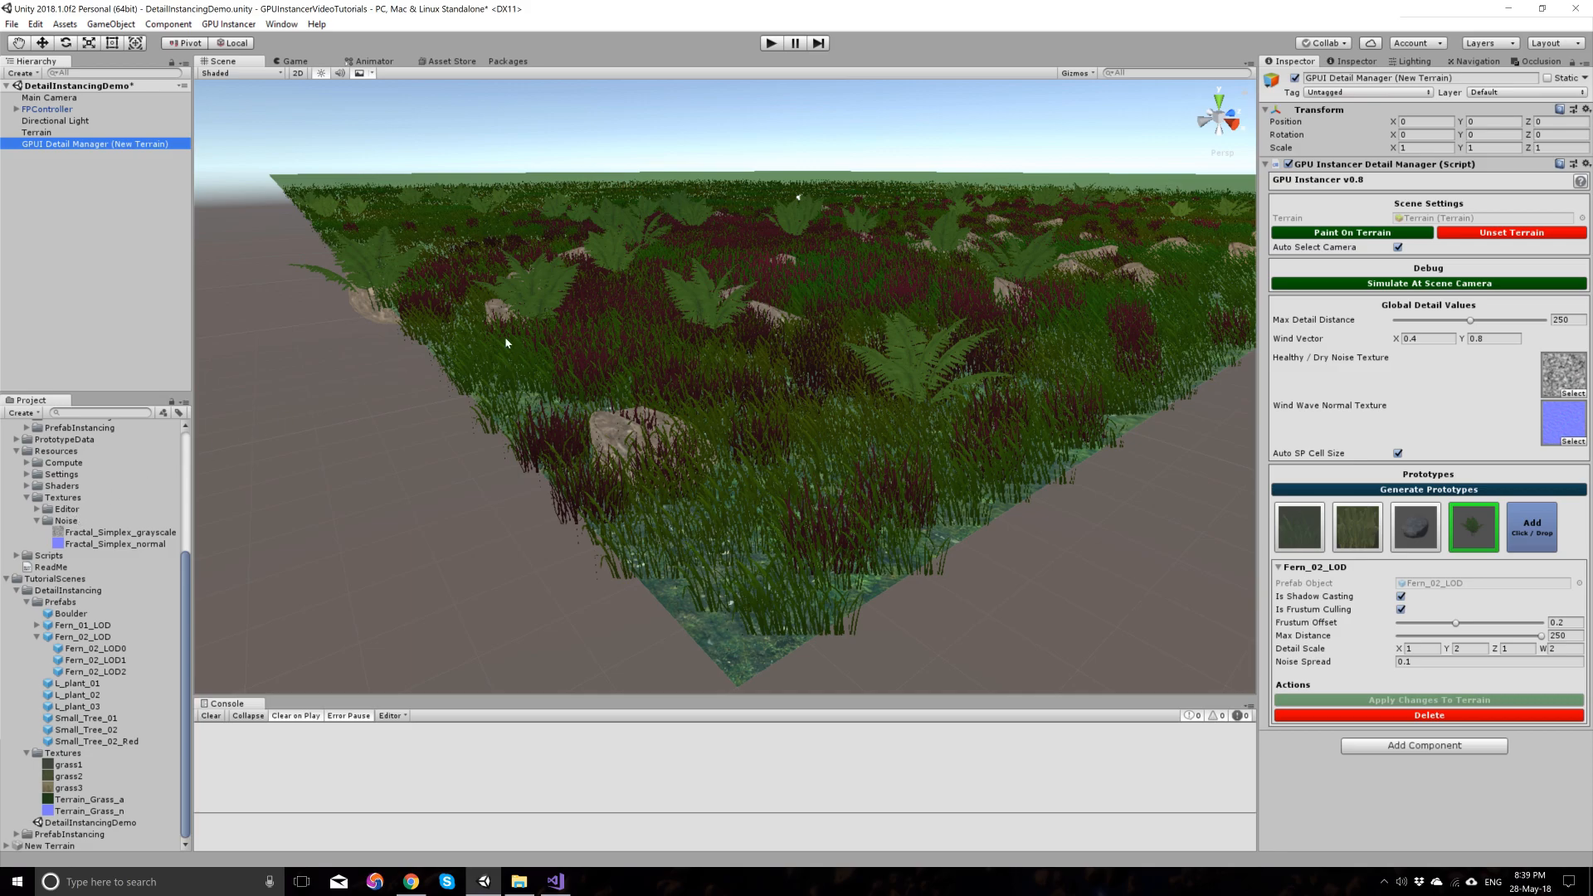
pyautogui.moveTo(1141, 319)
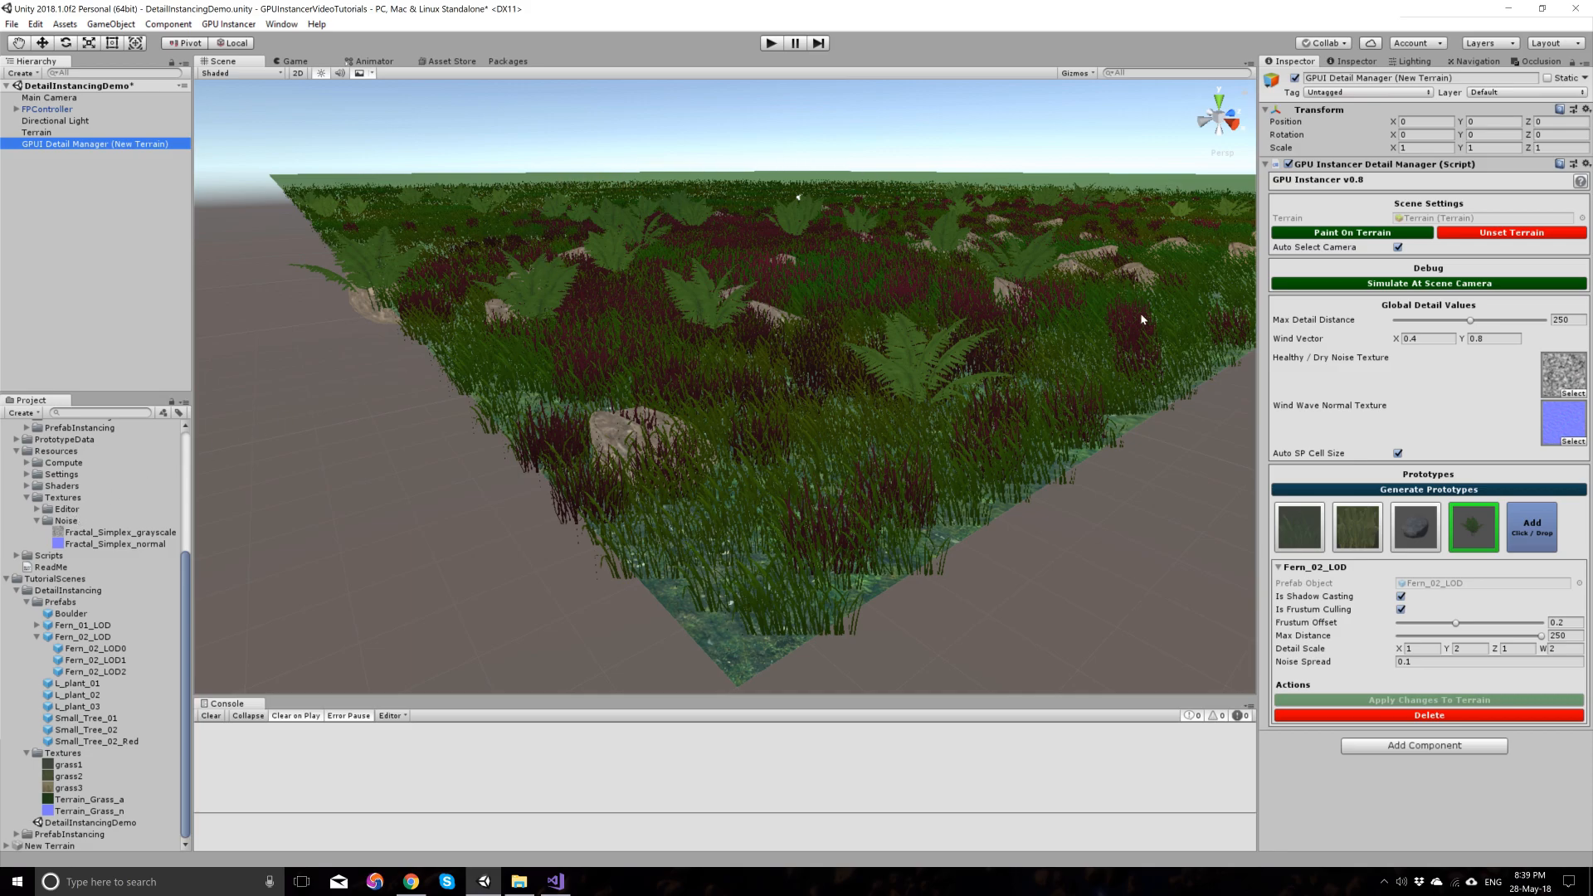
pyautogui.moveTo(487, 470)
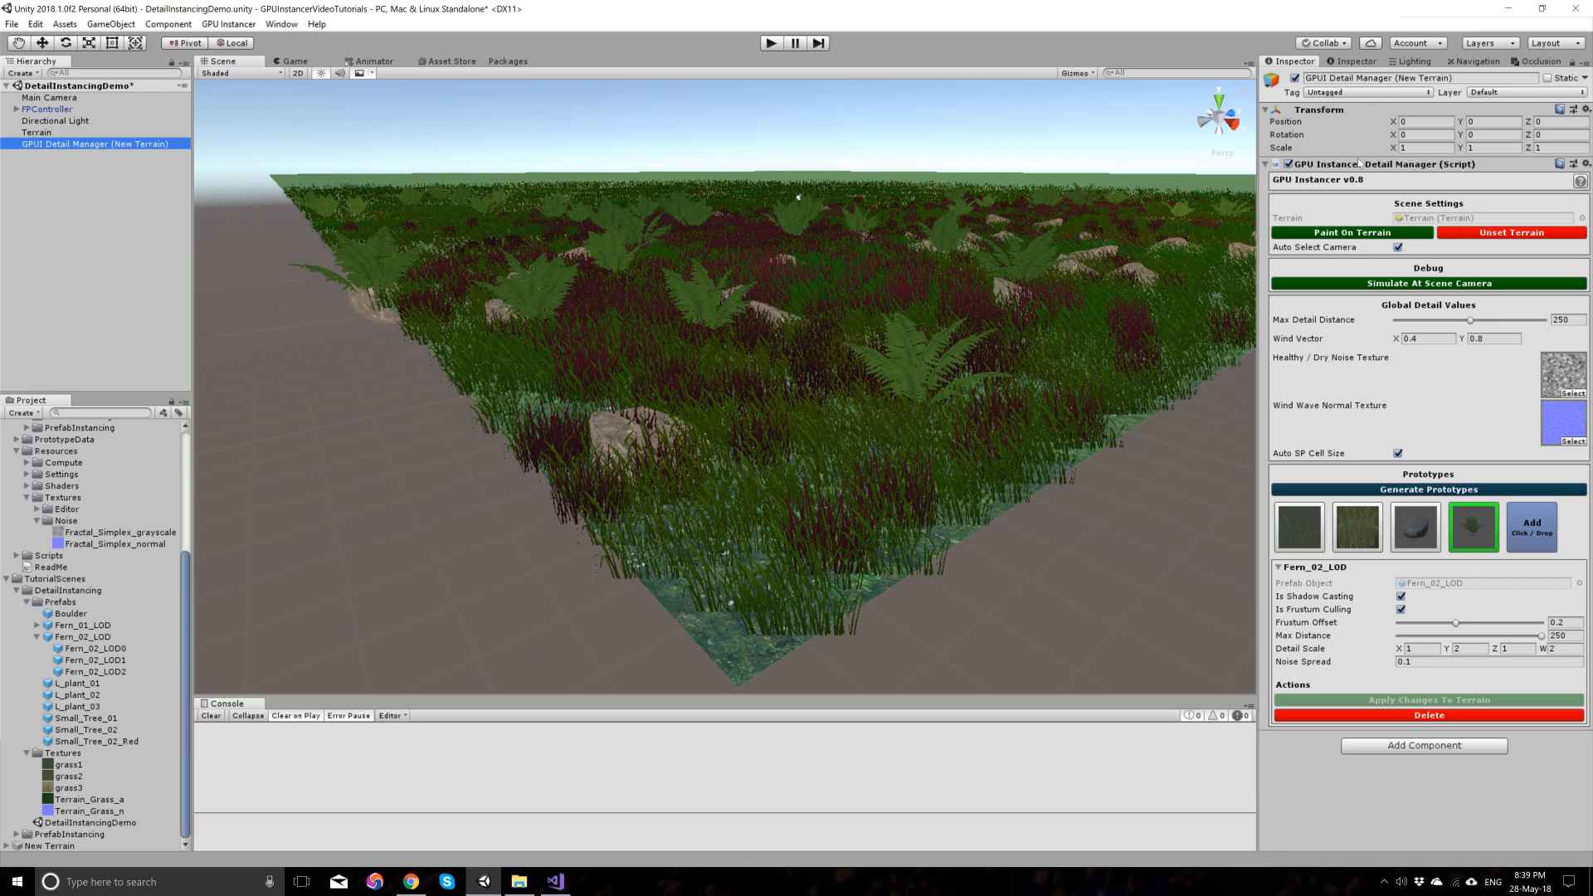
pyautogui.moveTo(917, 209)
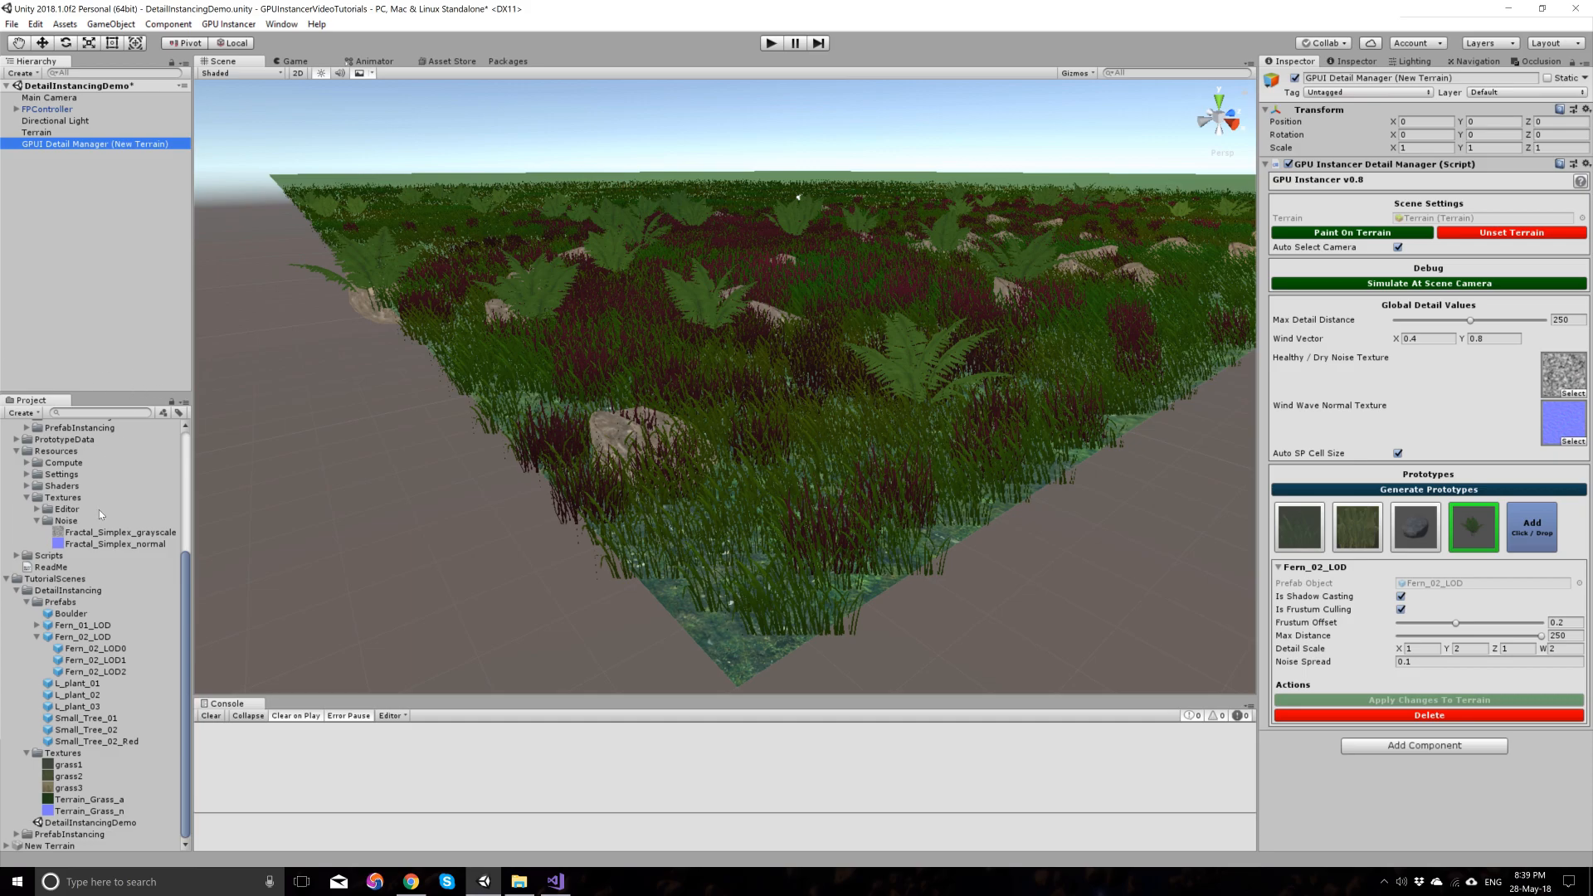
# Step: Select the AddModifyTerrainsRuntime folder under GPUInstancer > Demos
pyautogui.click(1298, 526)
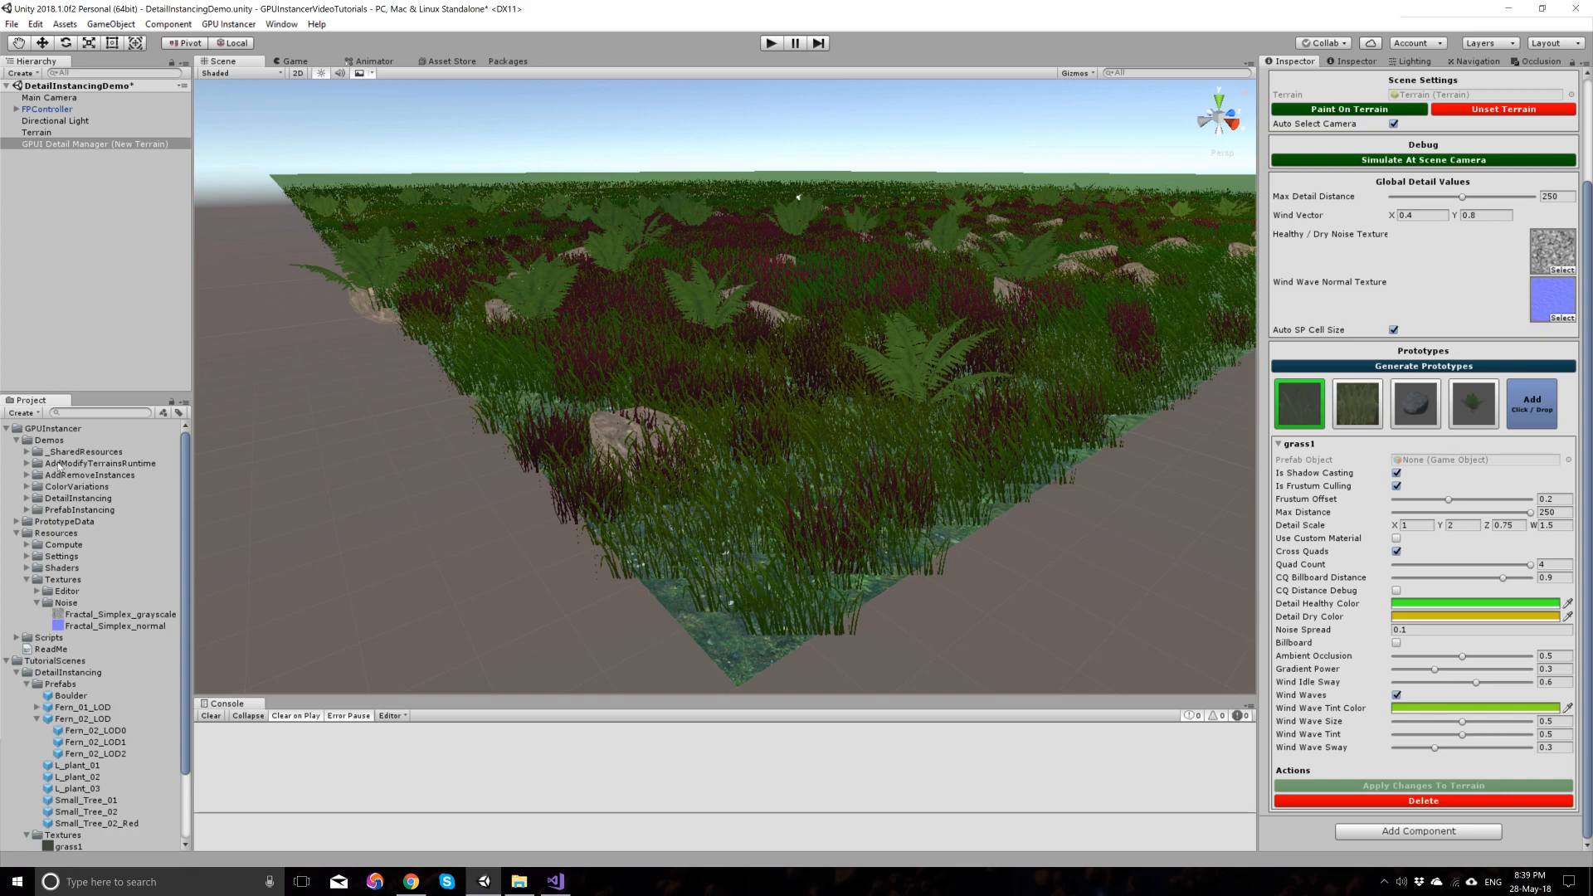
pyautogui.click(100, 463)
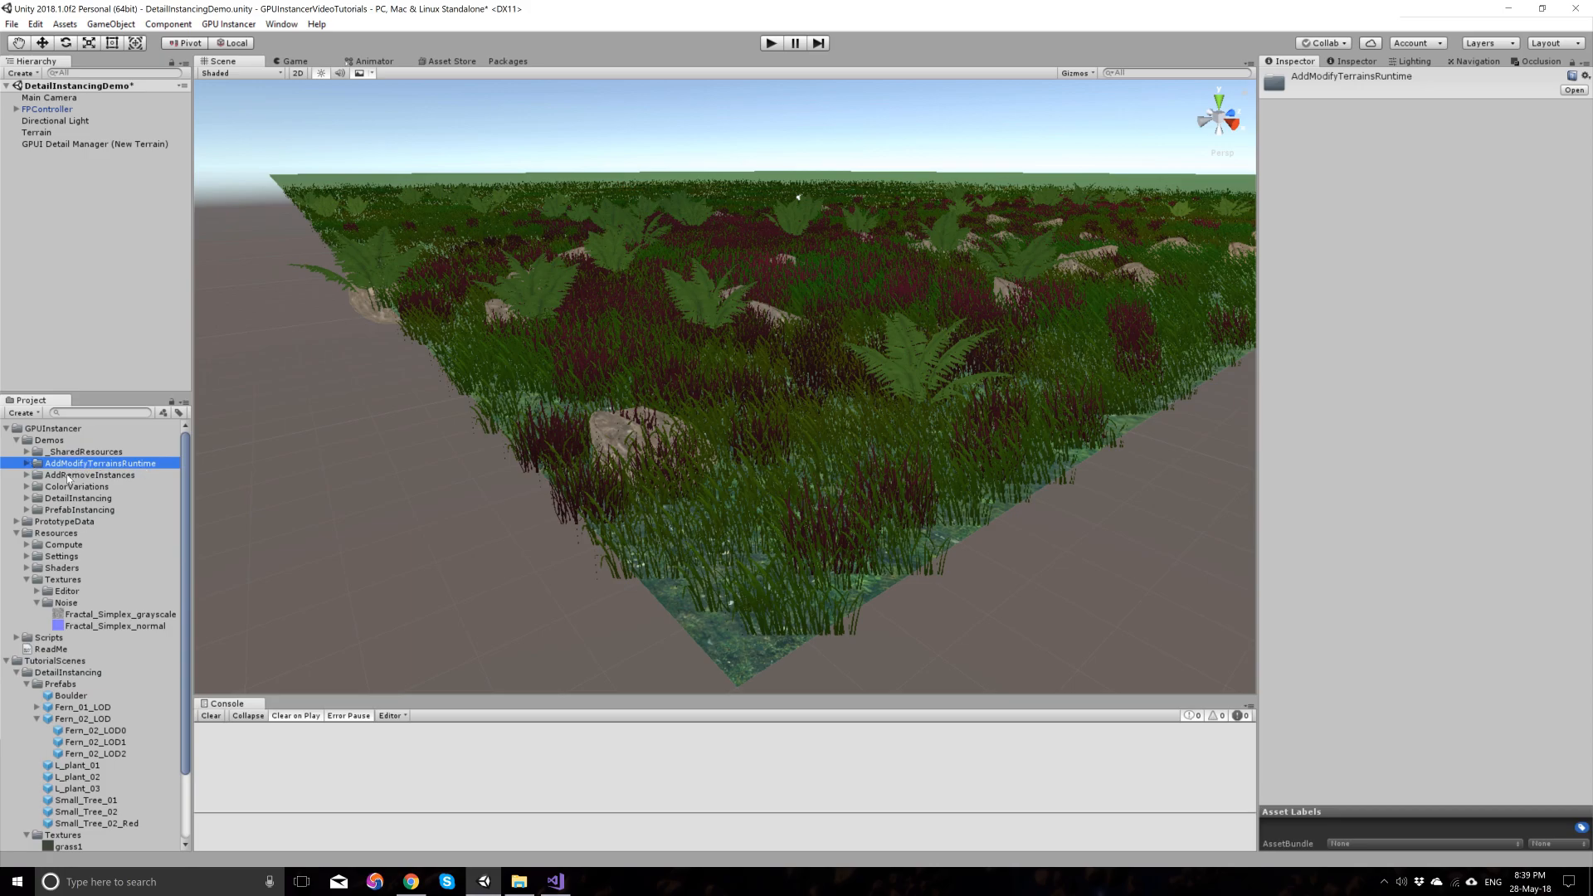
# Step: Play the AddModifyTerrainsRuntimeDemo scene, toggle Wind Waves on with a purple tint, then stop playing
pyautogui.click(25, 463)
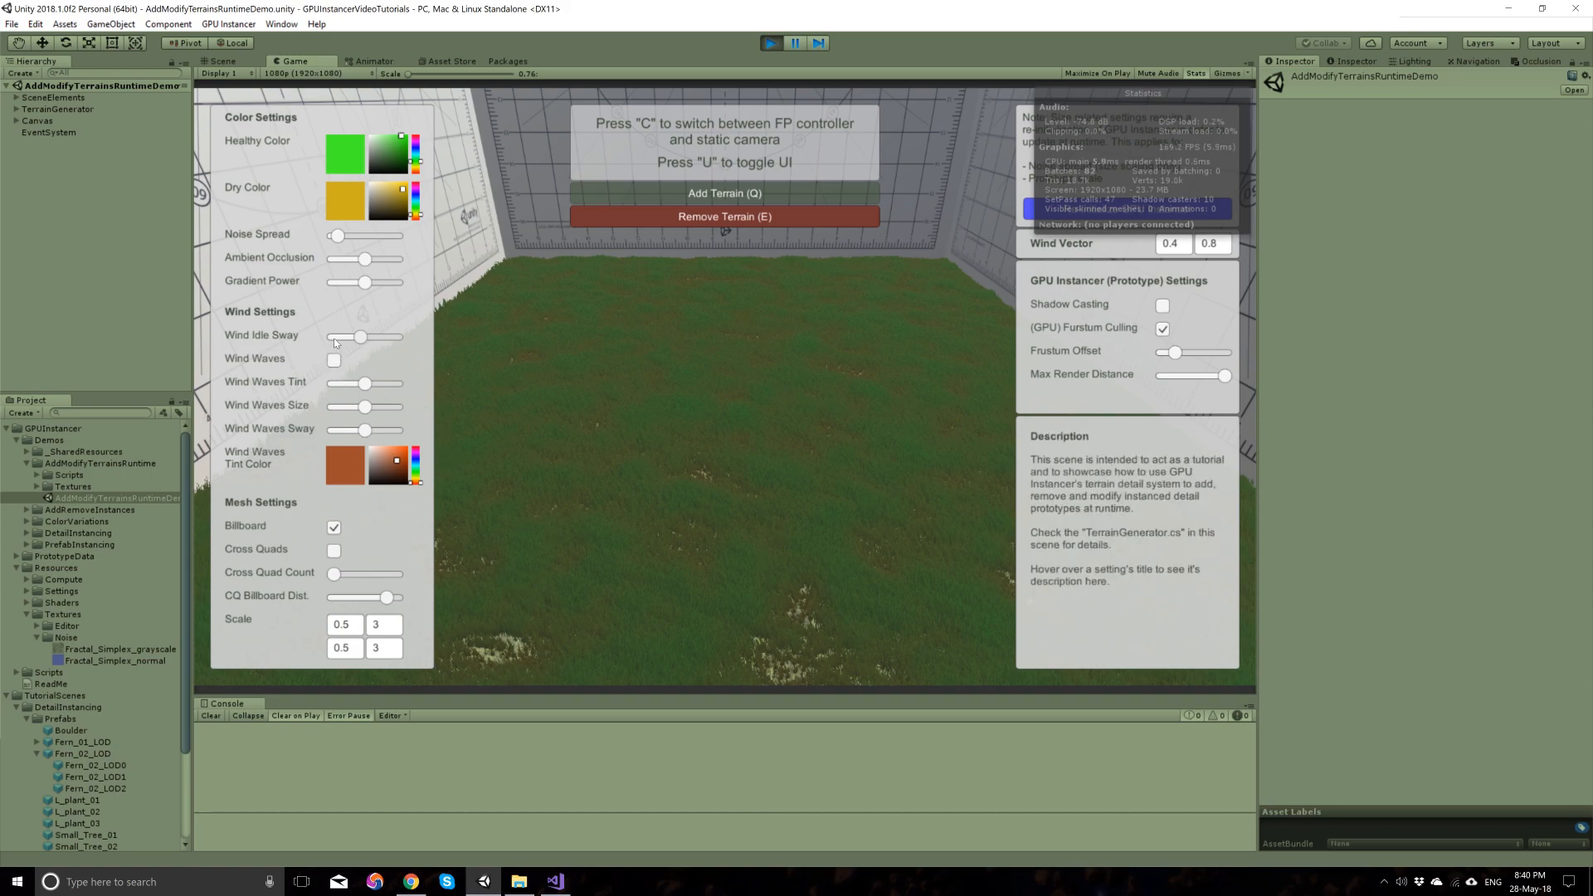
pyautogui.click(333, 360)
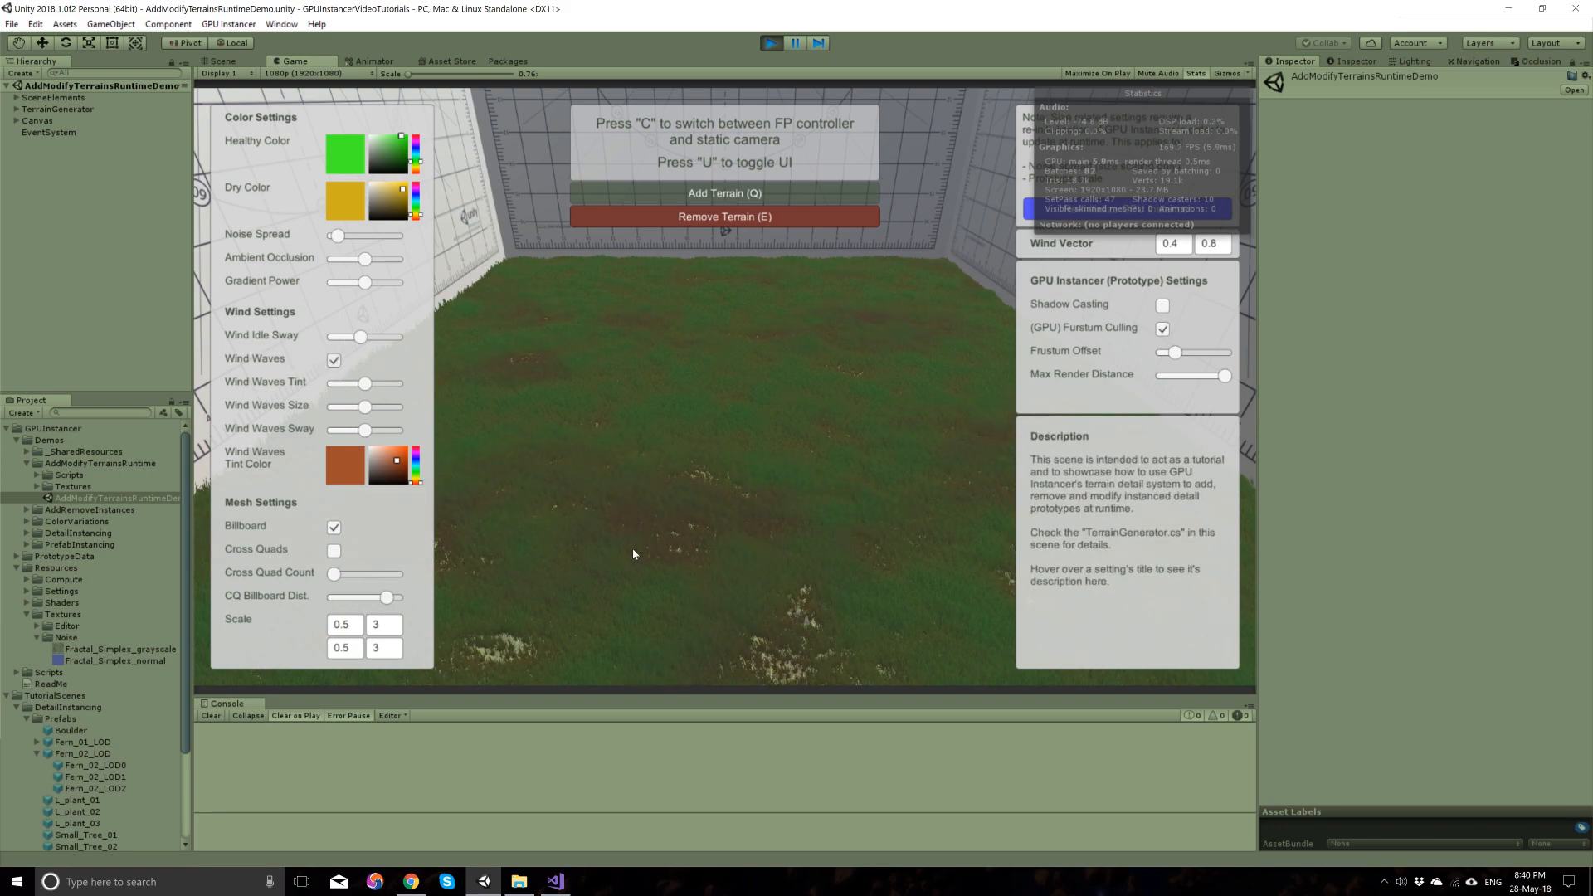
pyautogui.click(333, 360)
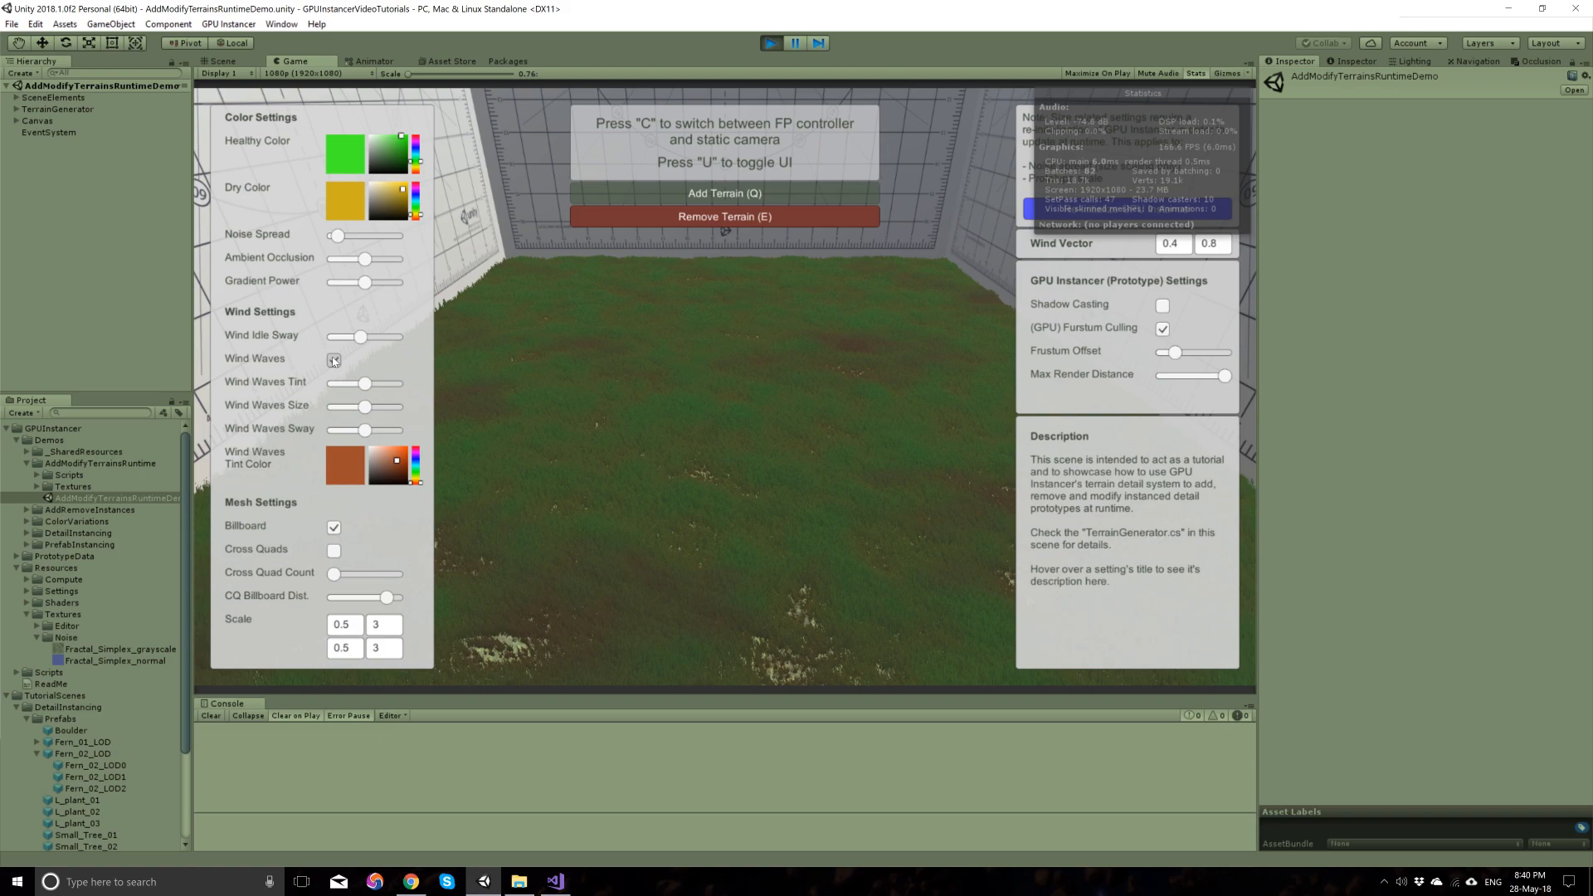
pyautogui.click(333, 360)
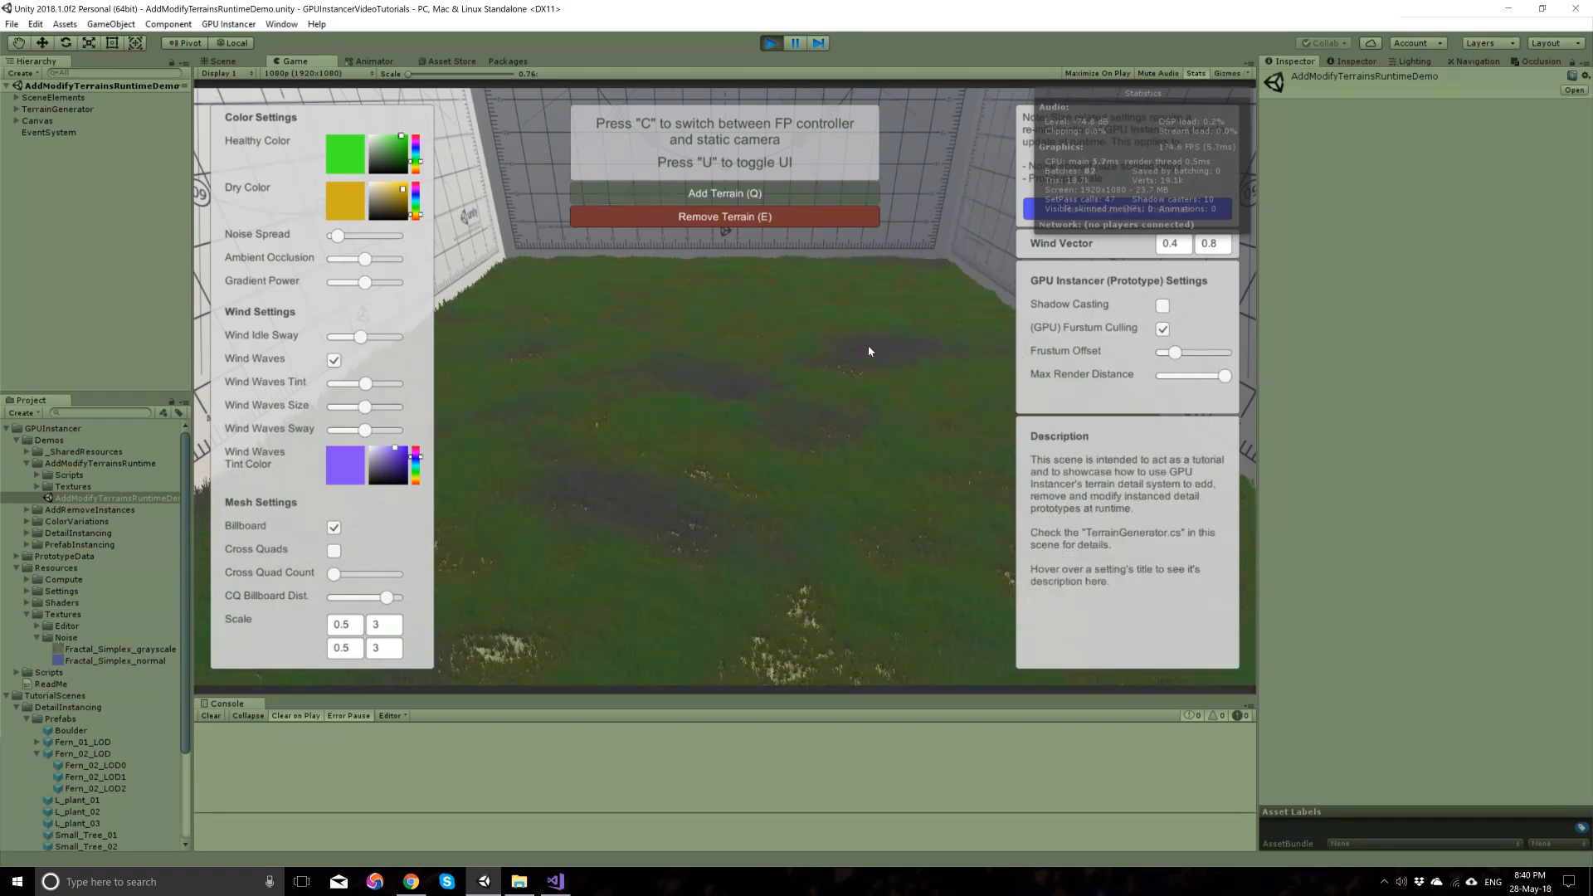
pyautogui.click(770, 43)
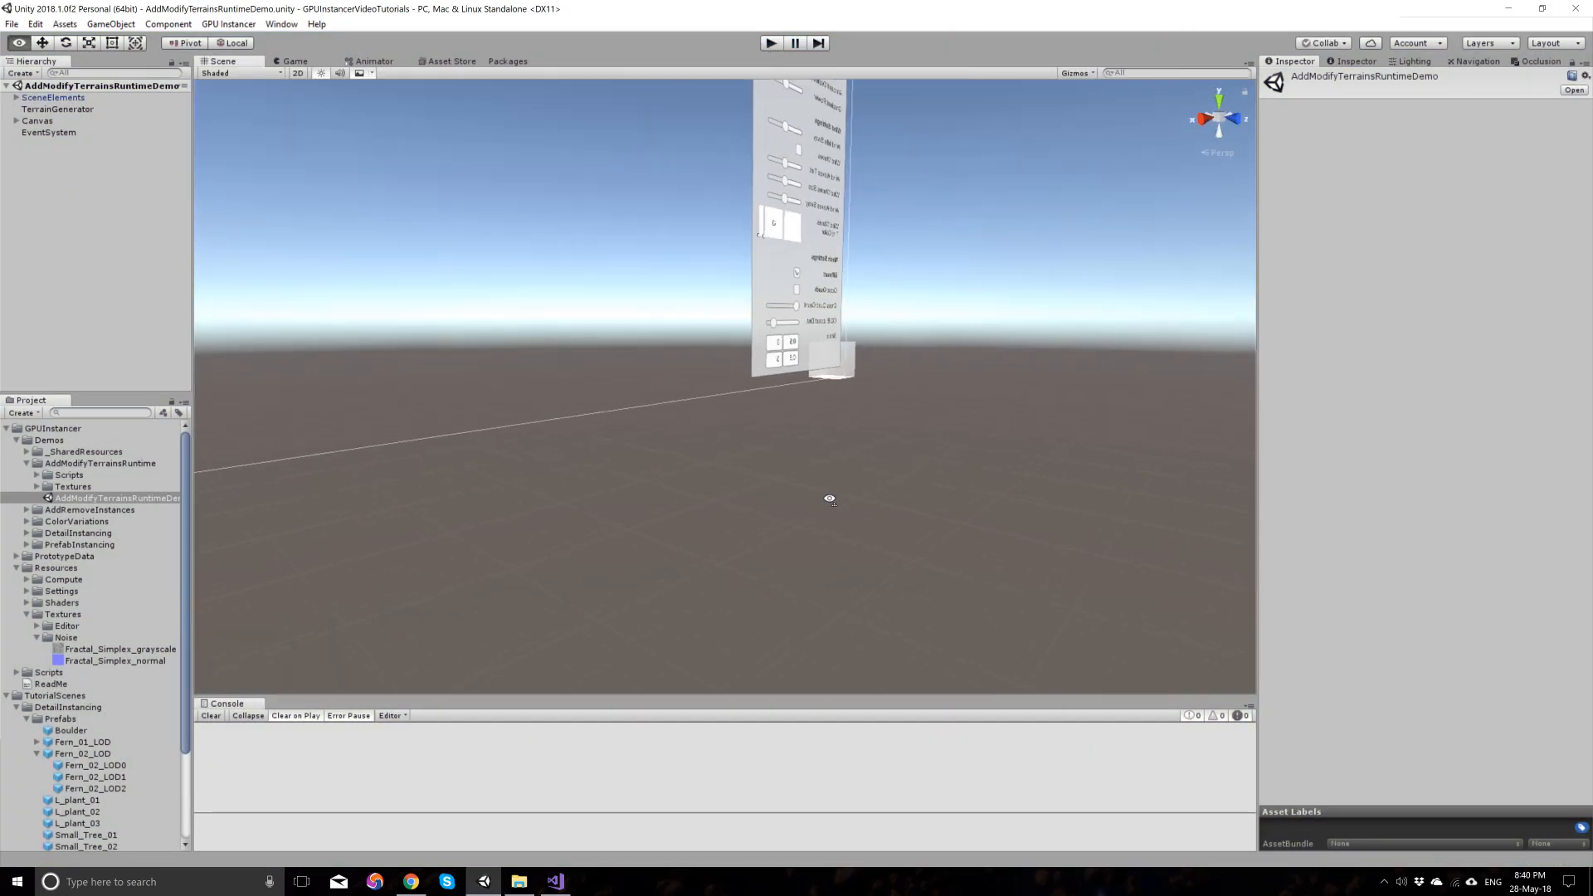
pyautogui.moveTo(829, 498); pyautogui.dragTo(727, 436)
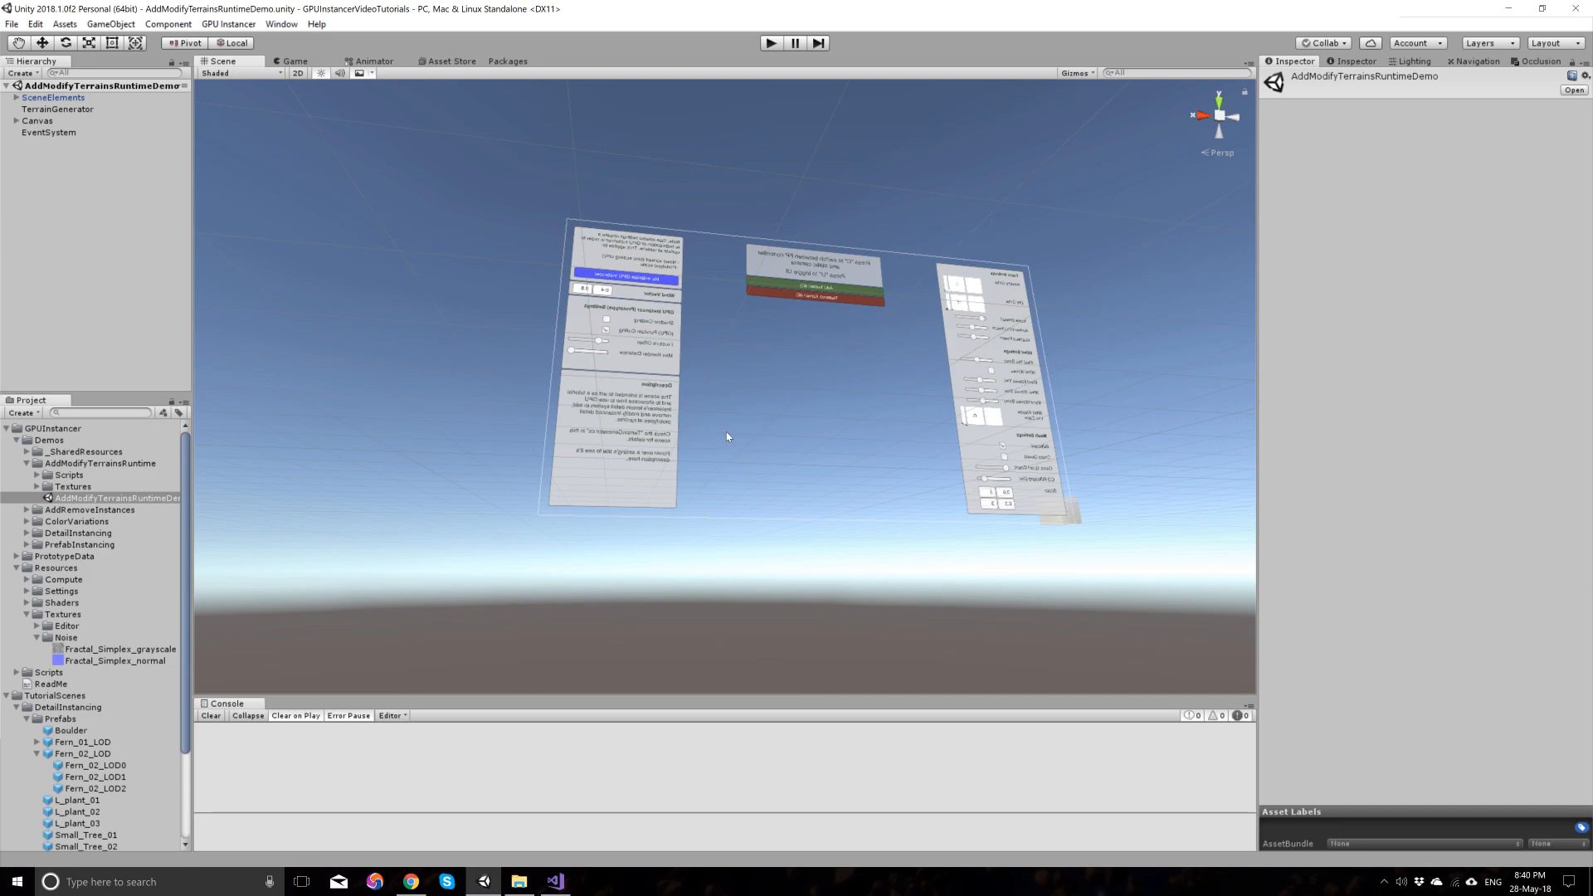